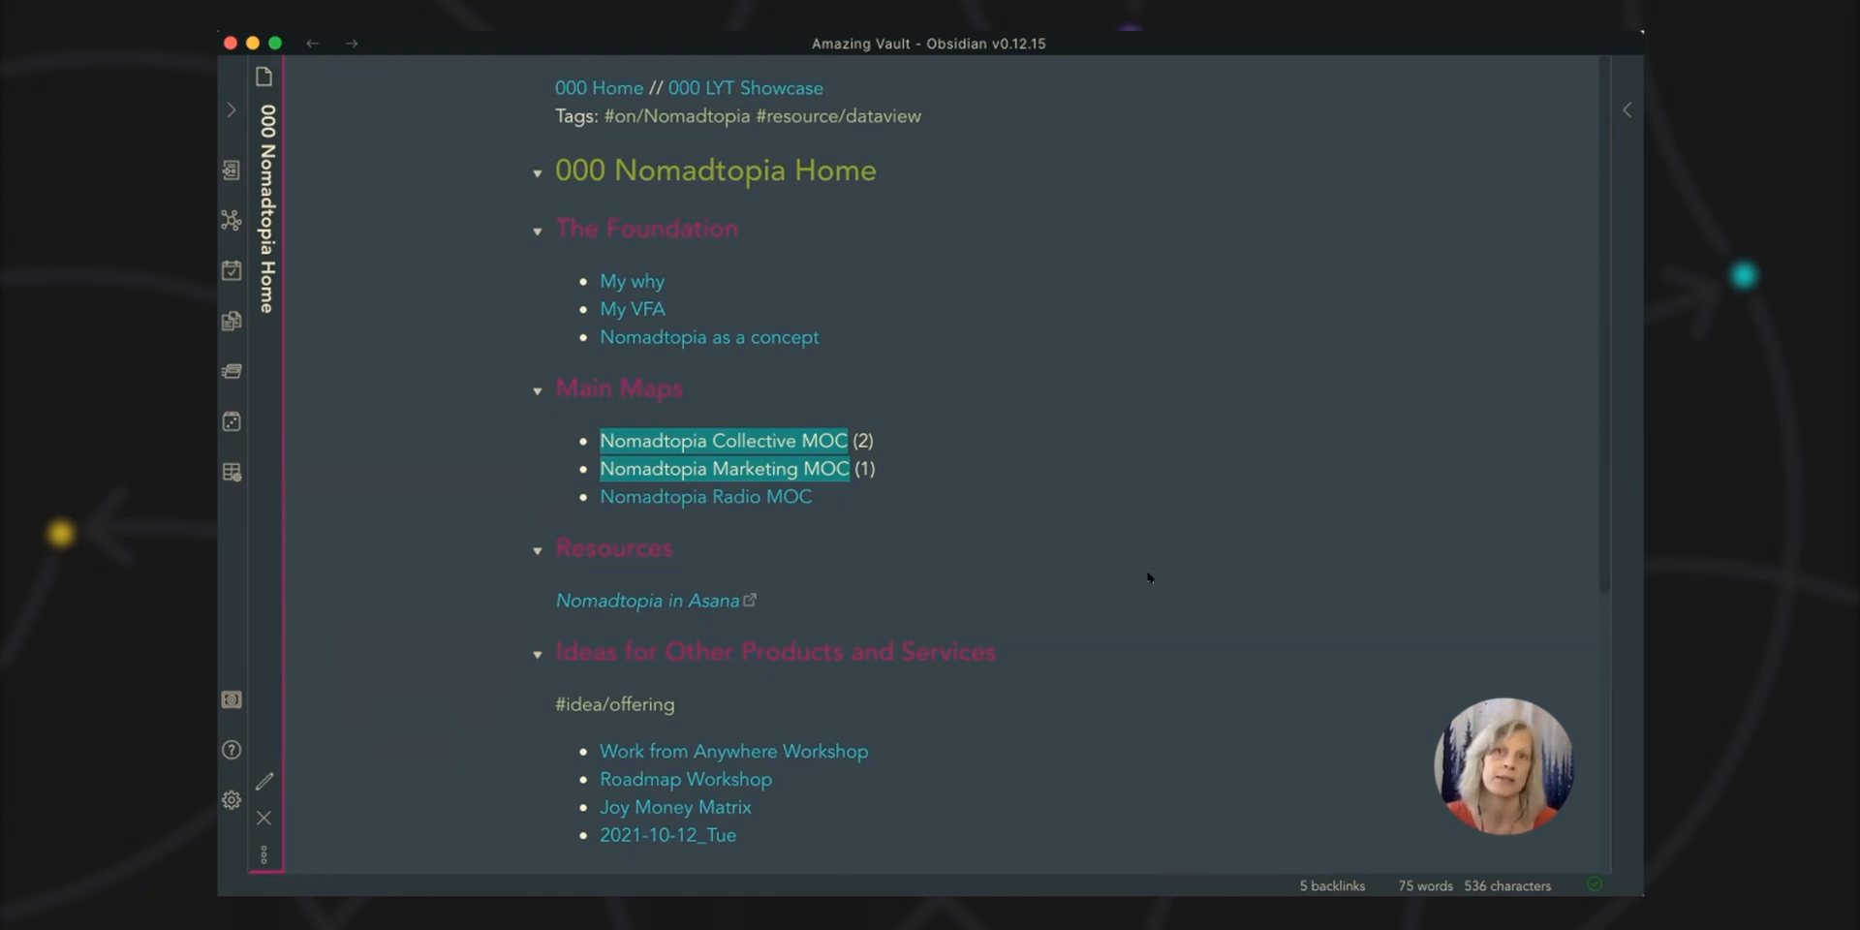
mouse_move(1145, 473)
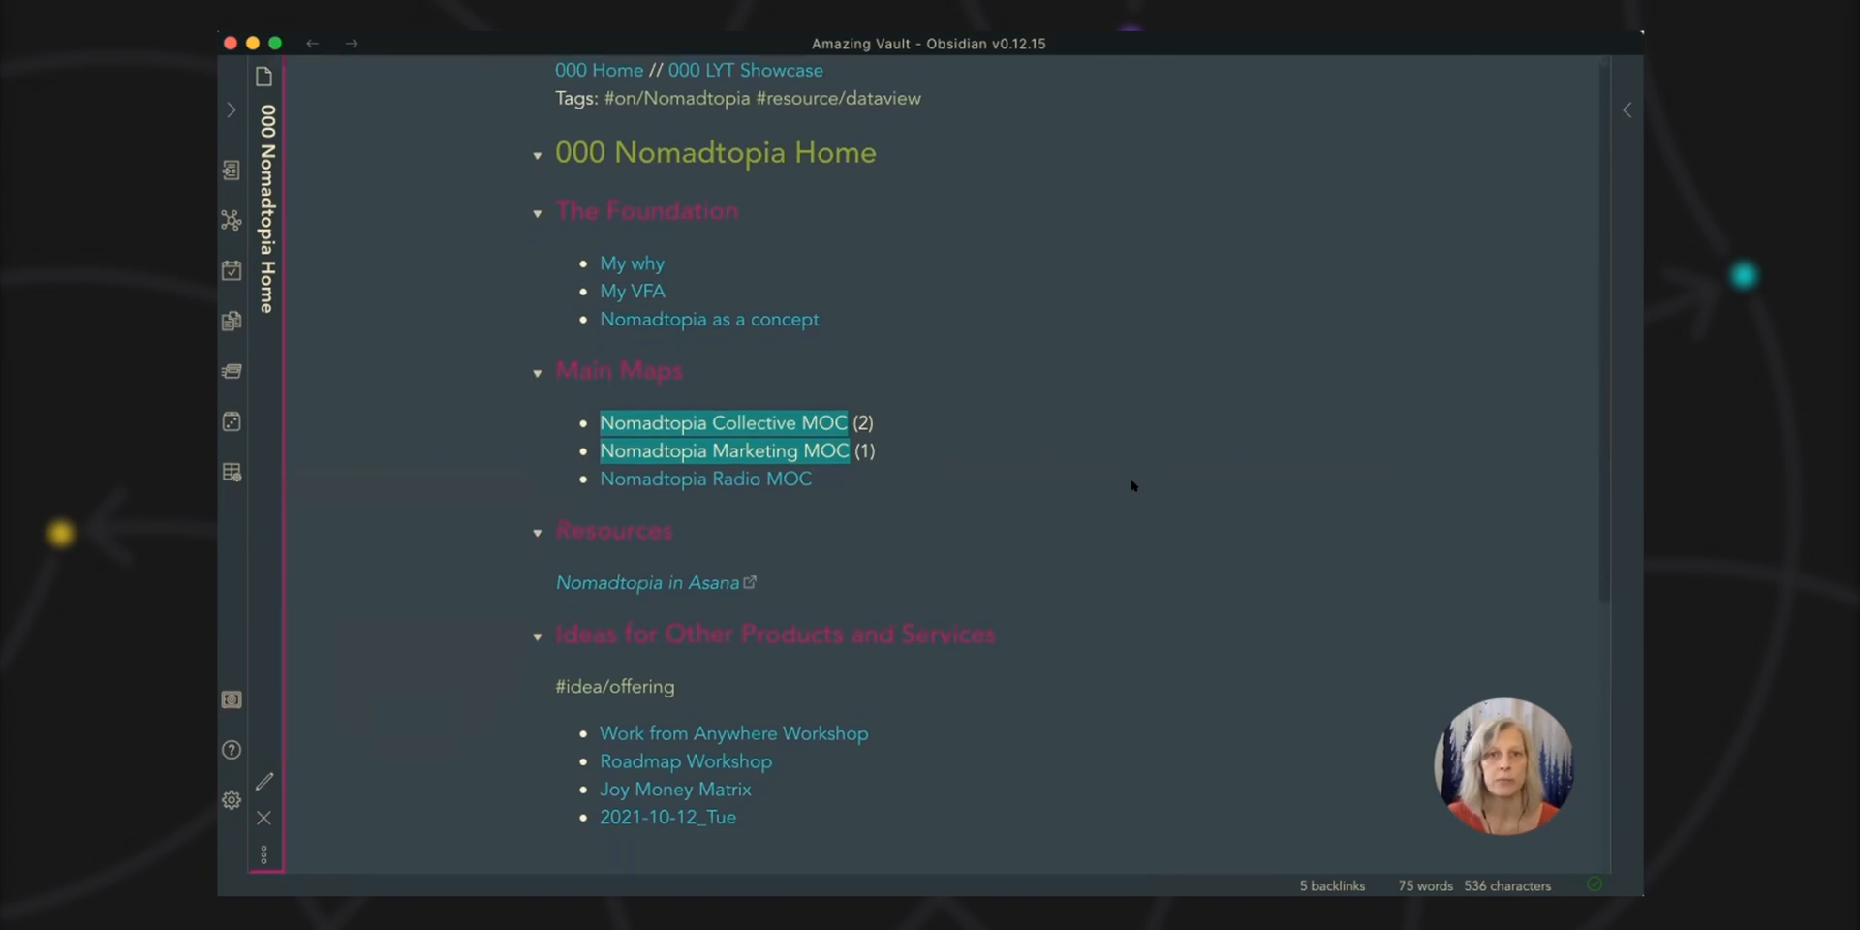
mouse_move(705, 478)
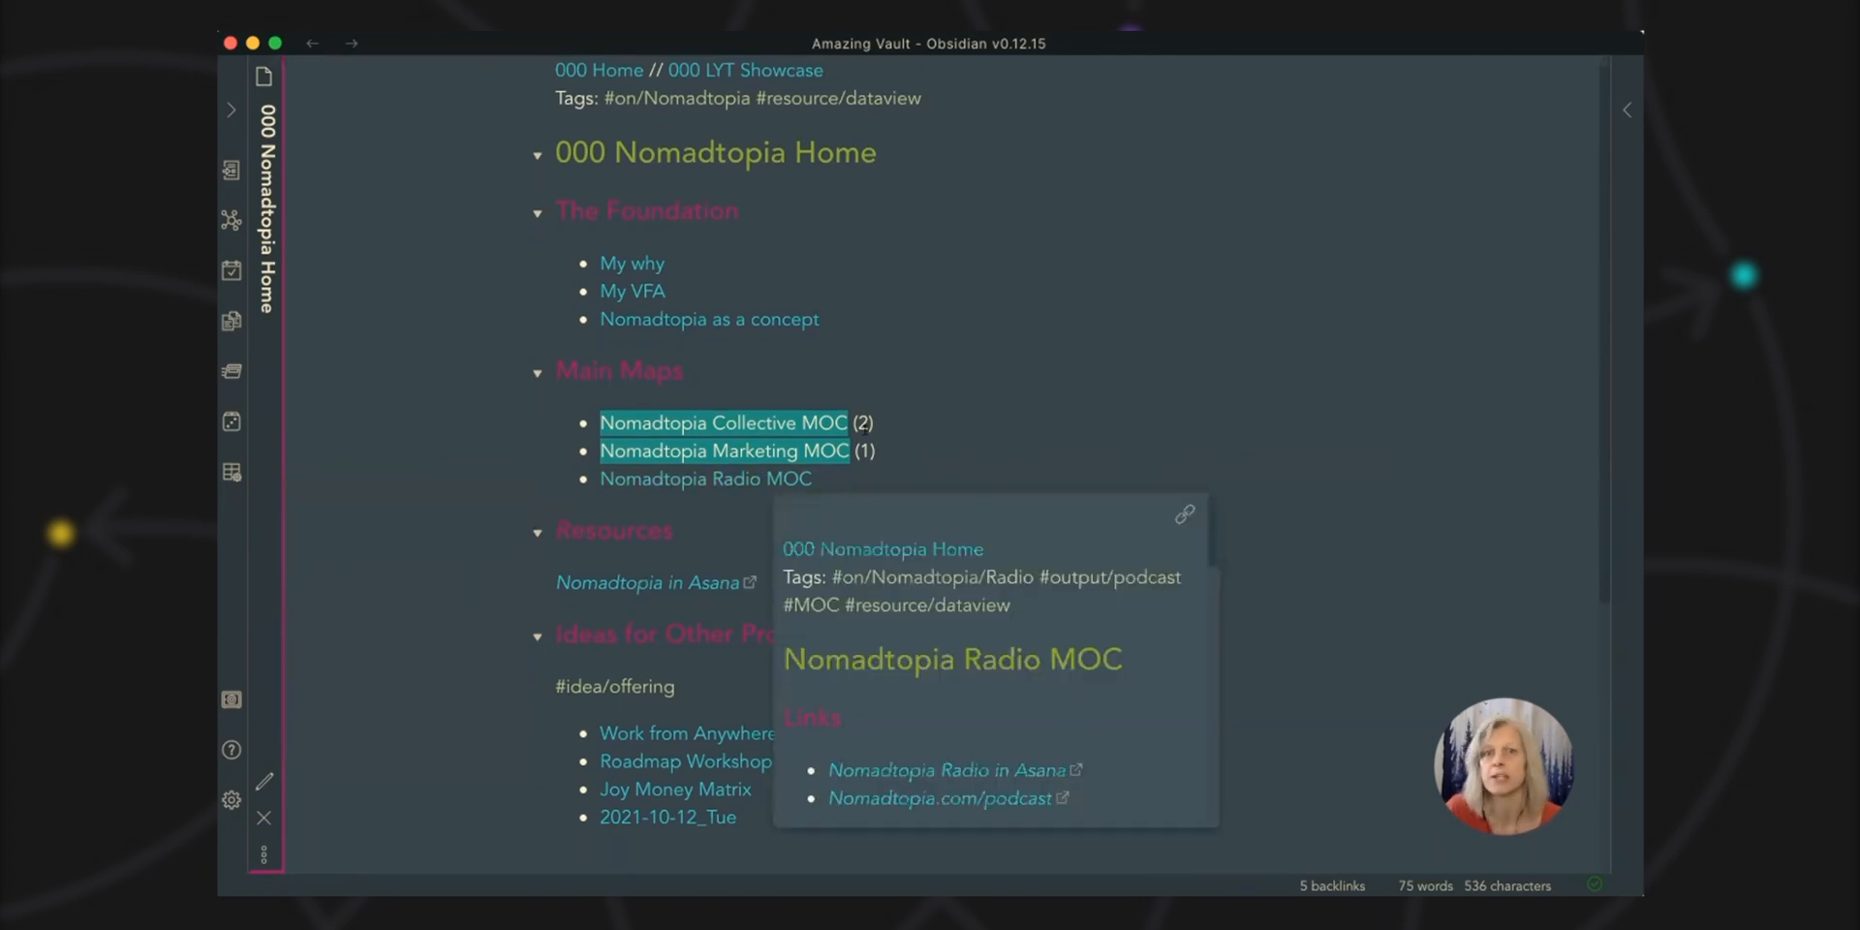
mouse_move(723, 449)
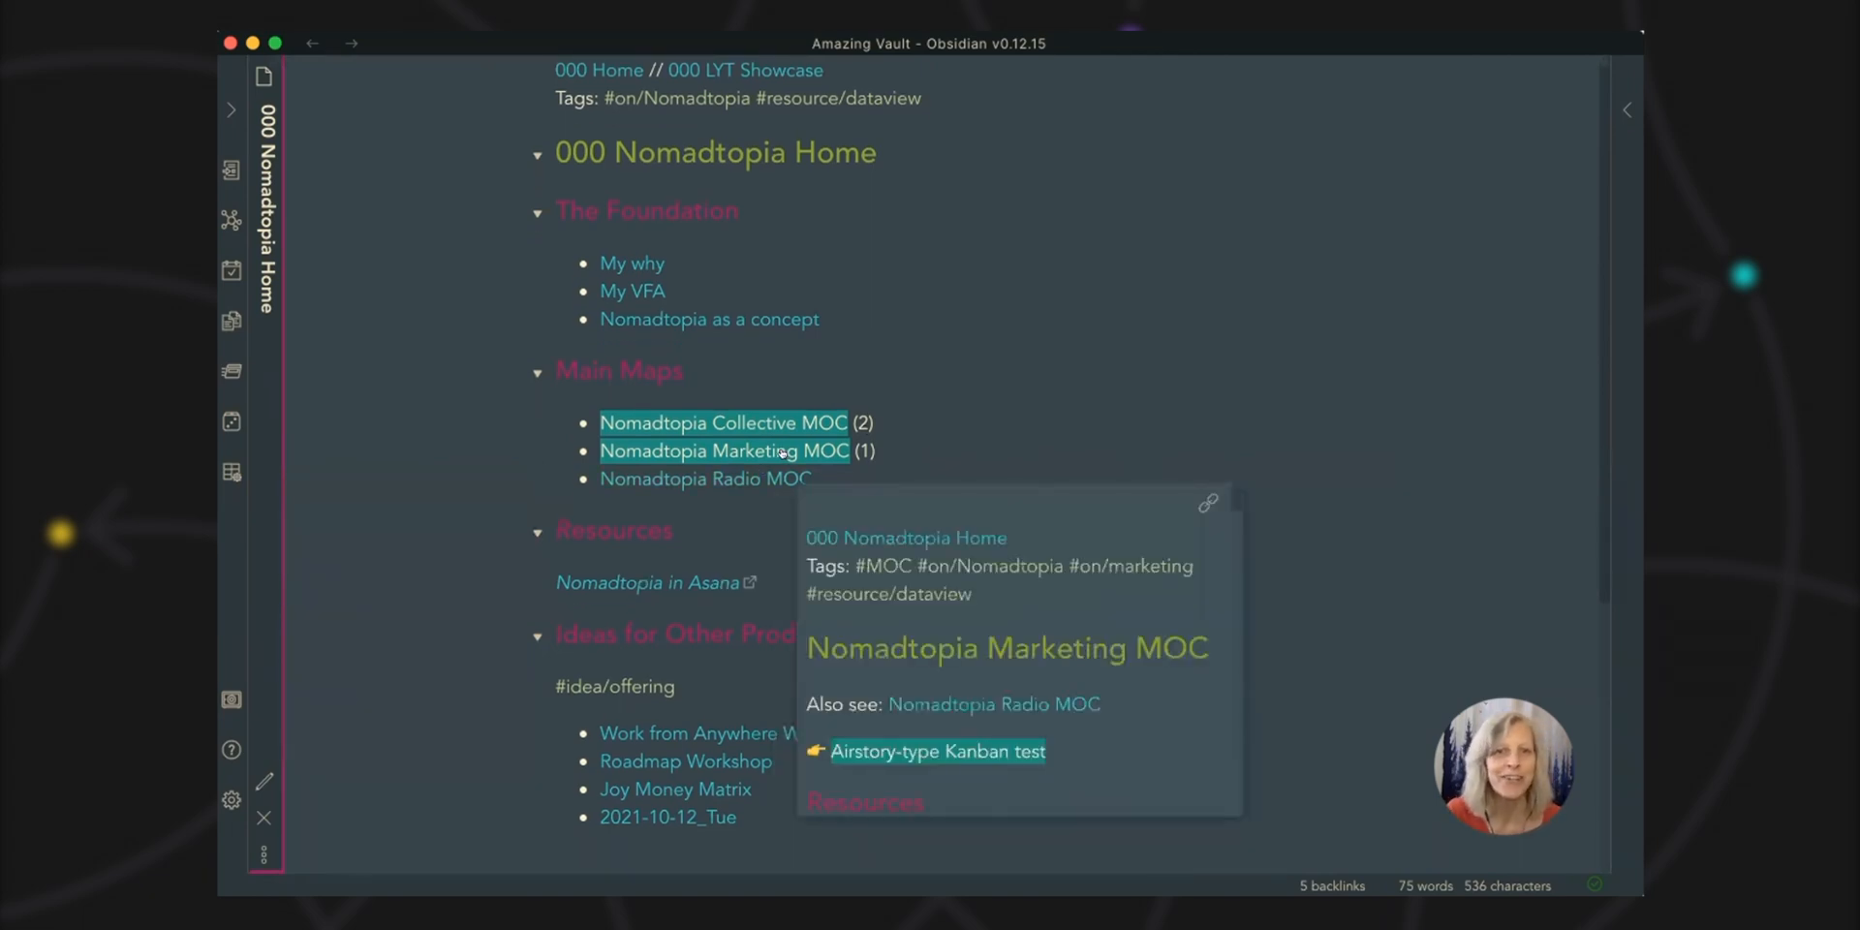
Step: Open the Nomadtopia Marketing MOC note from the Main Maps links
left_click(723, 452)
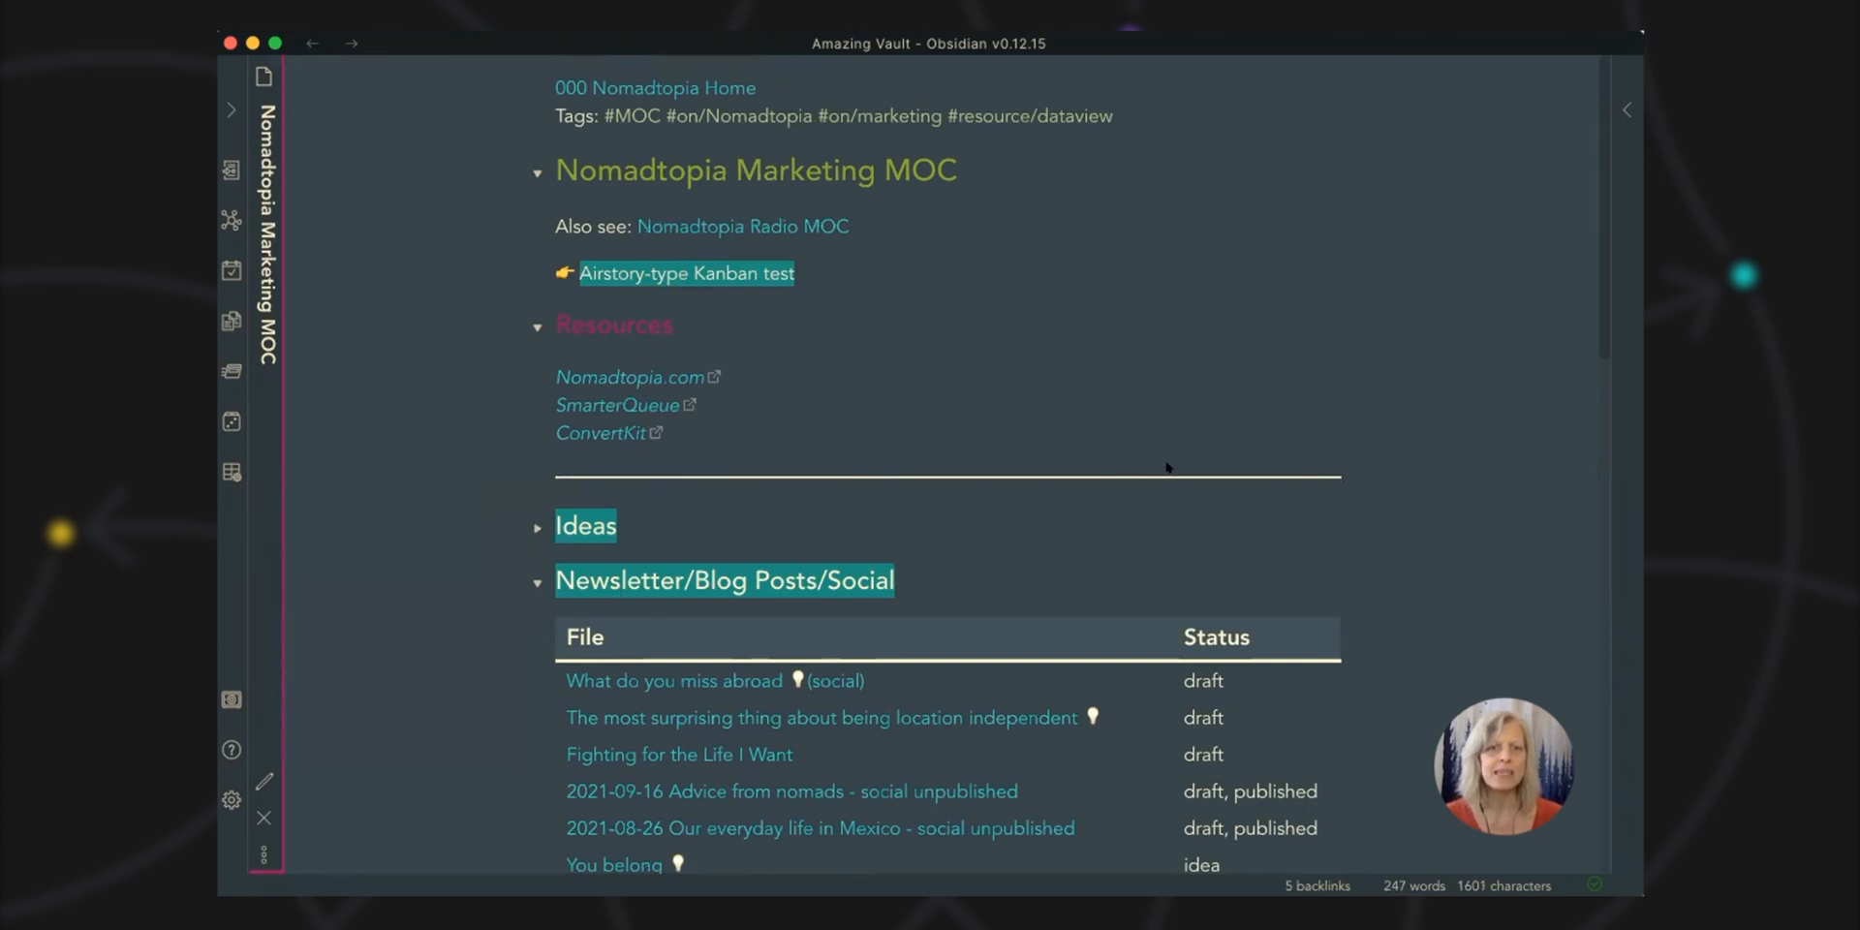
Step: Collapse the Newsletter/Blog Posts/Social section and expand Ideas to browse the marketing ideas list
left_click(538, 581)
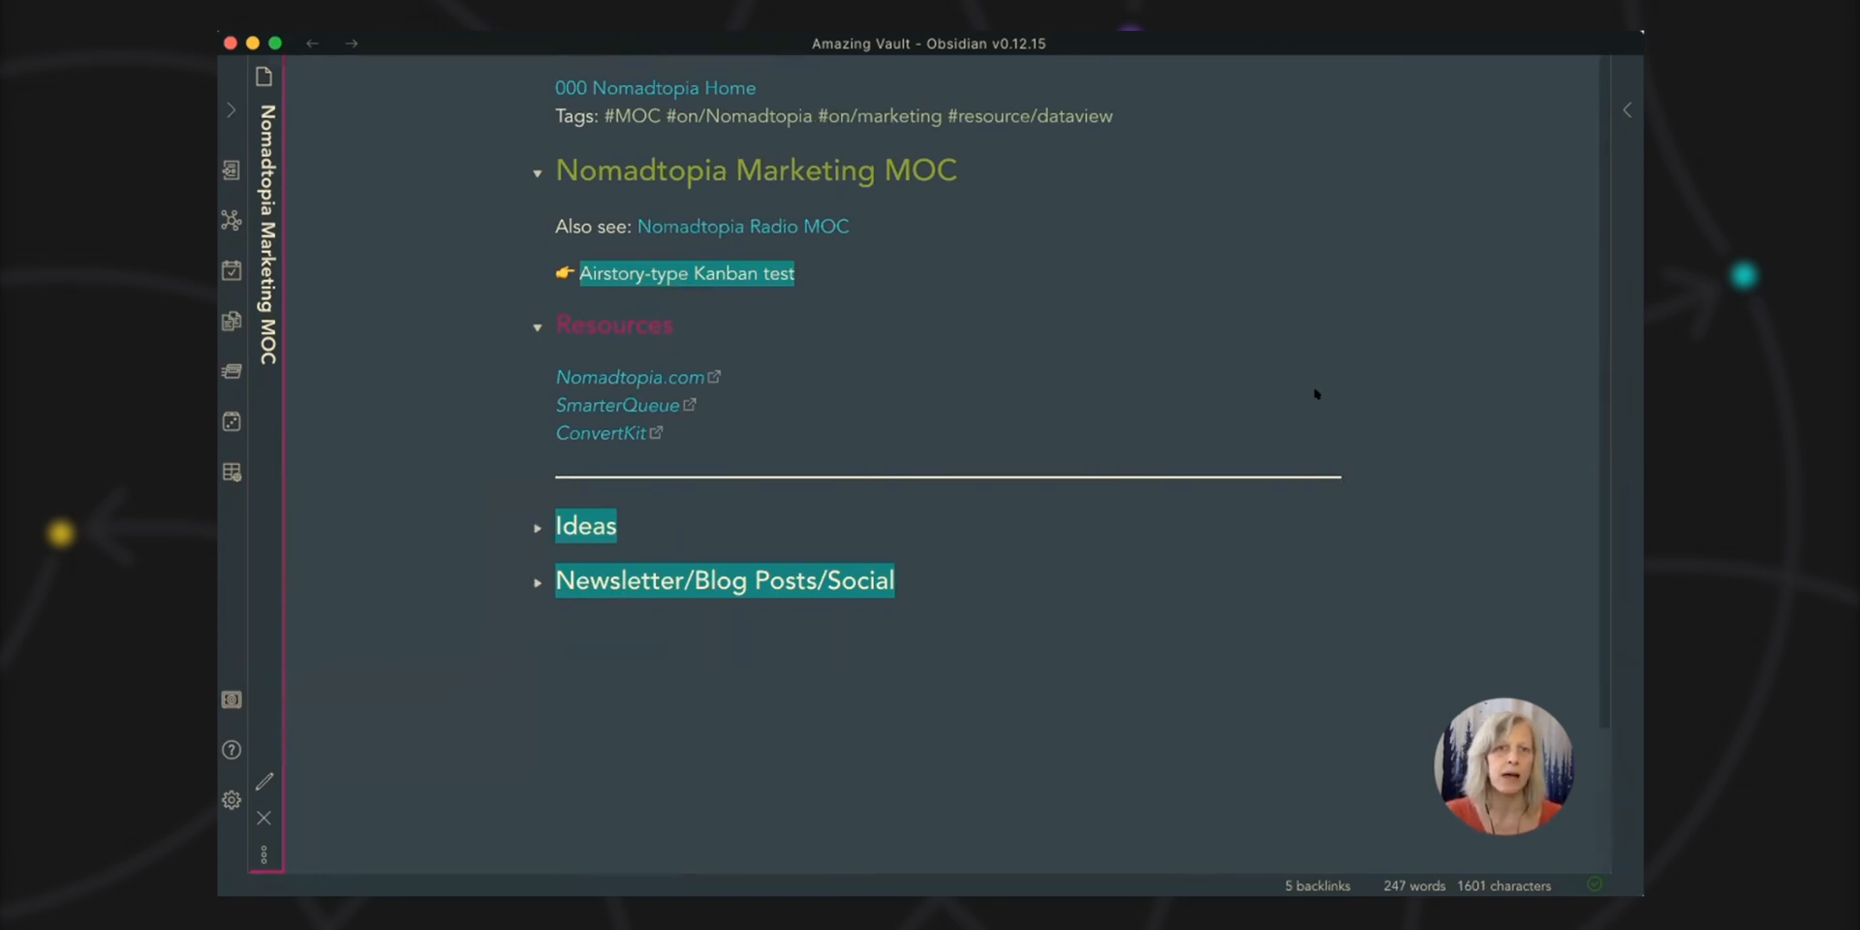
mouse_move(1292, 468)
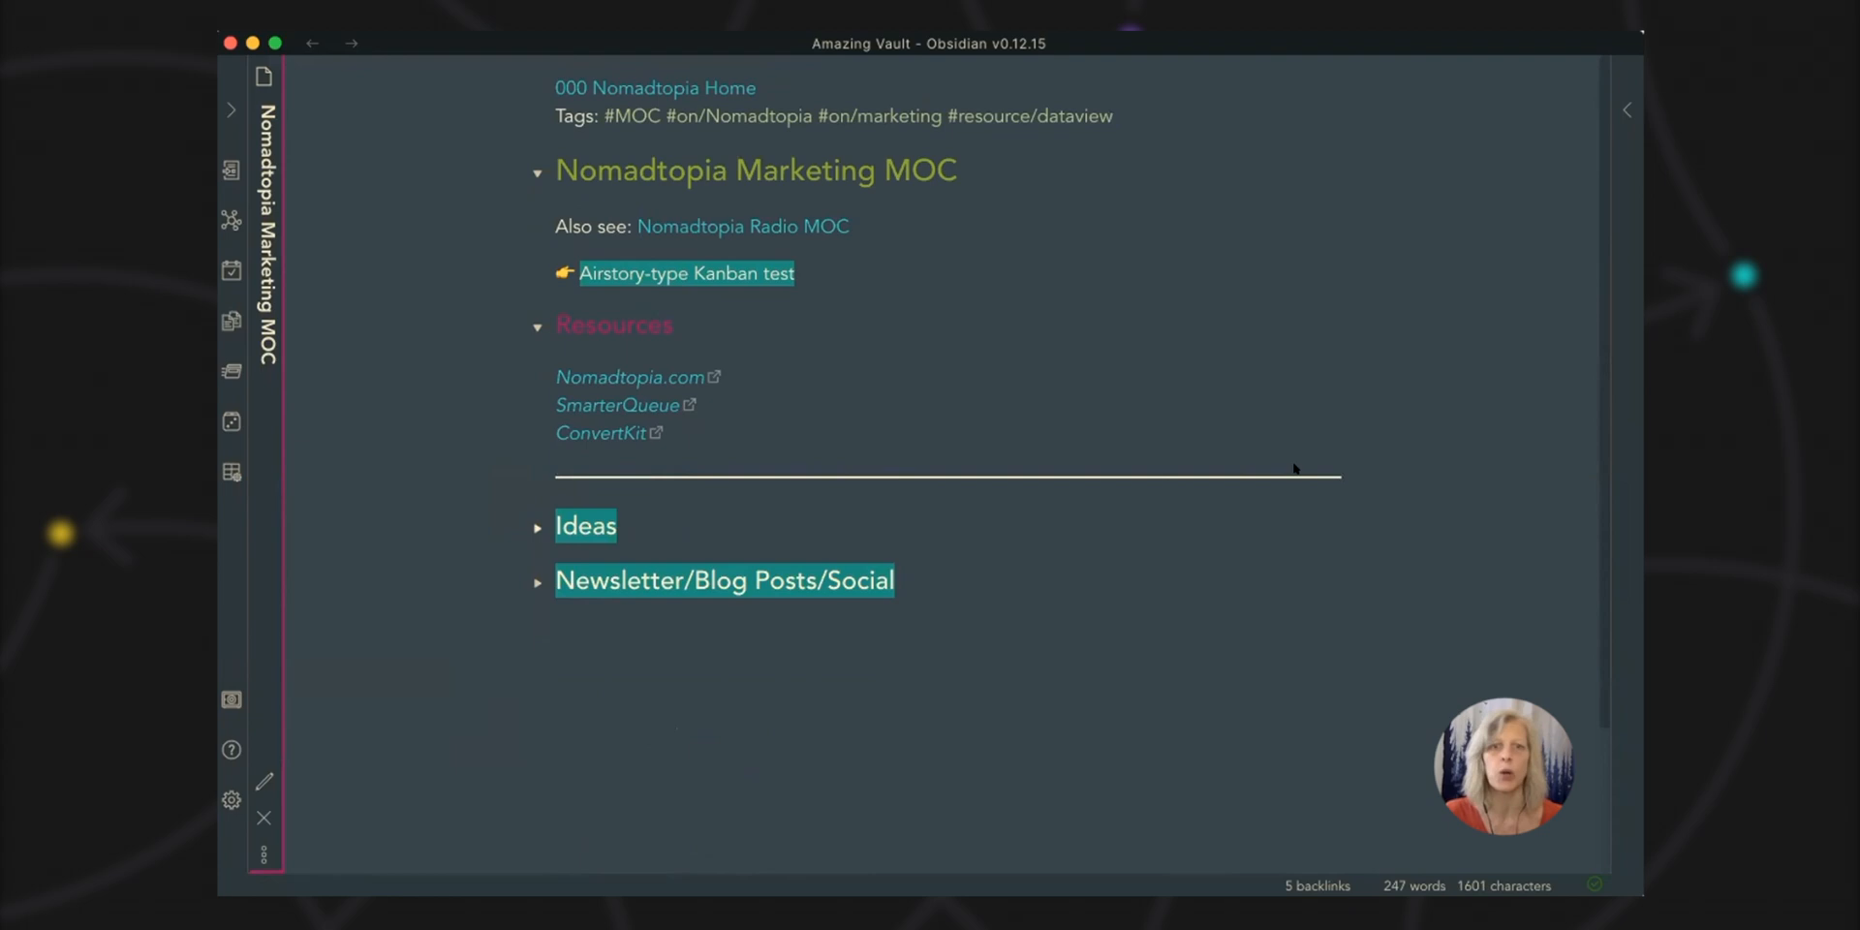
left_click(586, 525)
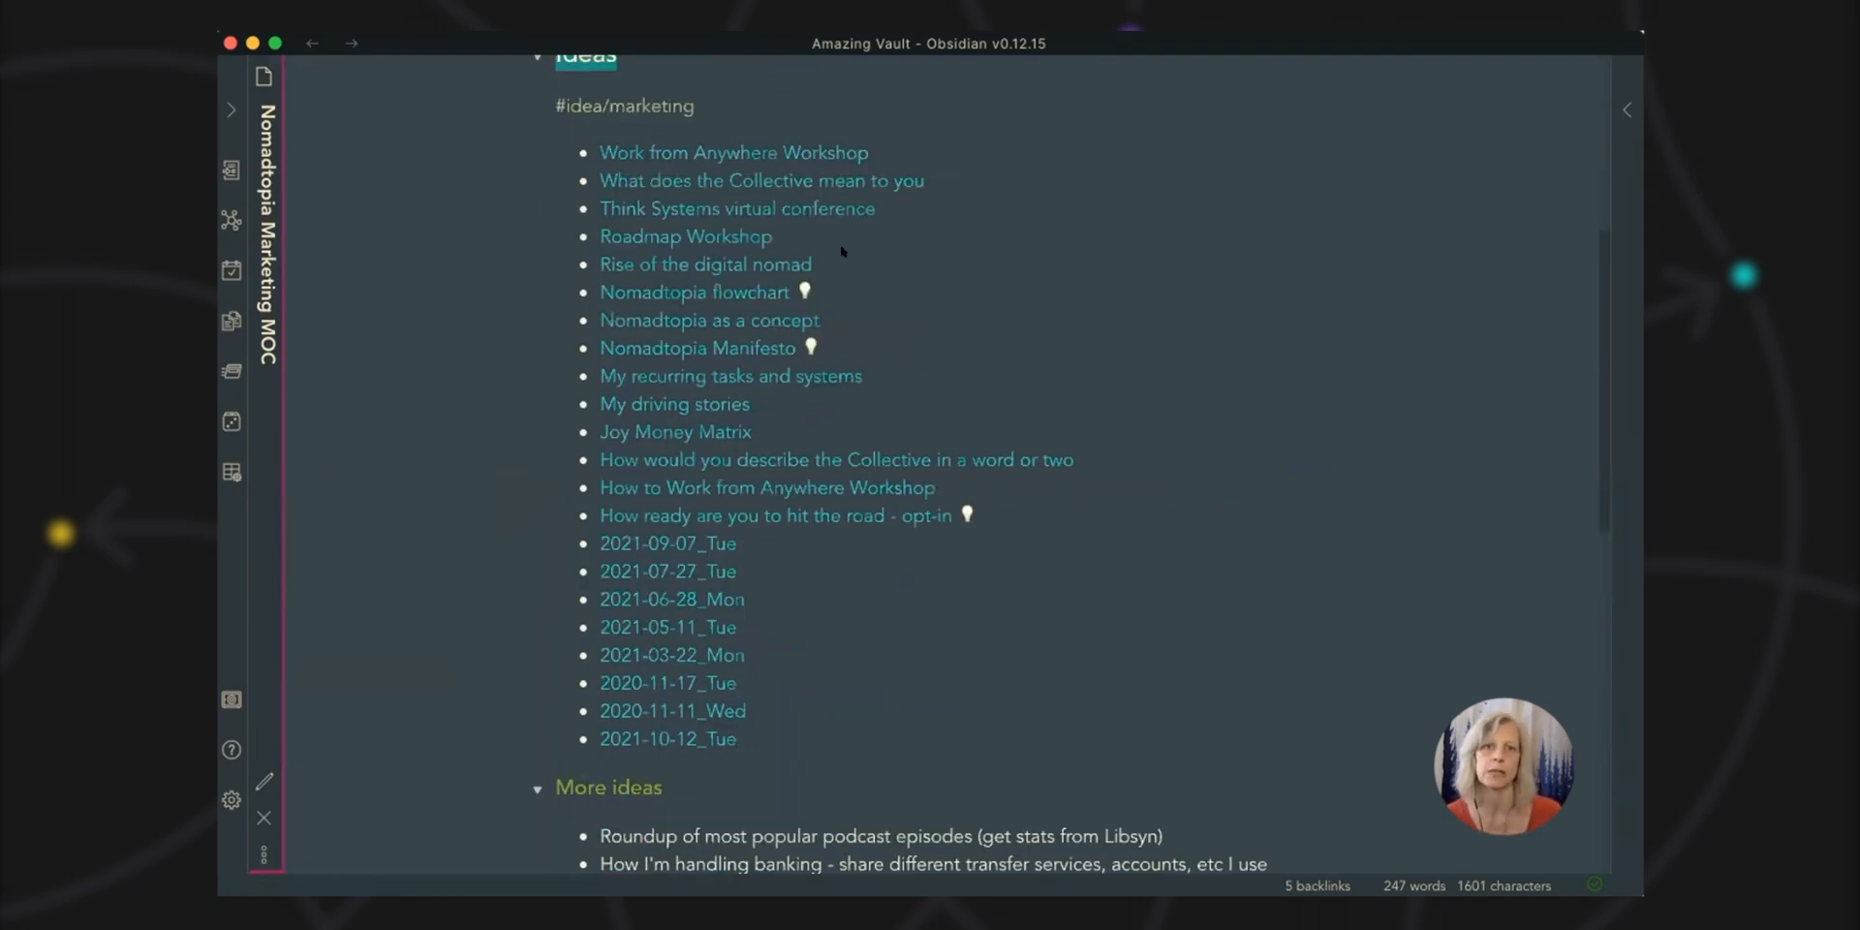
mouse_move(865, 634)
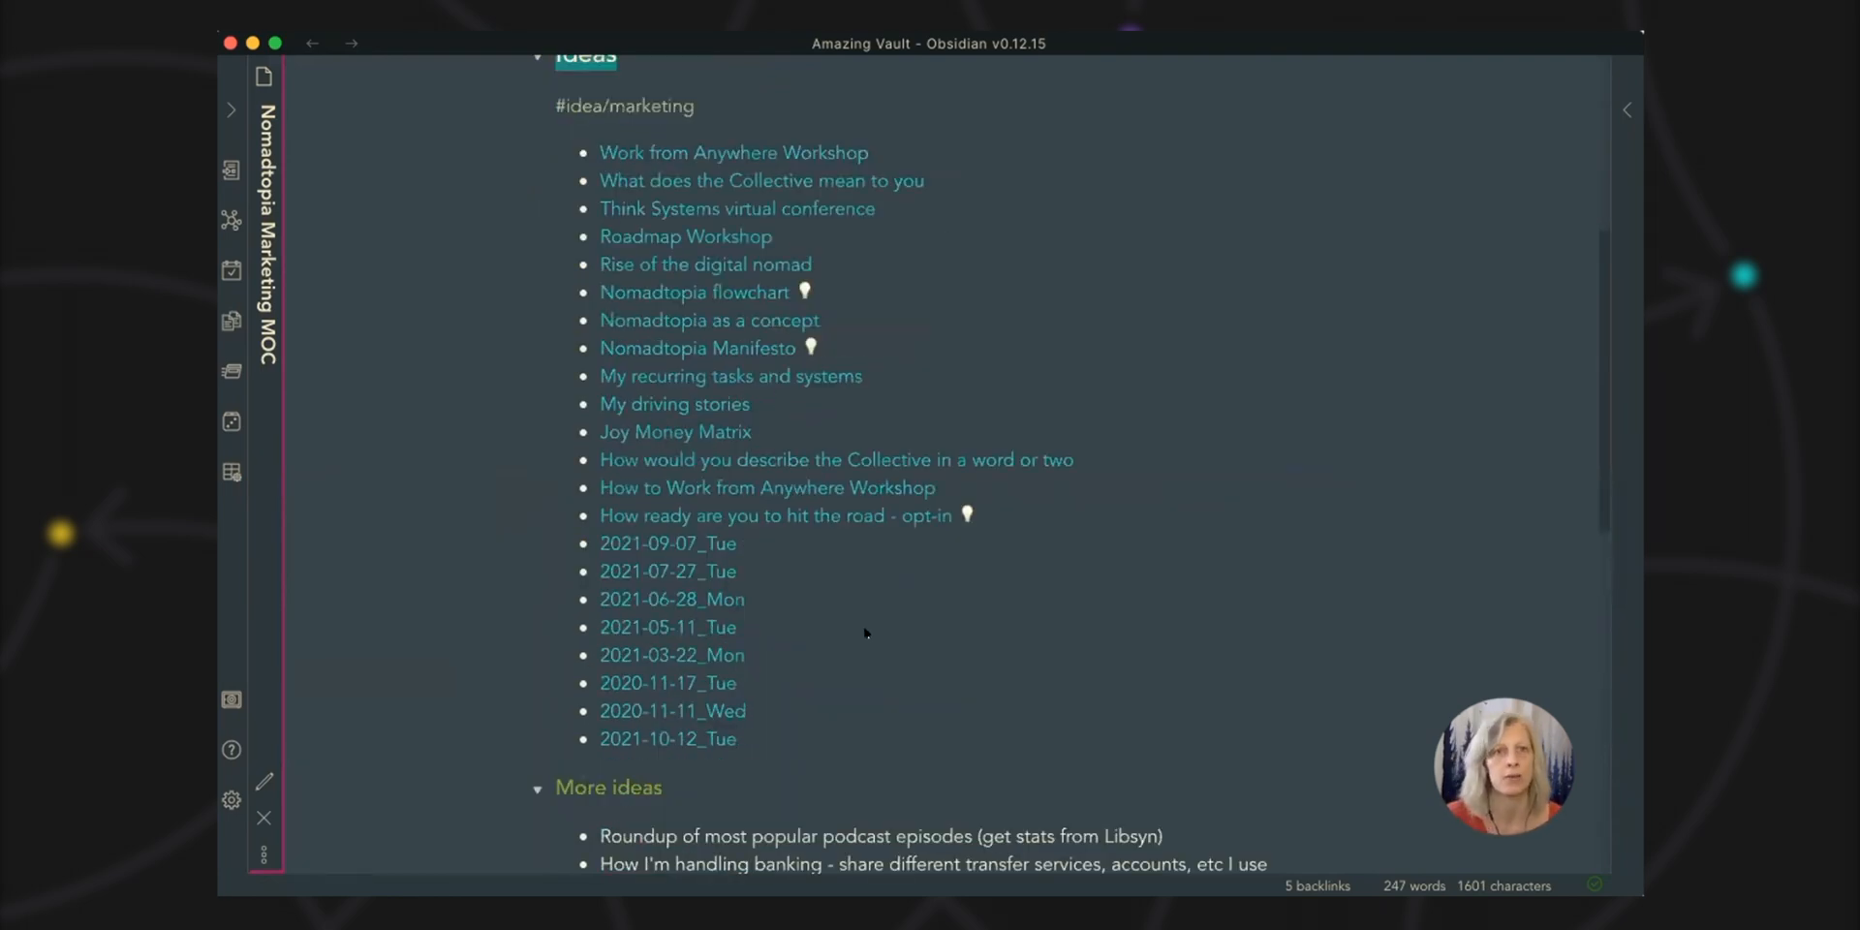
mouse_move(992, 561)
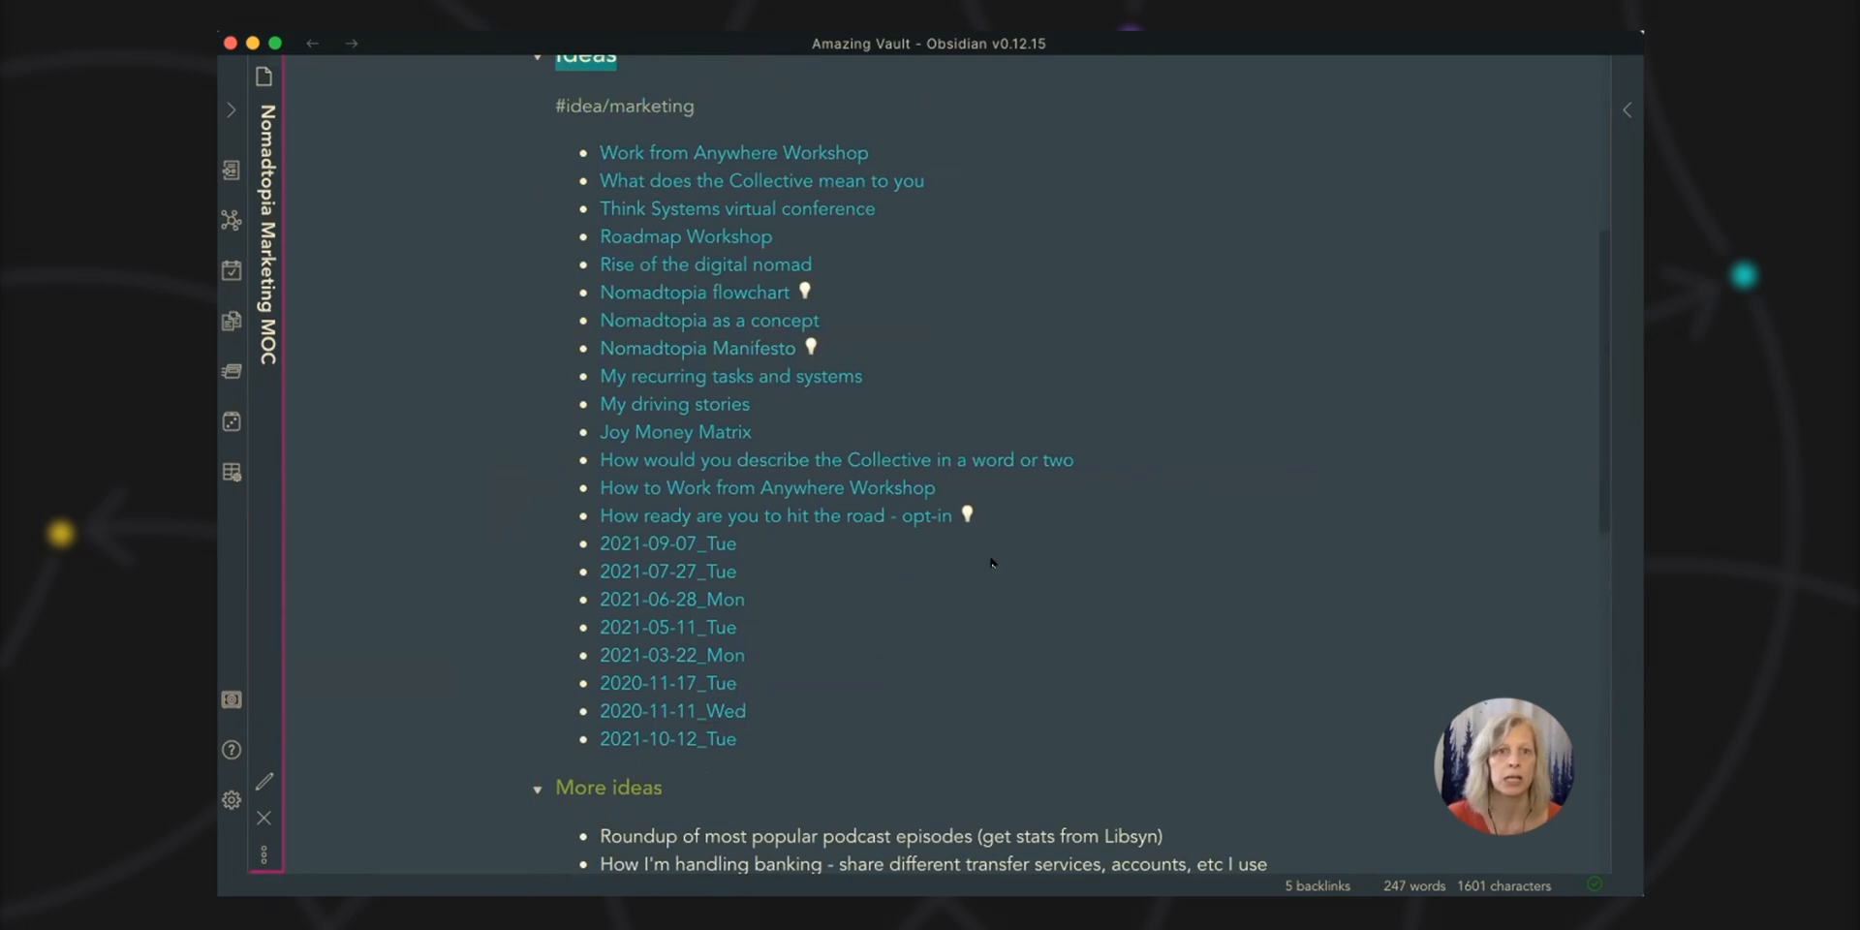
mouse_move(789, 576)
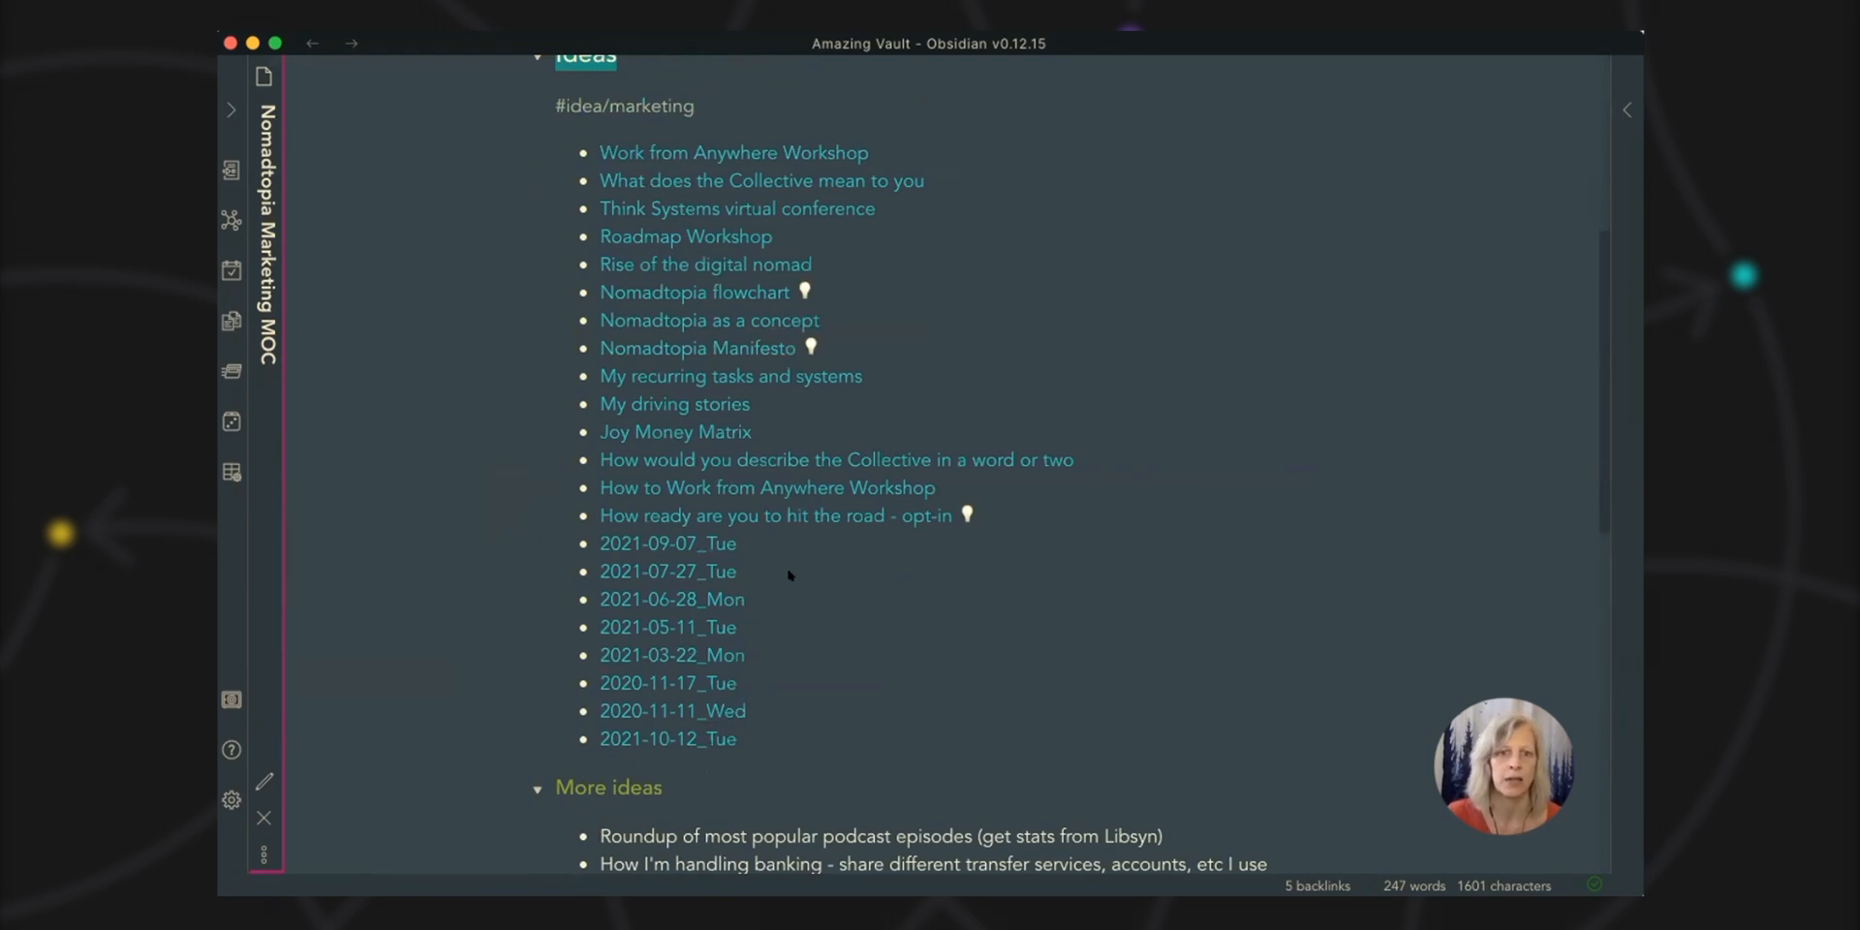
scroll("down", 3)
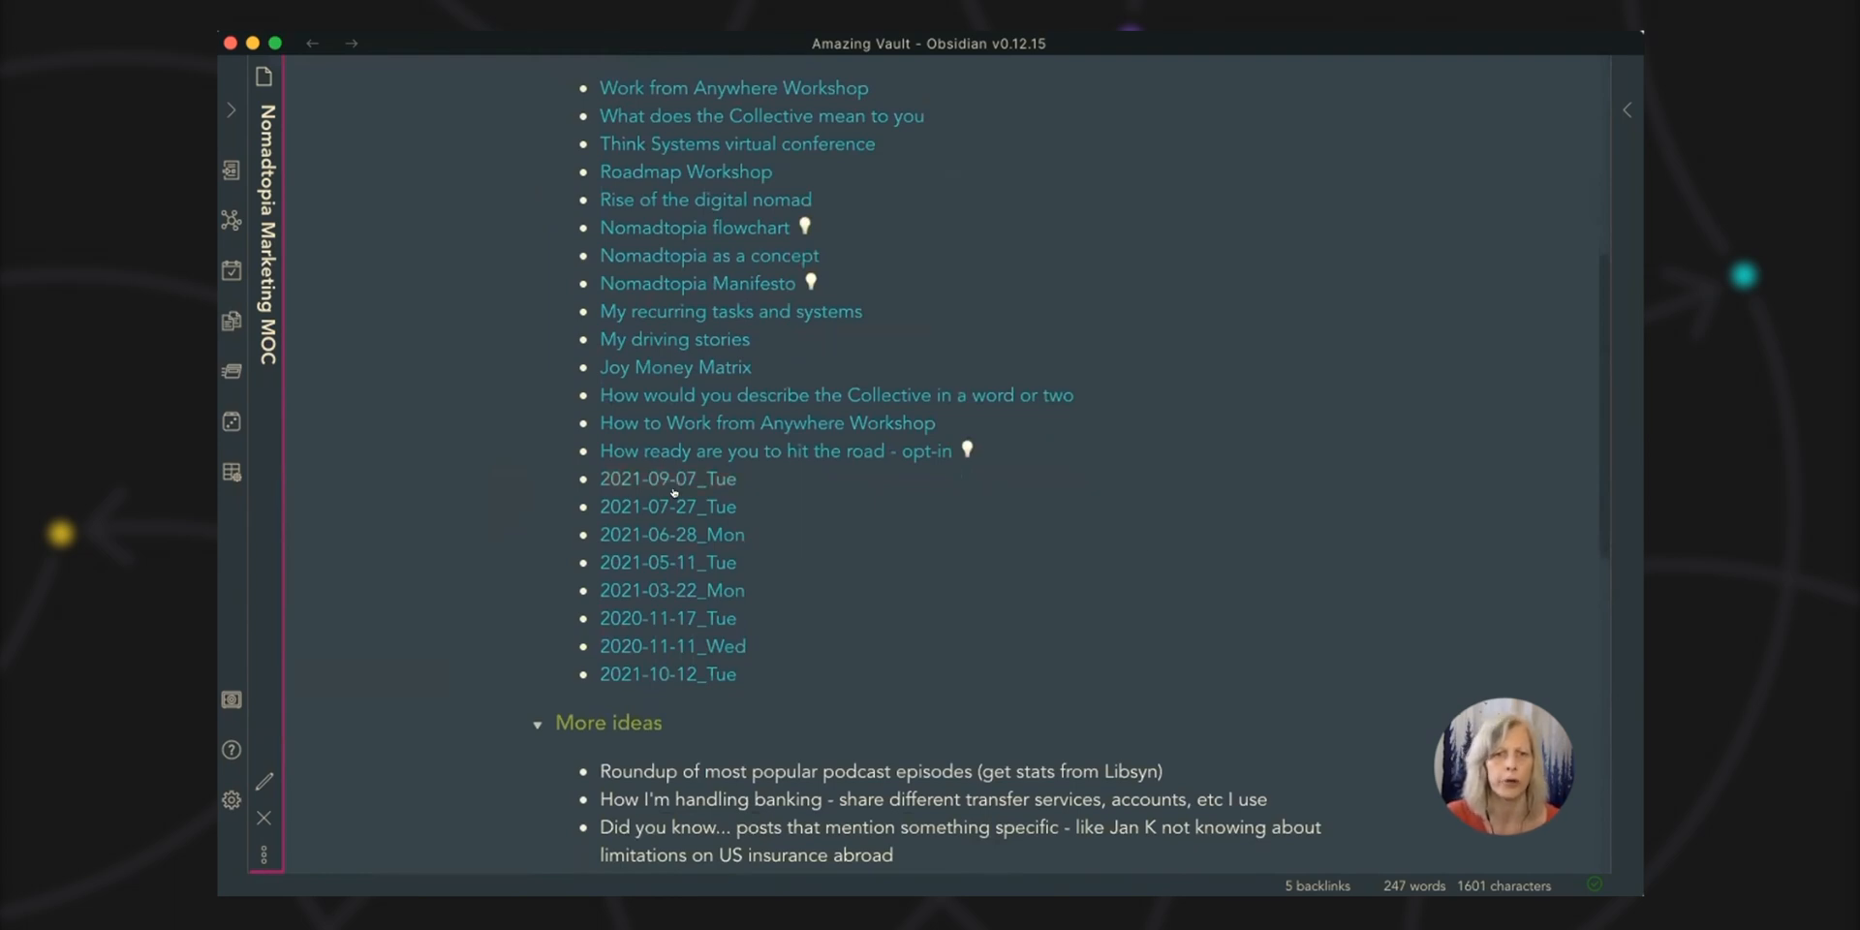
mouse_move(666, 506)
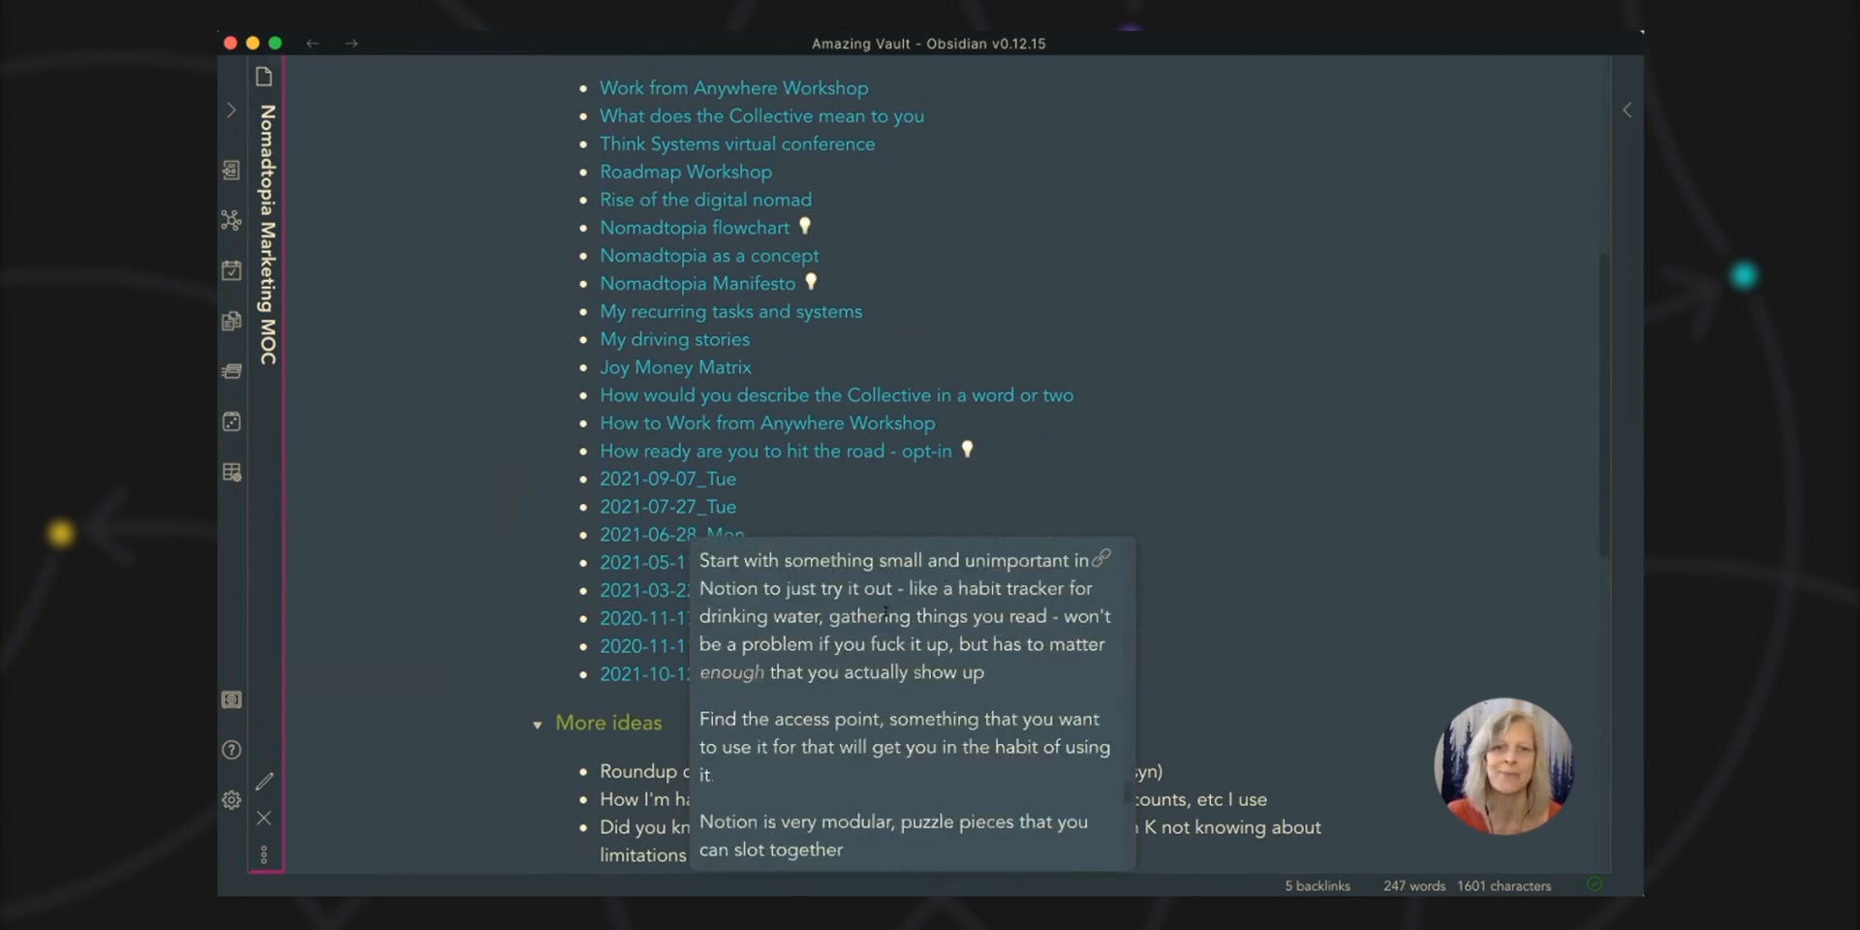
mouse_move(1379, 506)
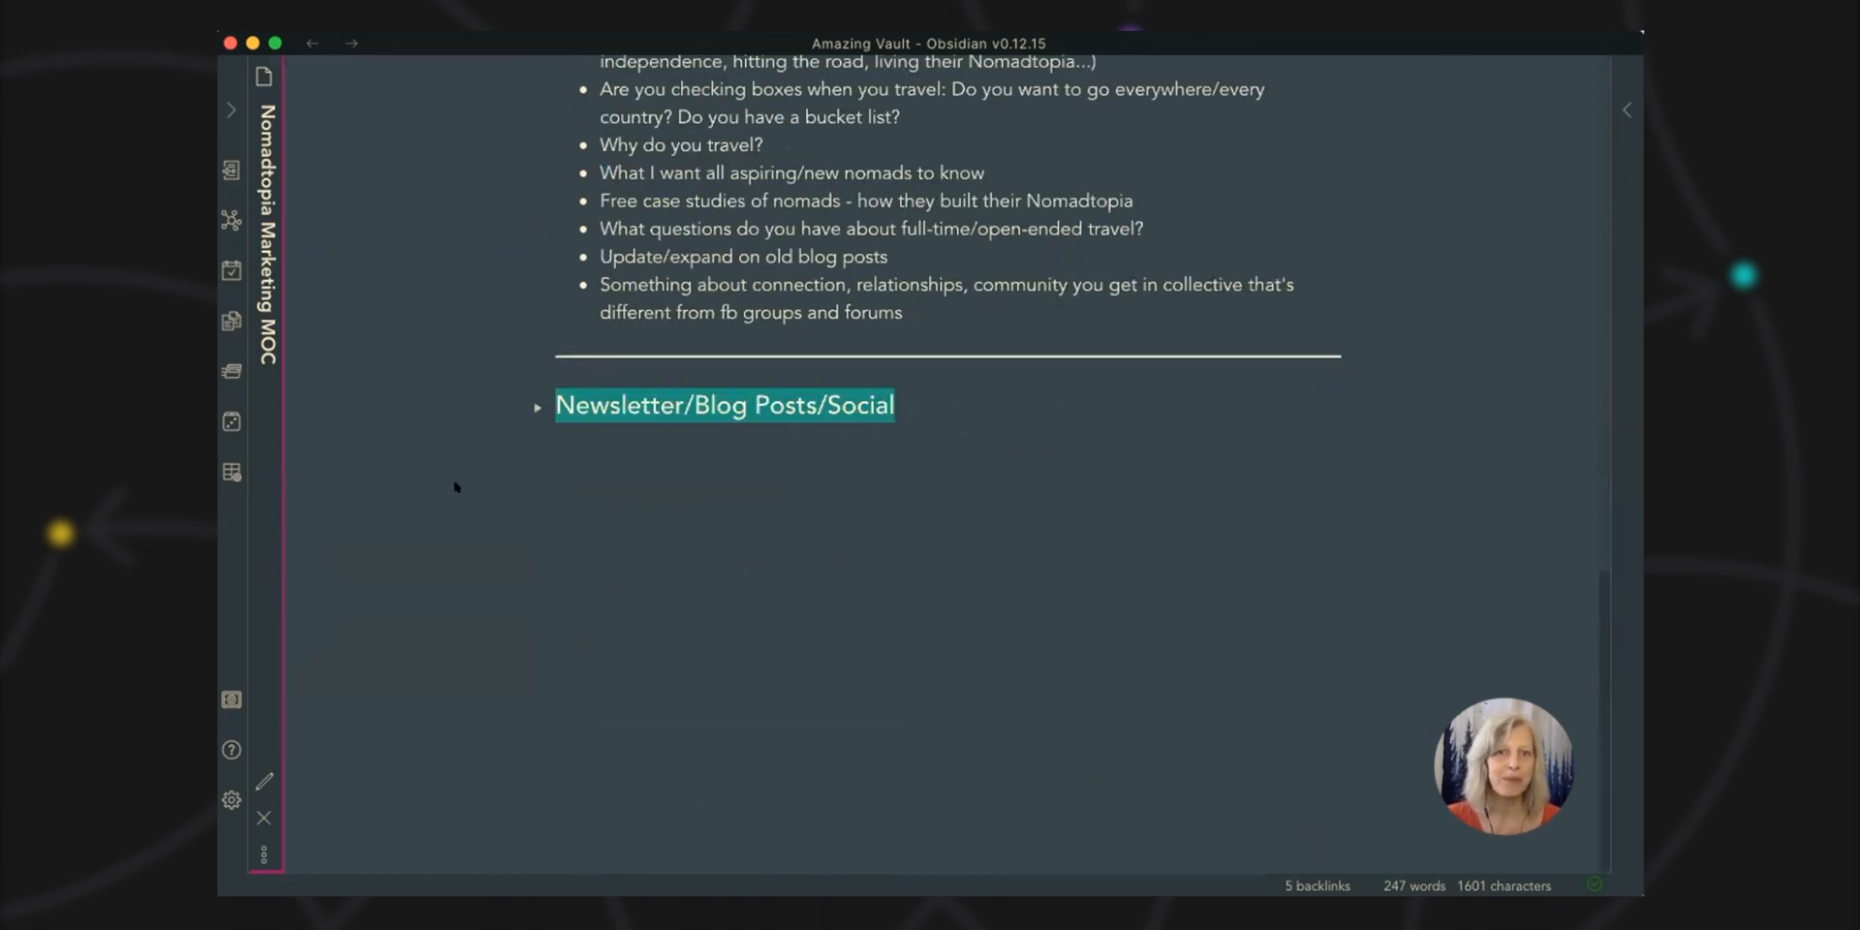
mouse_move(398, 401)
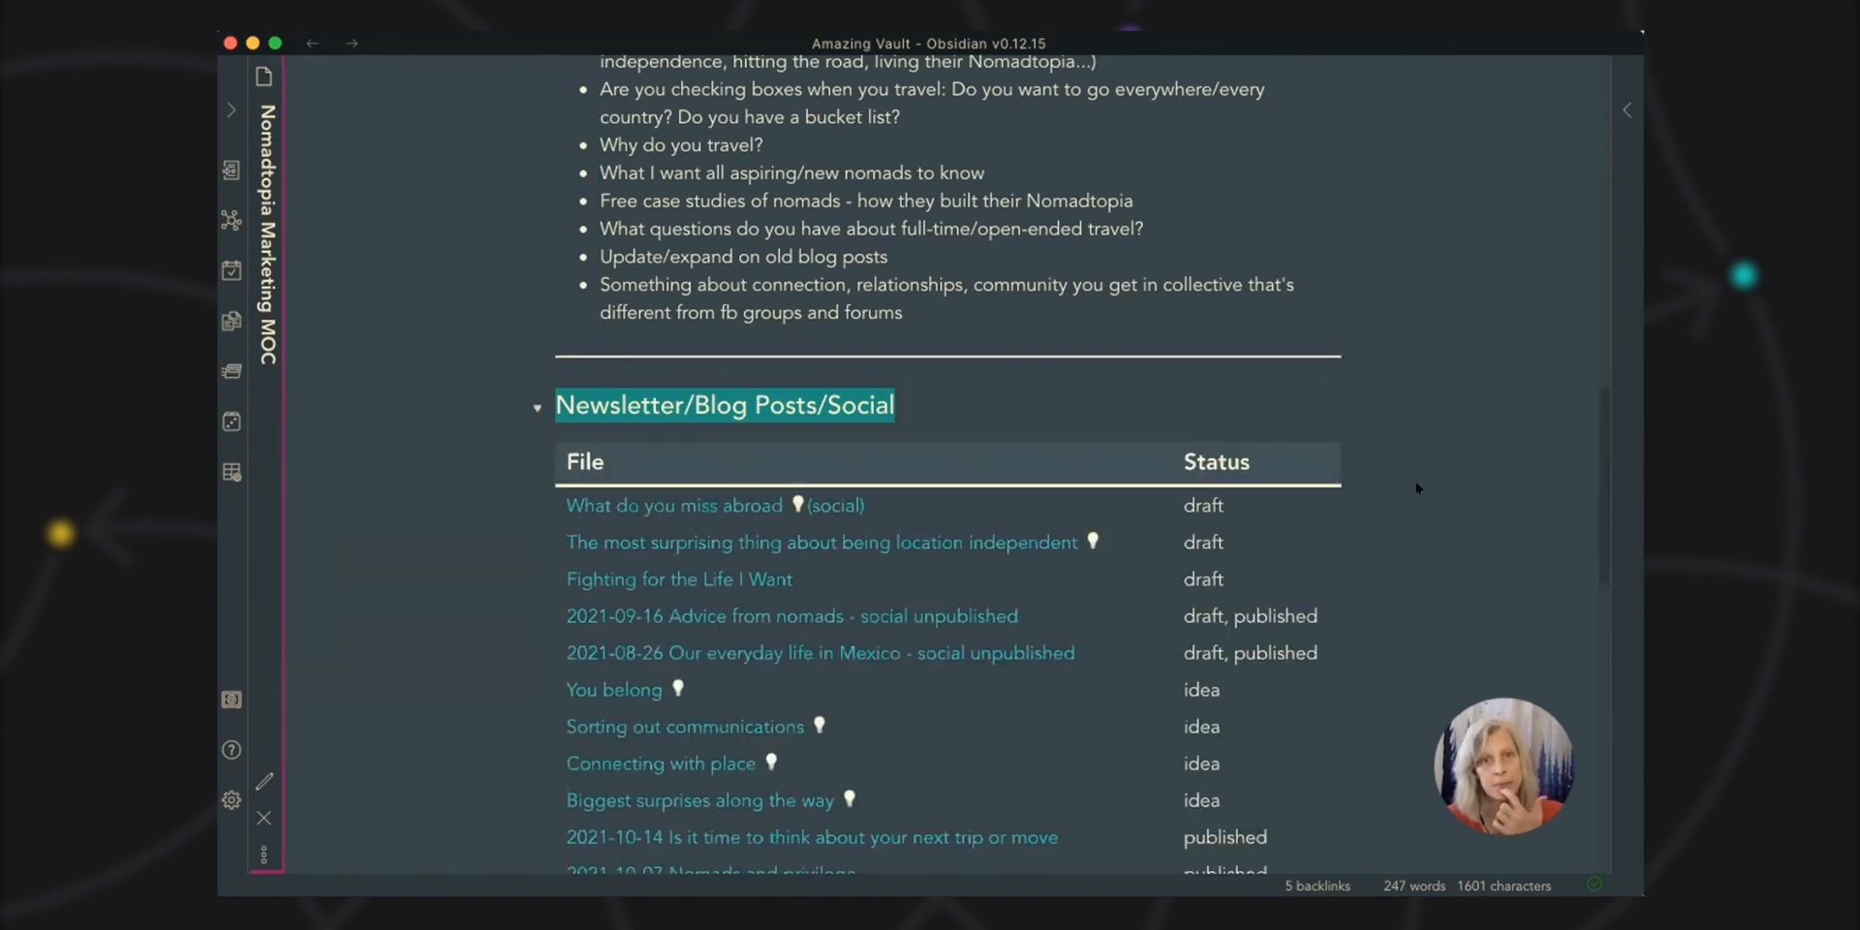
Step: Scroll through the dataview table of posts with their draft, idea and published statuses
scroll("down", 3)
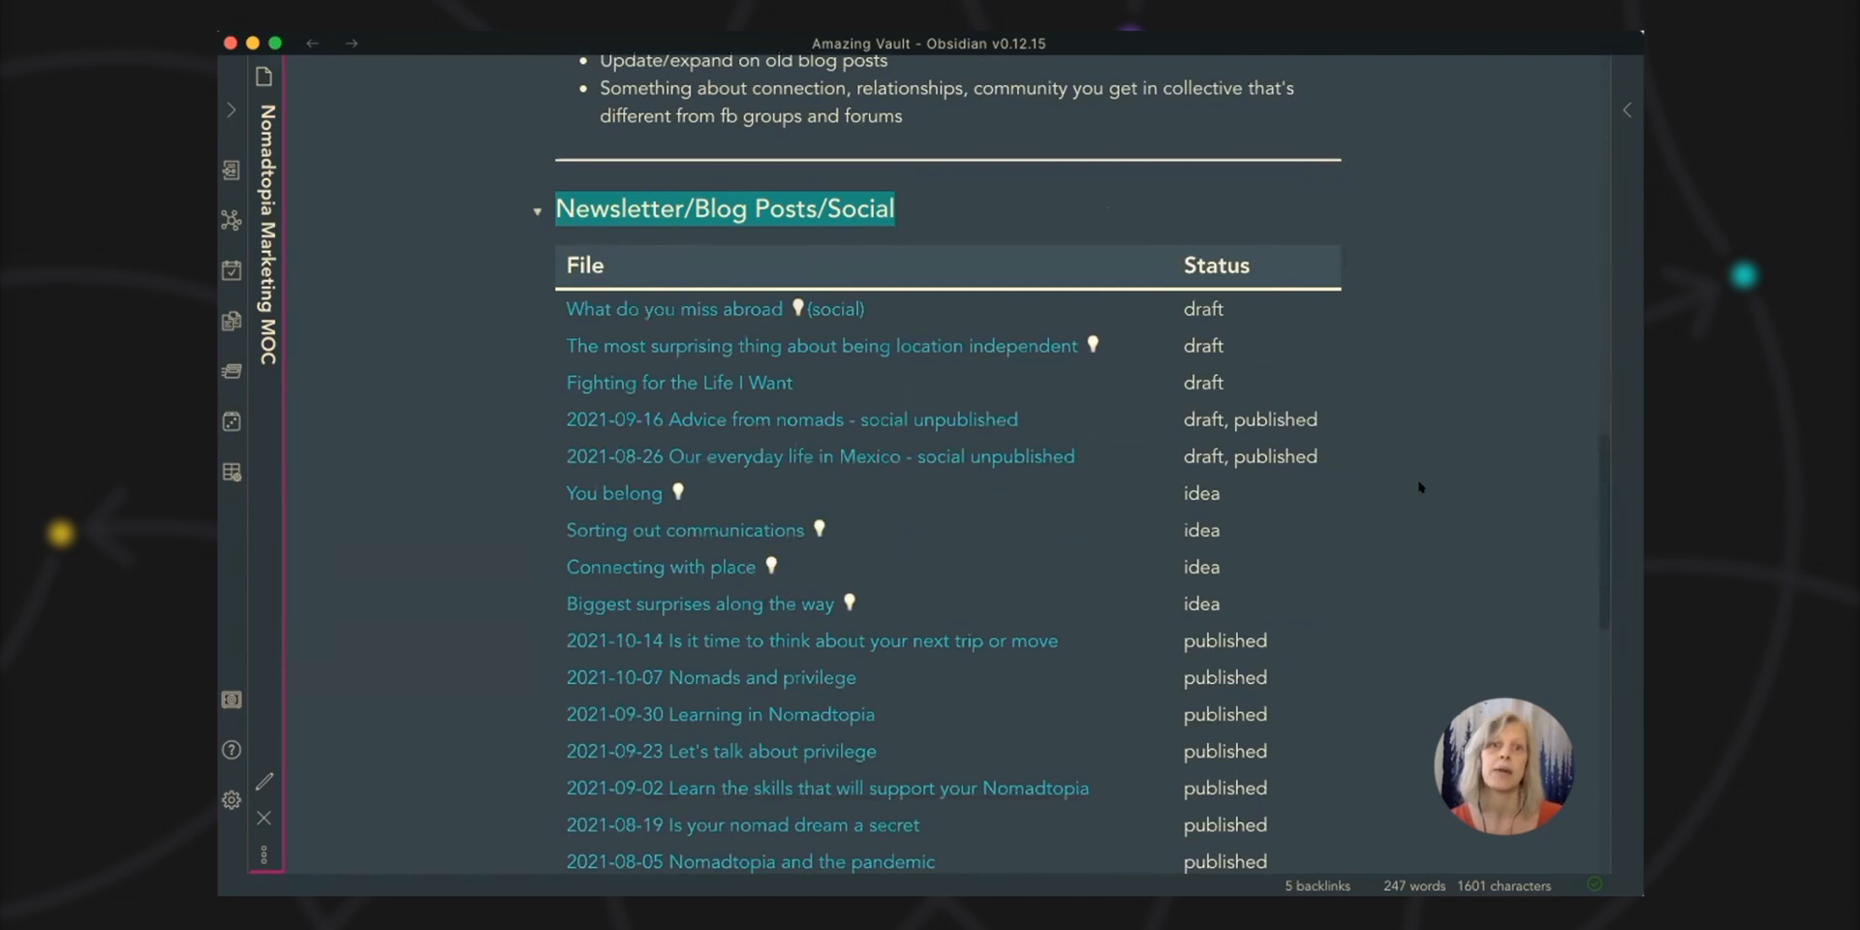
mouse_move(1457, 519)
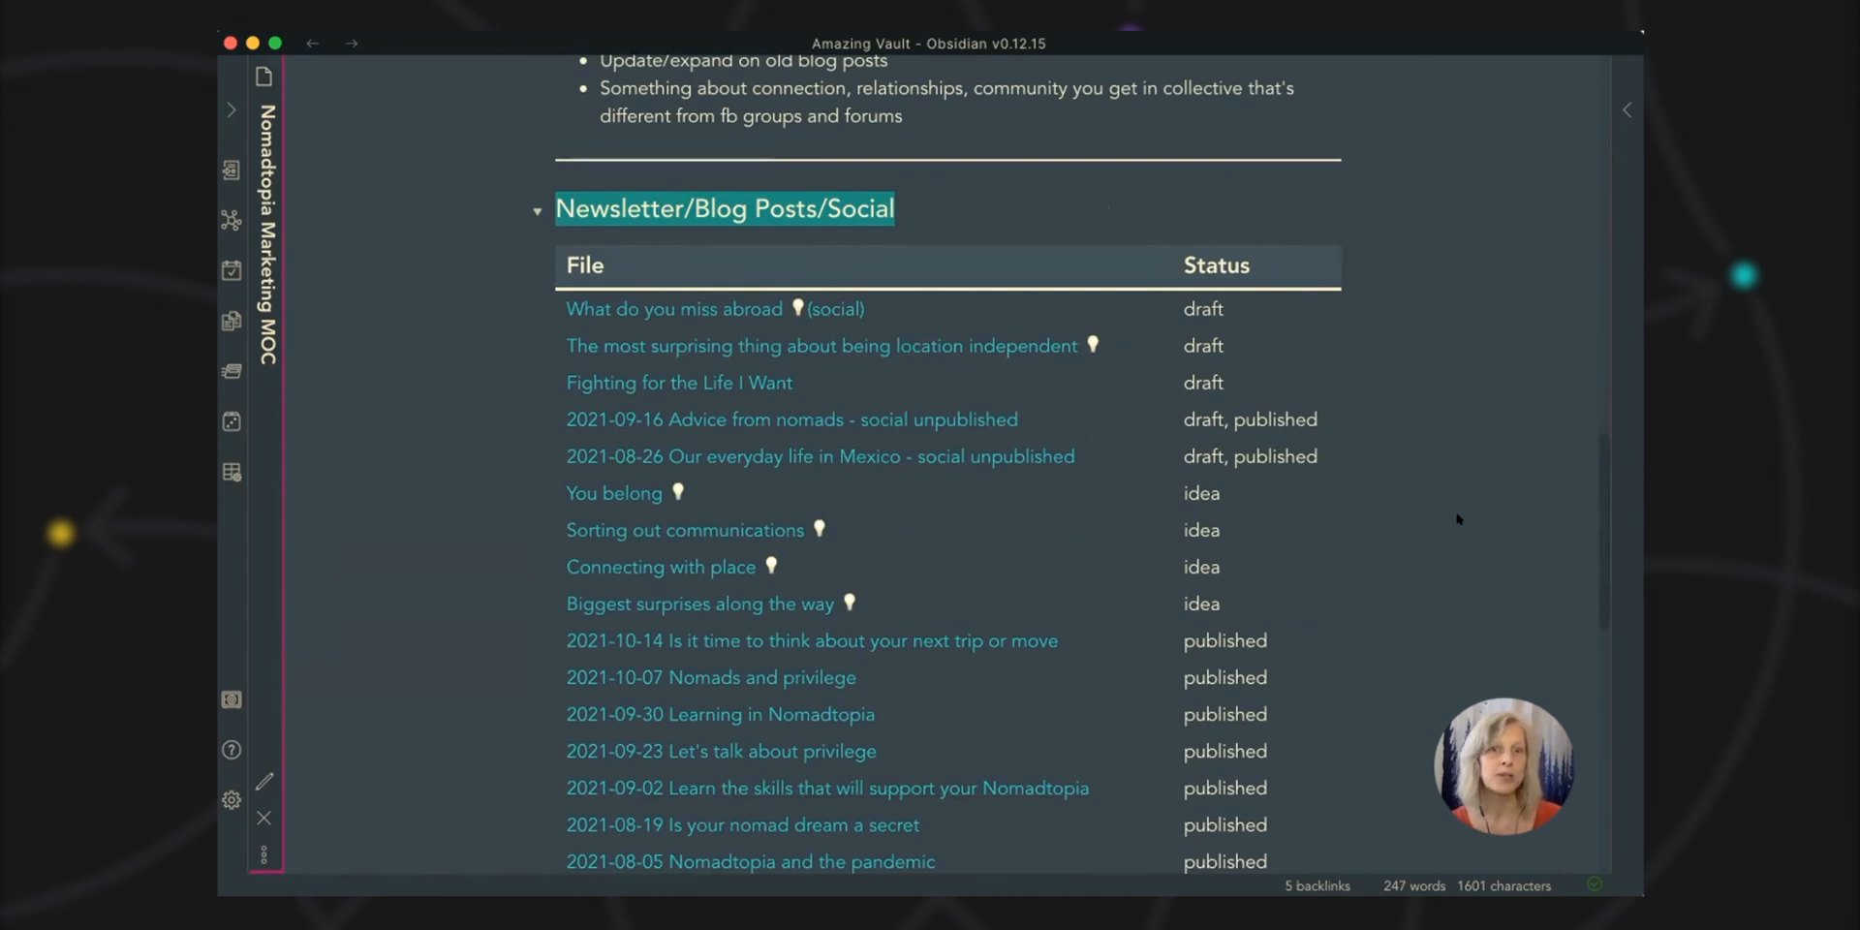
scroll("down", 3)
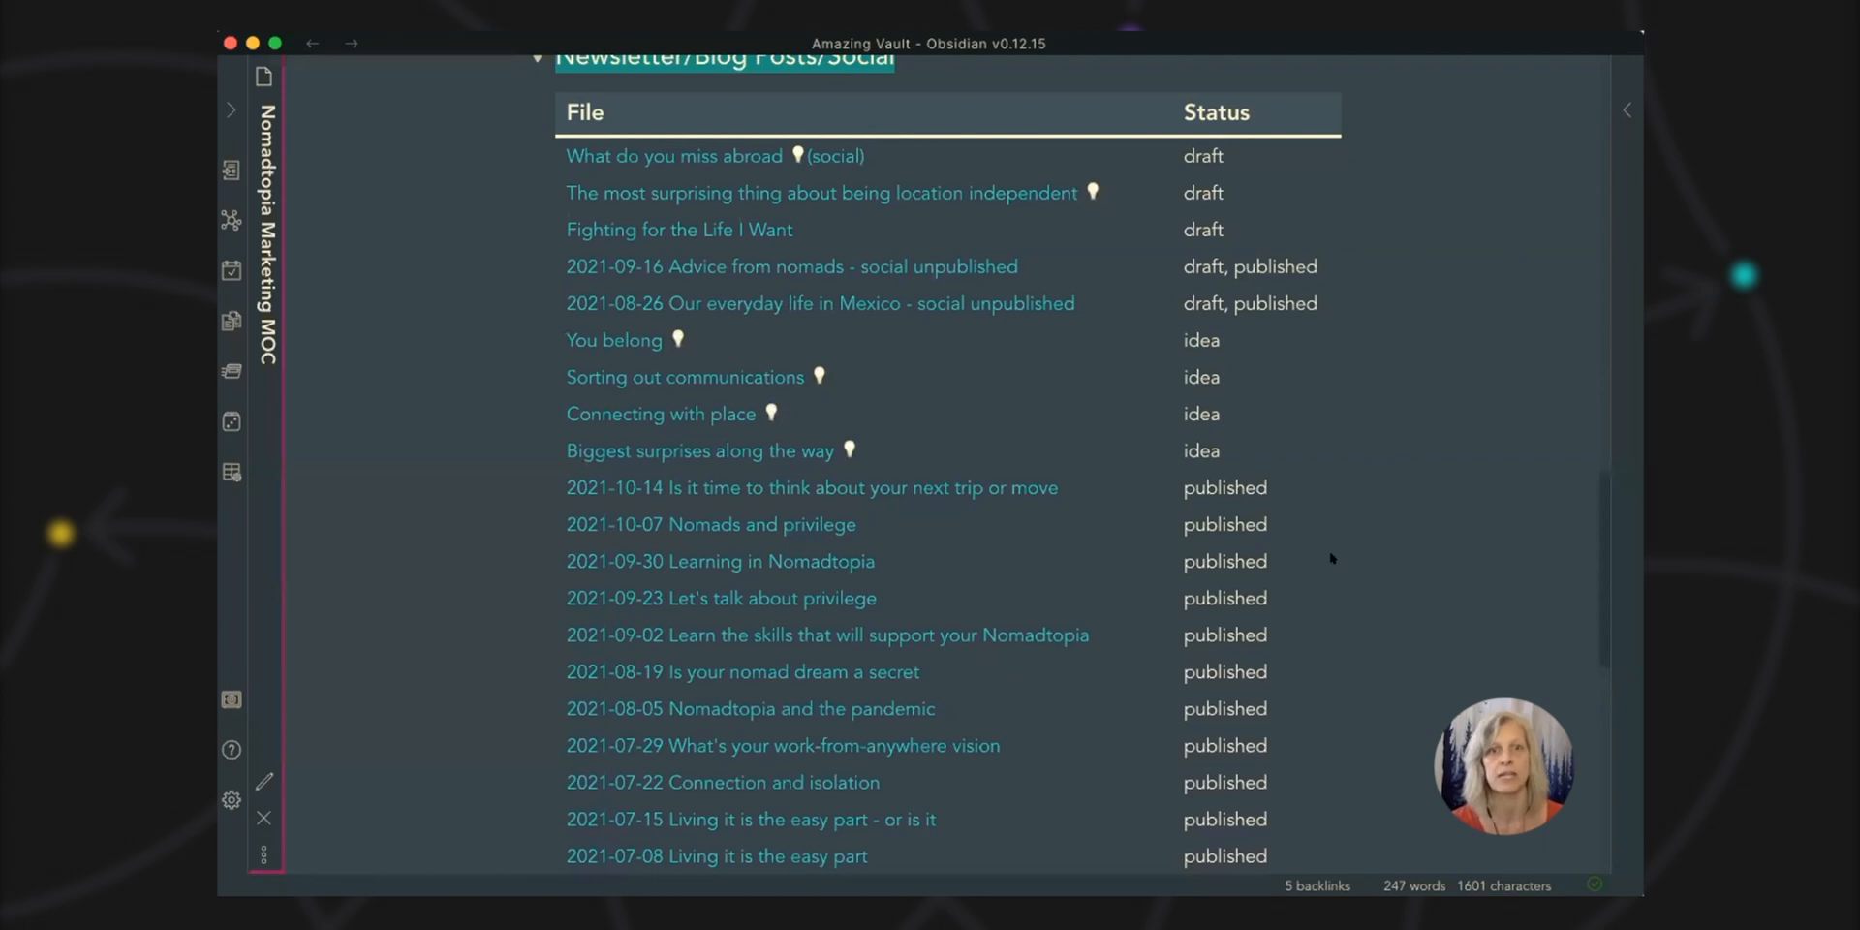
scroll("down", 3)
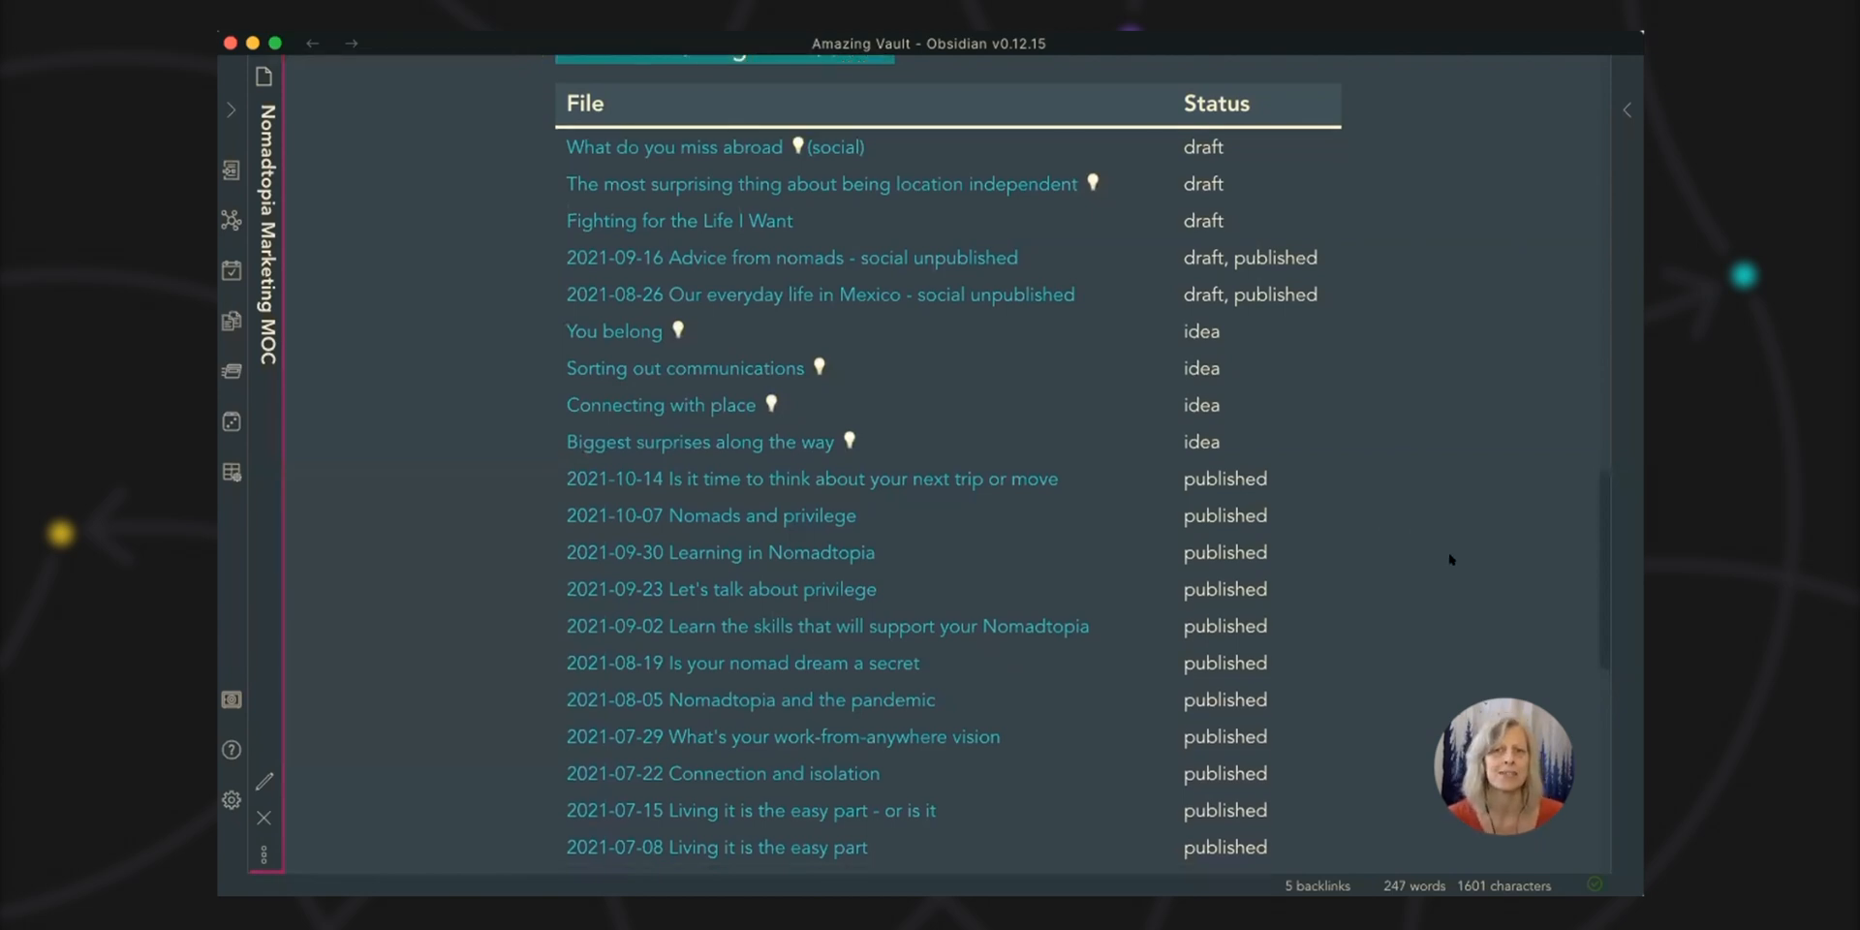
scroll("down", 3)
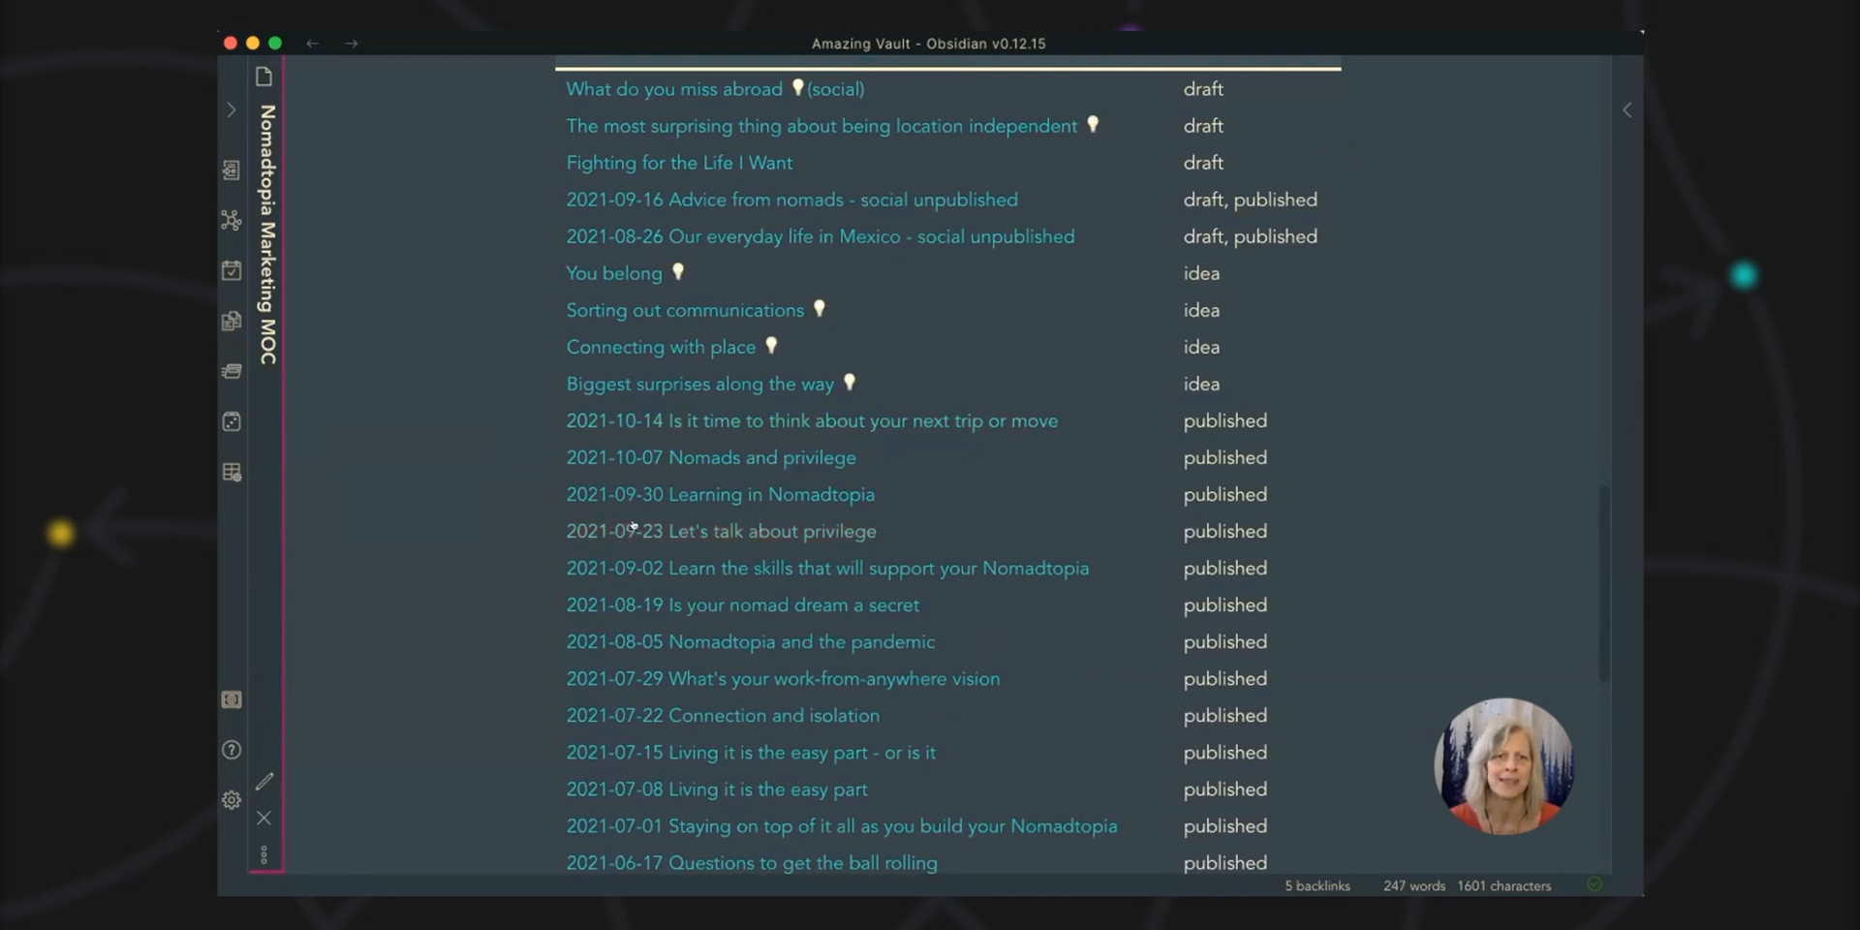
mouse_move(484, 541)
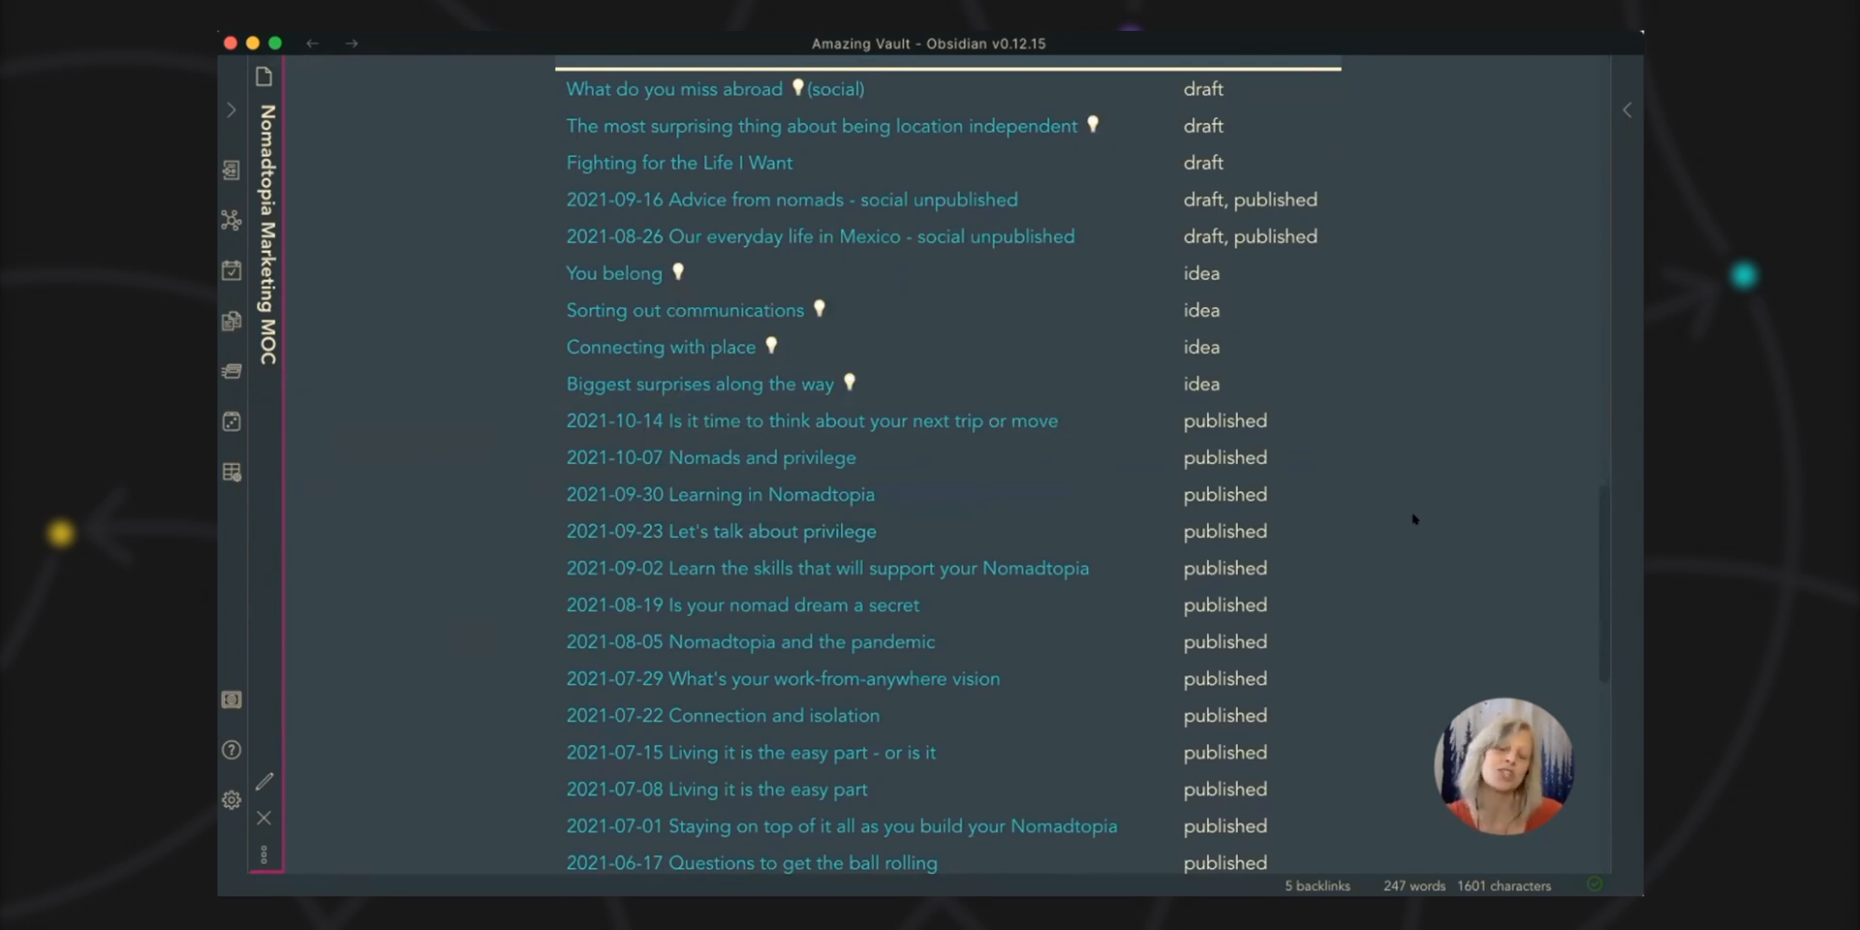
scroll("down", 3)
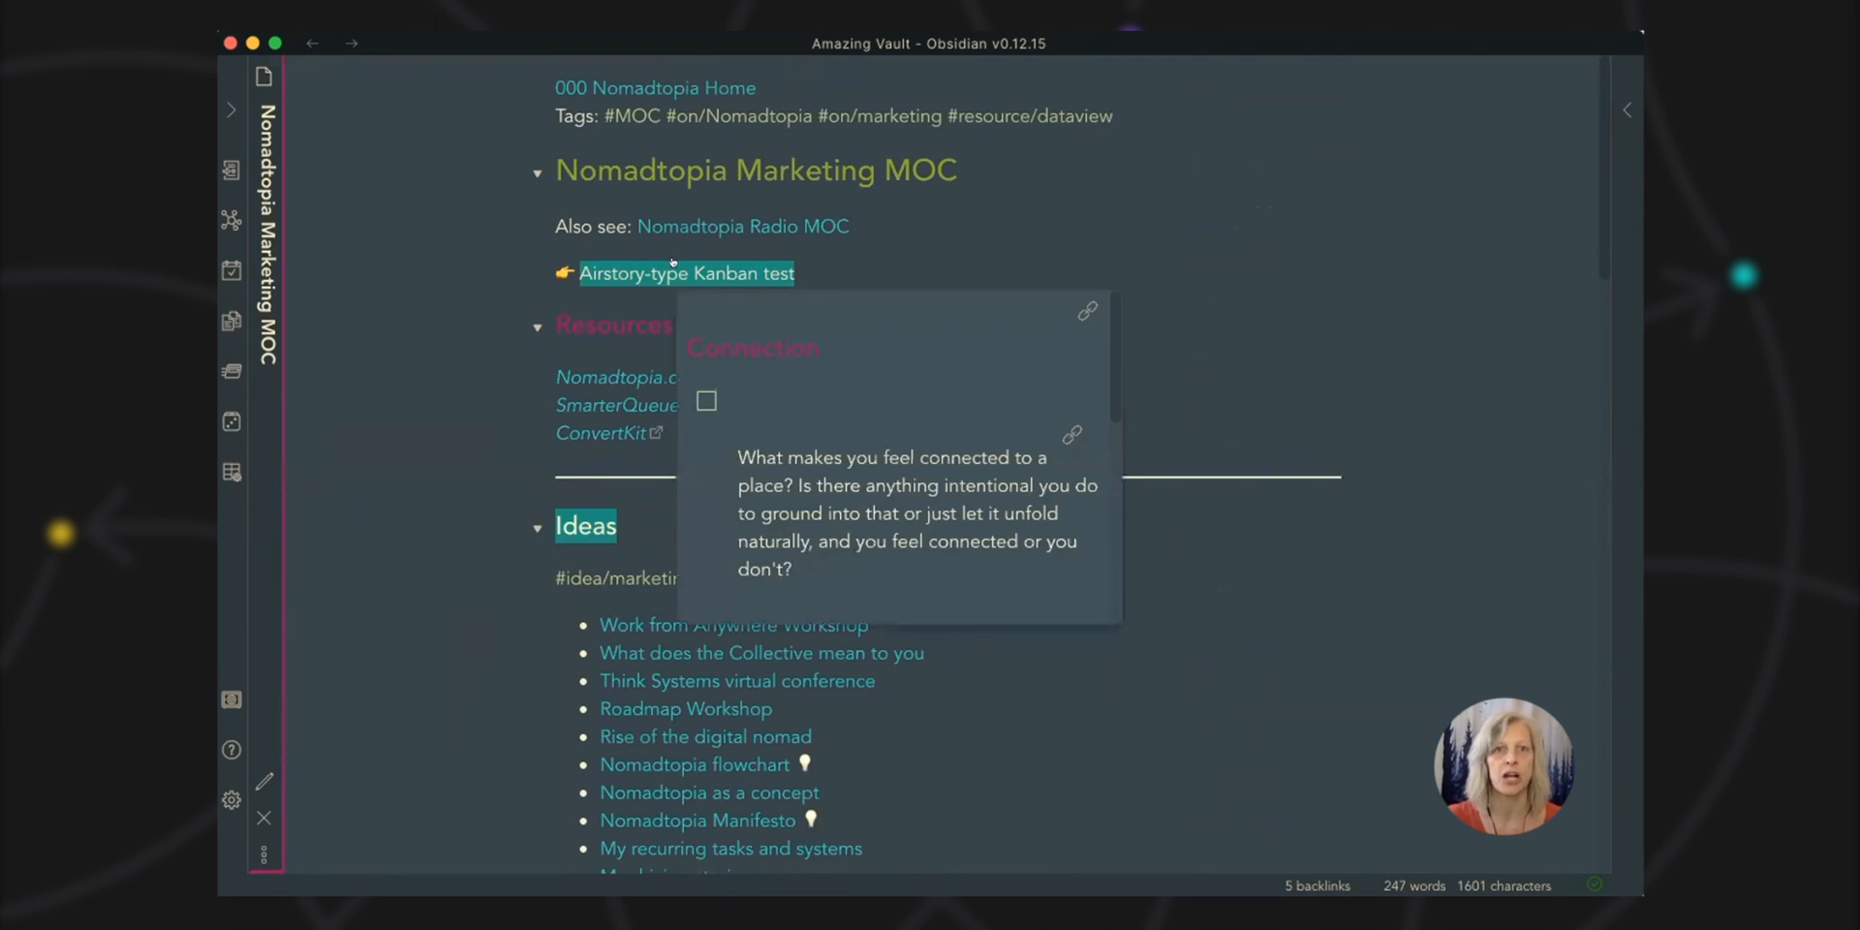
mouse_move(1387, 356)
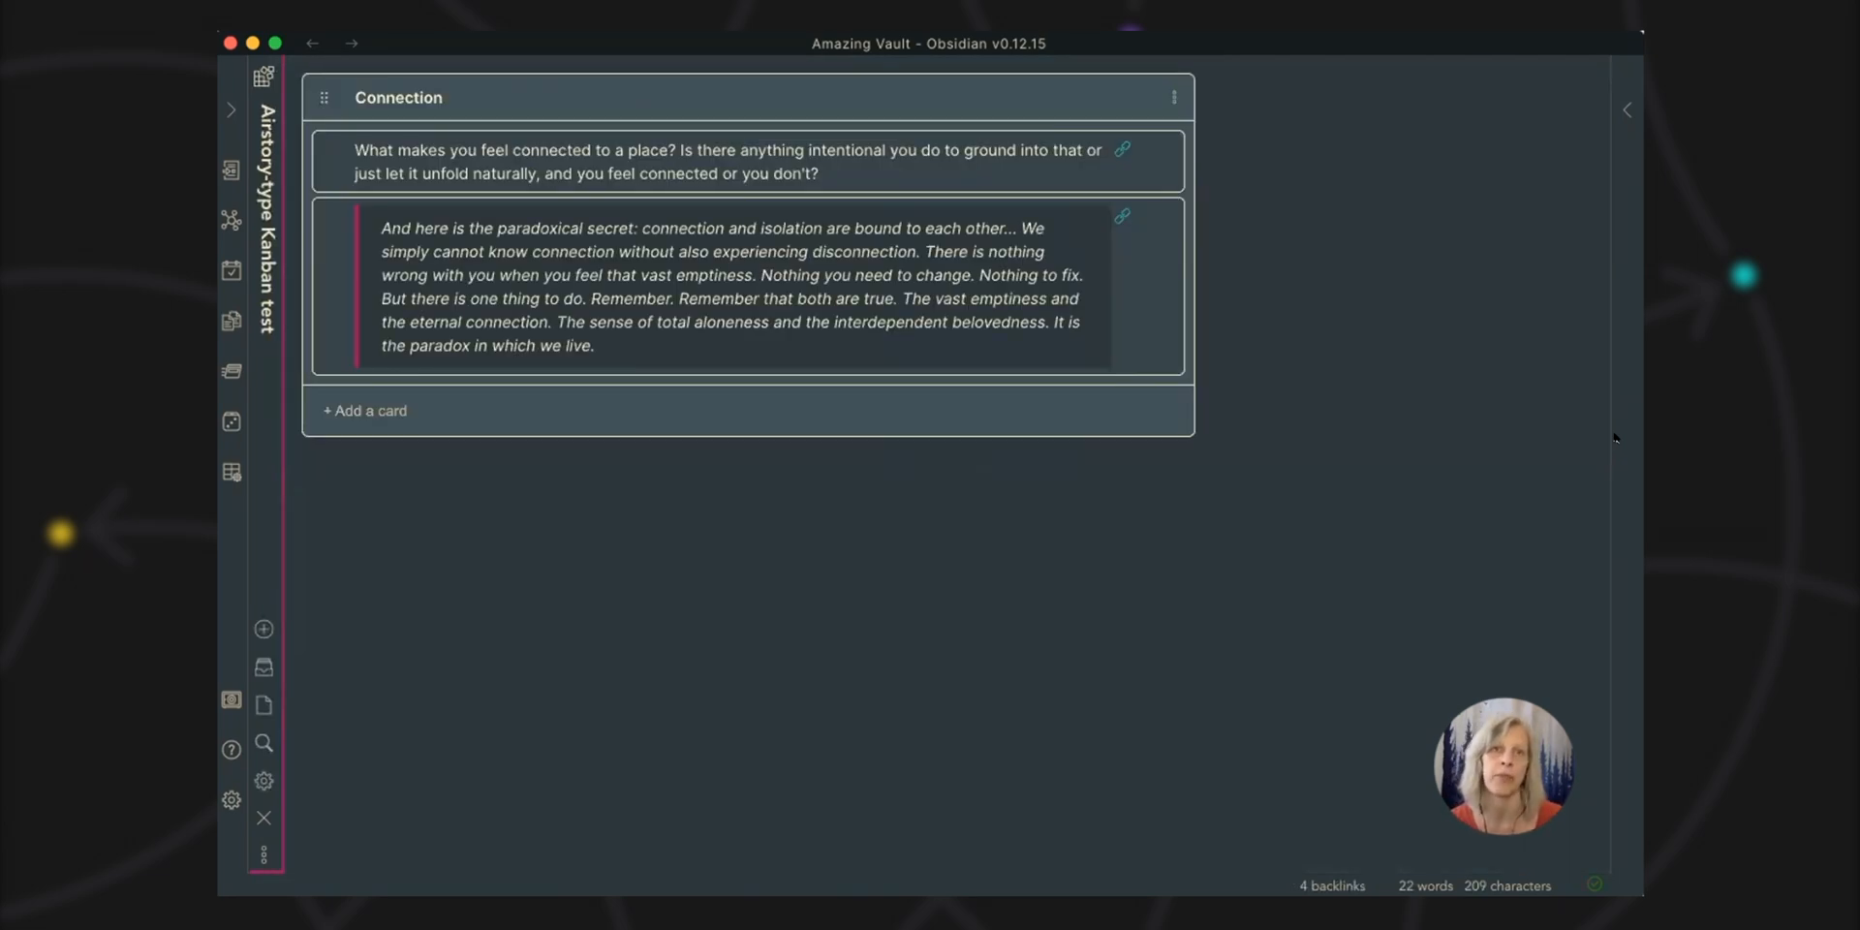
mouse_move(1435, 414)
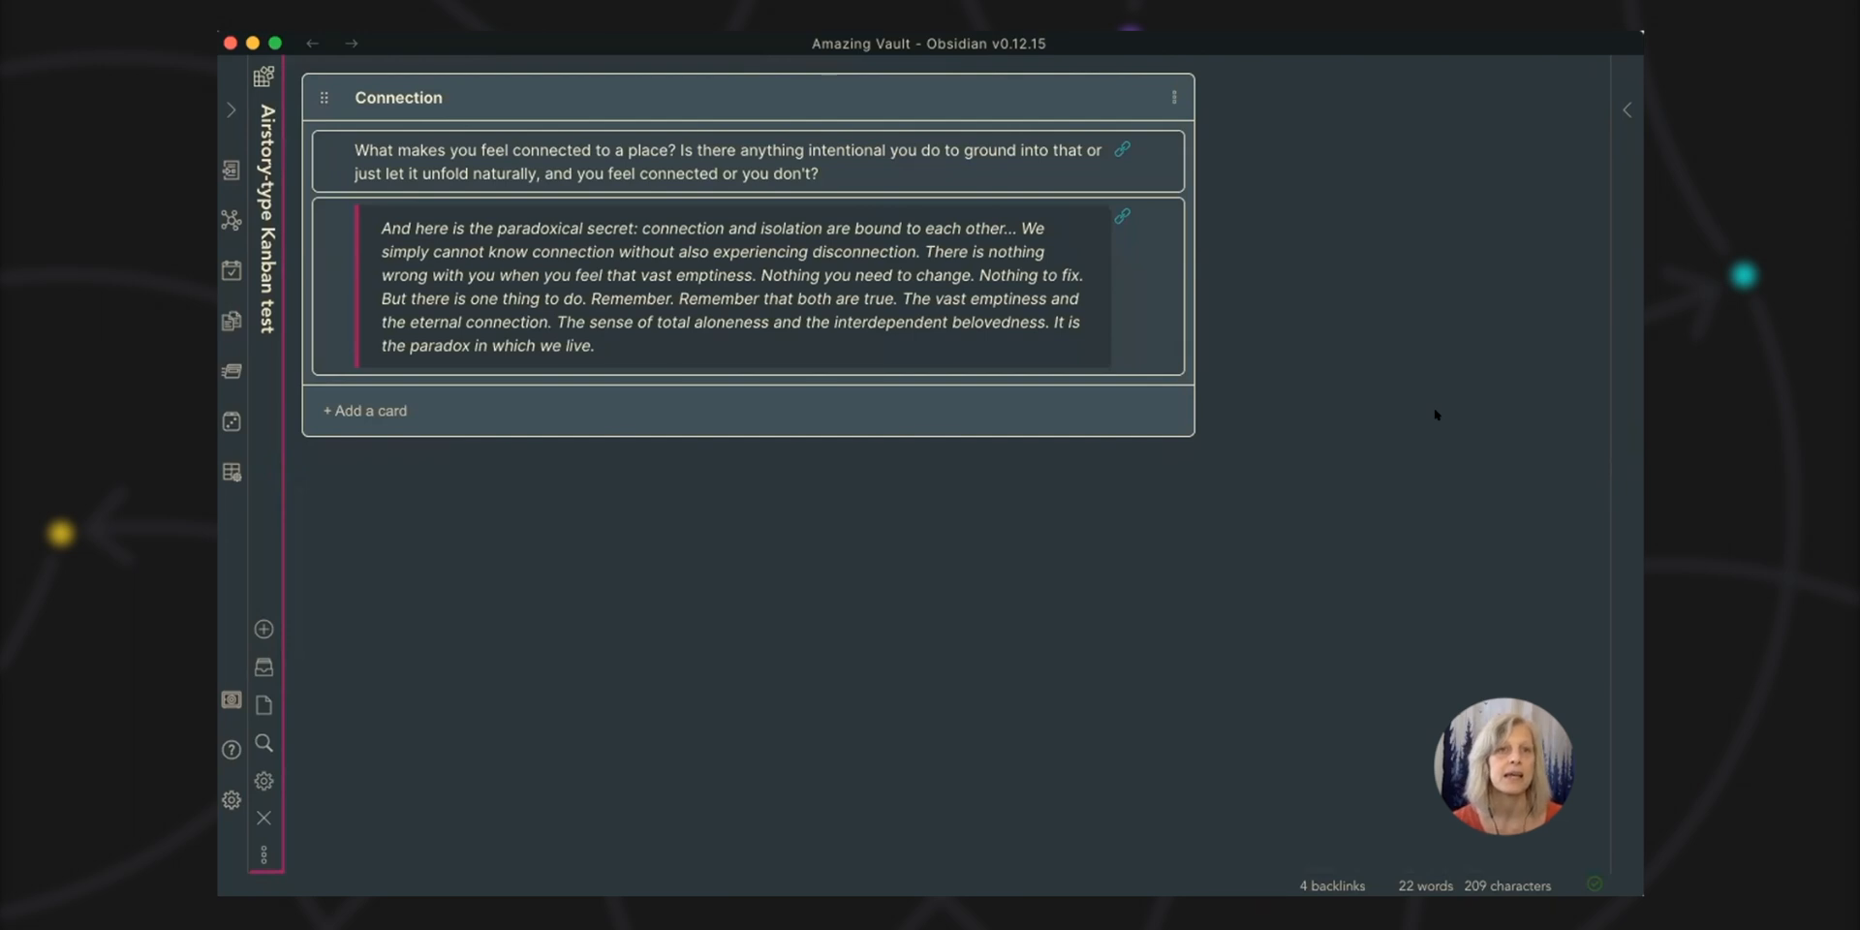
mouse_move(723, 558)
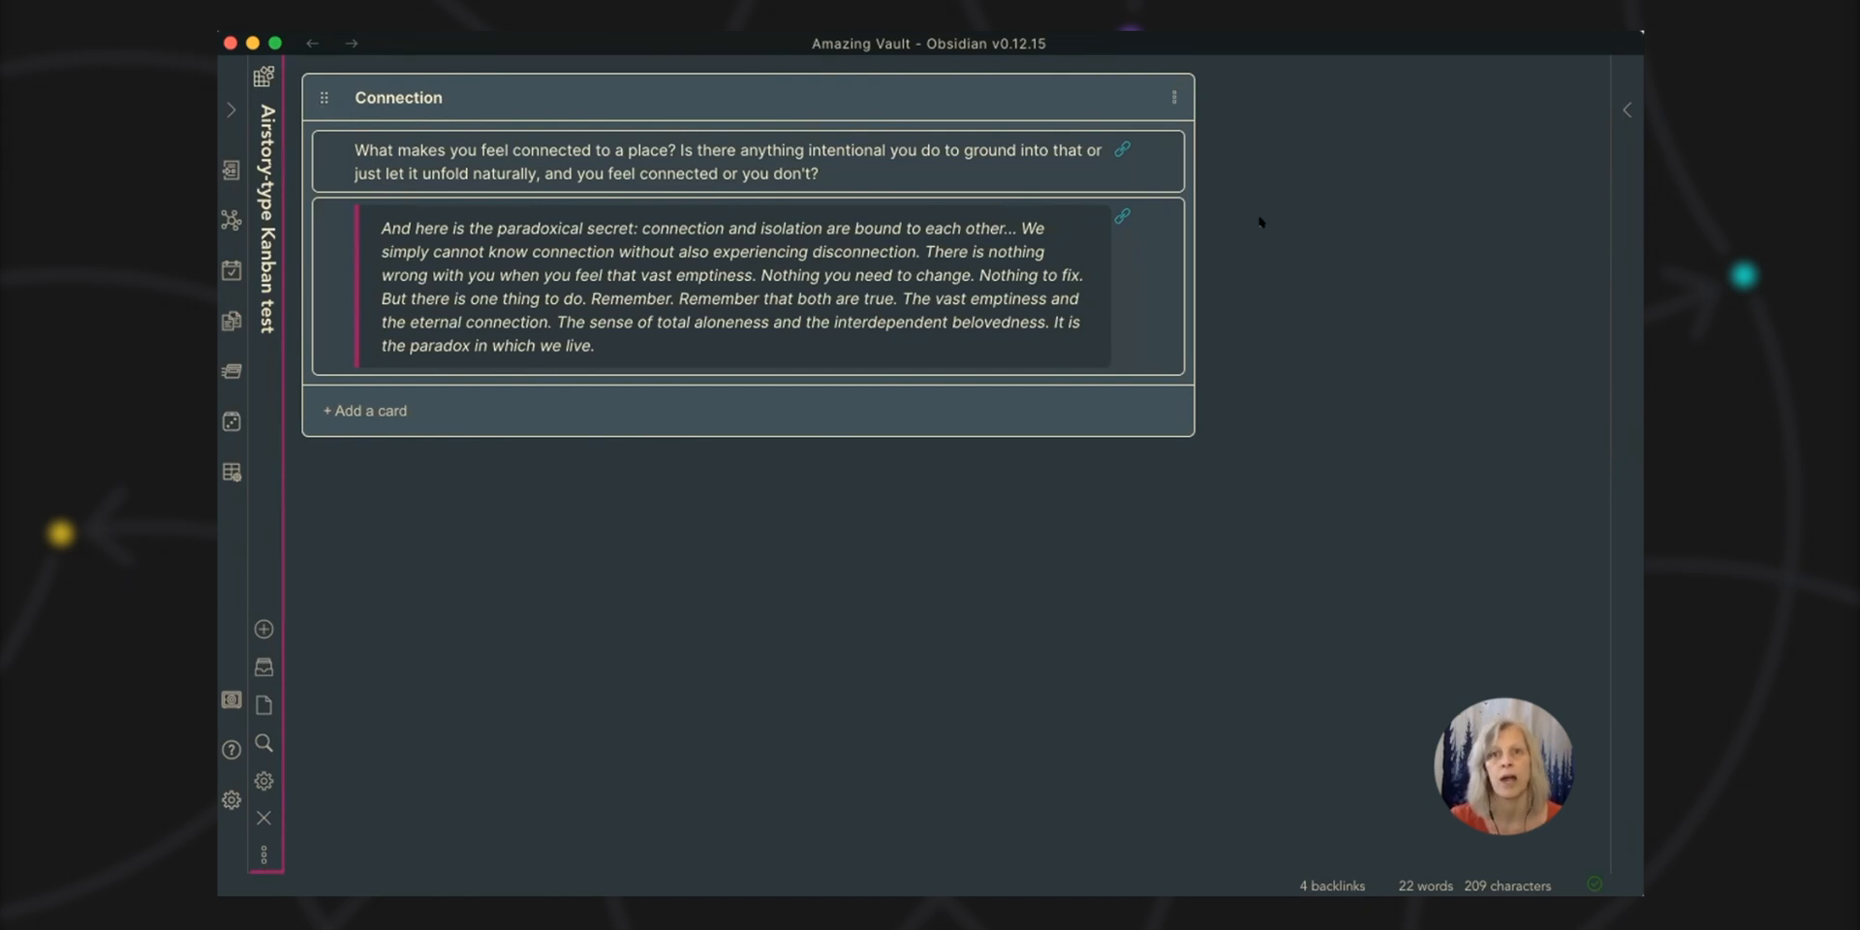
mouse_move(759, 180)
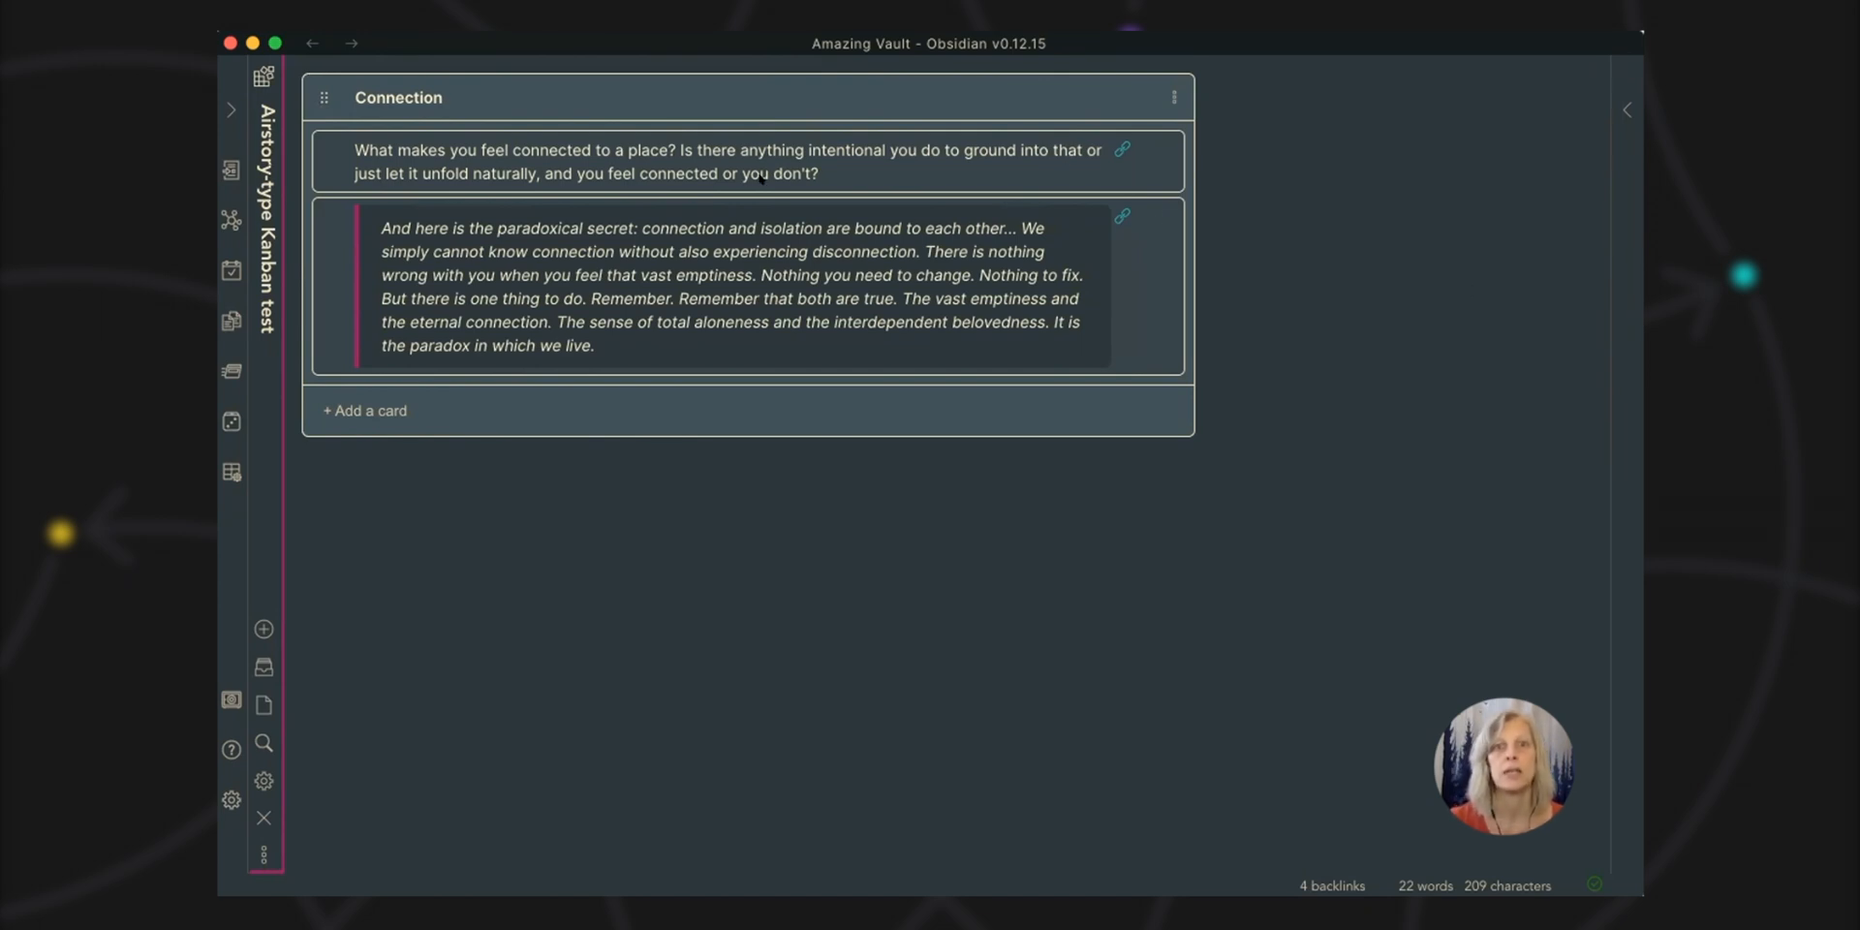
mouse_move(1112, 519)
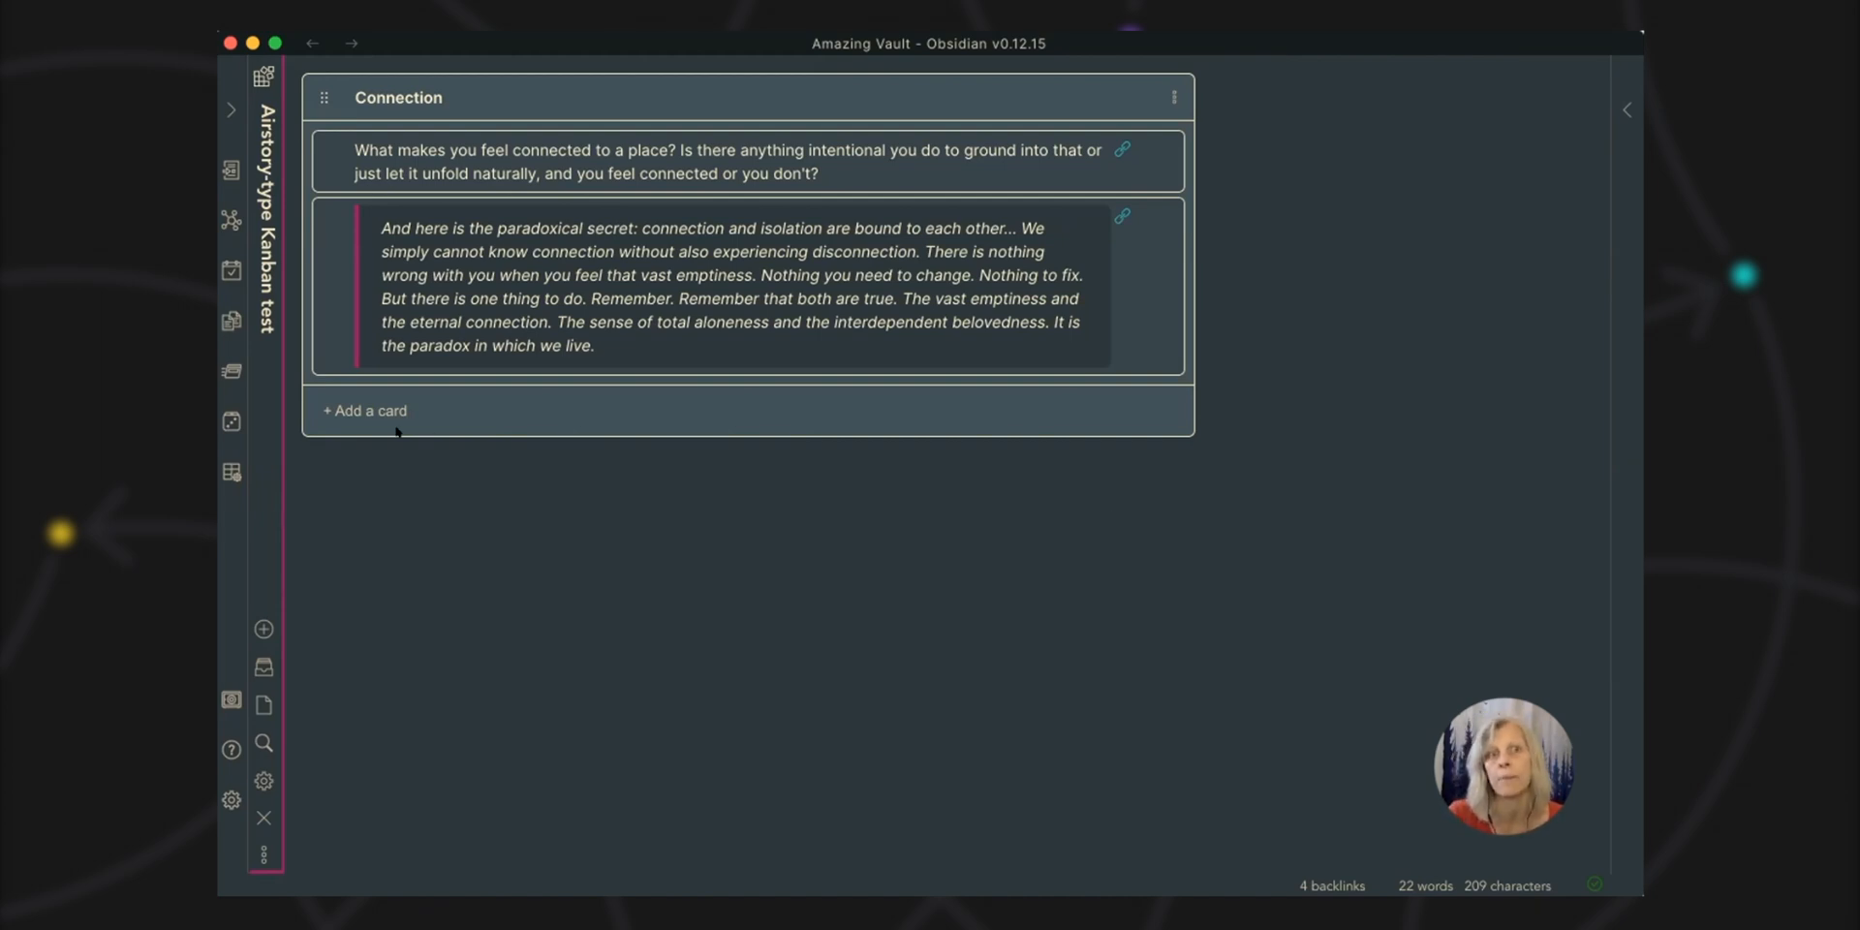
Step: Add a Connection card embedding a block from '2021-07-22 Connection and isolation' about online communities' continuity
left_click(365, 411)
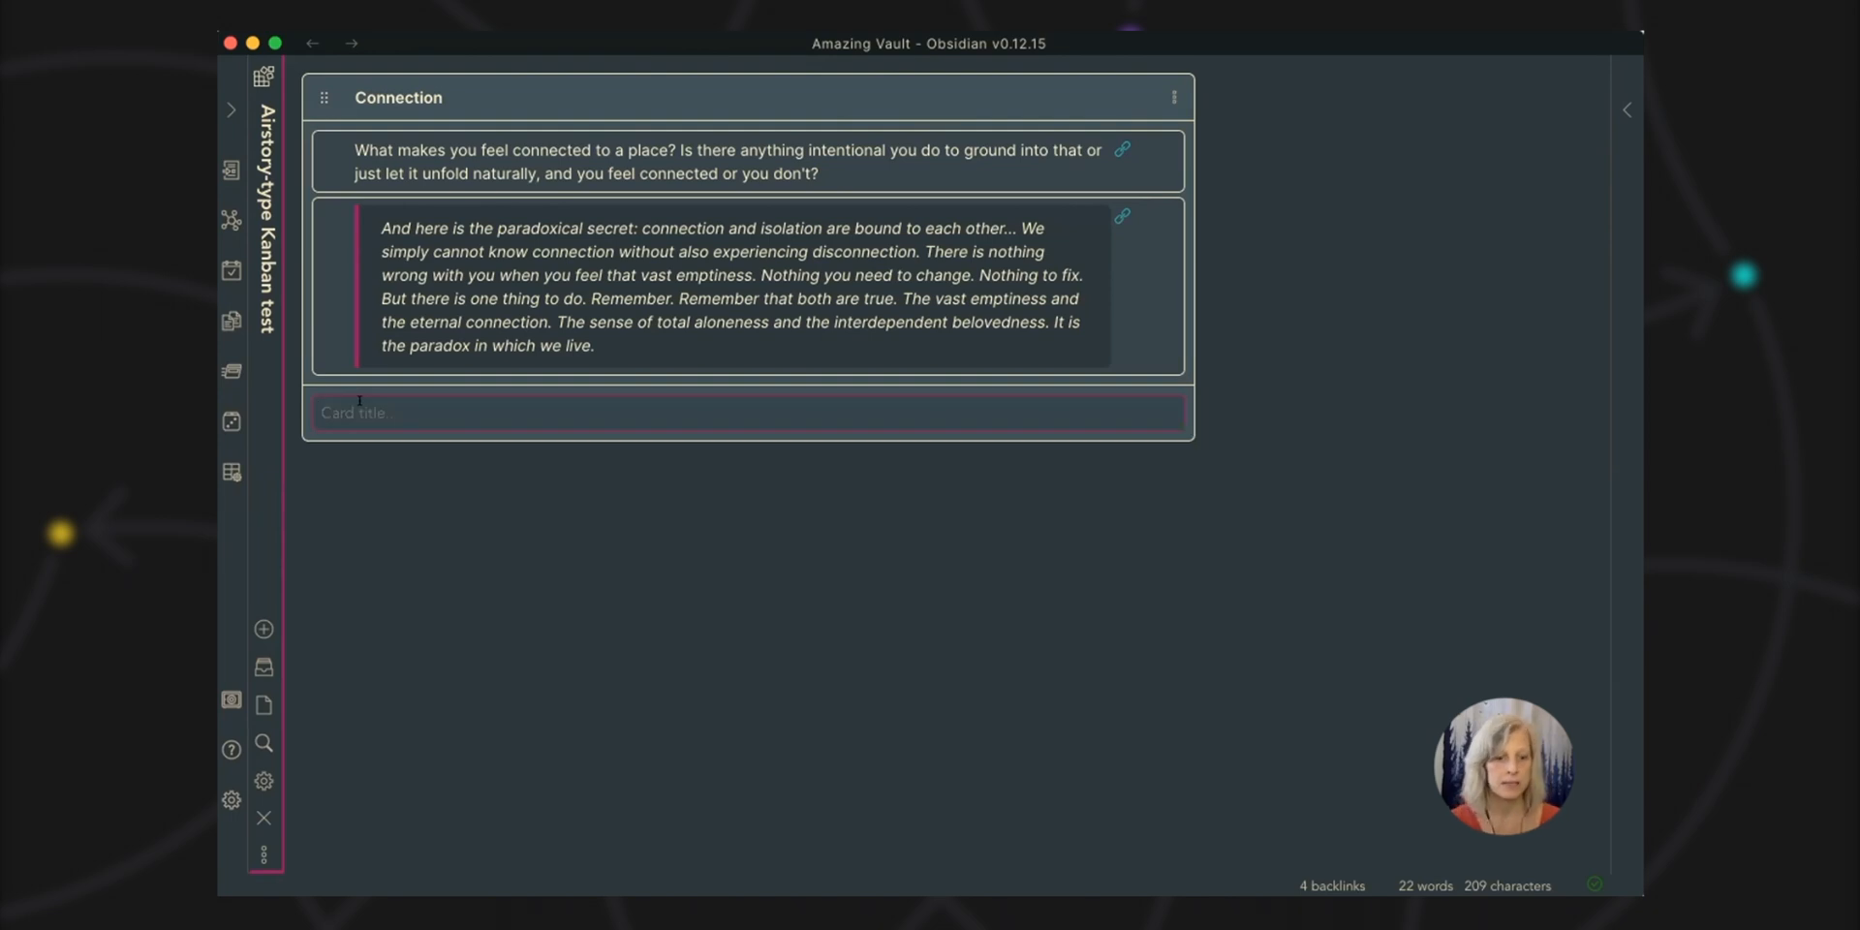
type("[[")
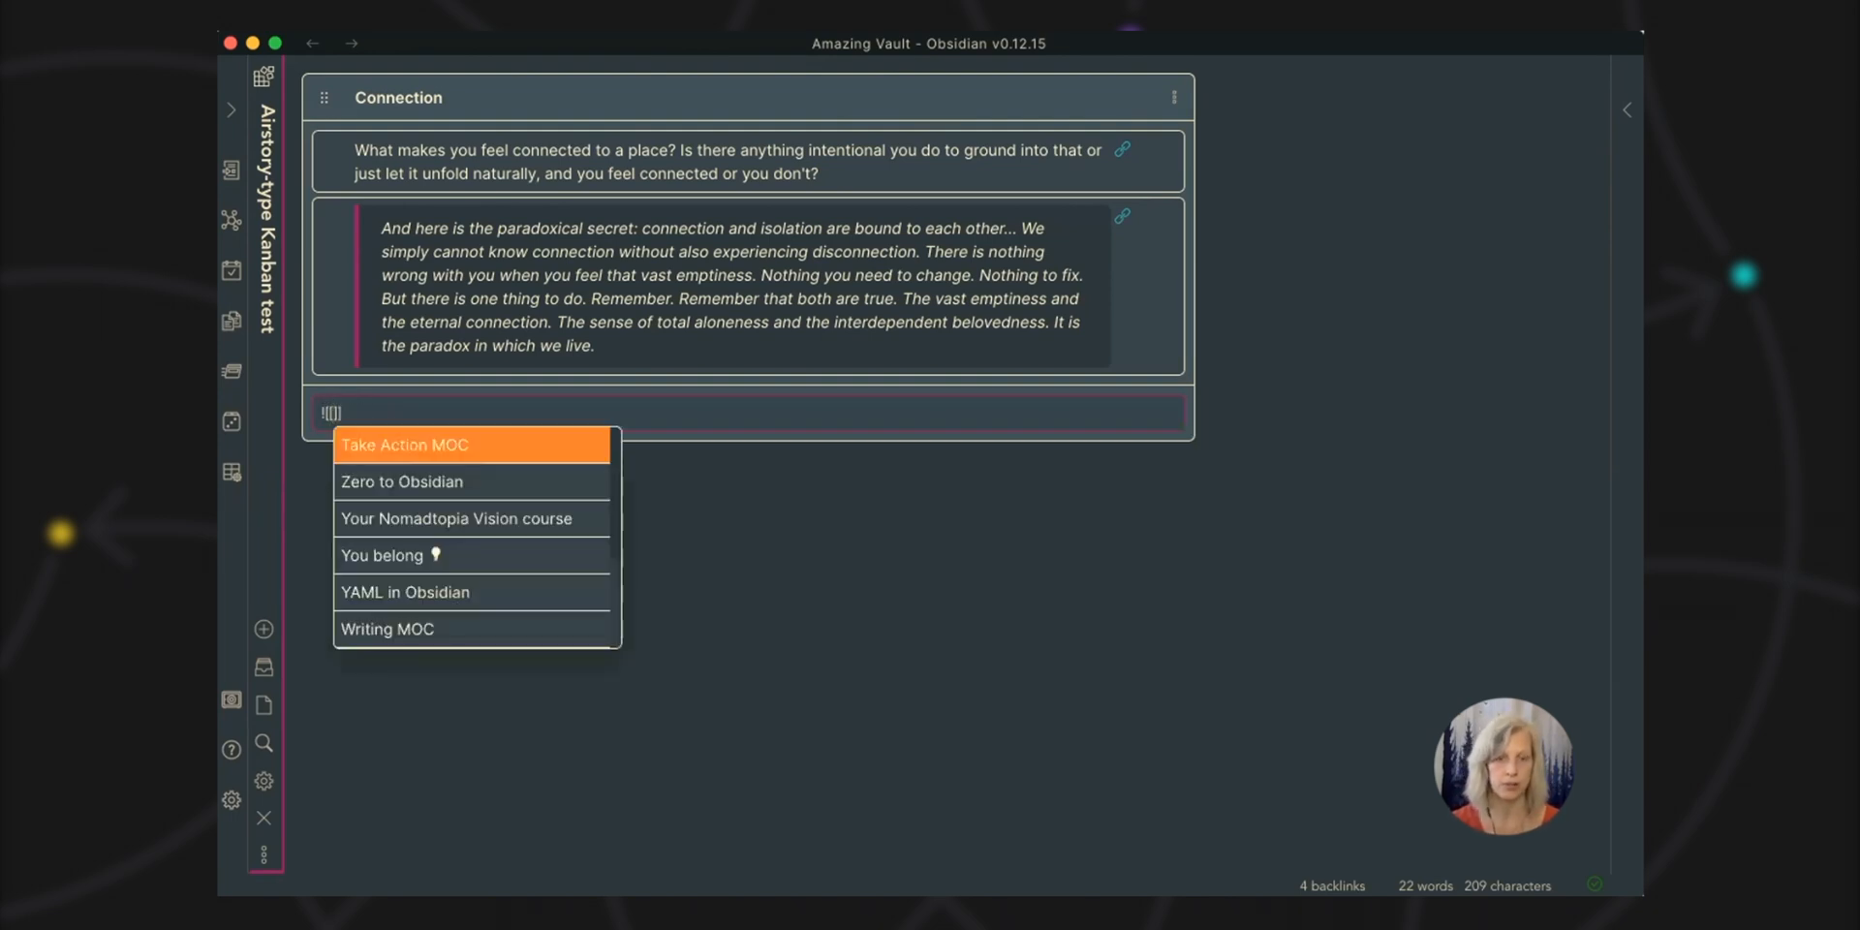
type("conn")
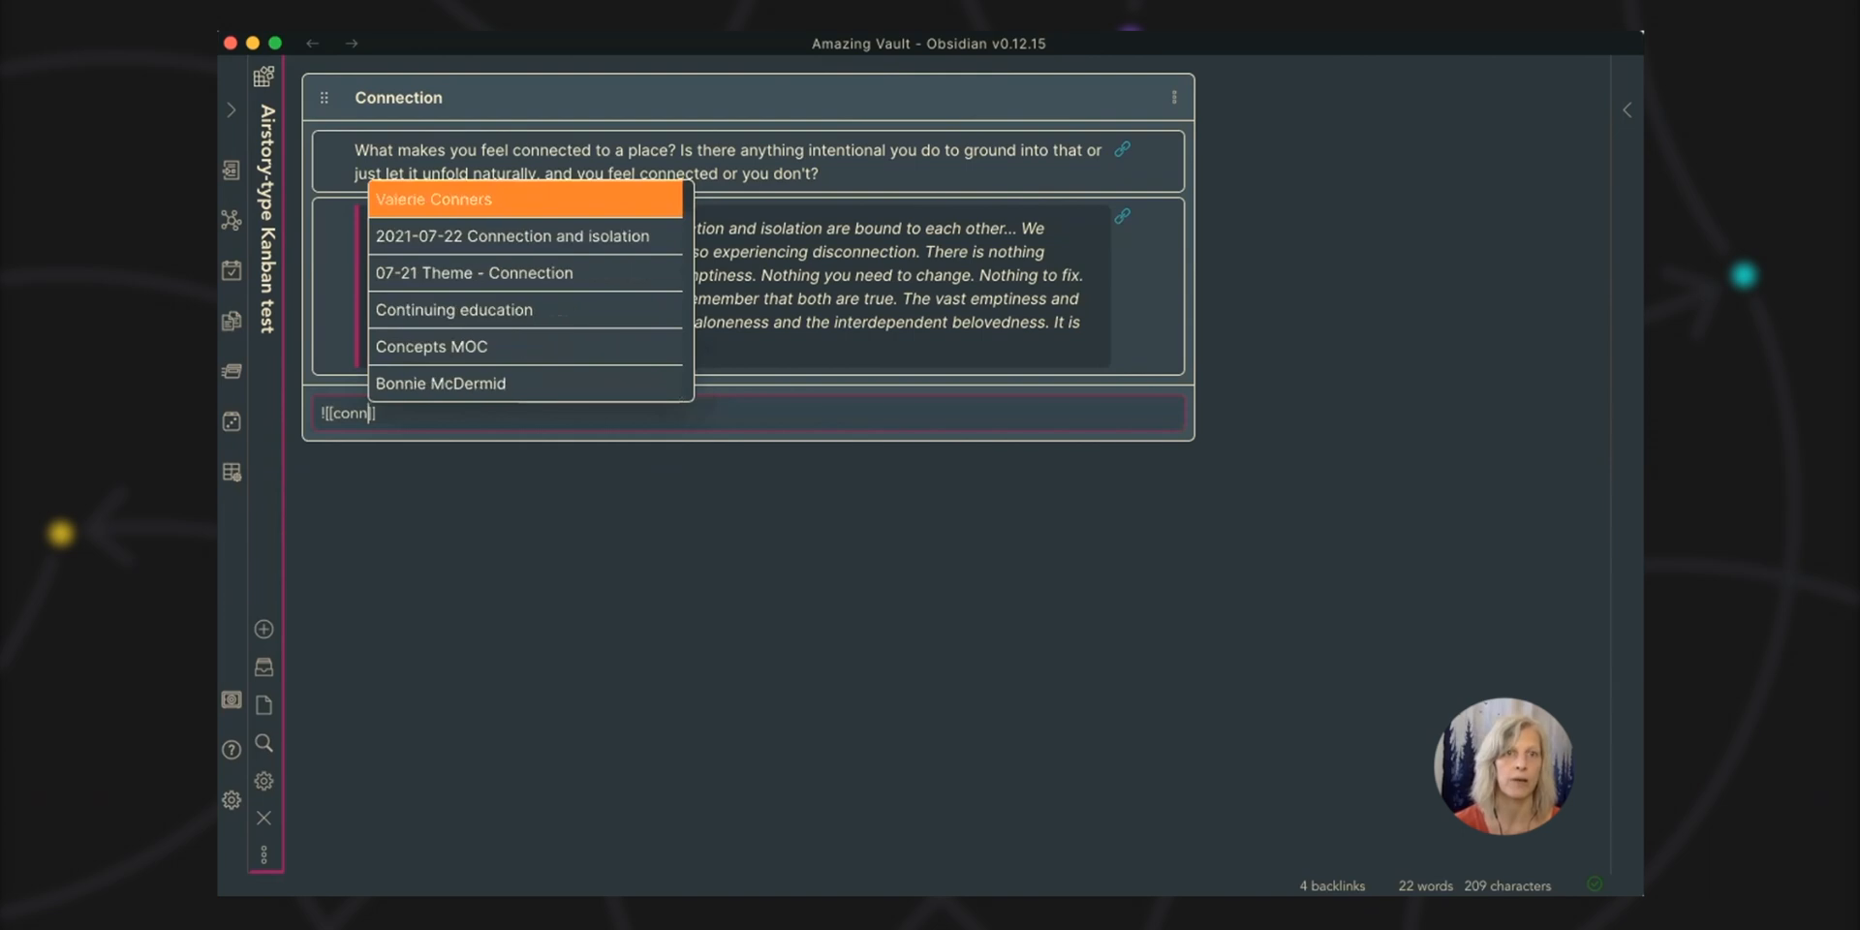
left_click(512, 234)
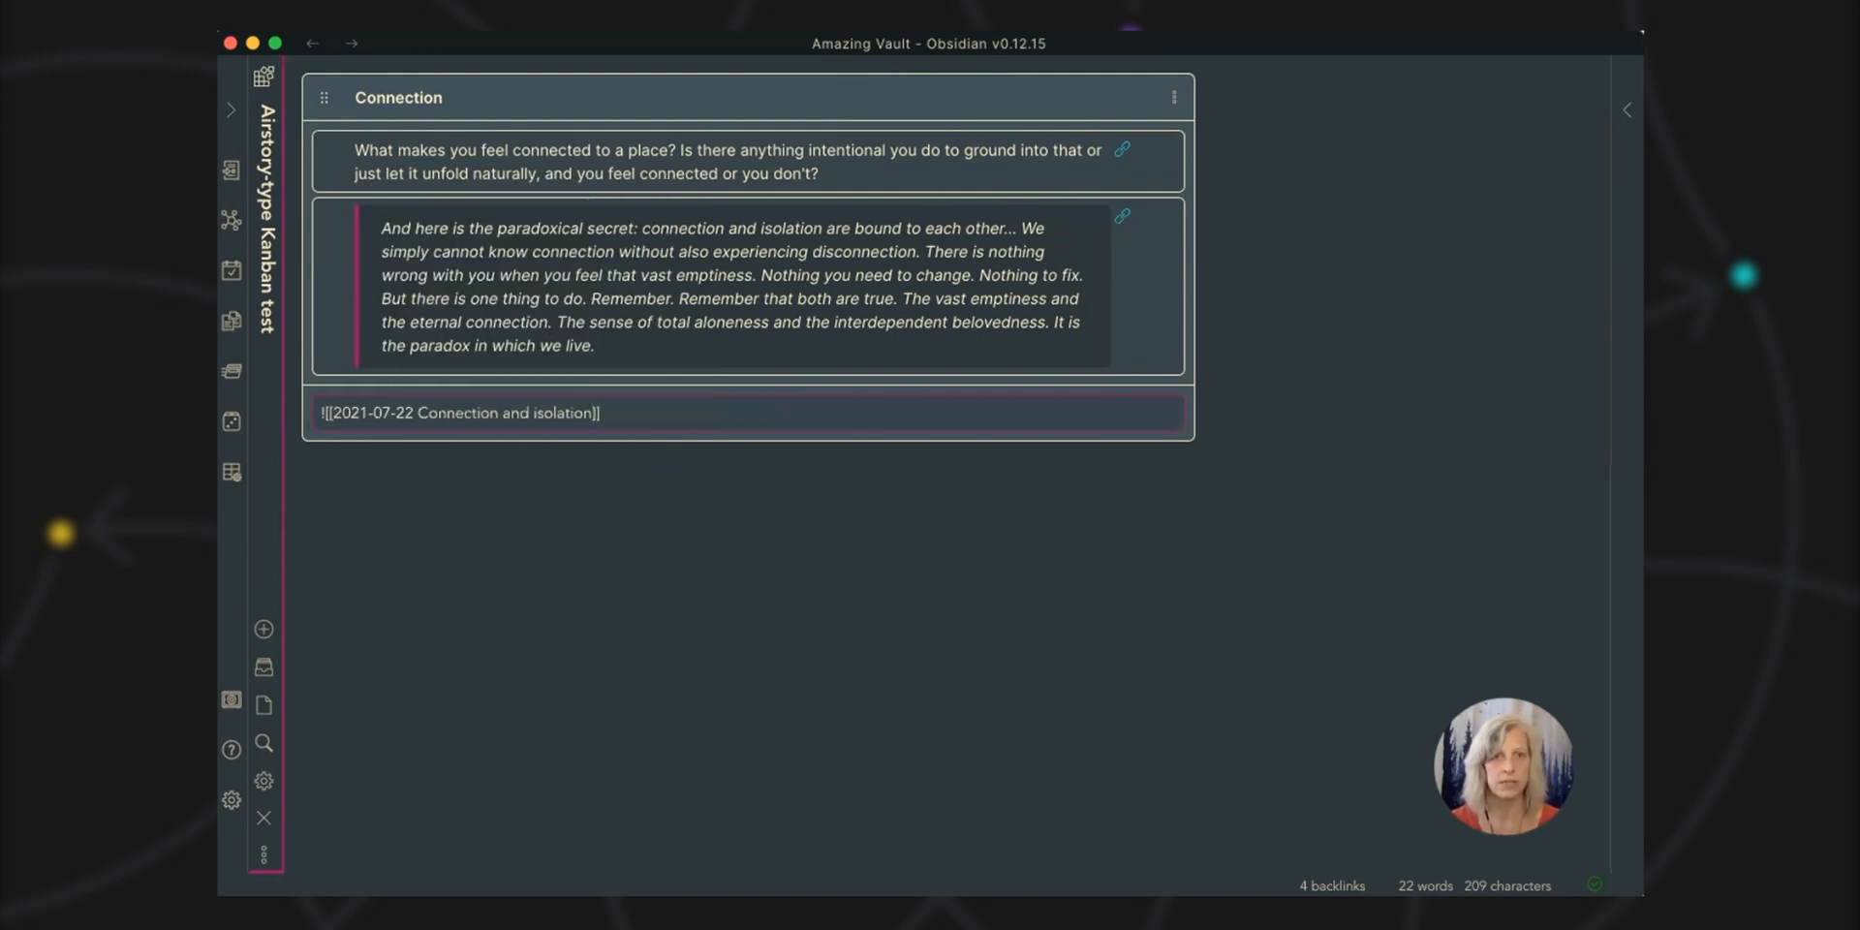
type("^")
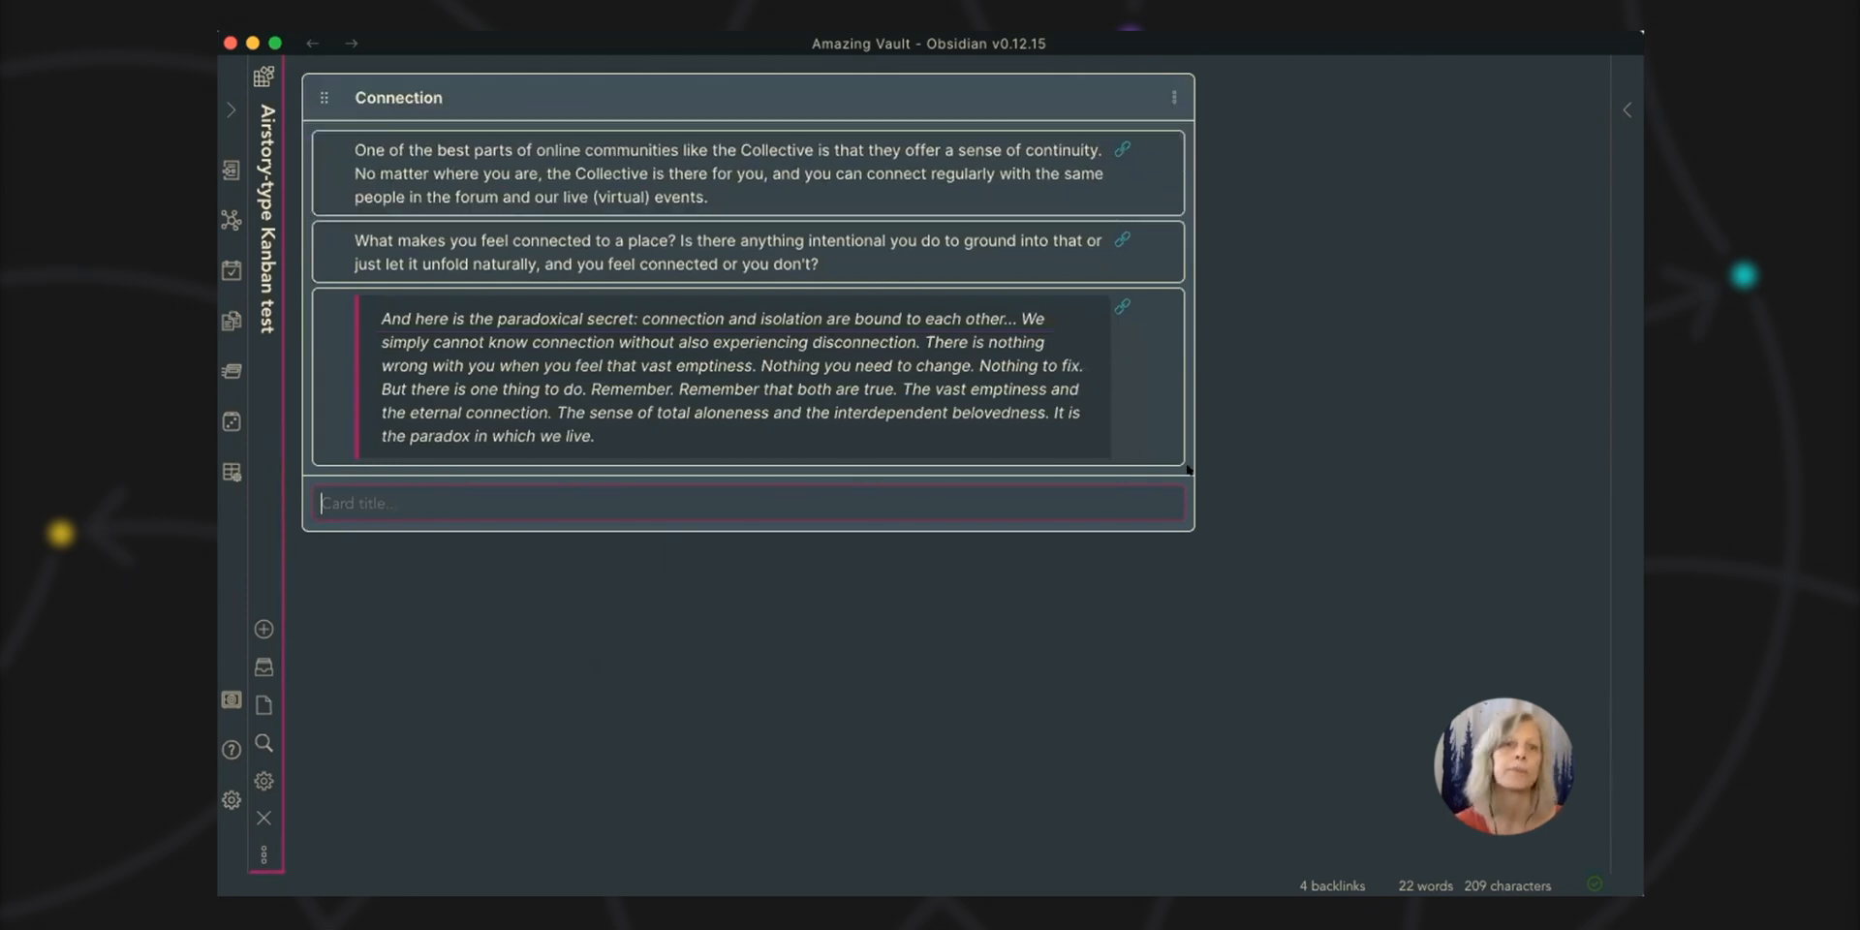
mouse_move(1122, 306)
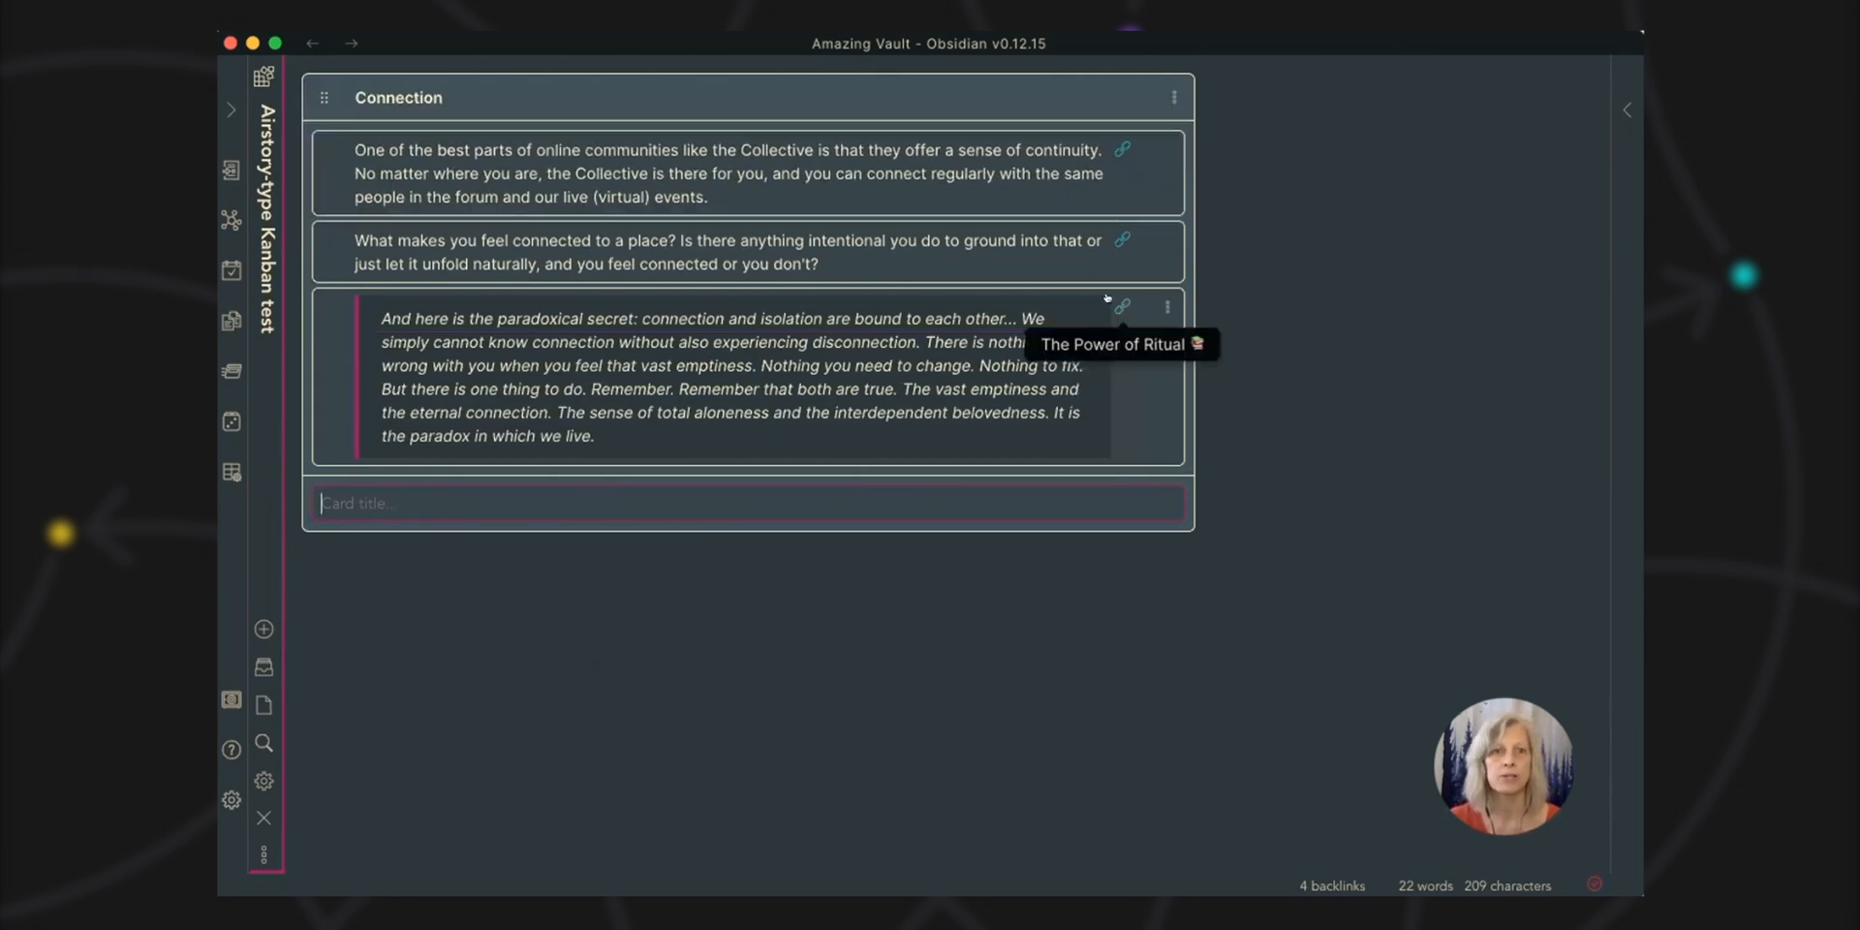
mouse_move(1077, 323)
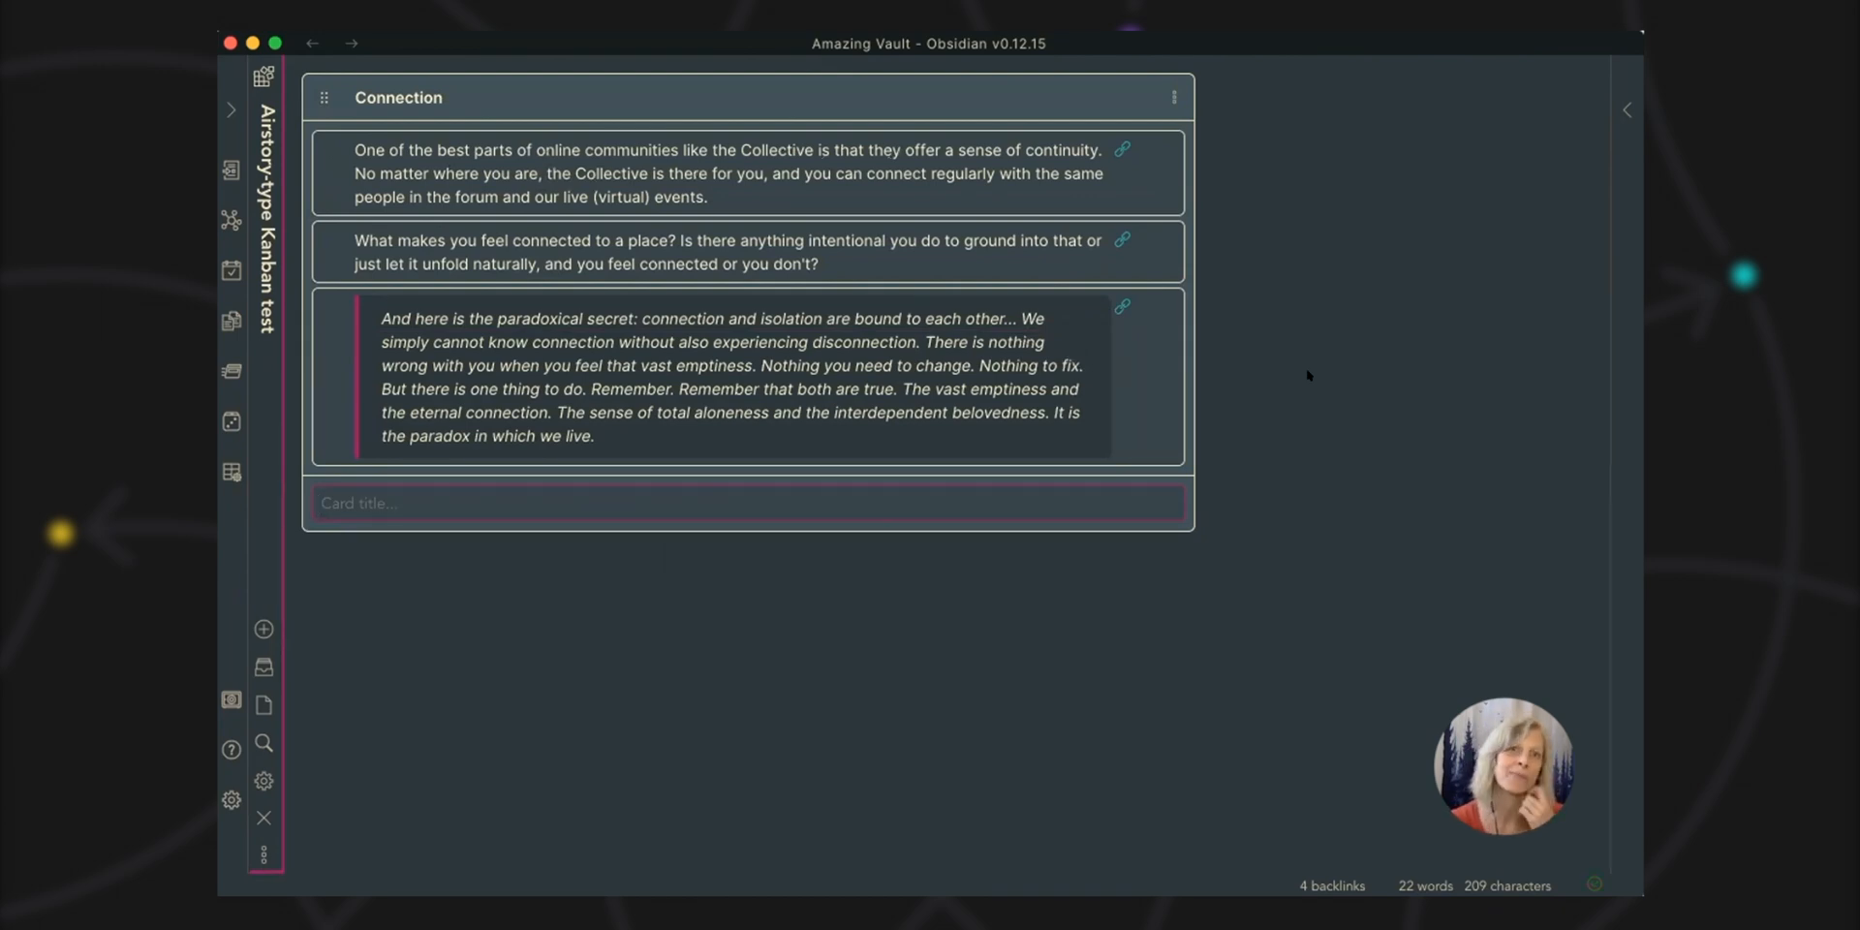
left_click(748, 502)
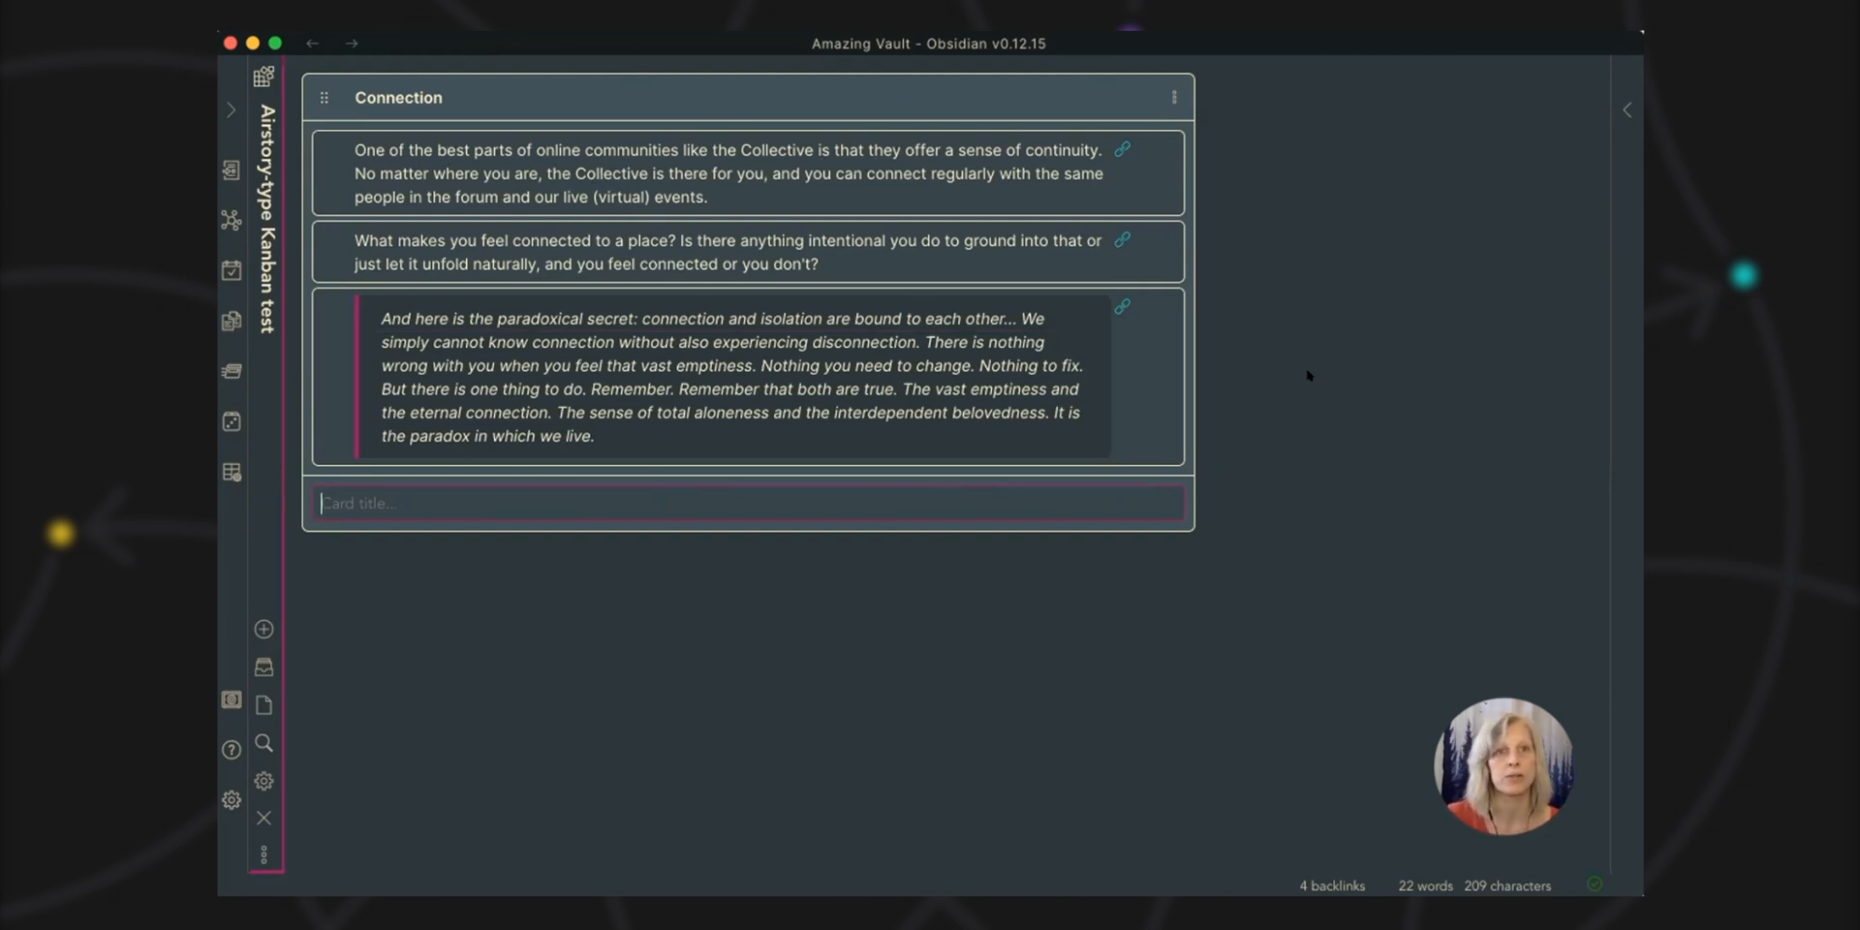
mouse_move(312, 42)
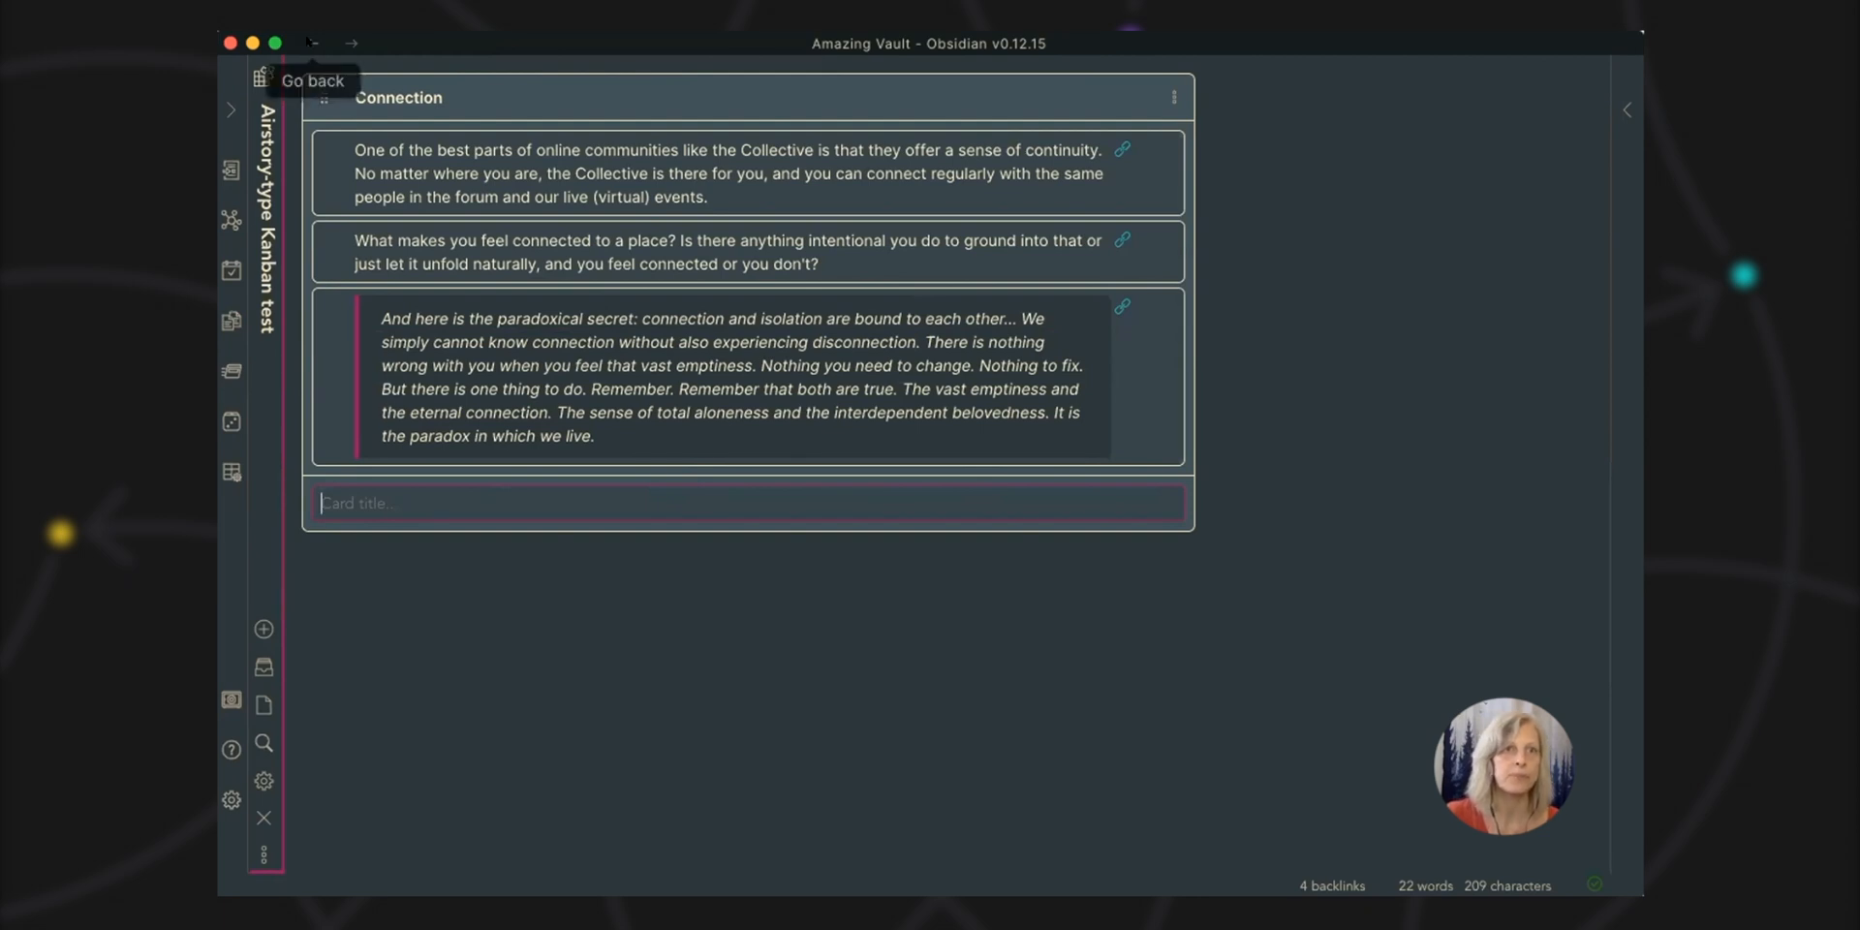
Step: Go back to the Nomadtopia Radio MOC and scroll to the embedded podcast guests and topics note
left_click(312, 45)
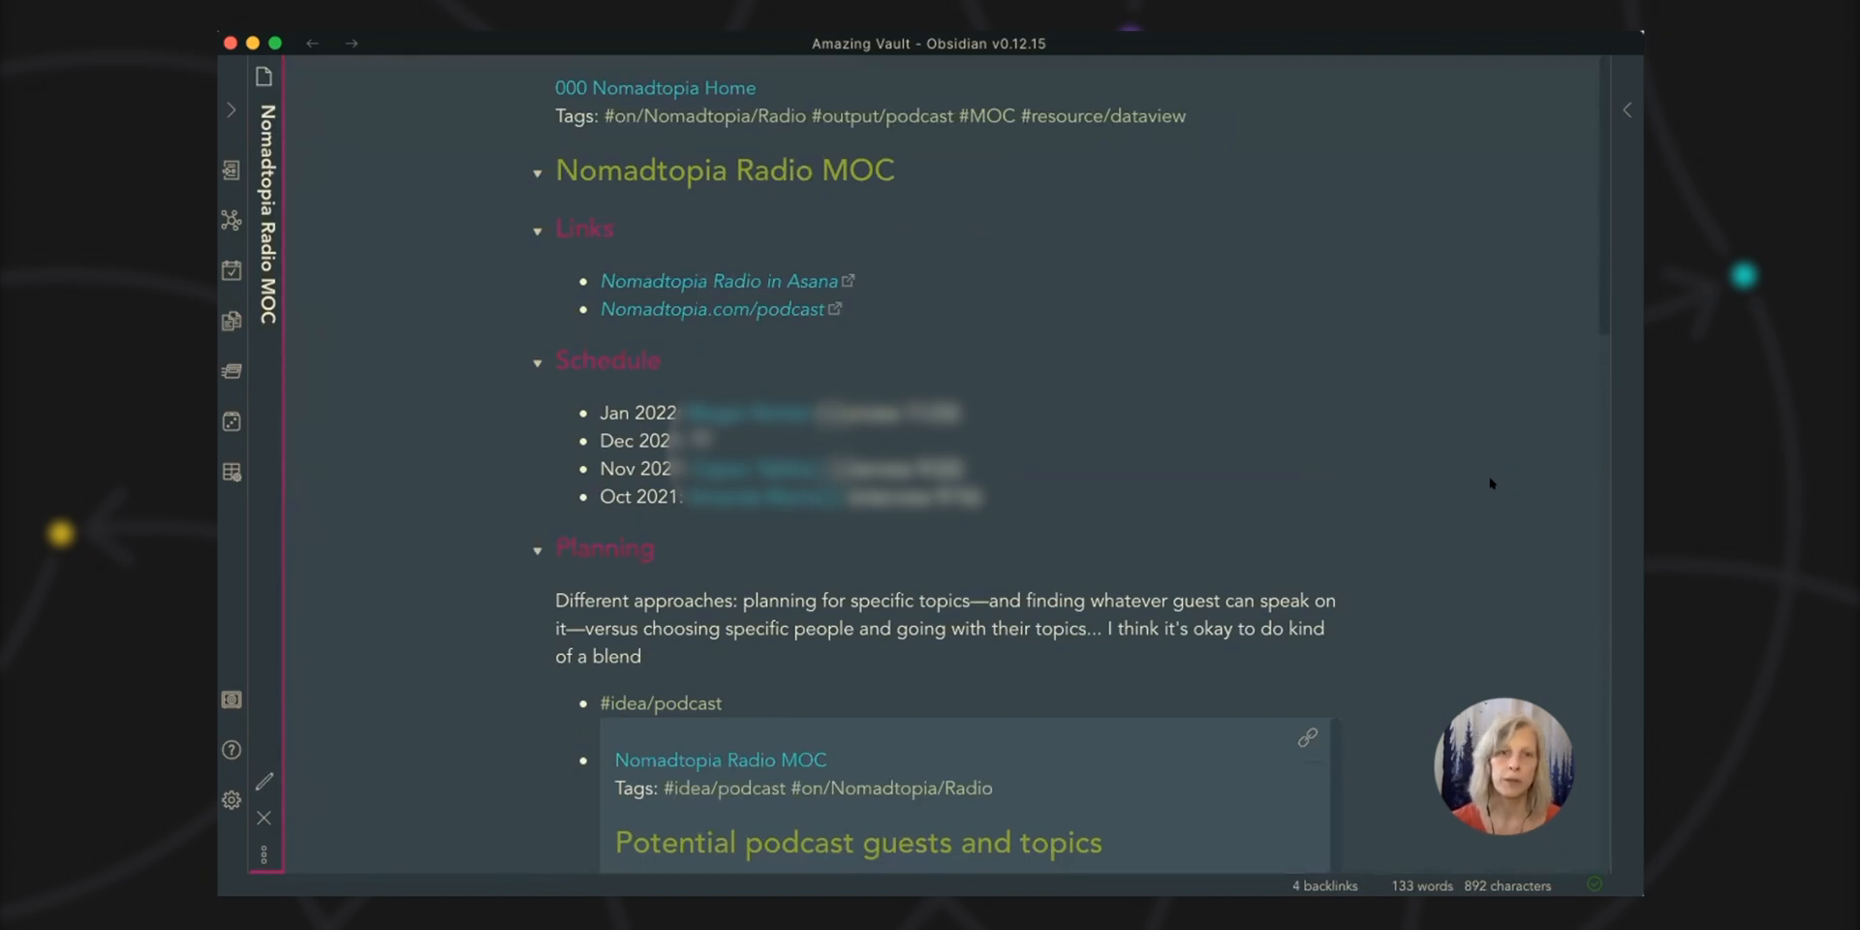
scroll("down", 3)
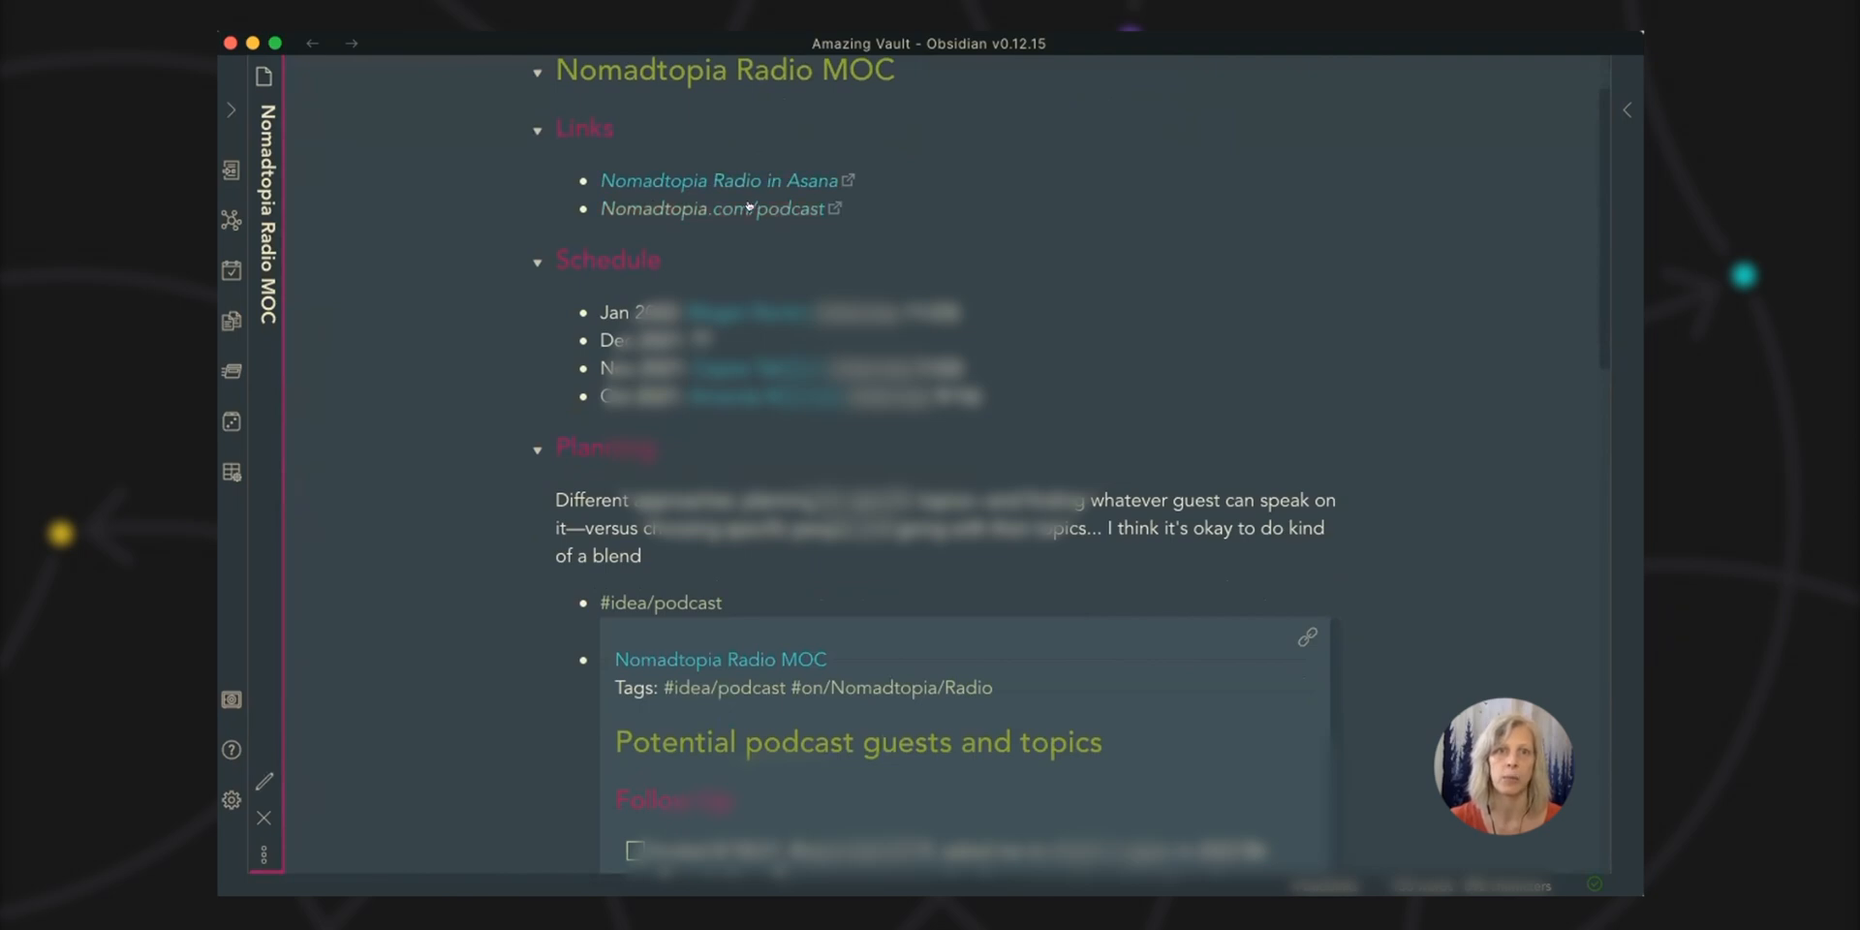
scroll("down", 3)
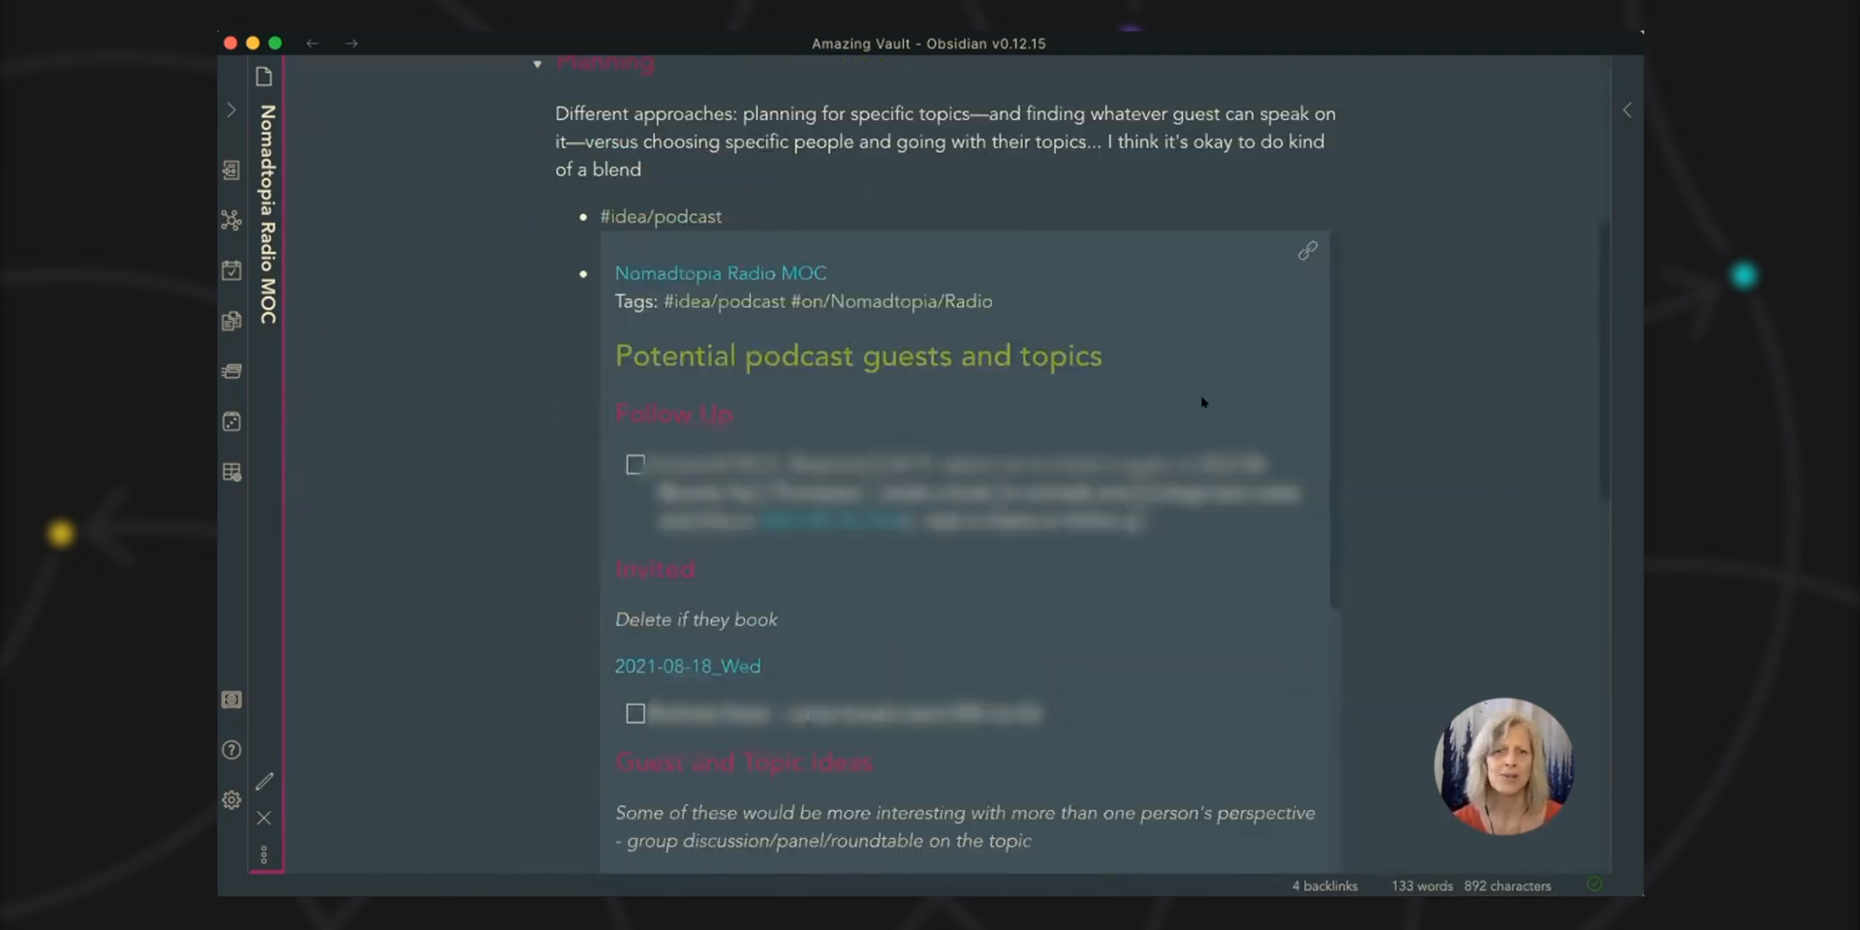
mouse_move(717, 378)
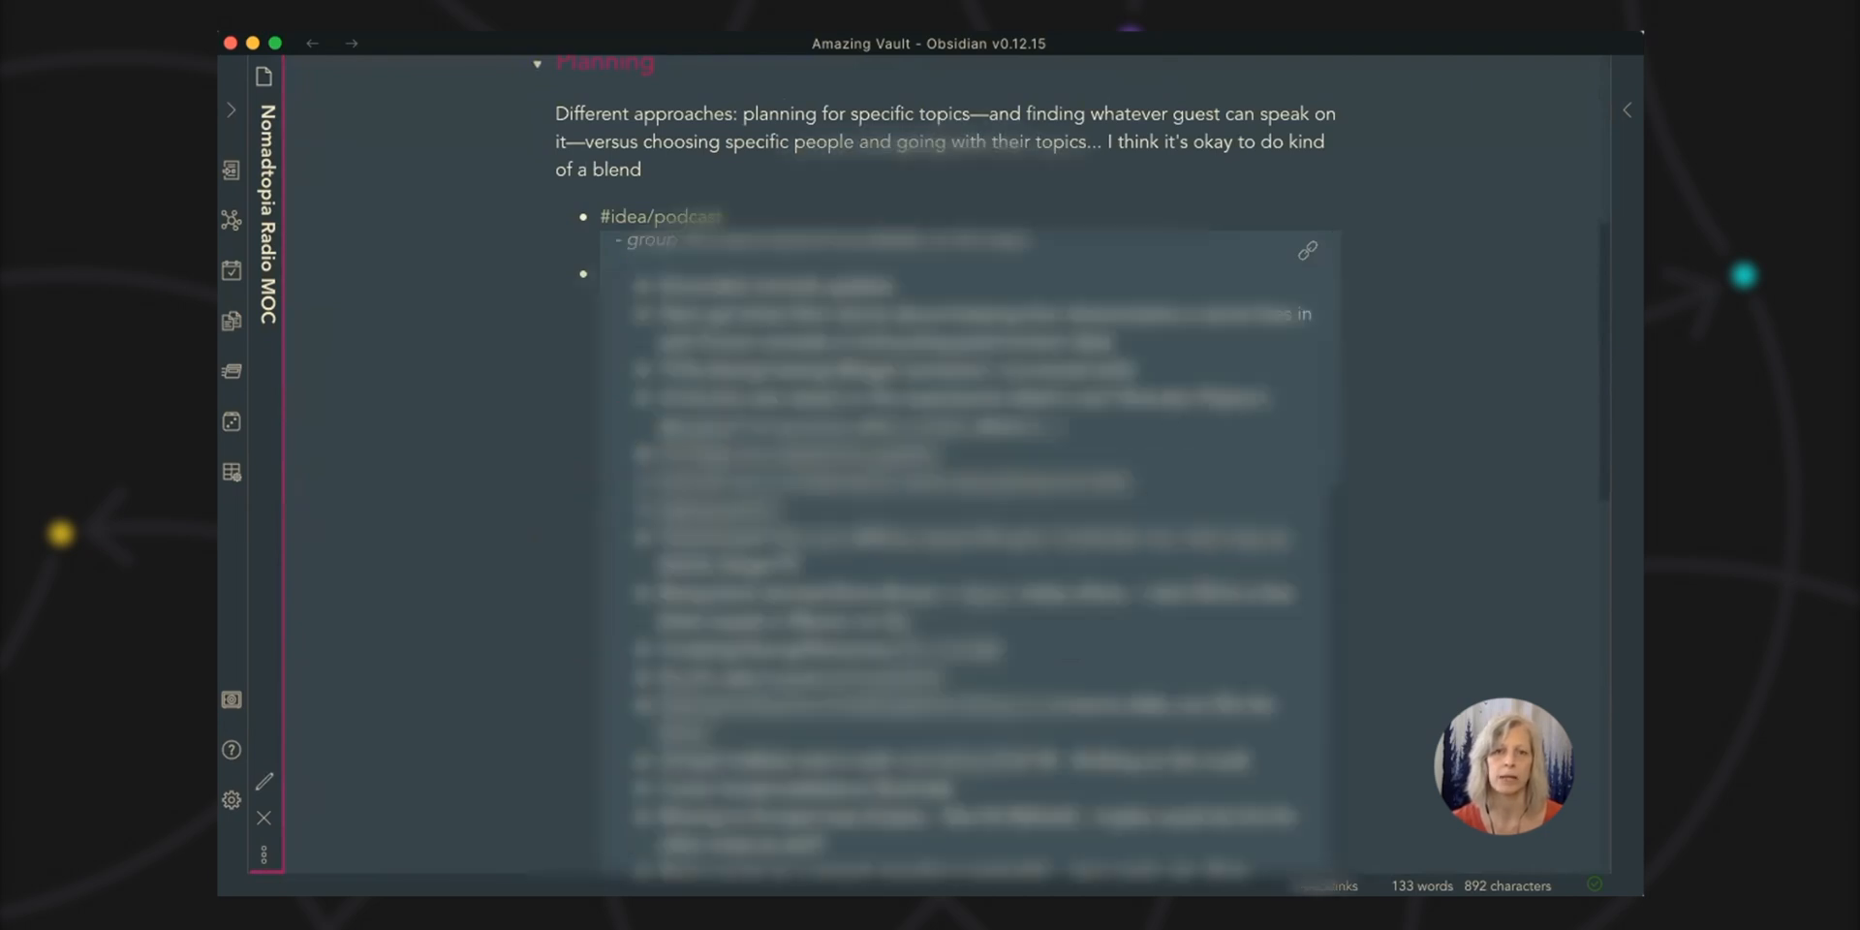
scroll("down", 3)
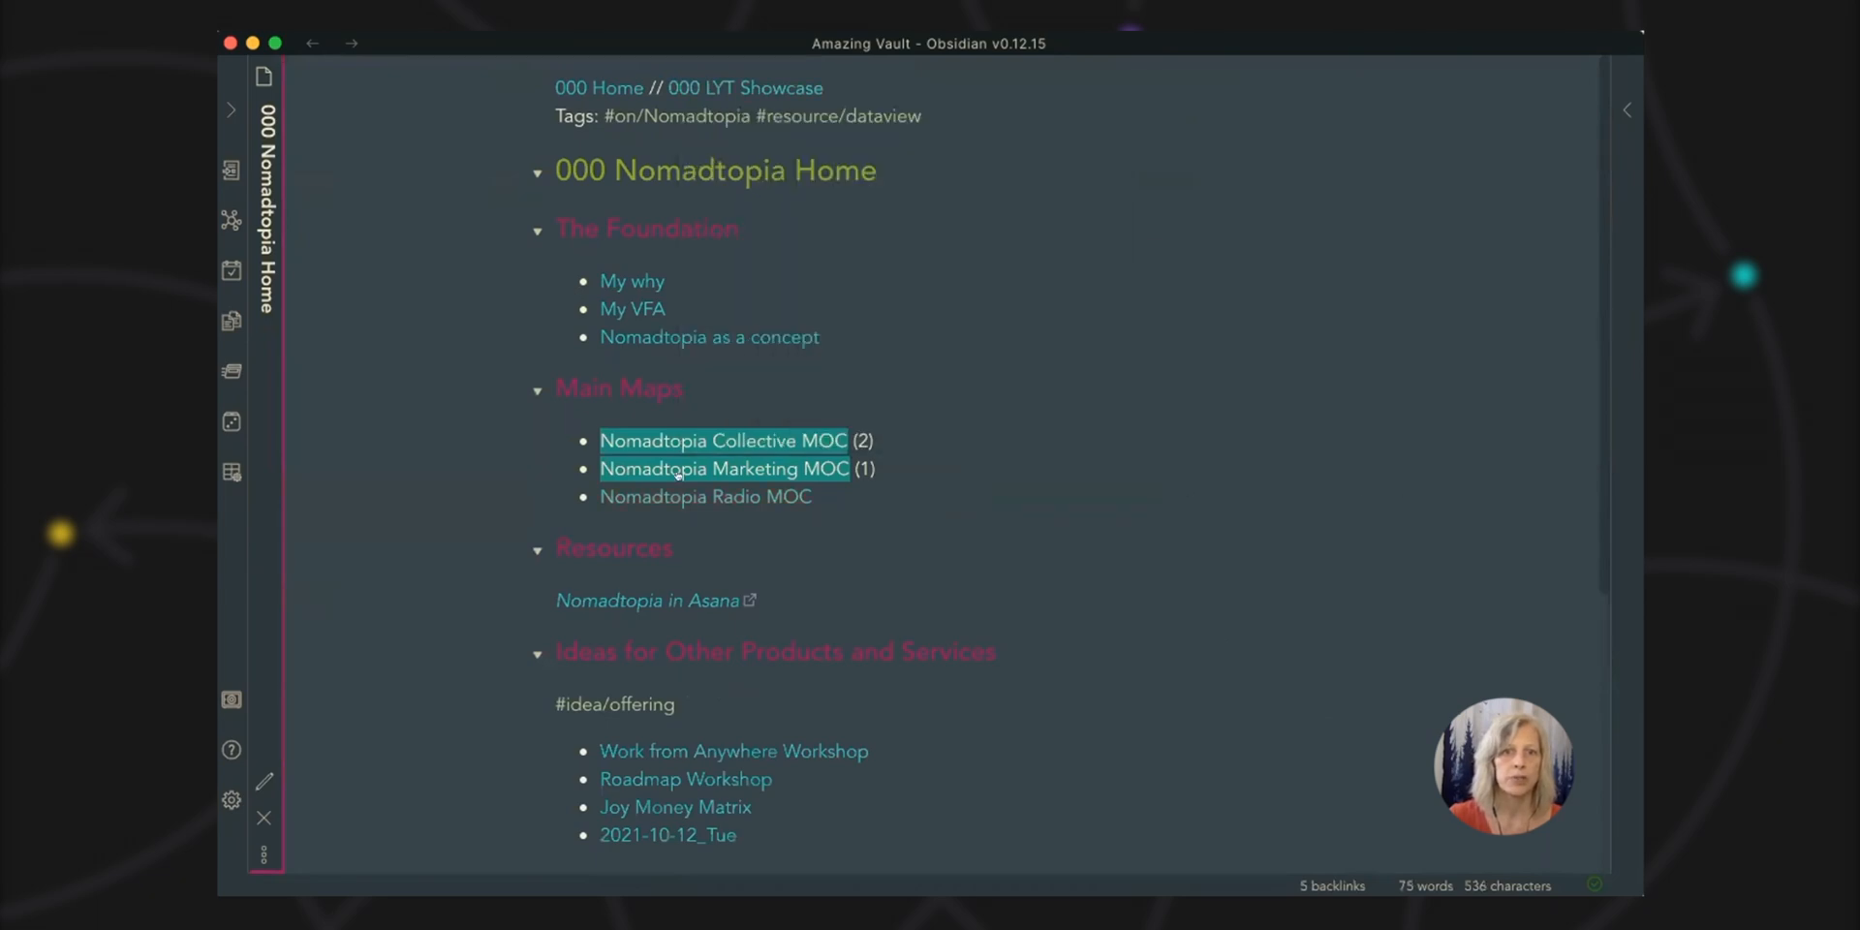
Step: Open the Nomadtopia Collective MOC from Home and scroll through its resources, articles table and ideas
left_click(723, 439)
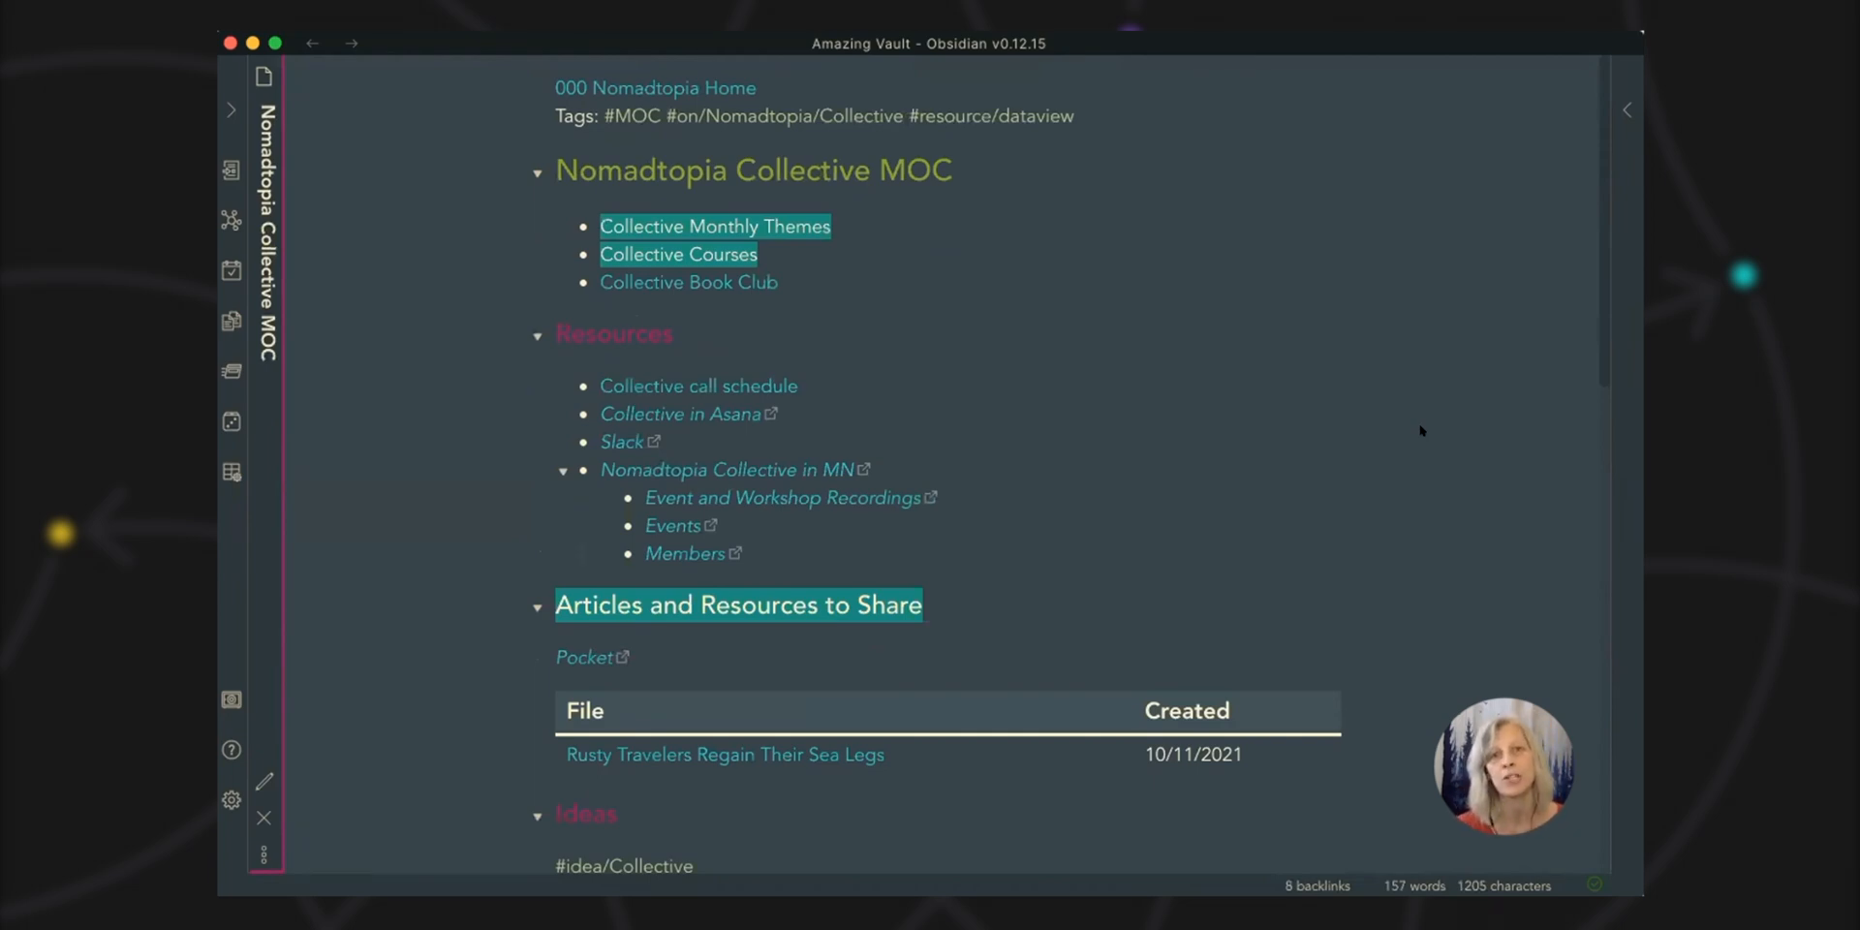
mouse_move(1484, 508)
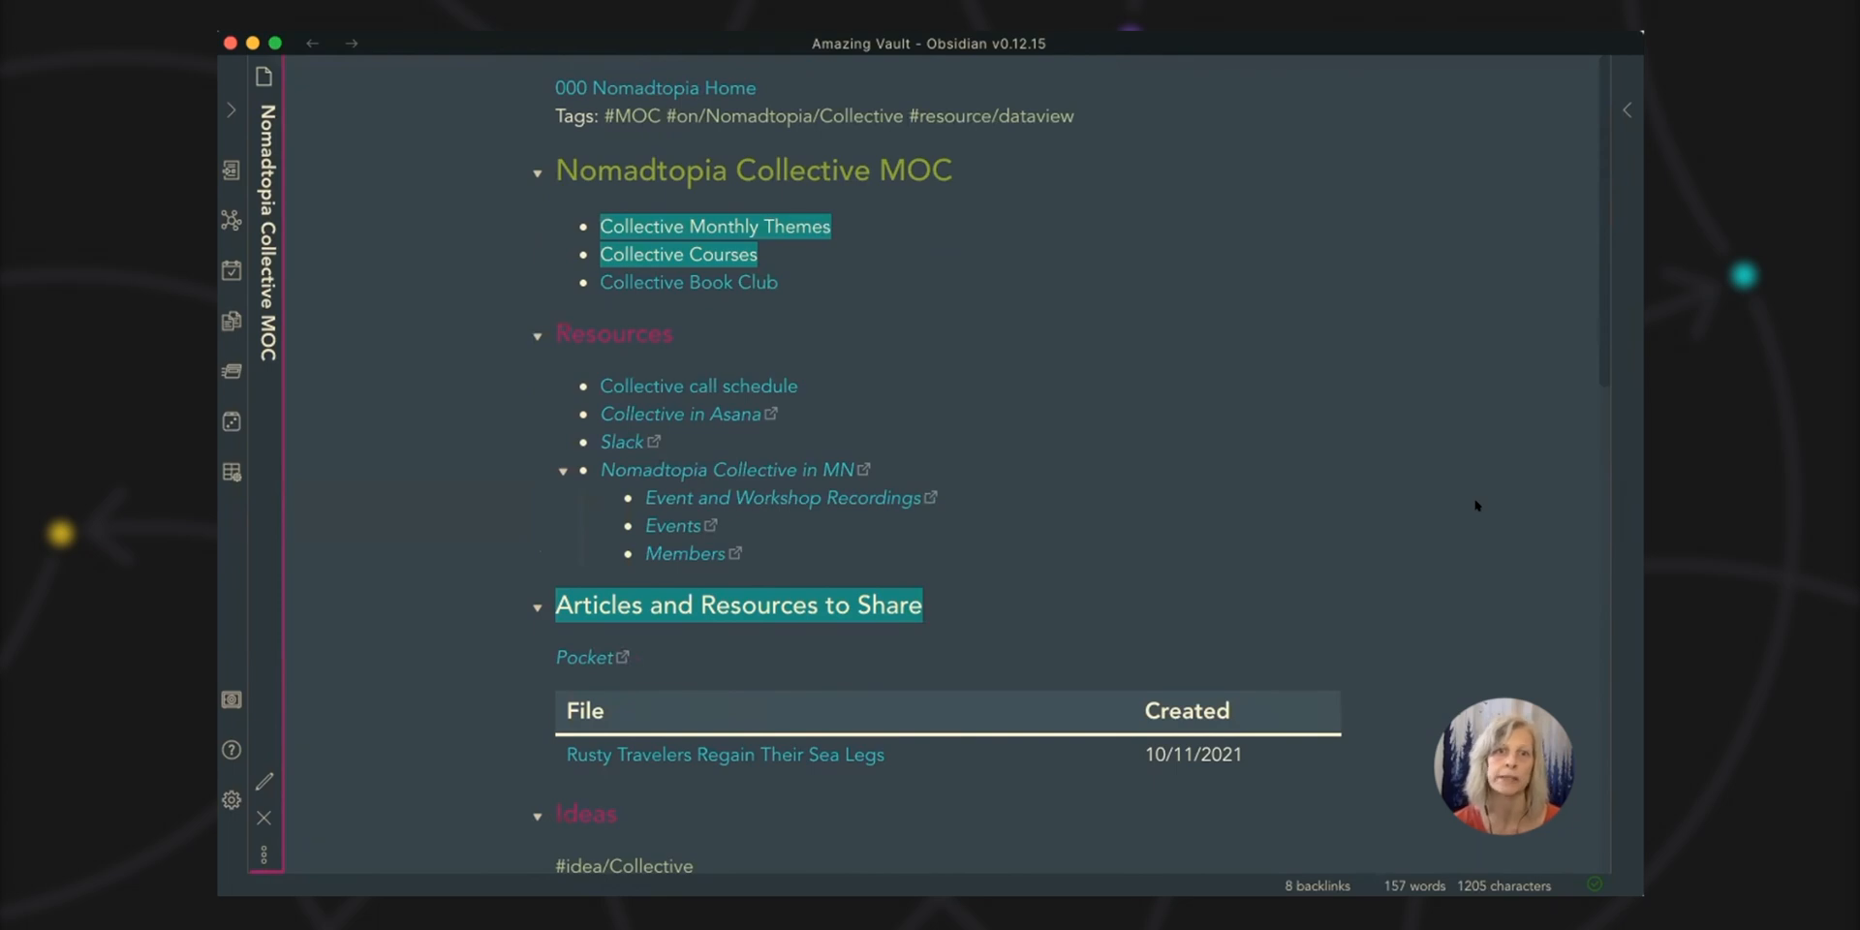
scroll("down", 3)
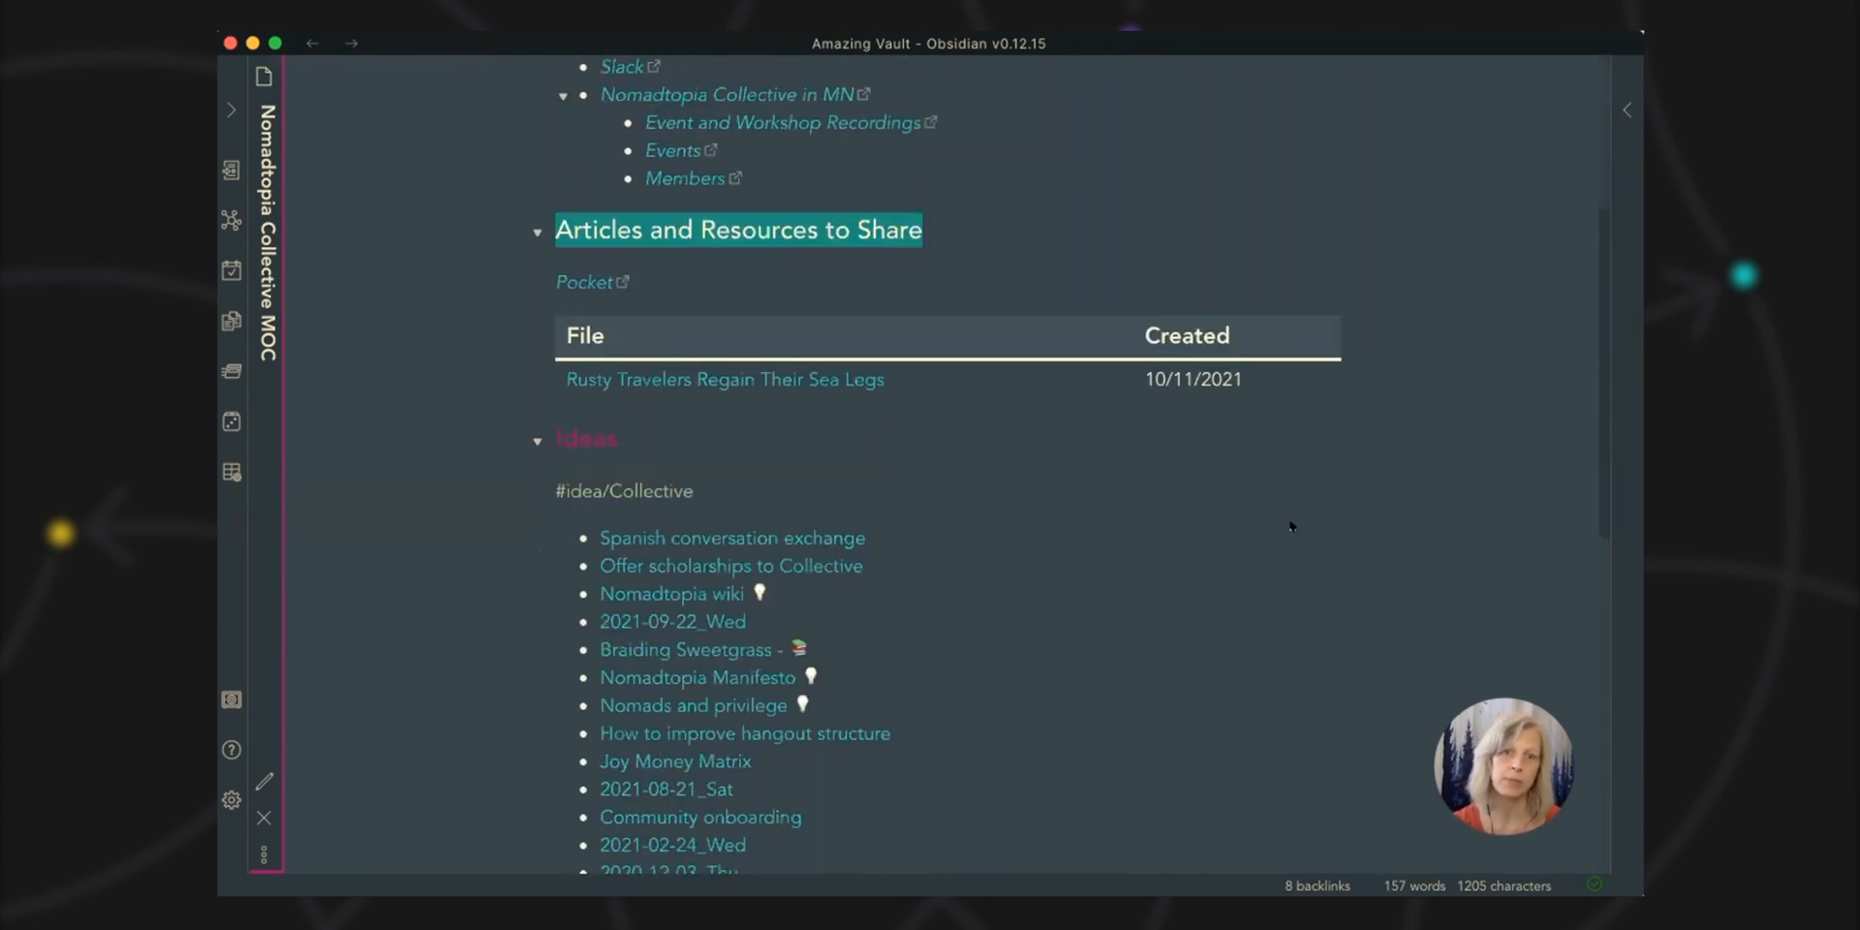
mouse_move(1457, 573)
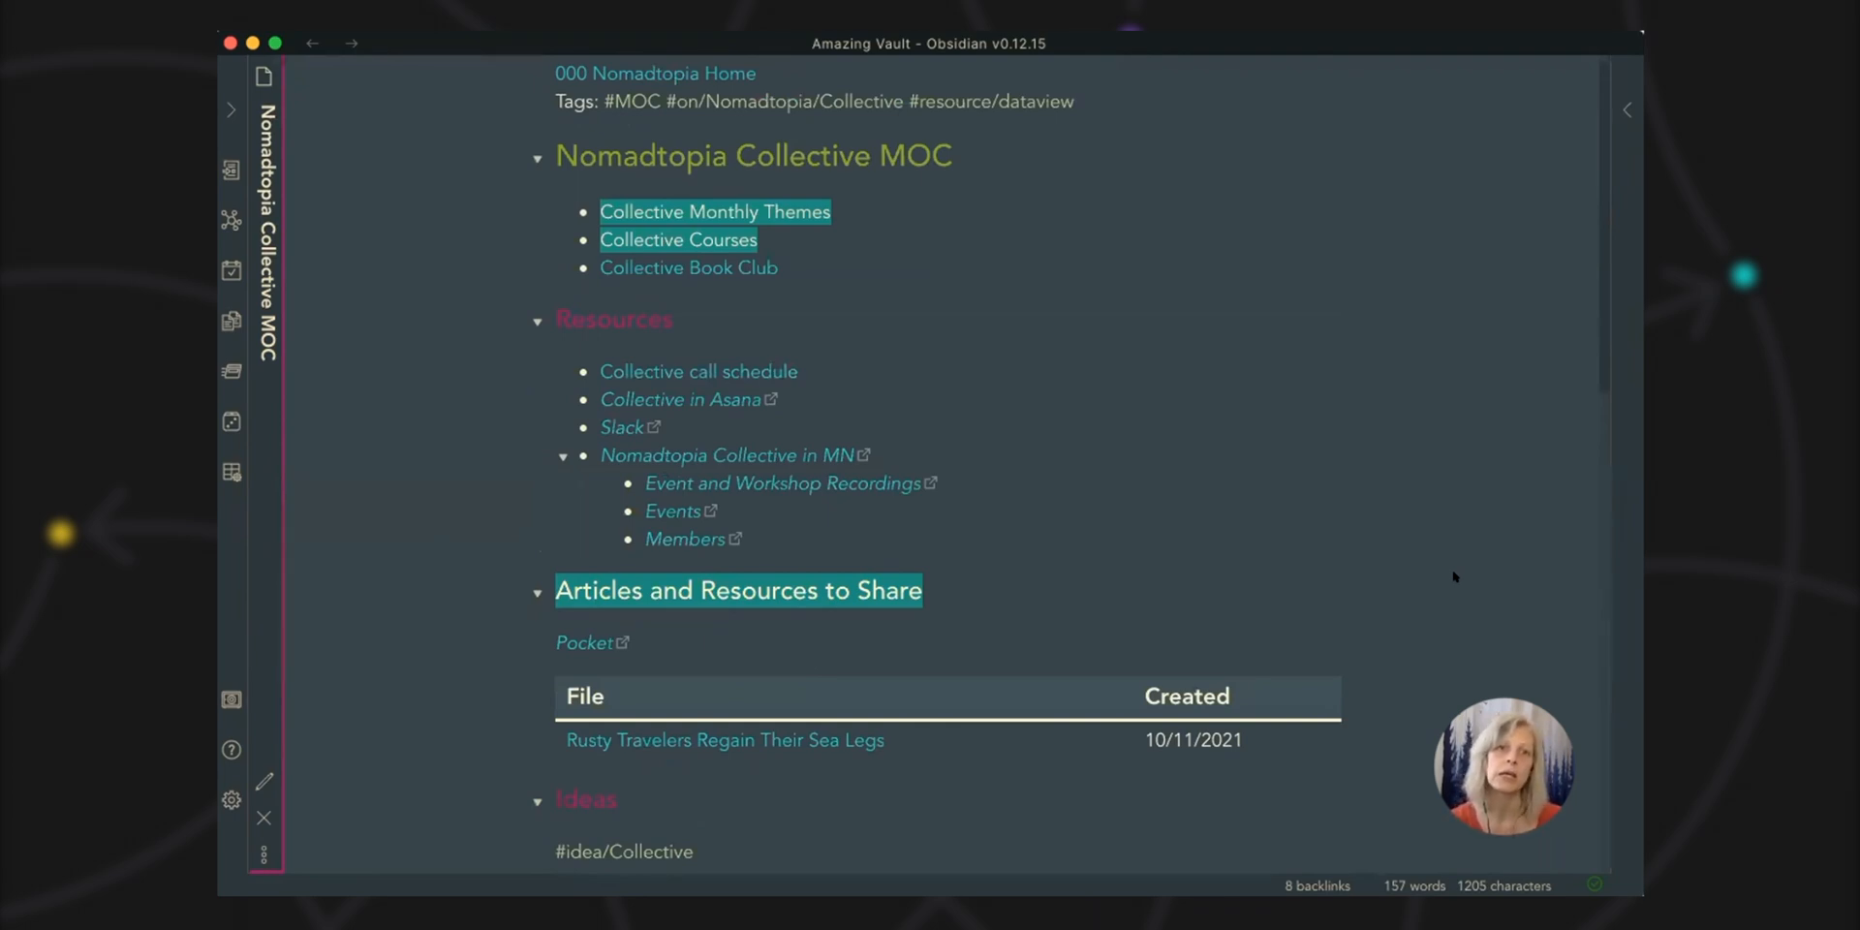
scroll("down", 3)
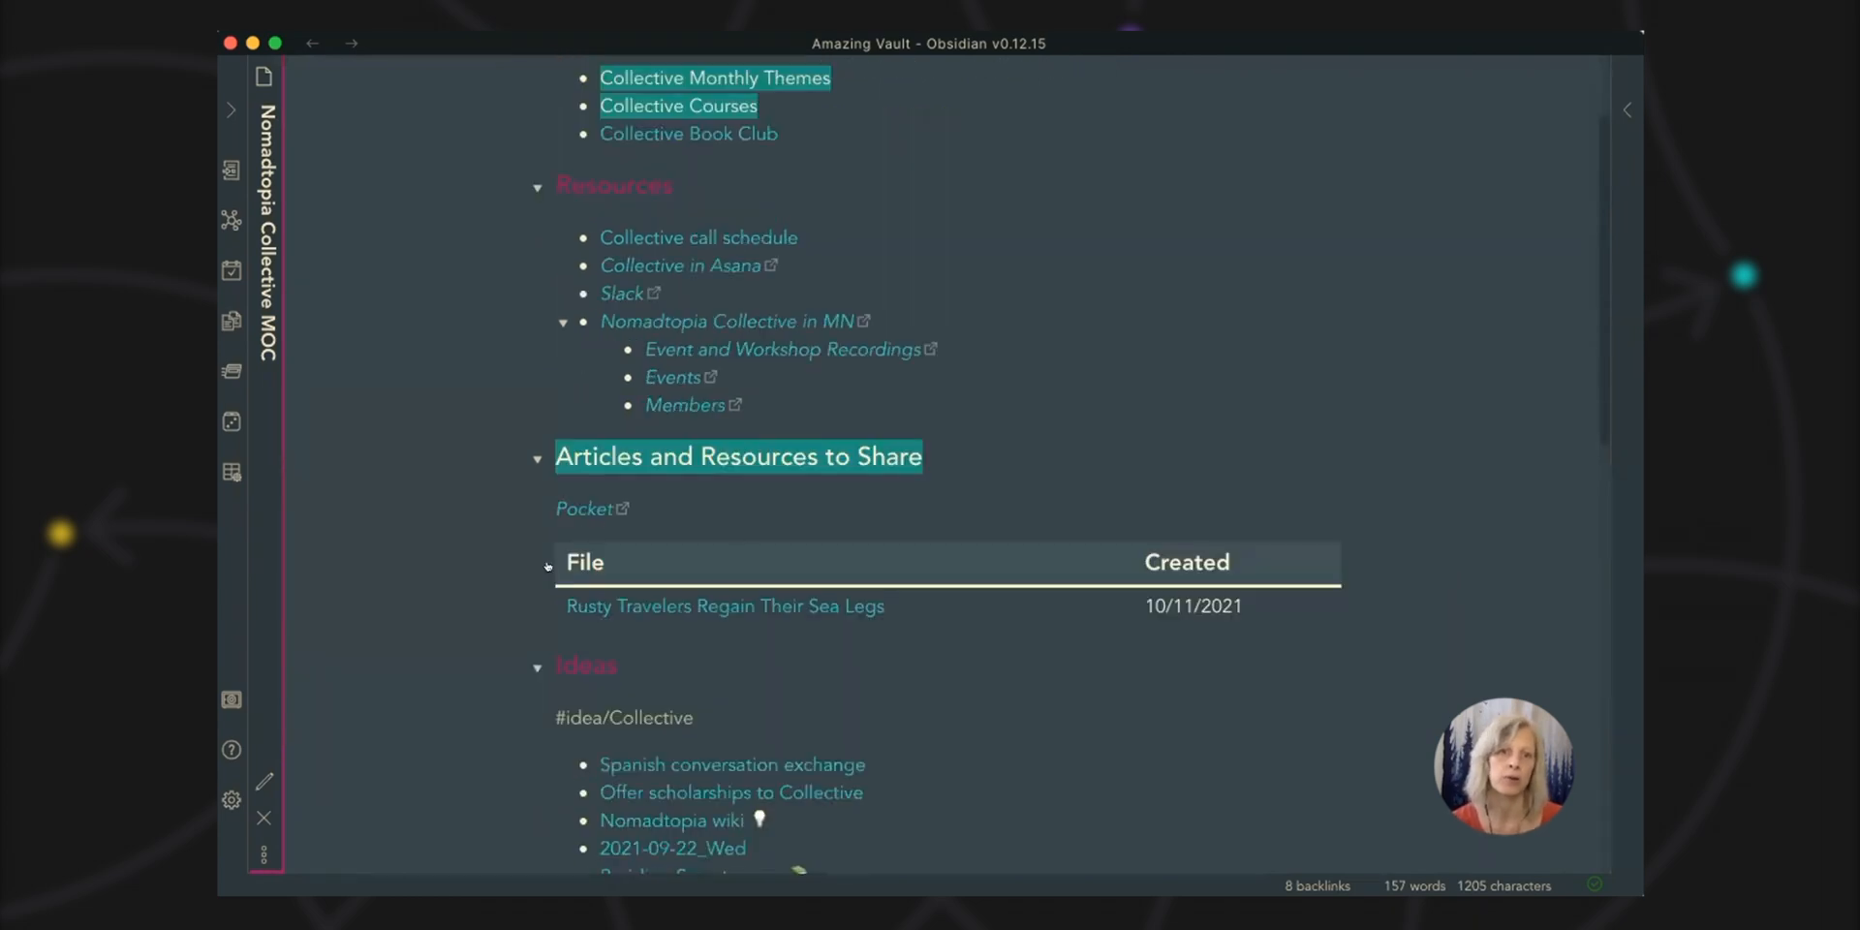
mouse_move(723, 604)
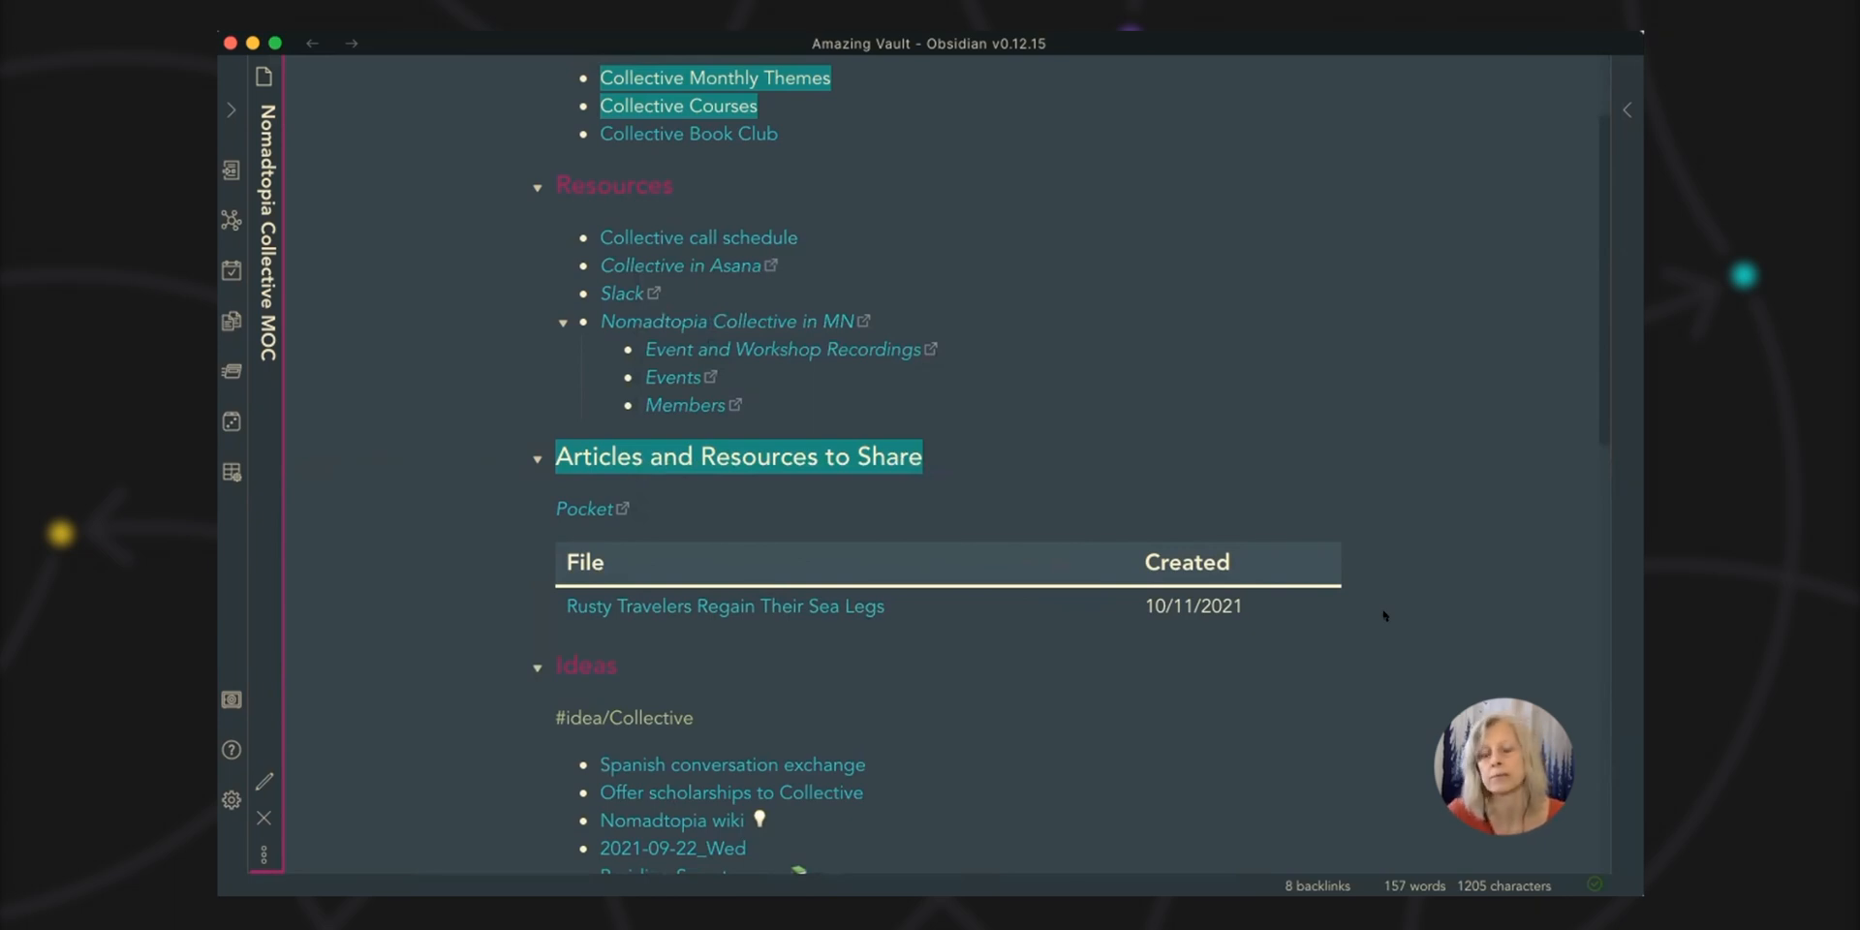
mouse_move(1059, 402)
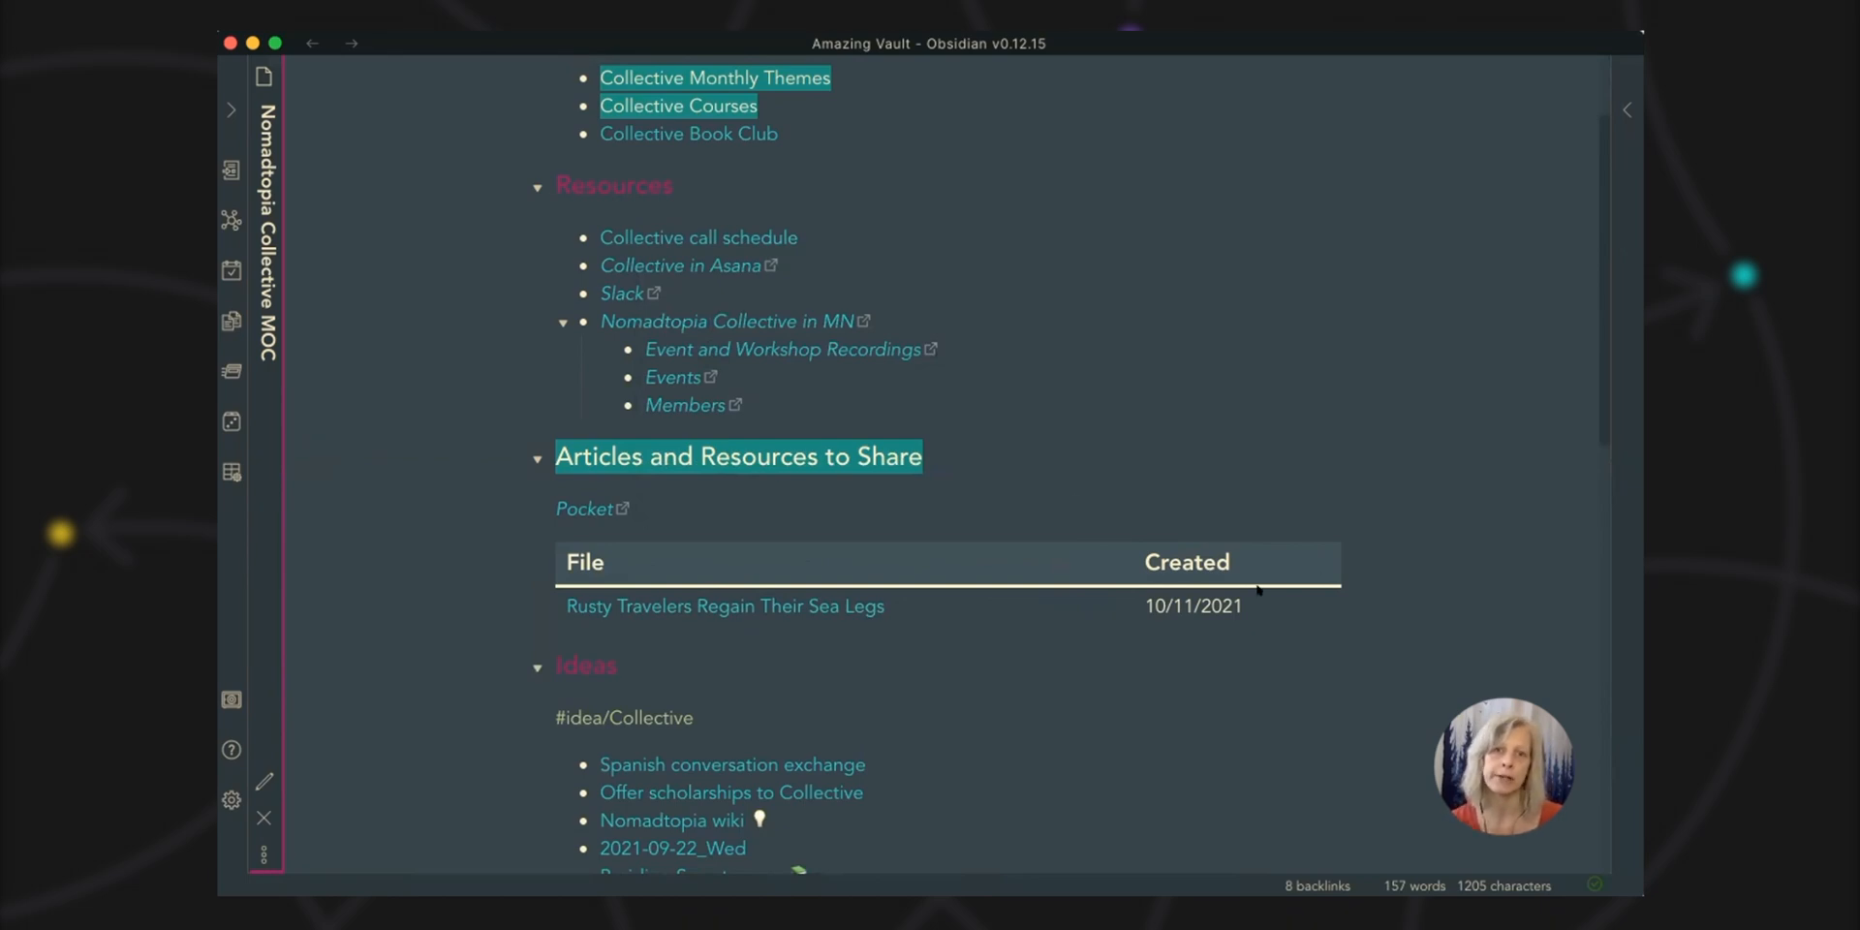
mouse_move(1399, 607)
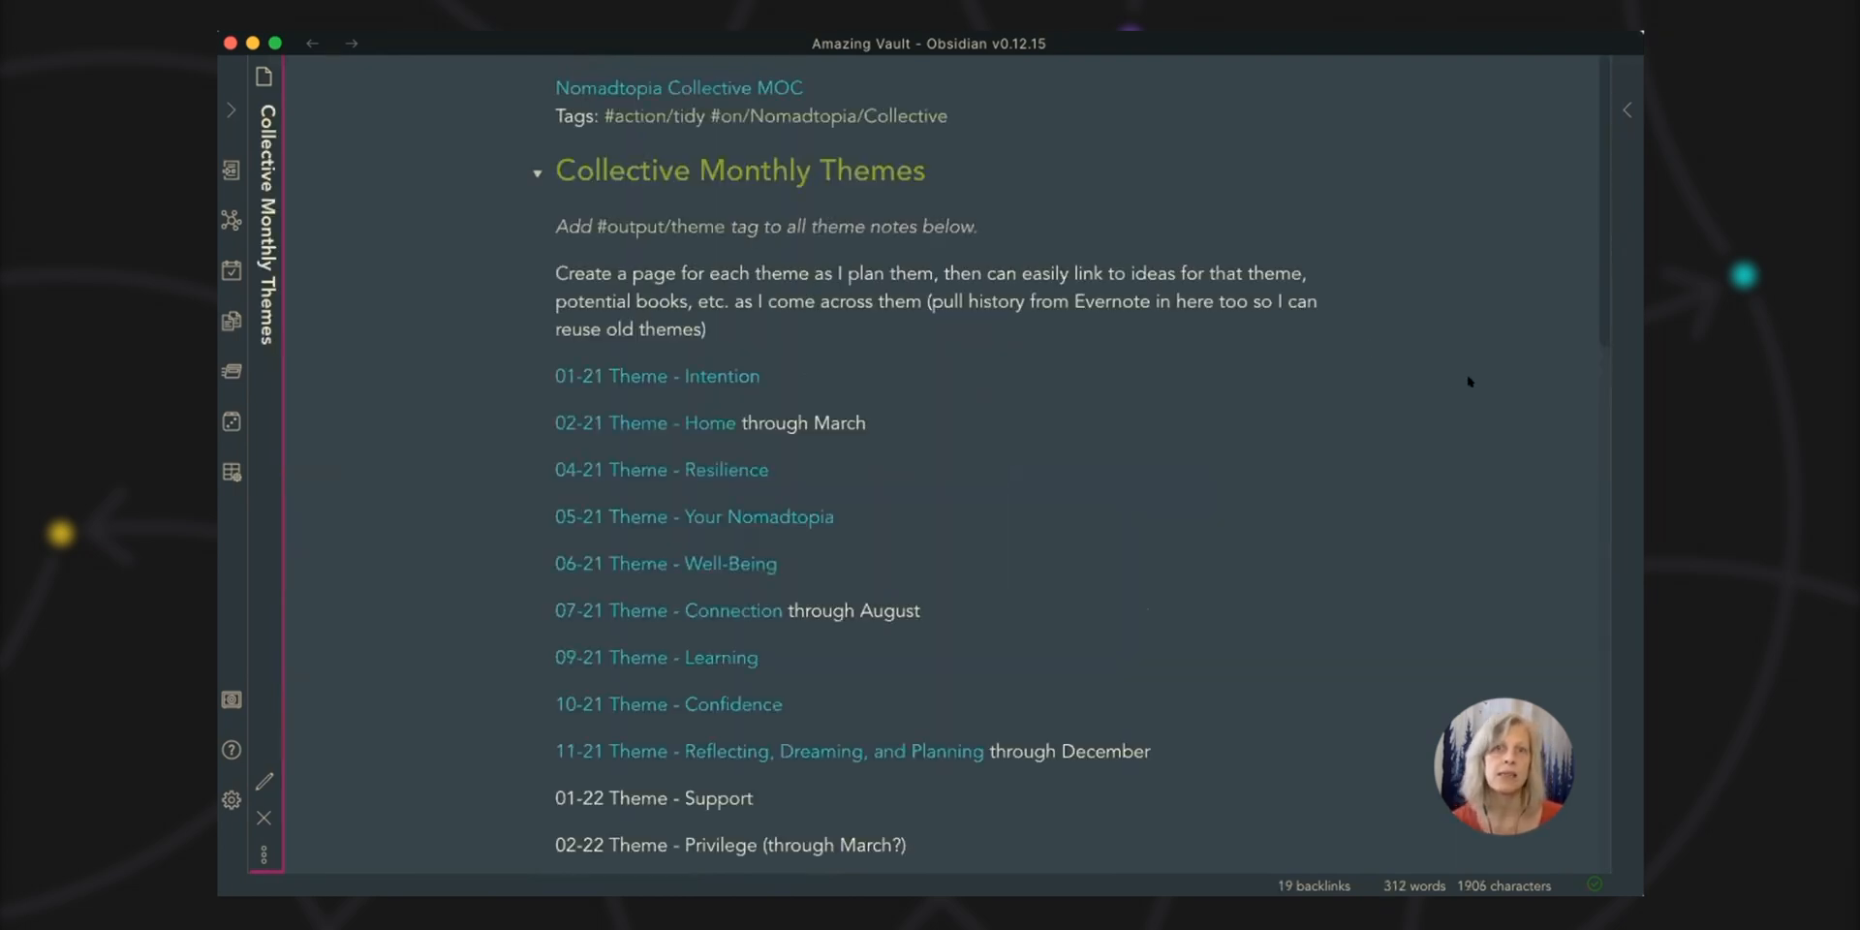
mouse_move(1457, 384)
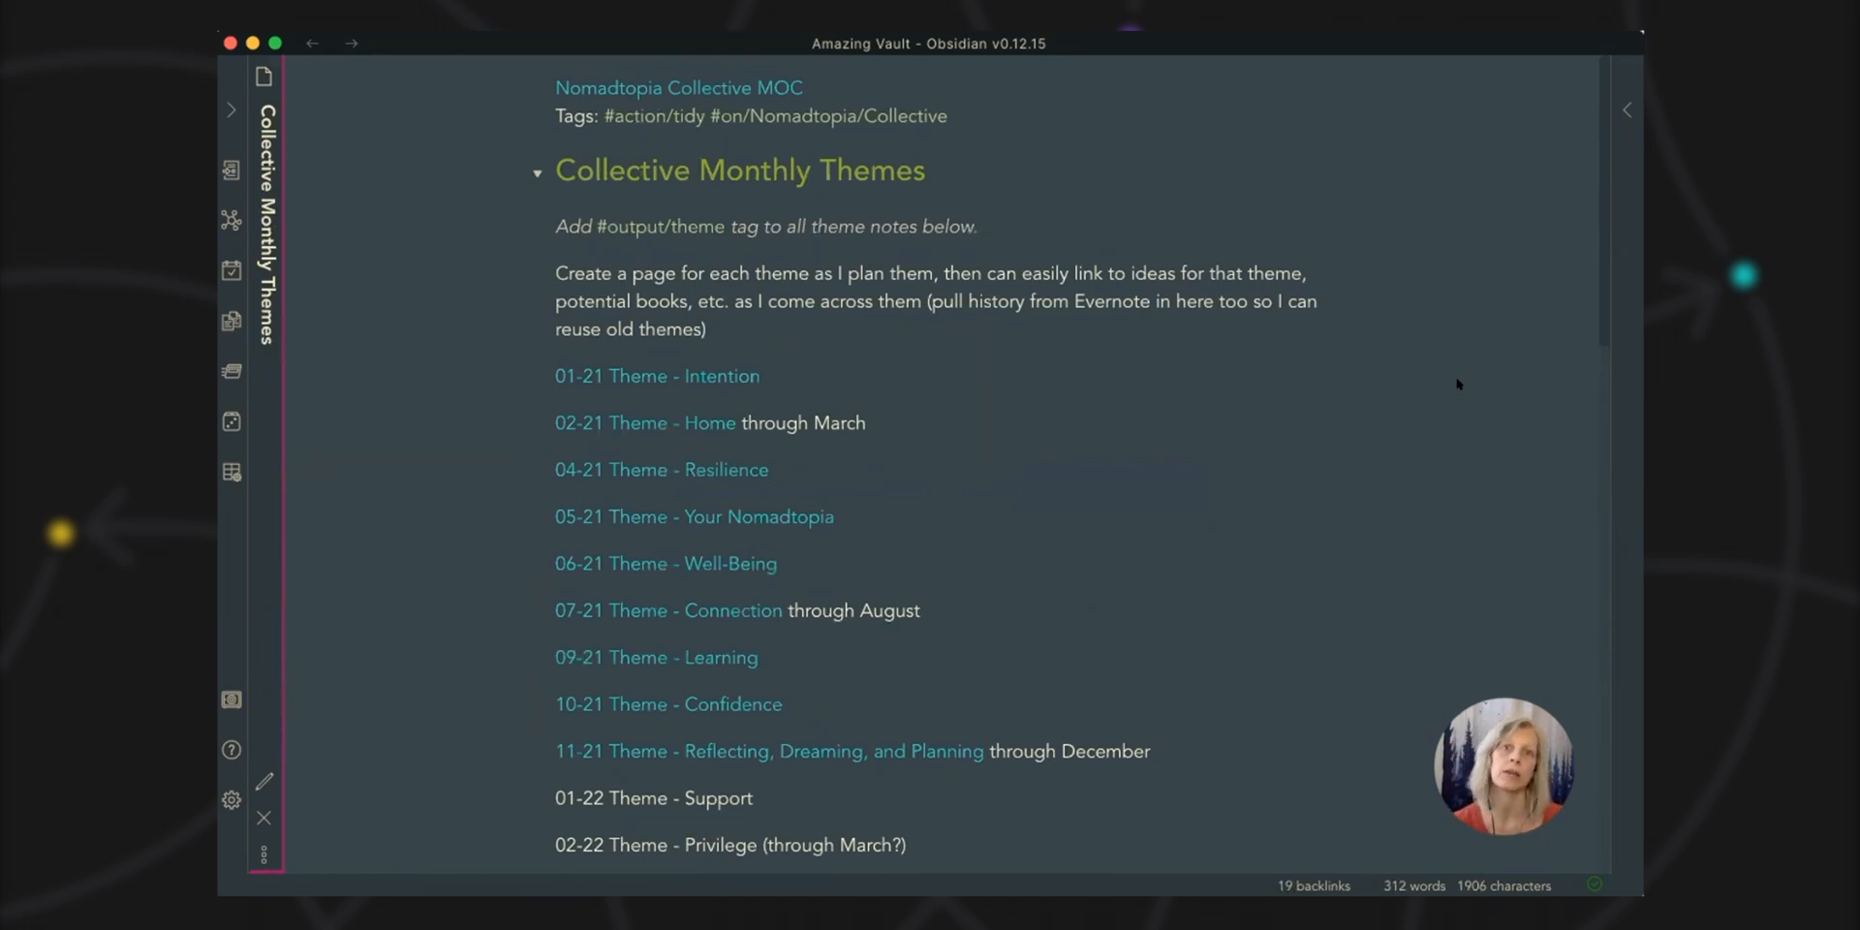
mouse_move(1449, 434)
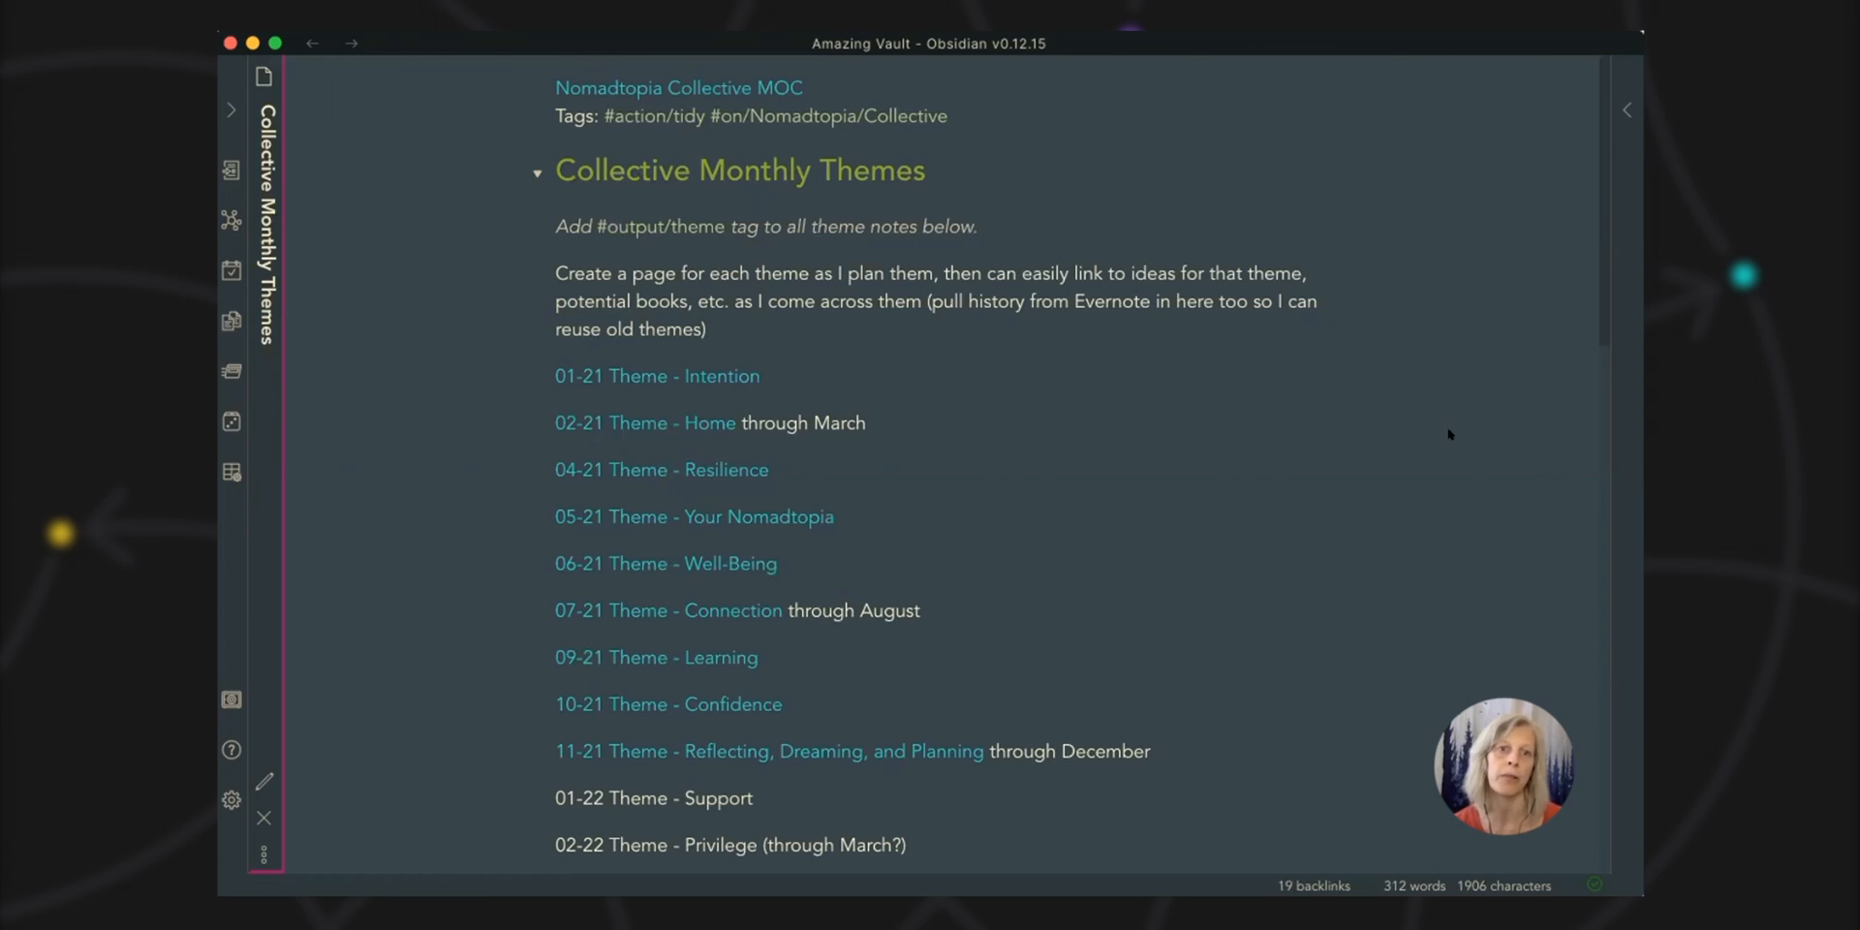
mouse_move(1442, 432)
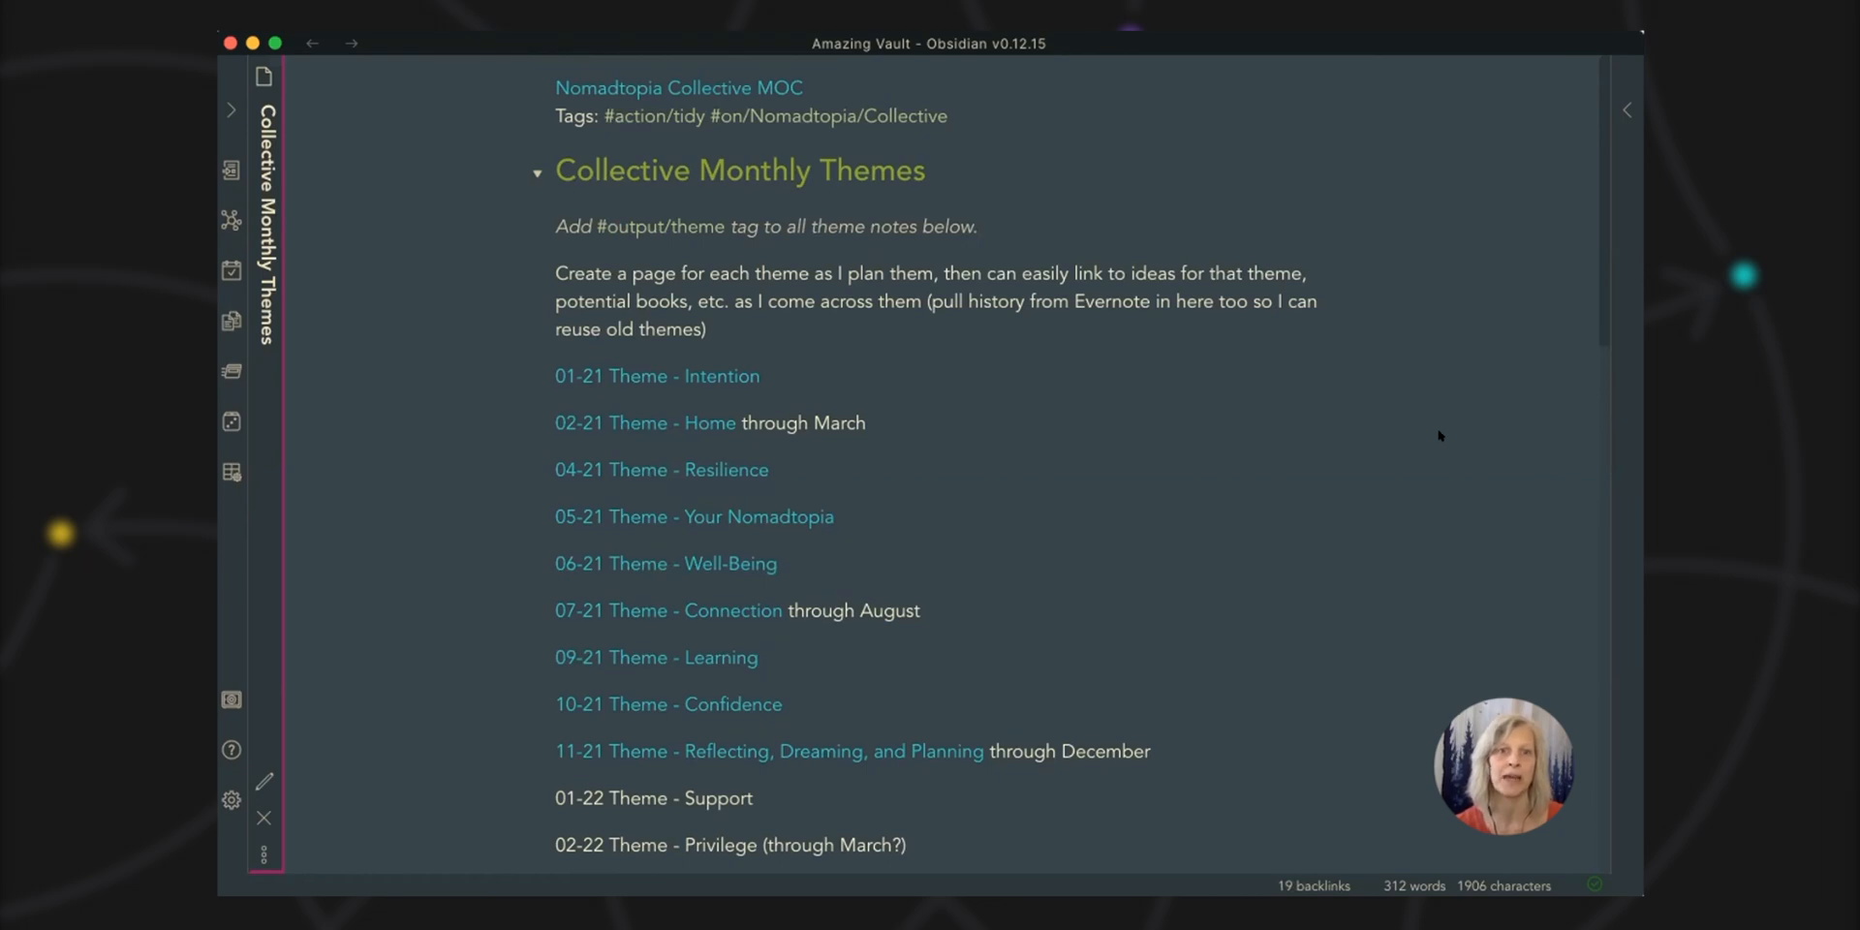
Step: Scroll down the Collective Monthly Themes list of monthly theme notes
scroll("down", 3)
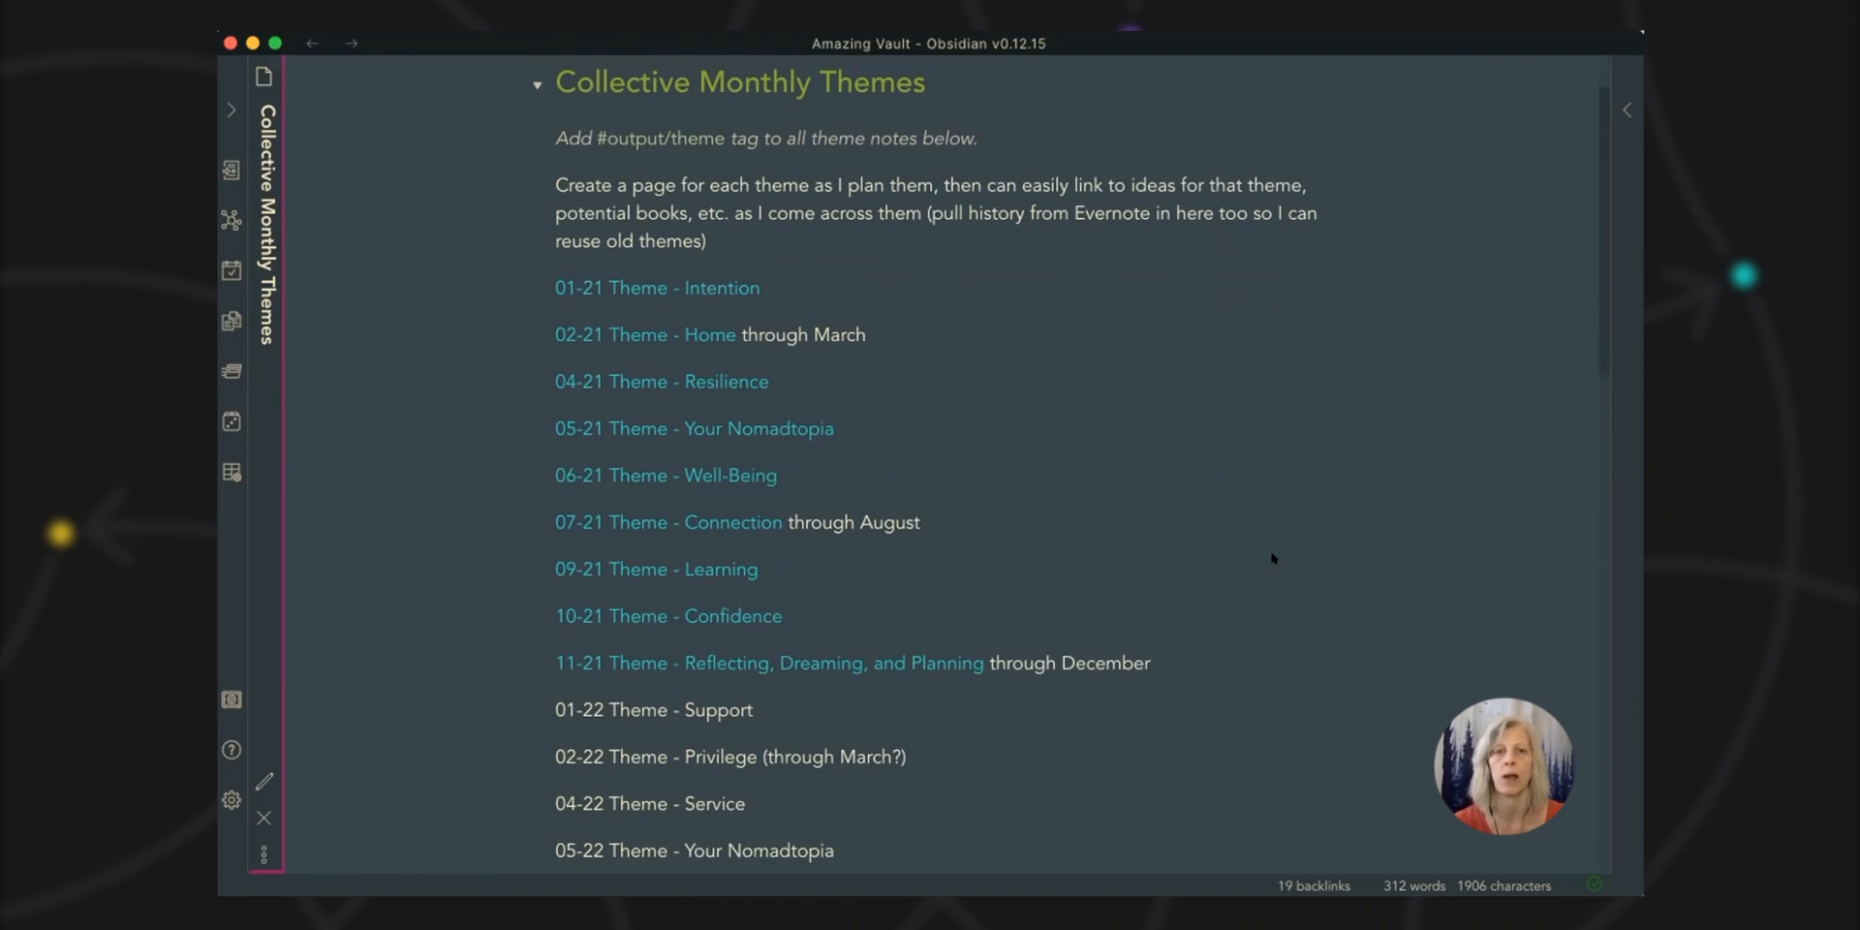
scroll("down", 3)
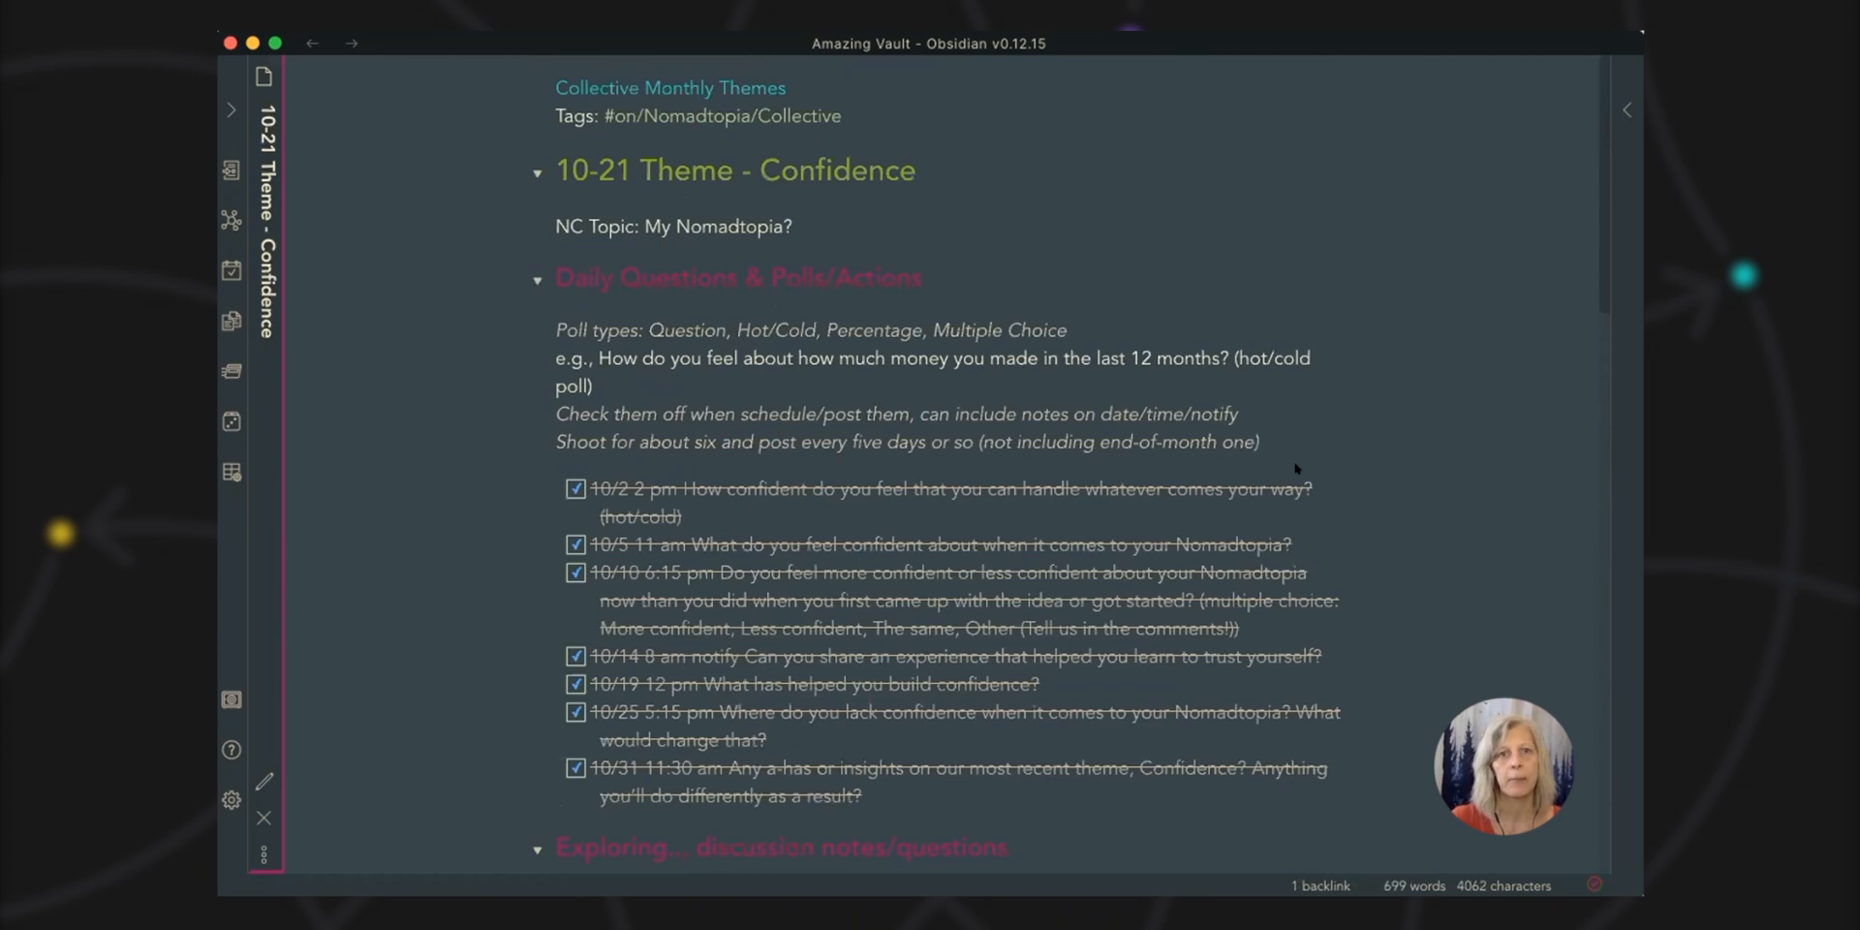
mouse_move(1383, 451)
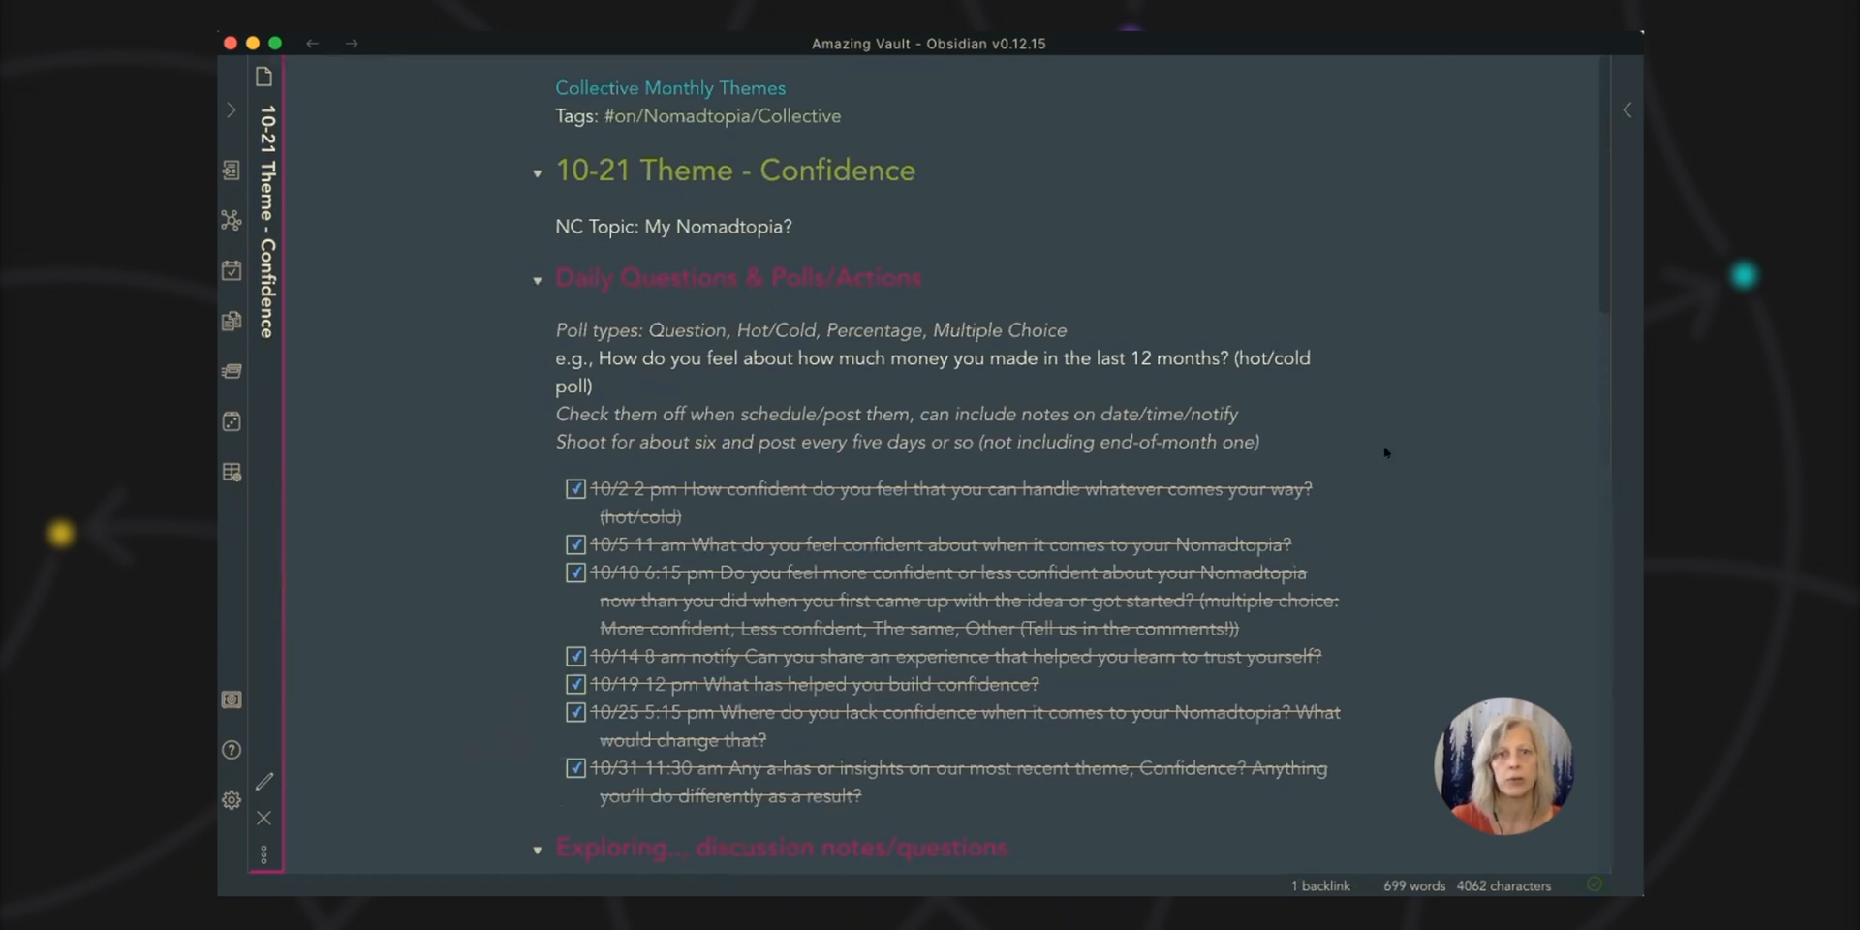
scroll("down", 3)
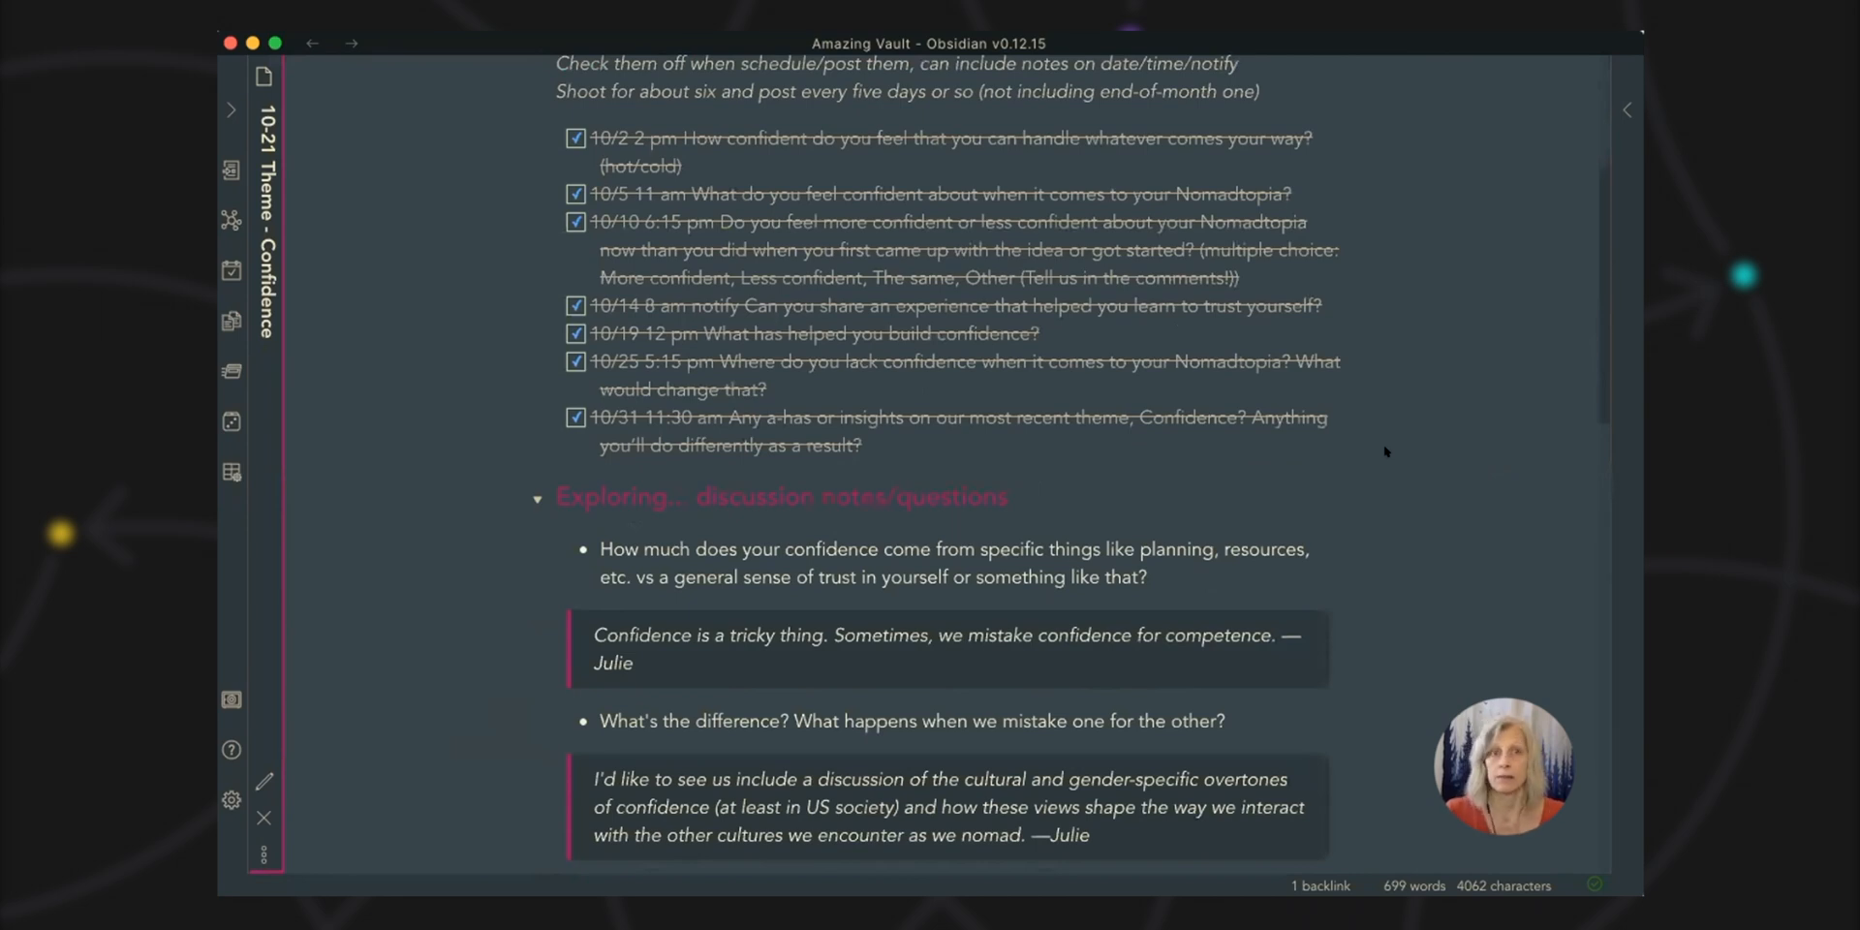
scroll("down", 3)
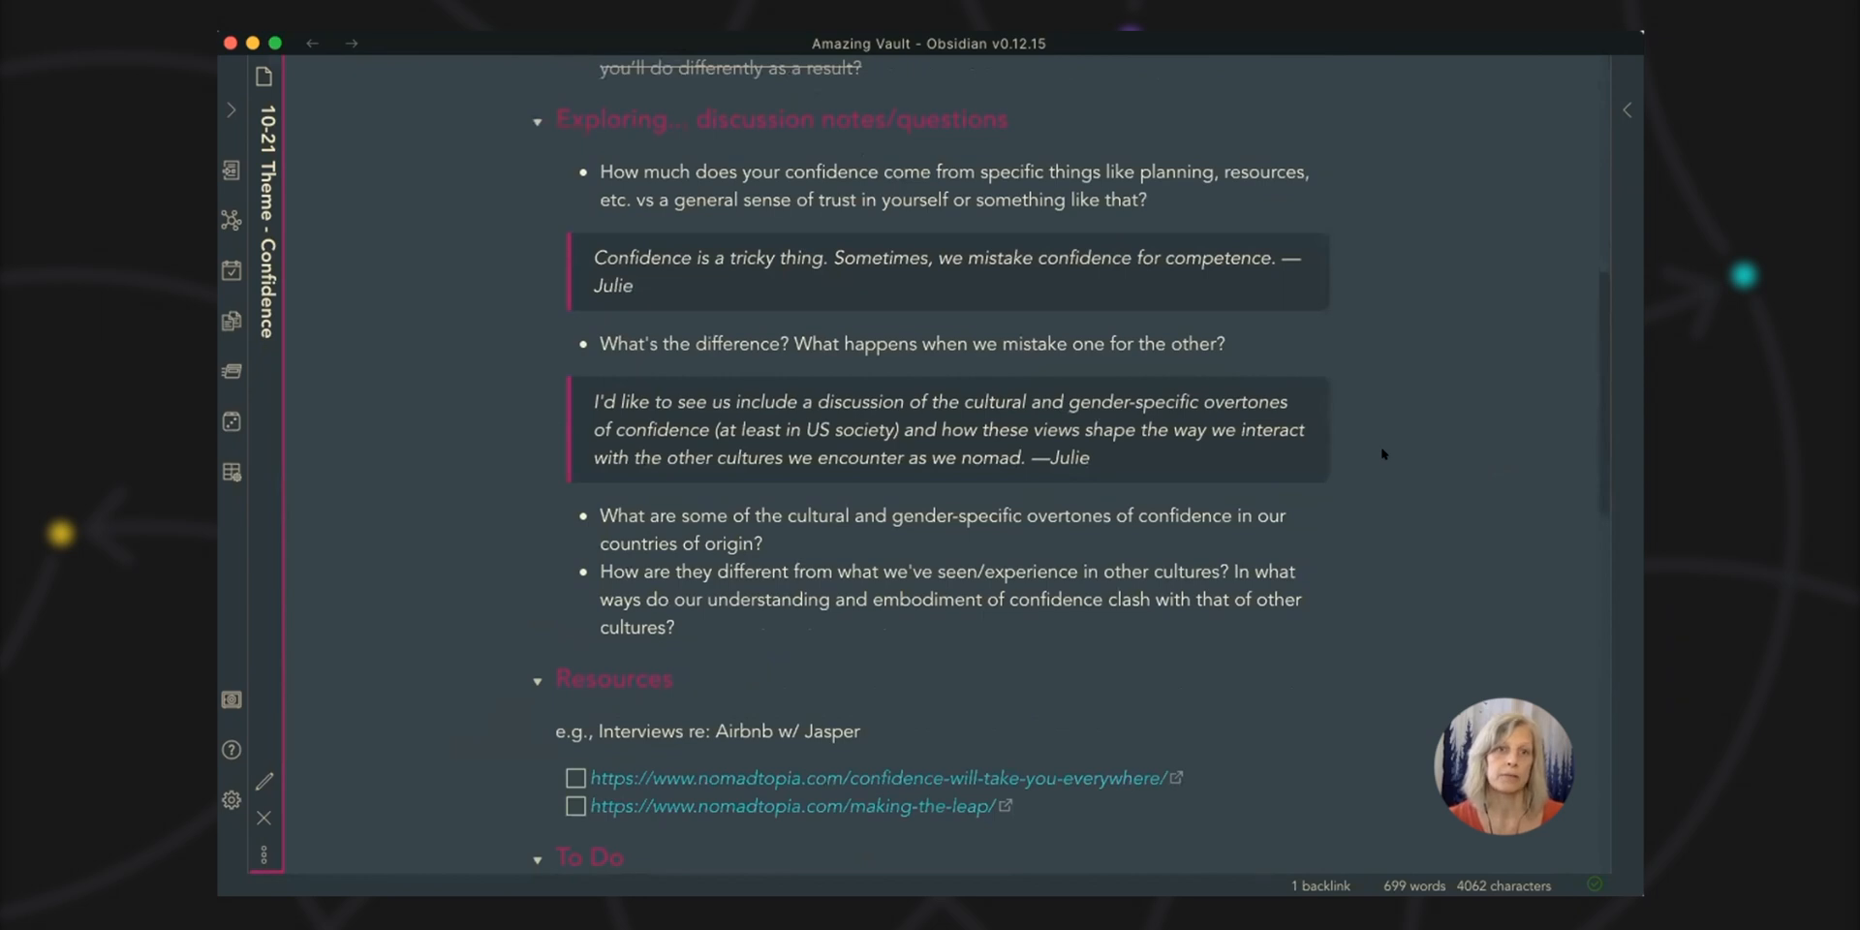
scroll("down", 3)
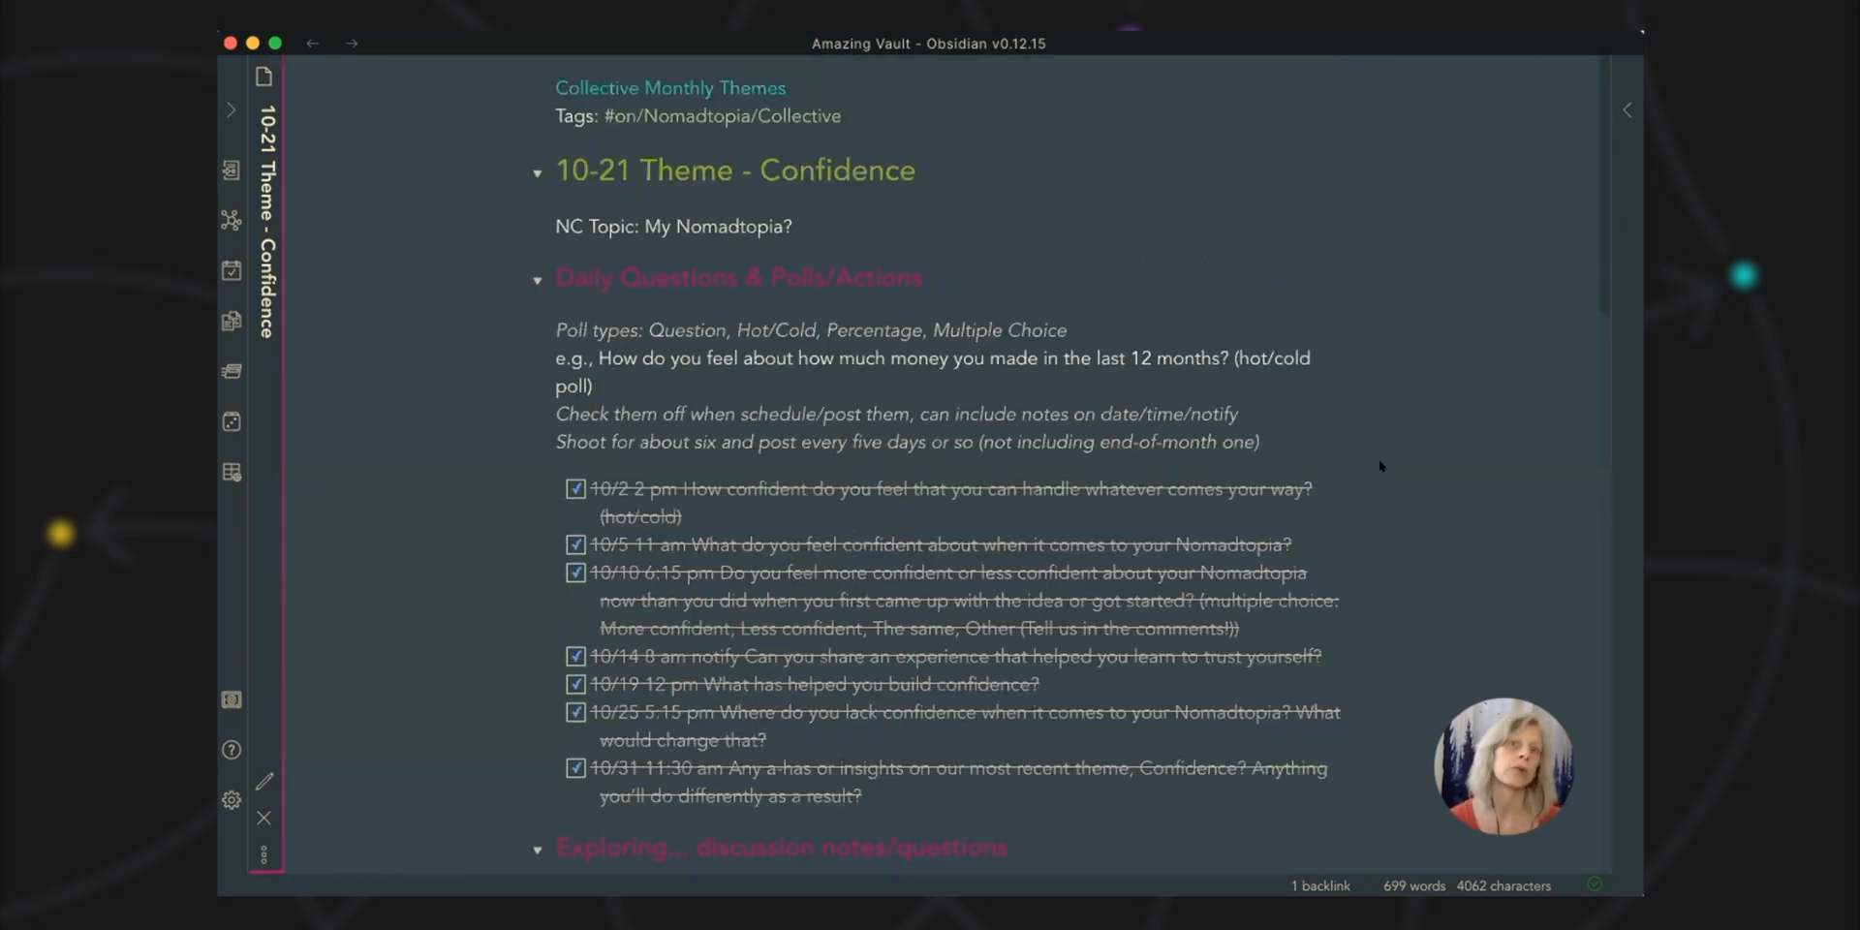
mouse_move(312, 44)
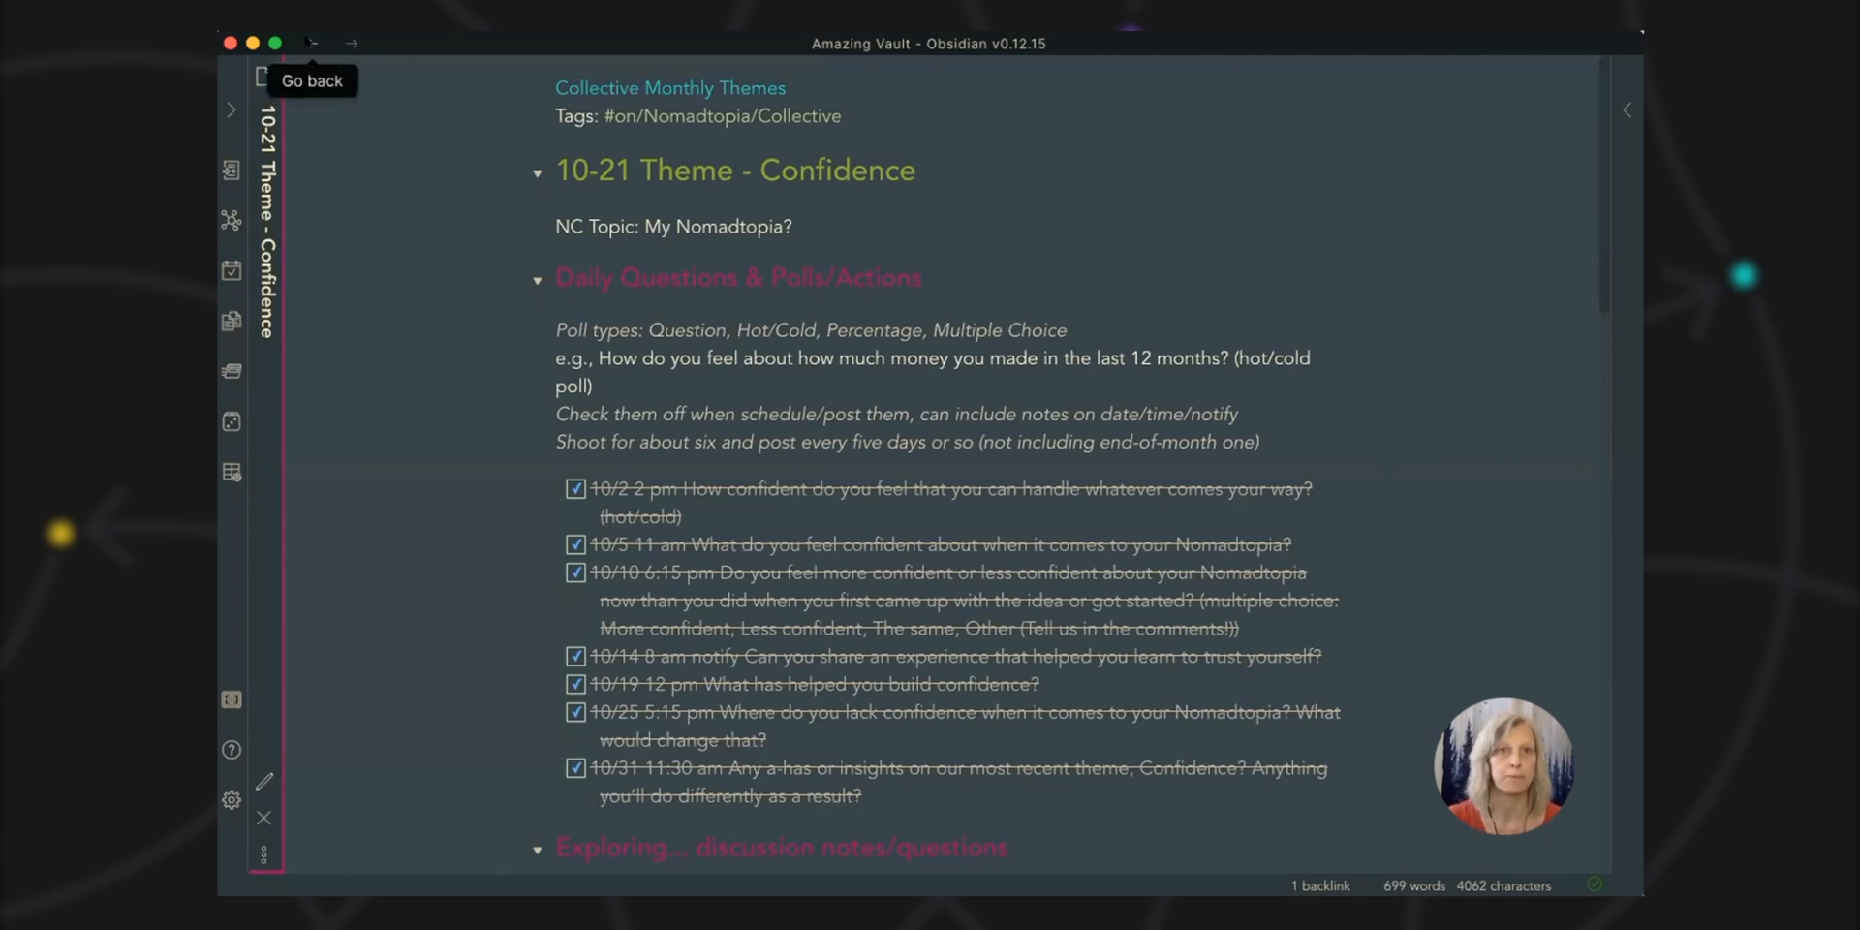
Step: Return to the Collective MOC, go to Collective Courses and open the Deciding Where to Go and When course
left_click(310, 45)
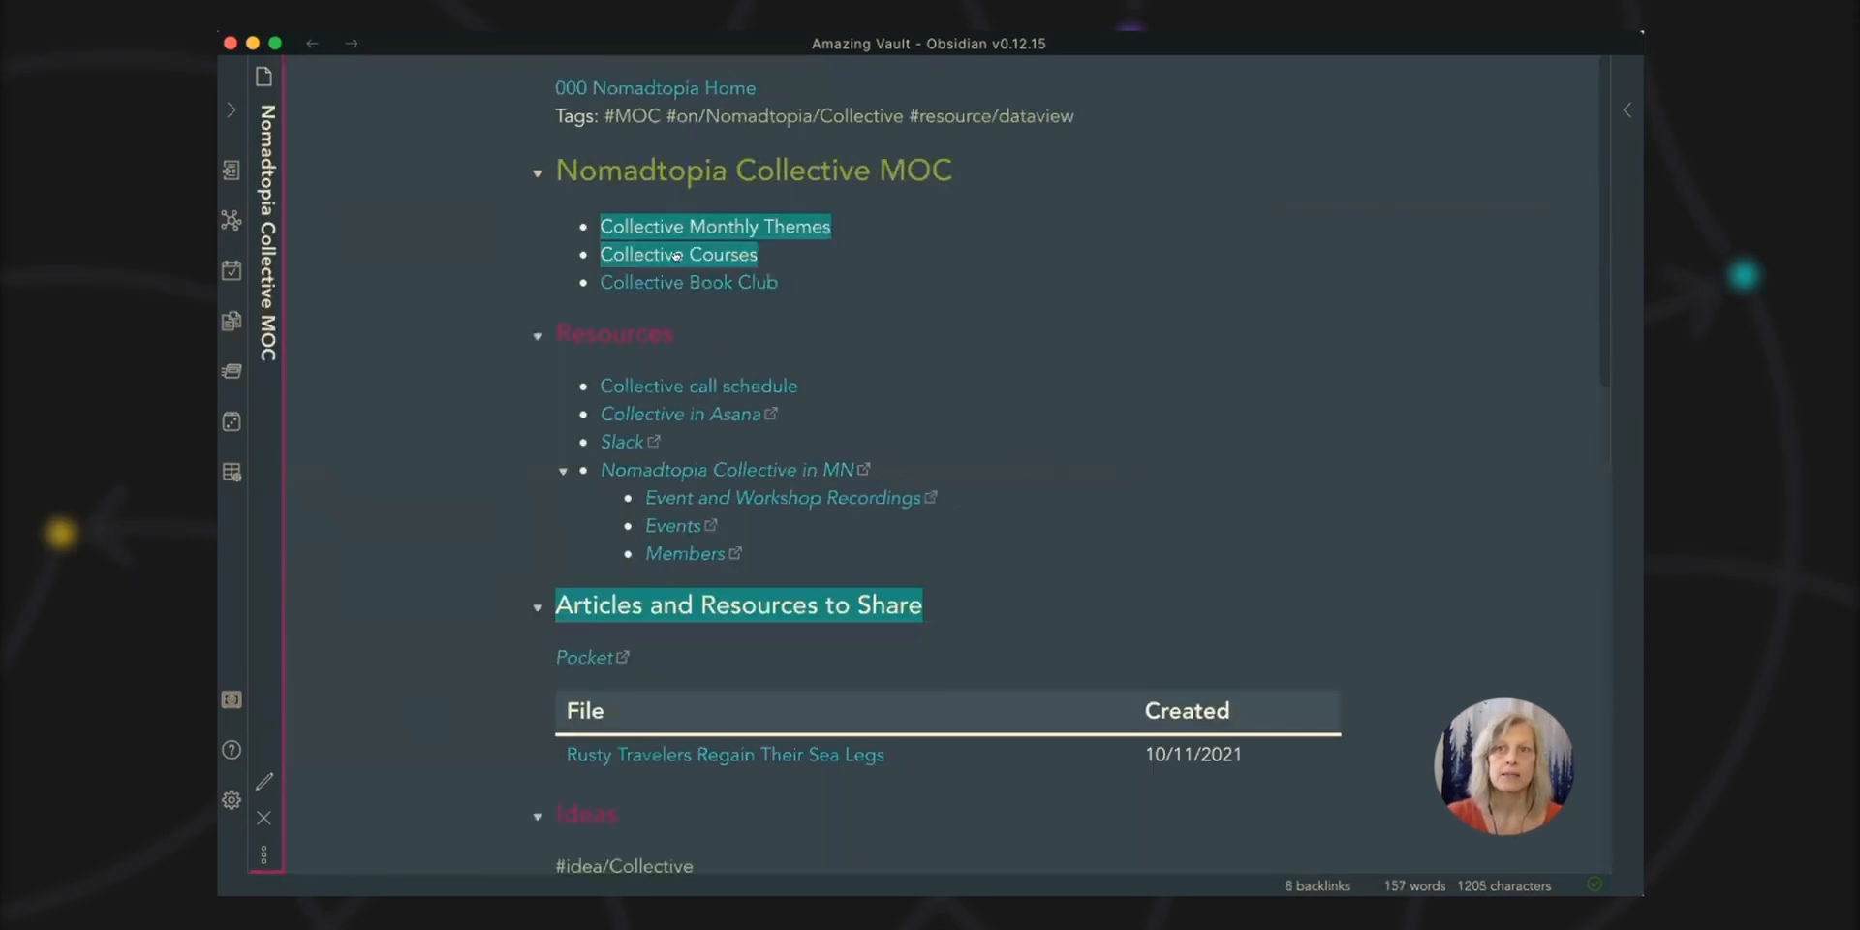
left_click(678, 254)
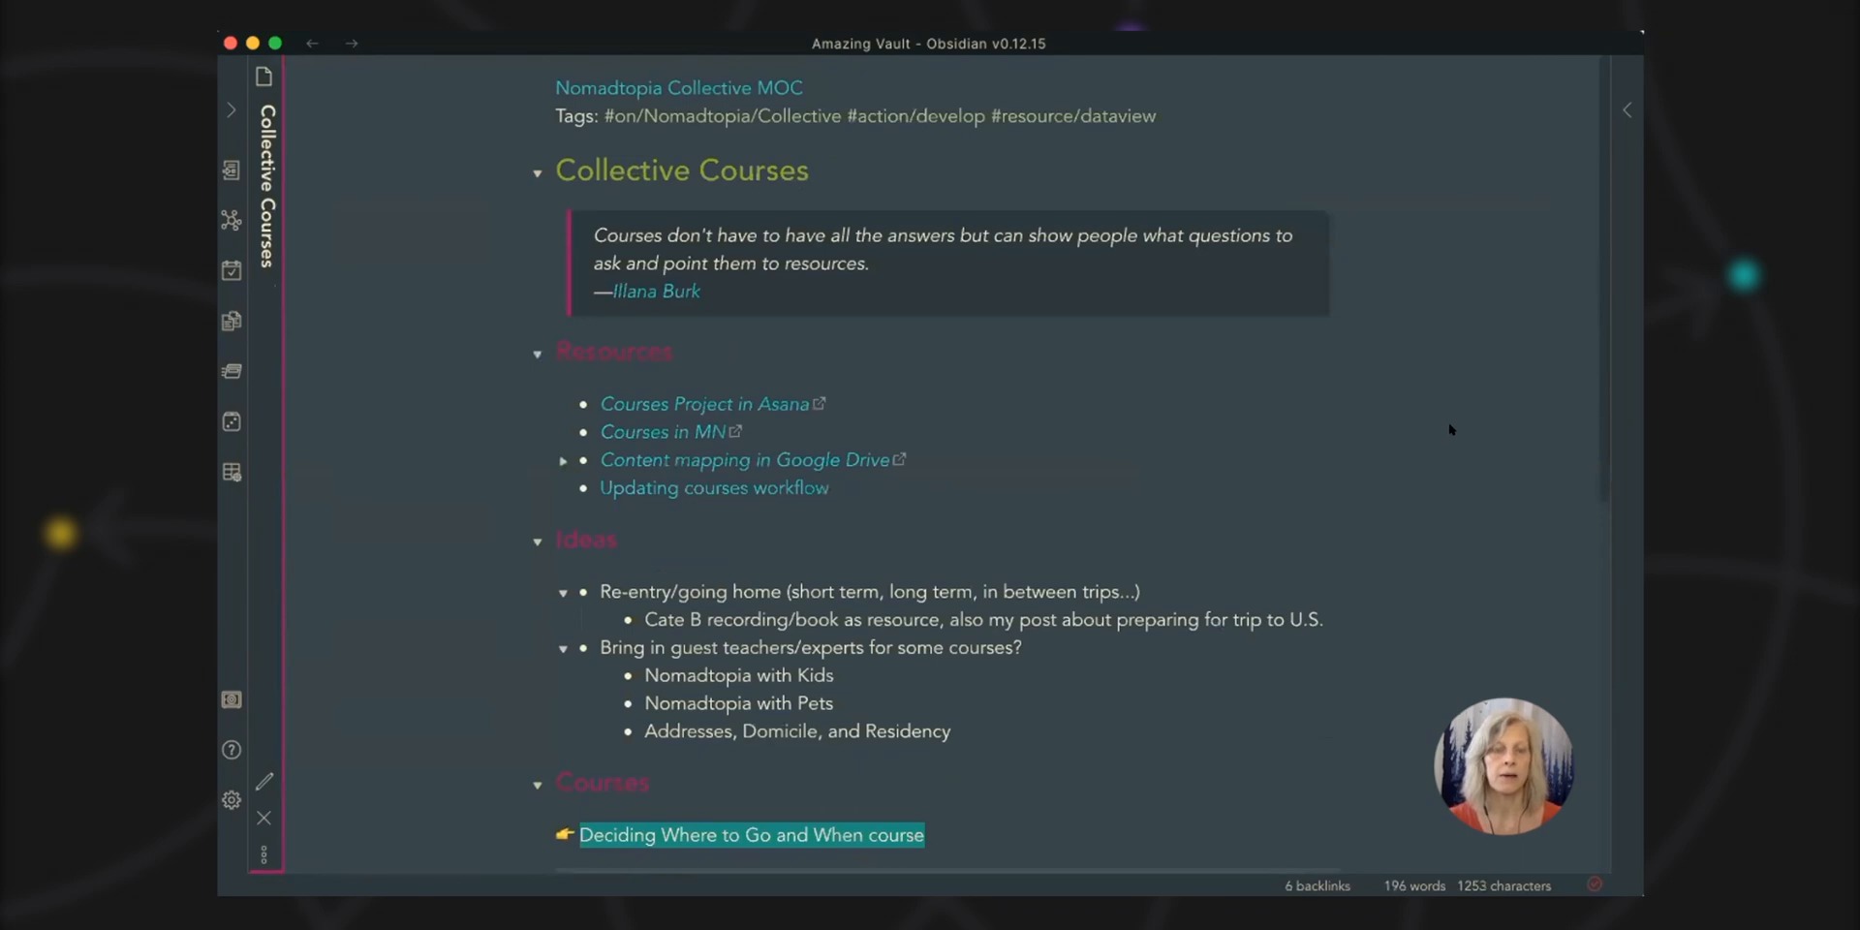
mouse_move(1404, 488)
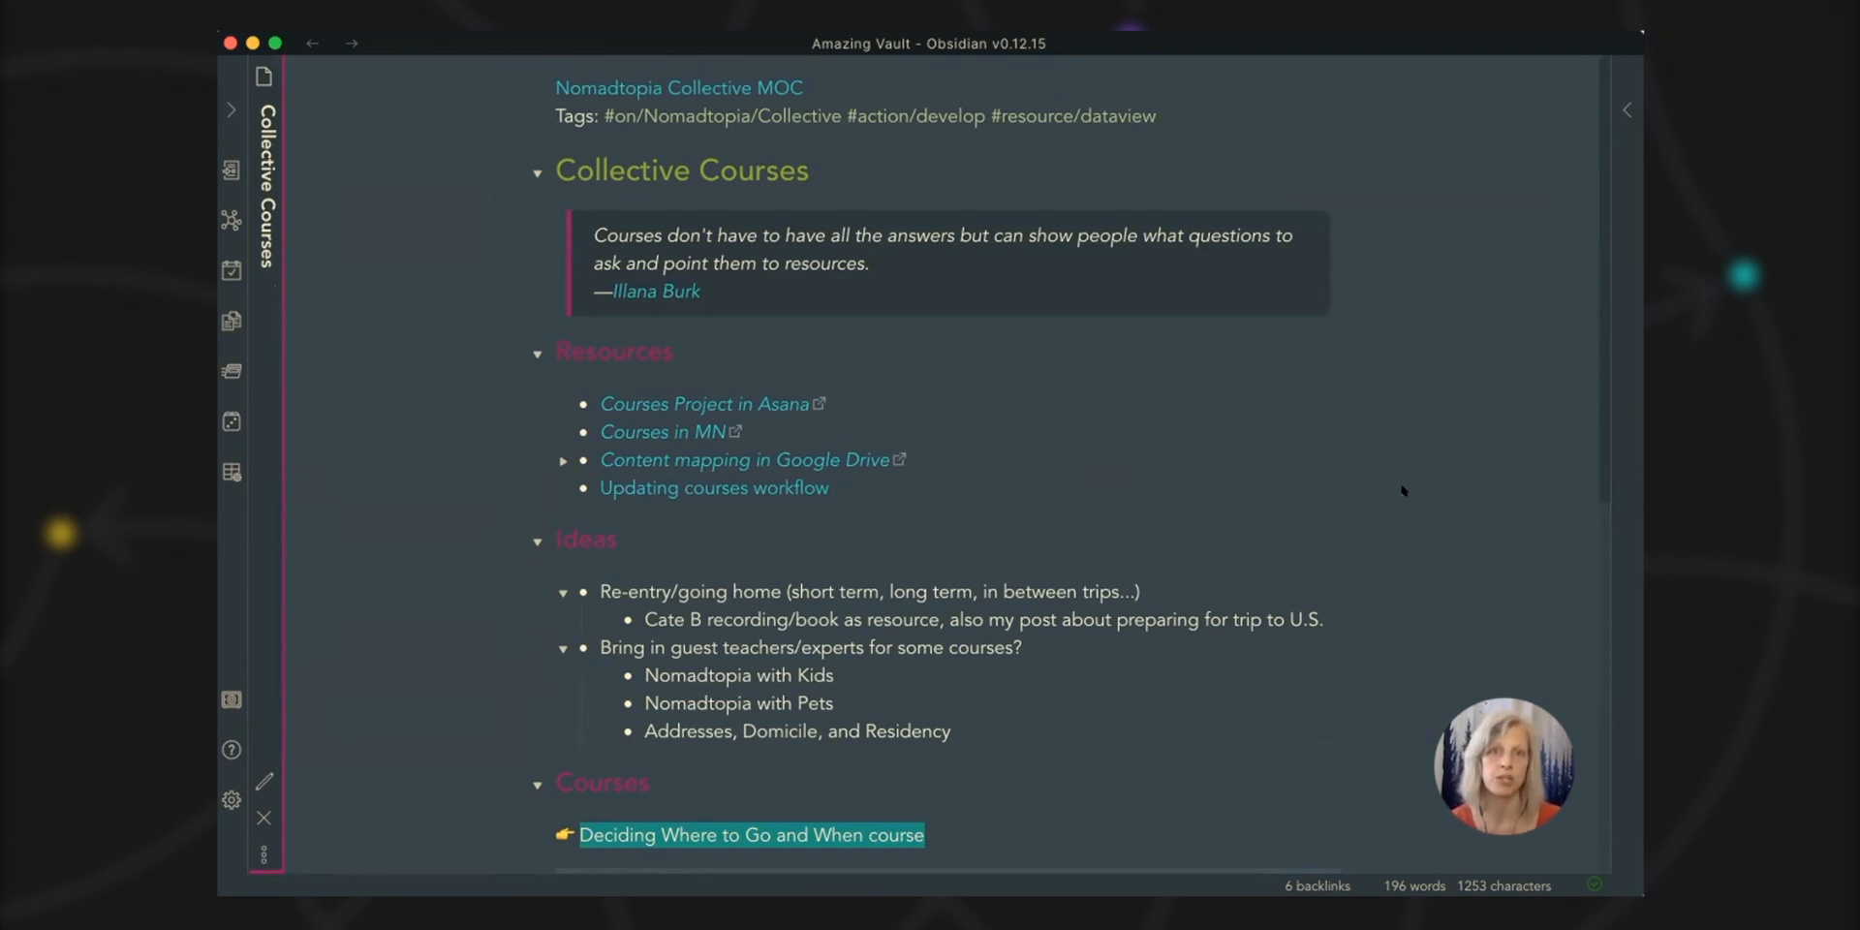
scroll("down", 3)
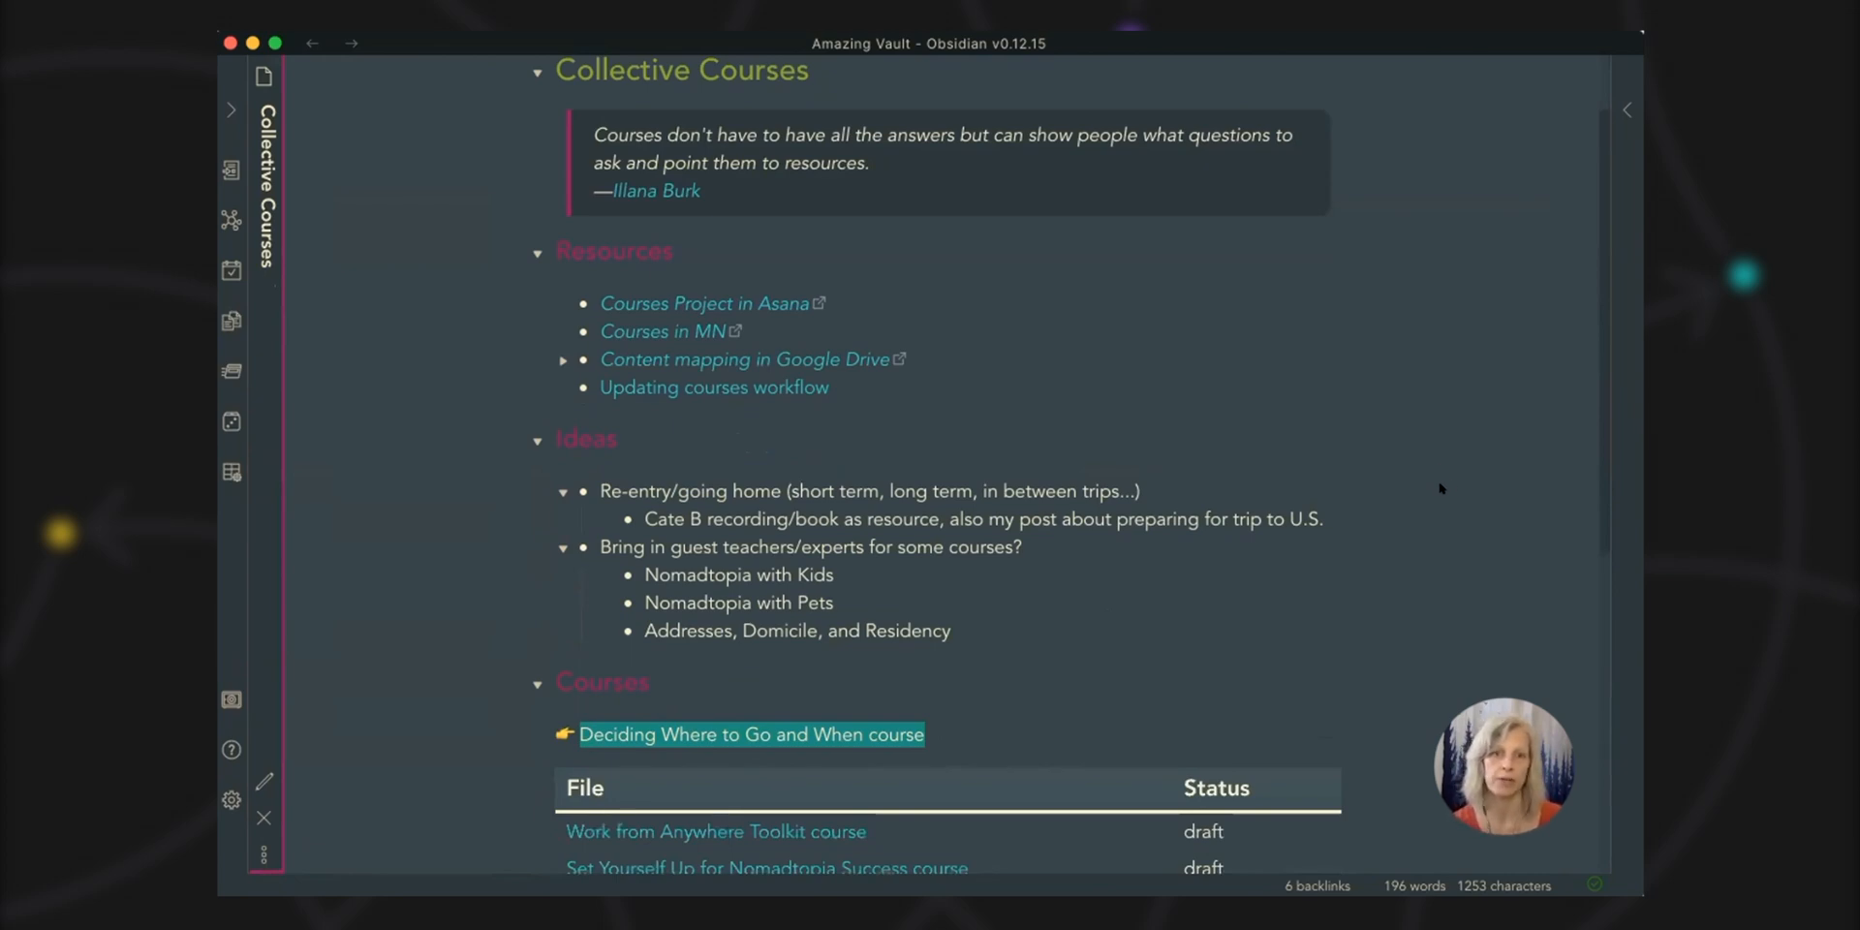
scroll("down", 3)
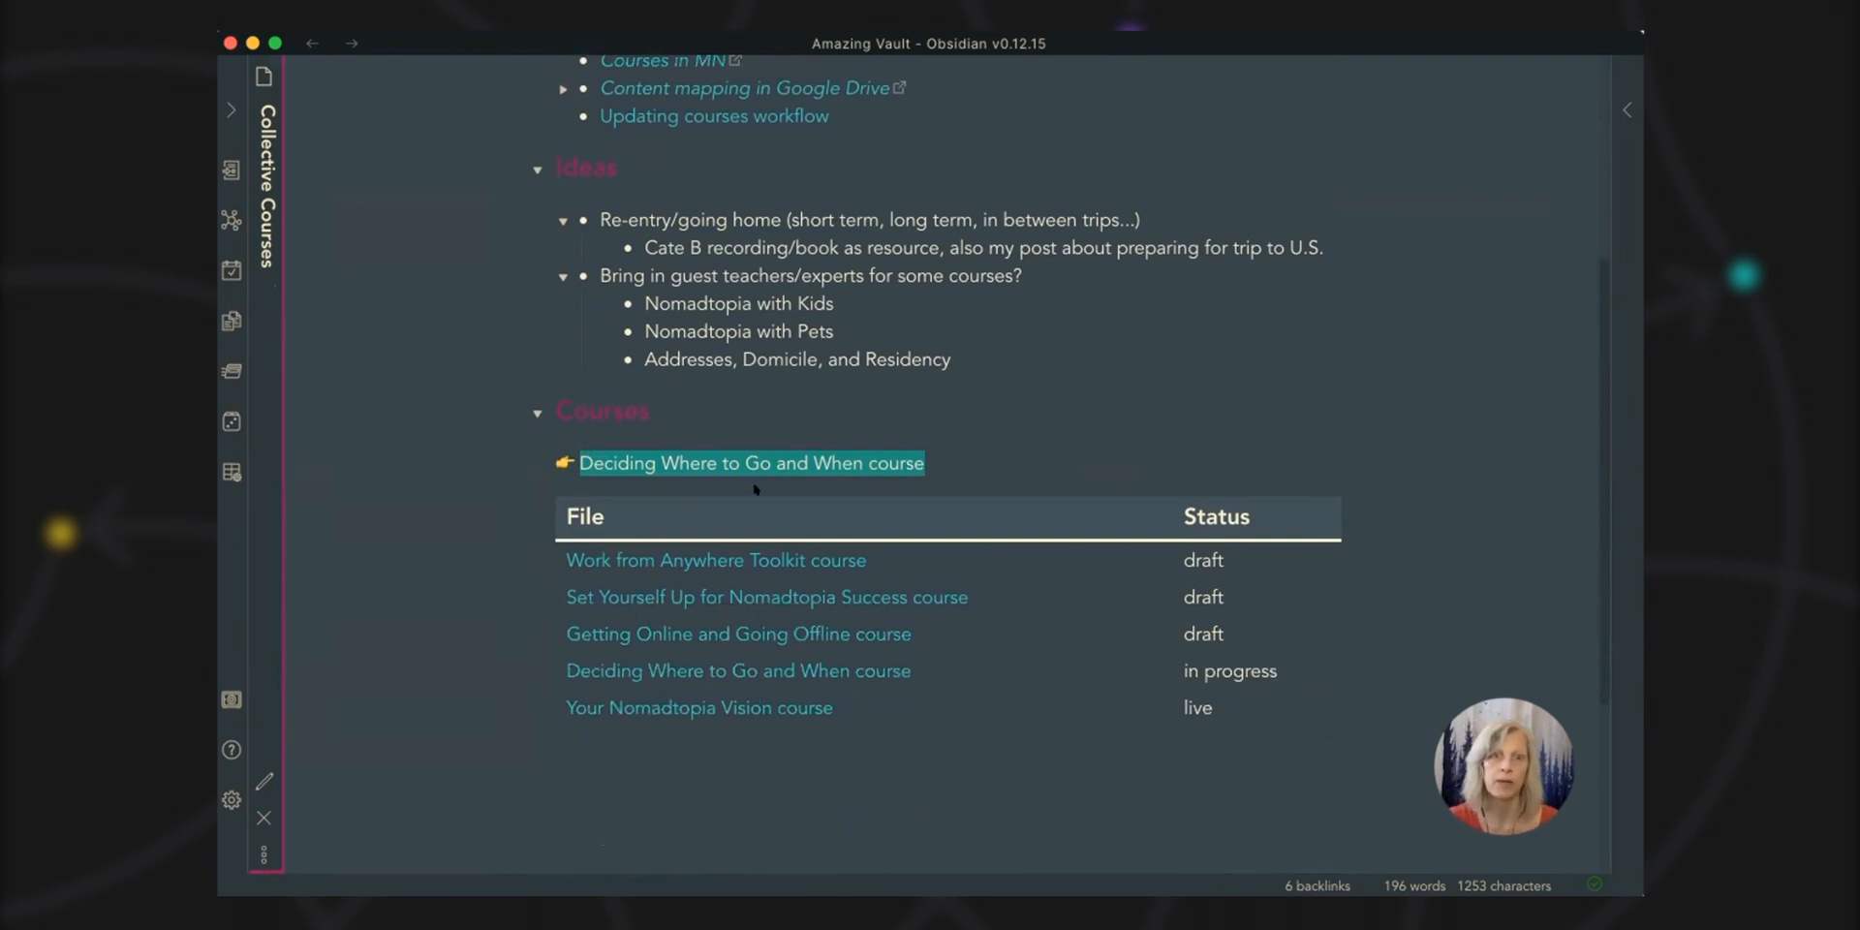
mouse_move(1470, 594)
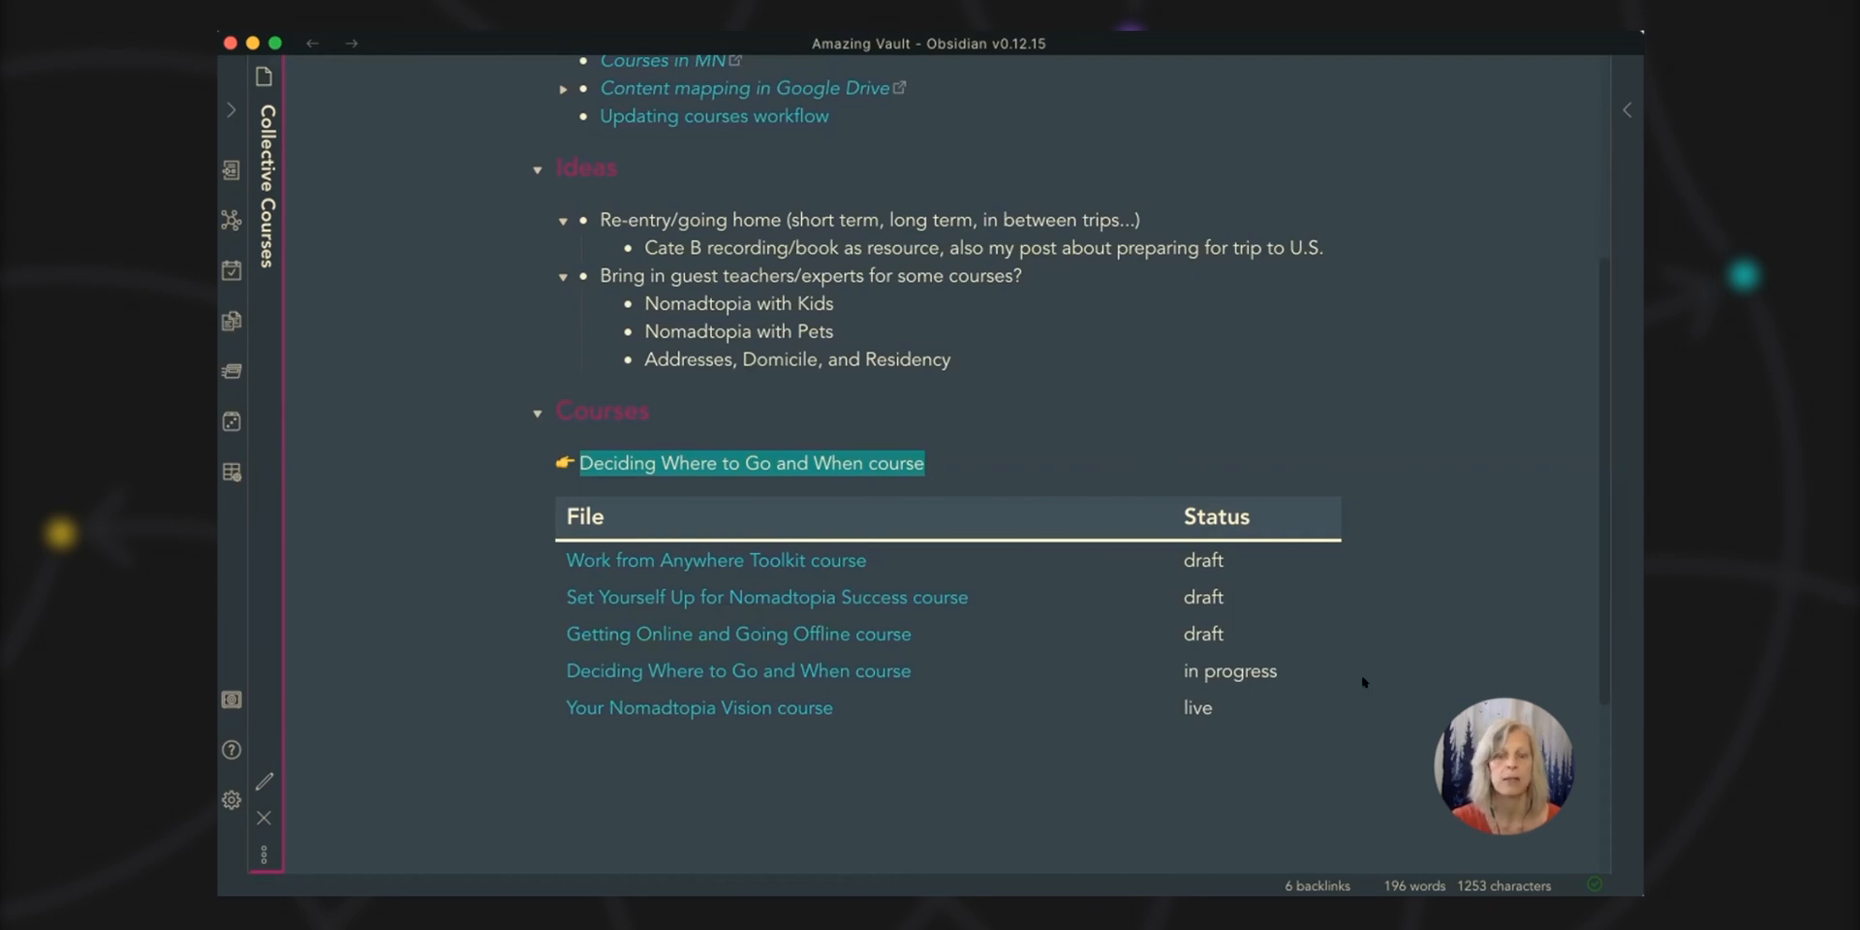
mouse_move(1061, 678)
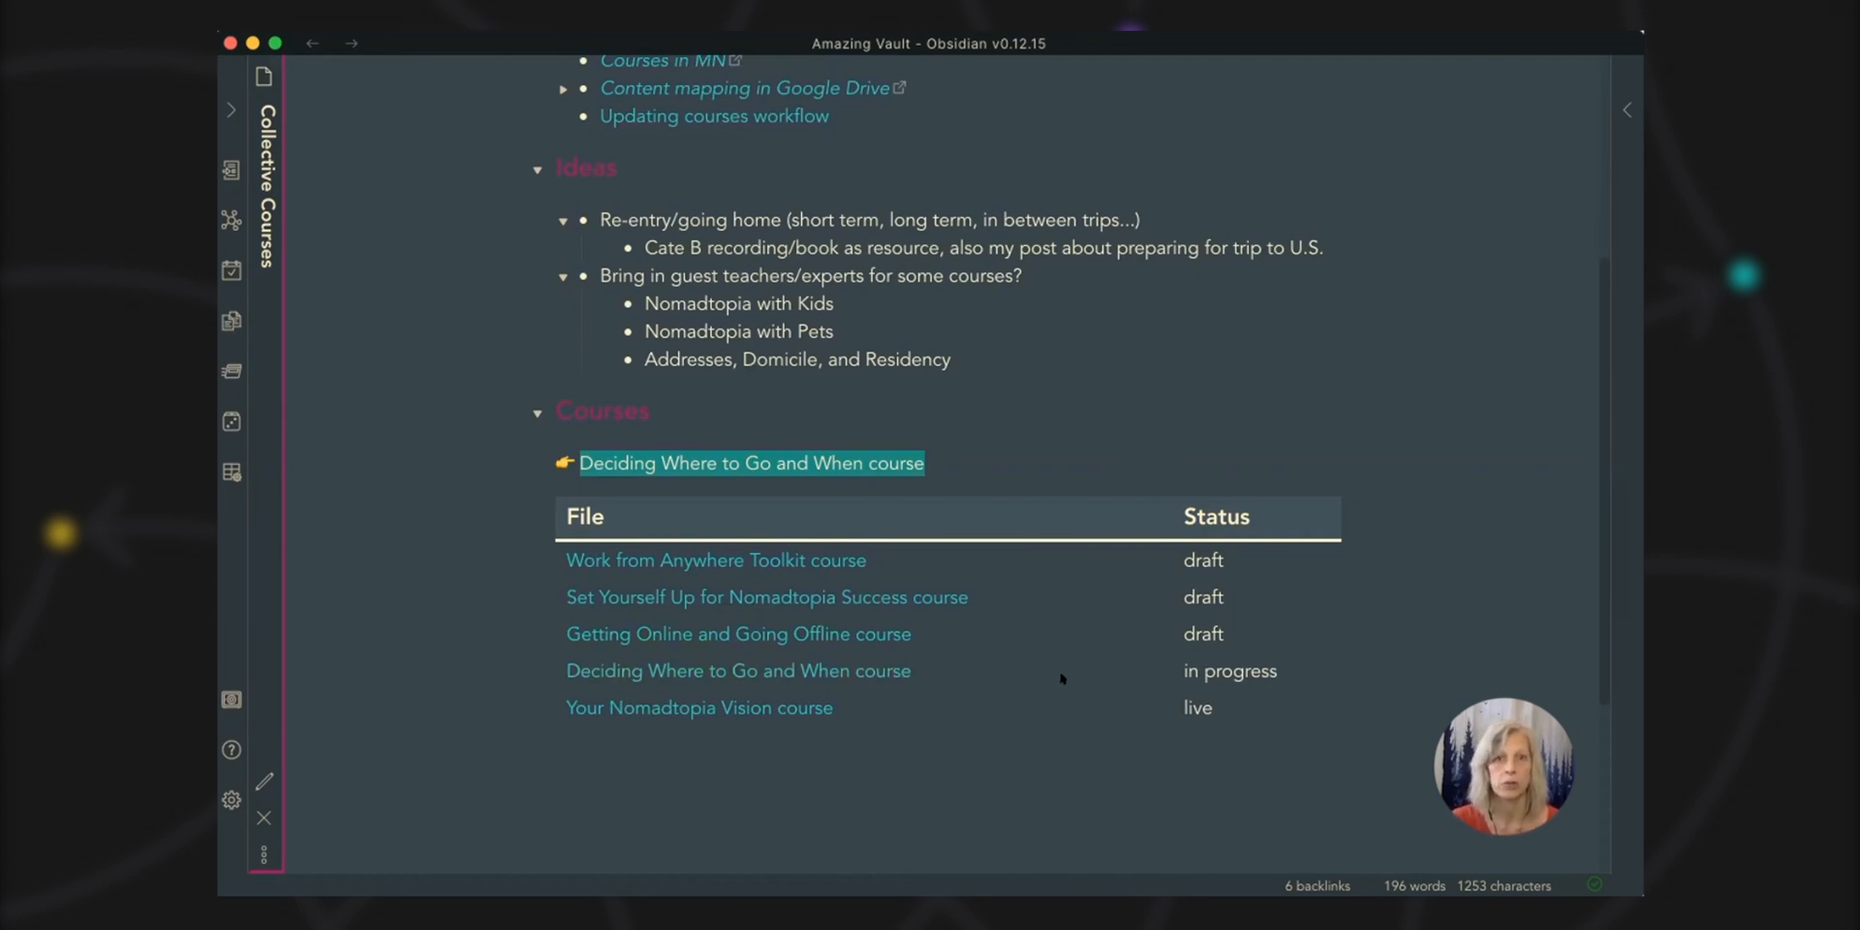
mouse_move(721, 454)
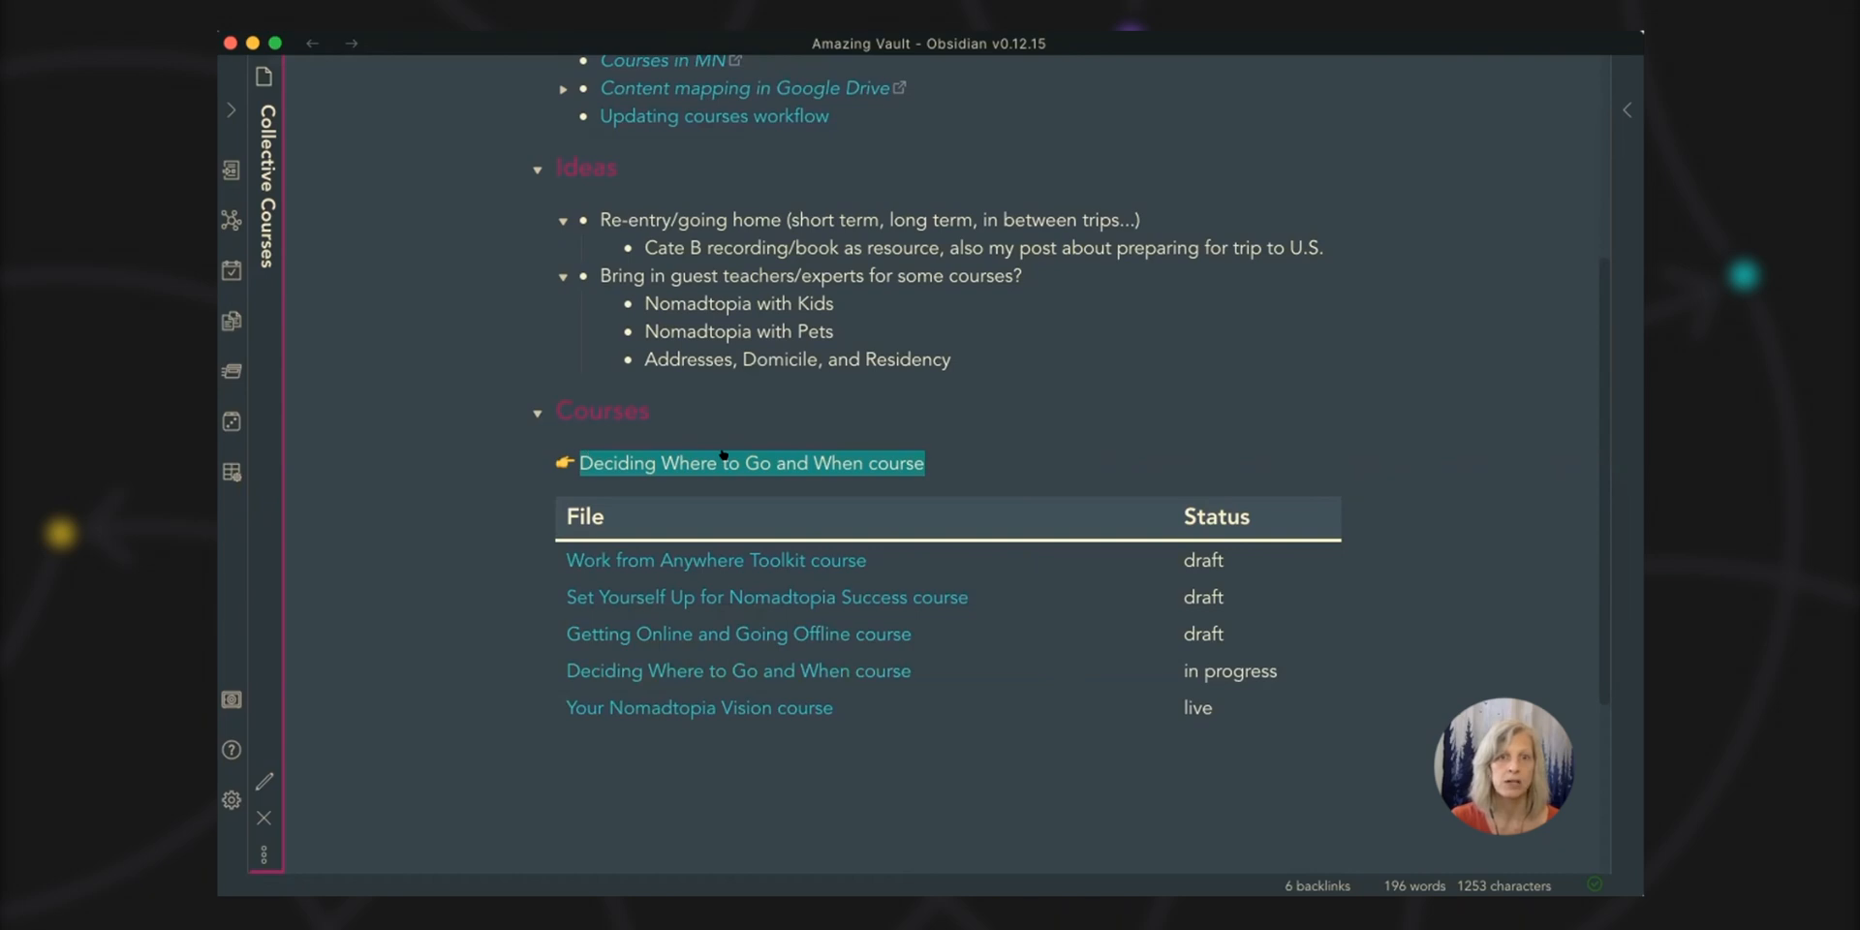
left_click(750, 463)
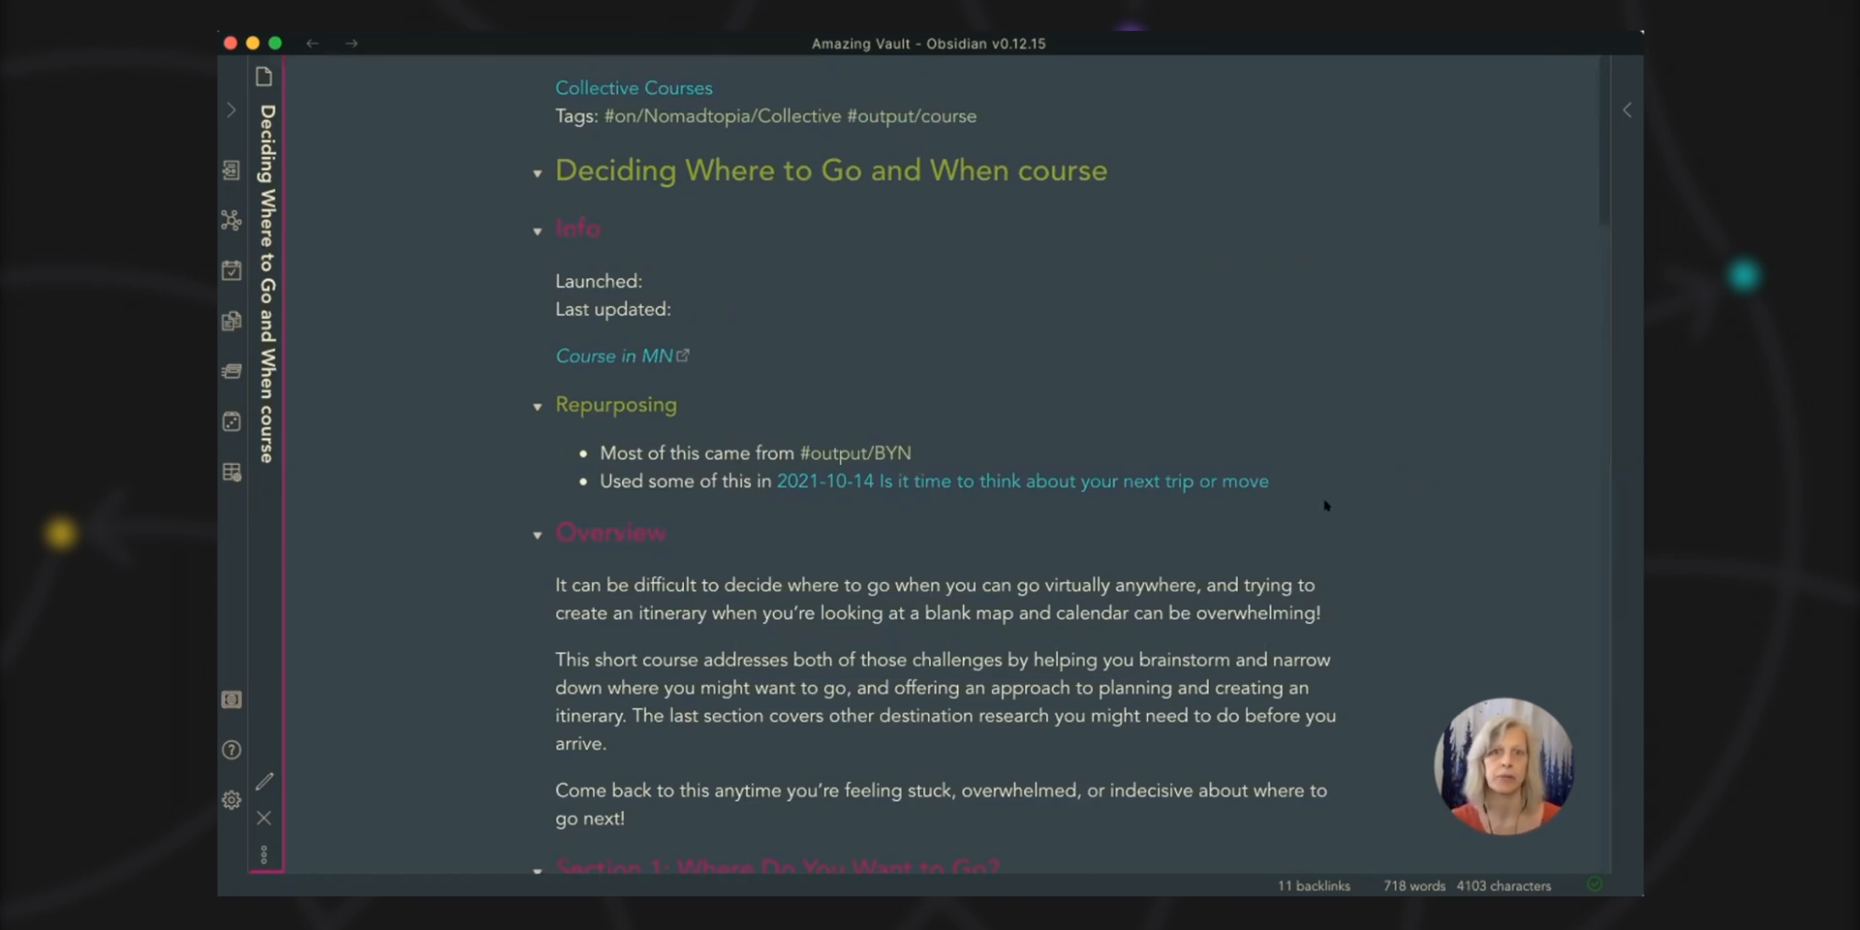
mouse_move(758, 186)
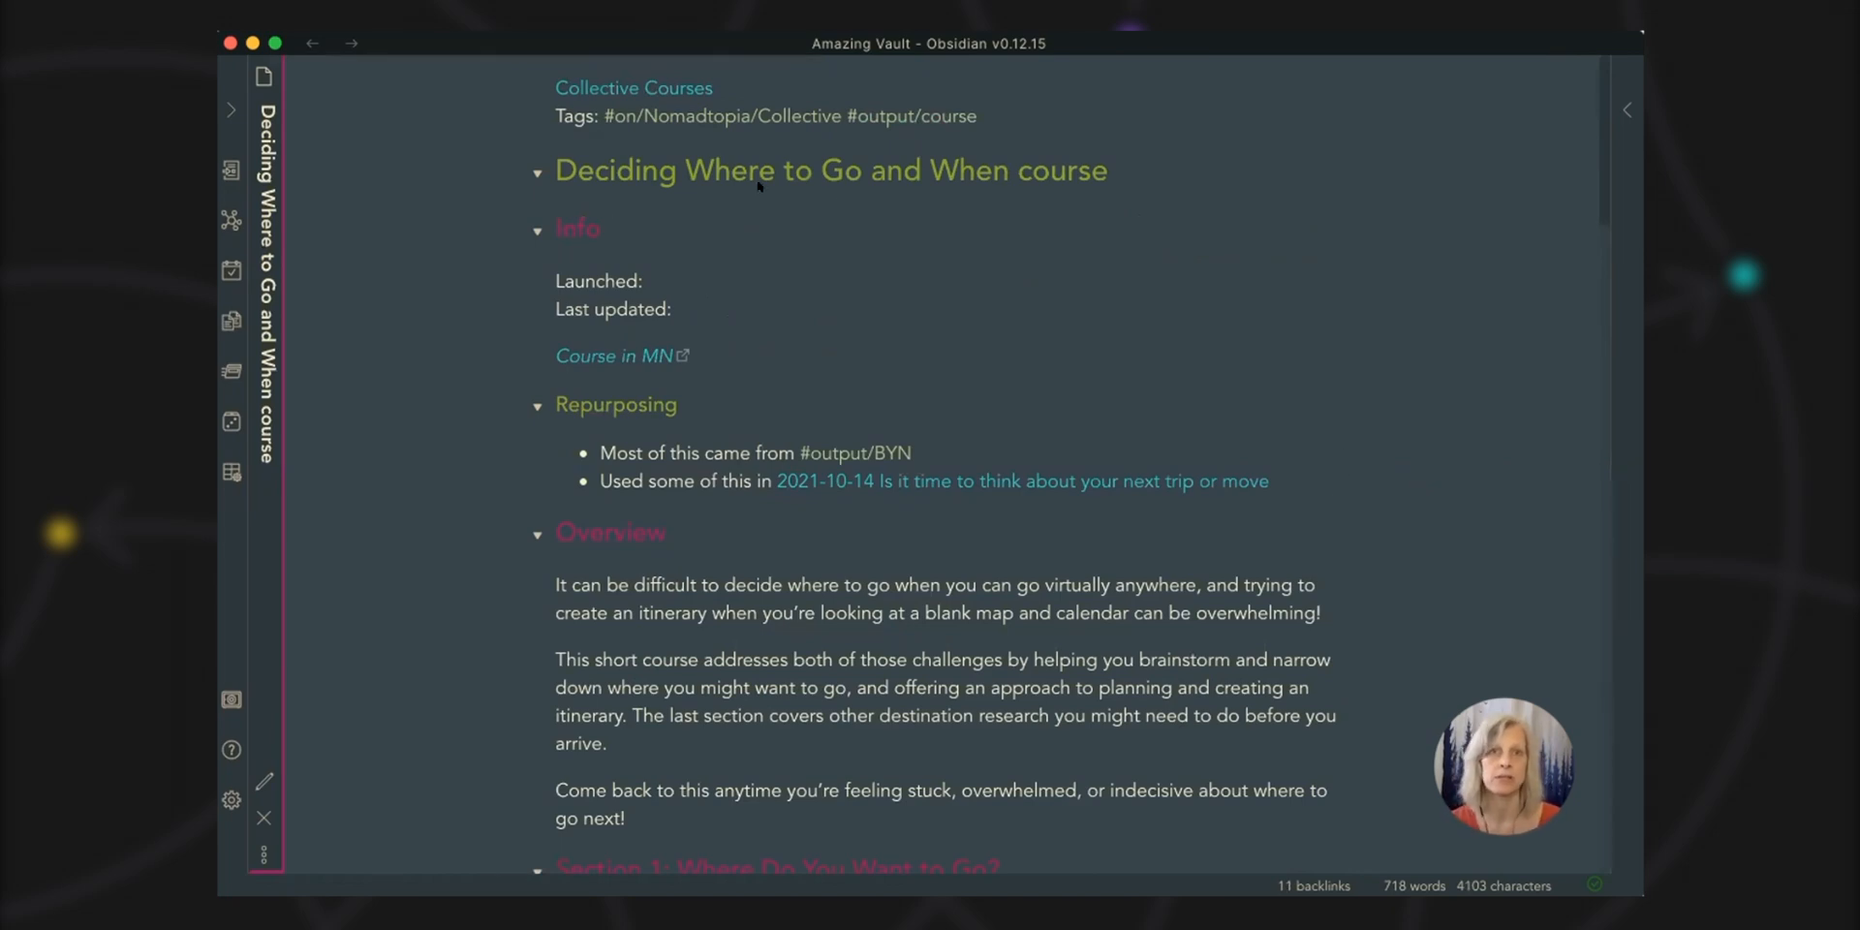
mouse_move(1436, 430)
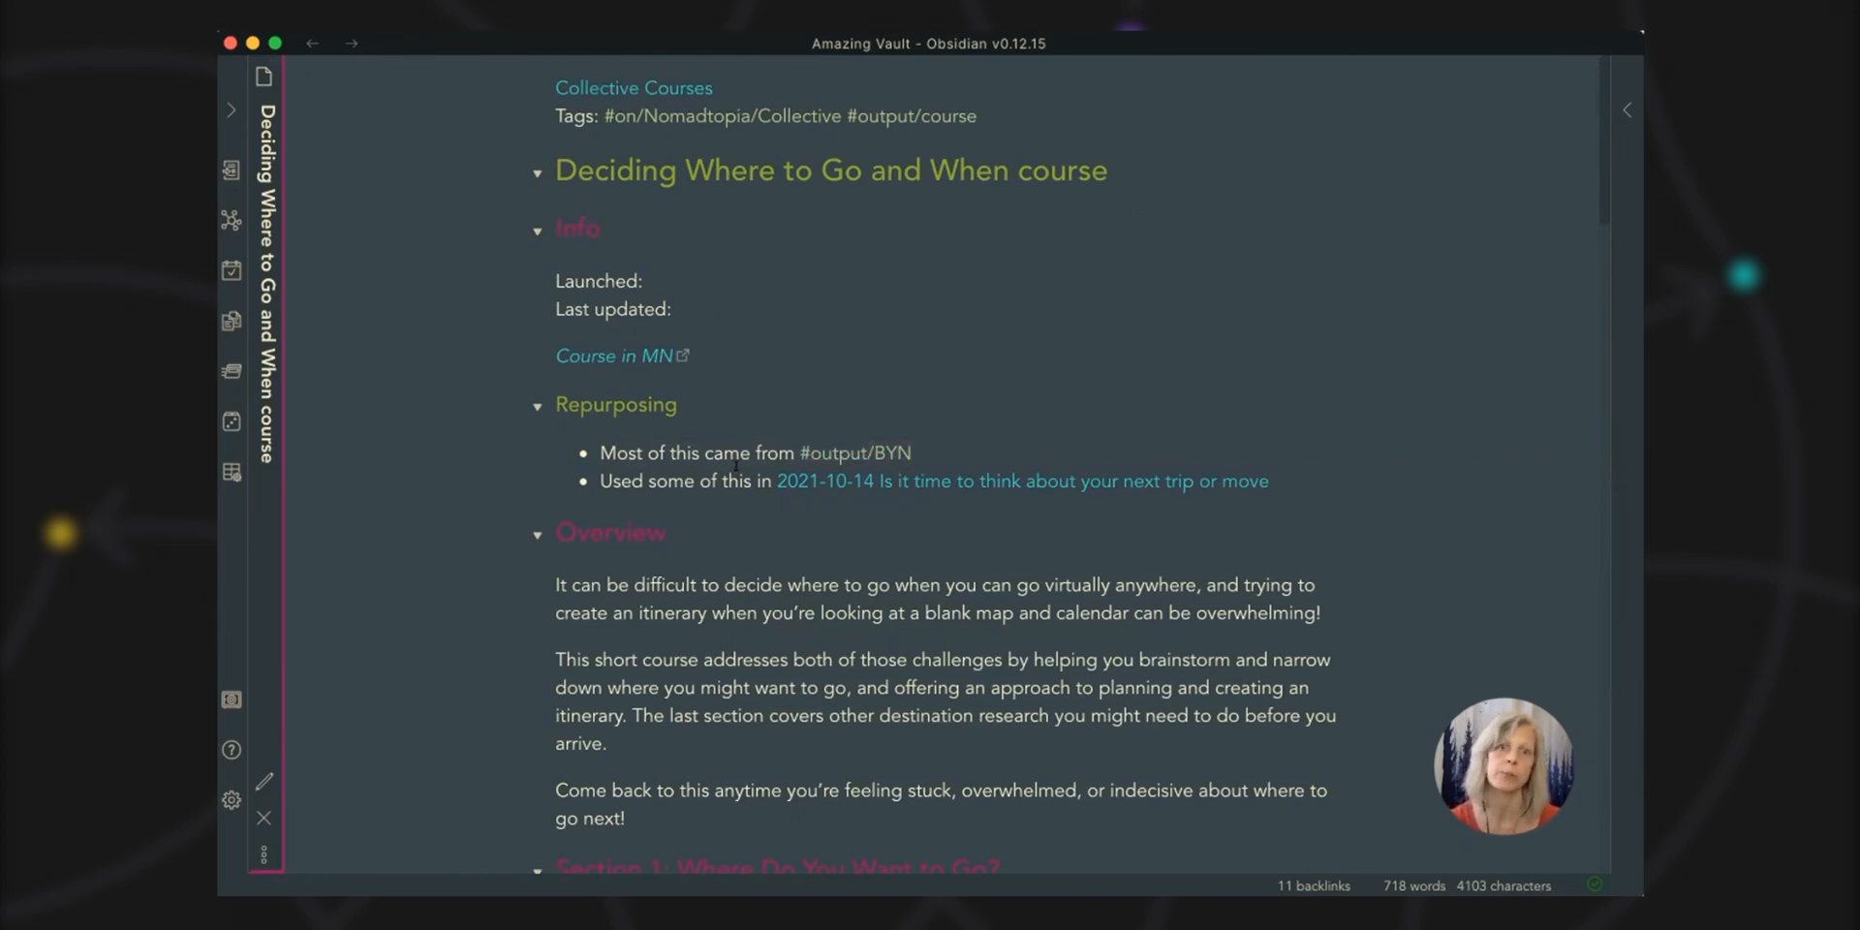
mouse_move(868, 454)
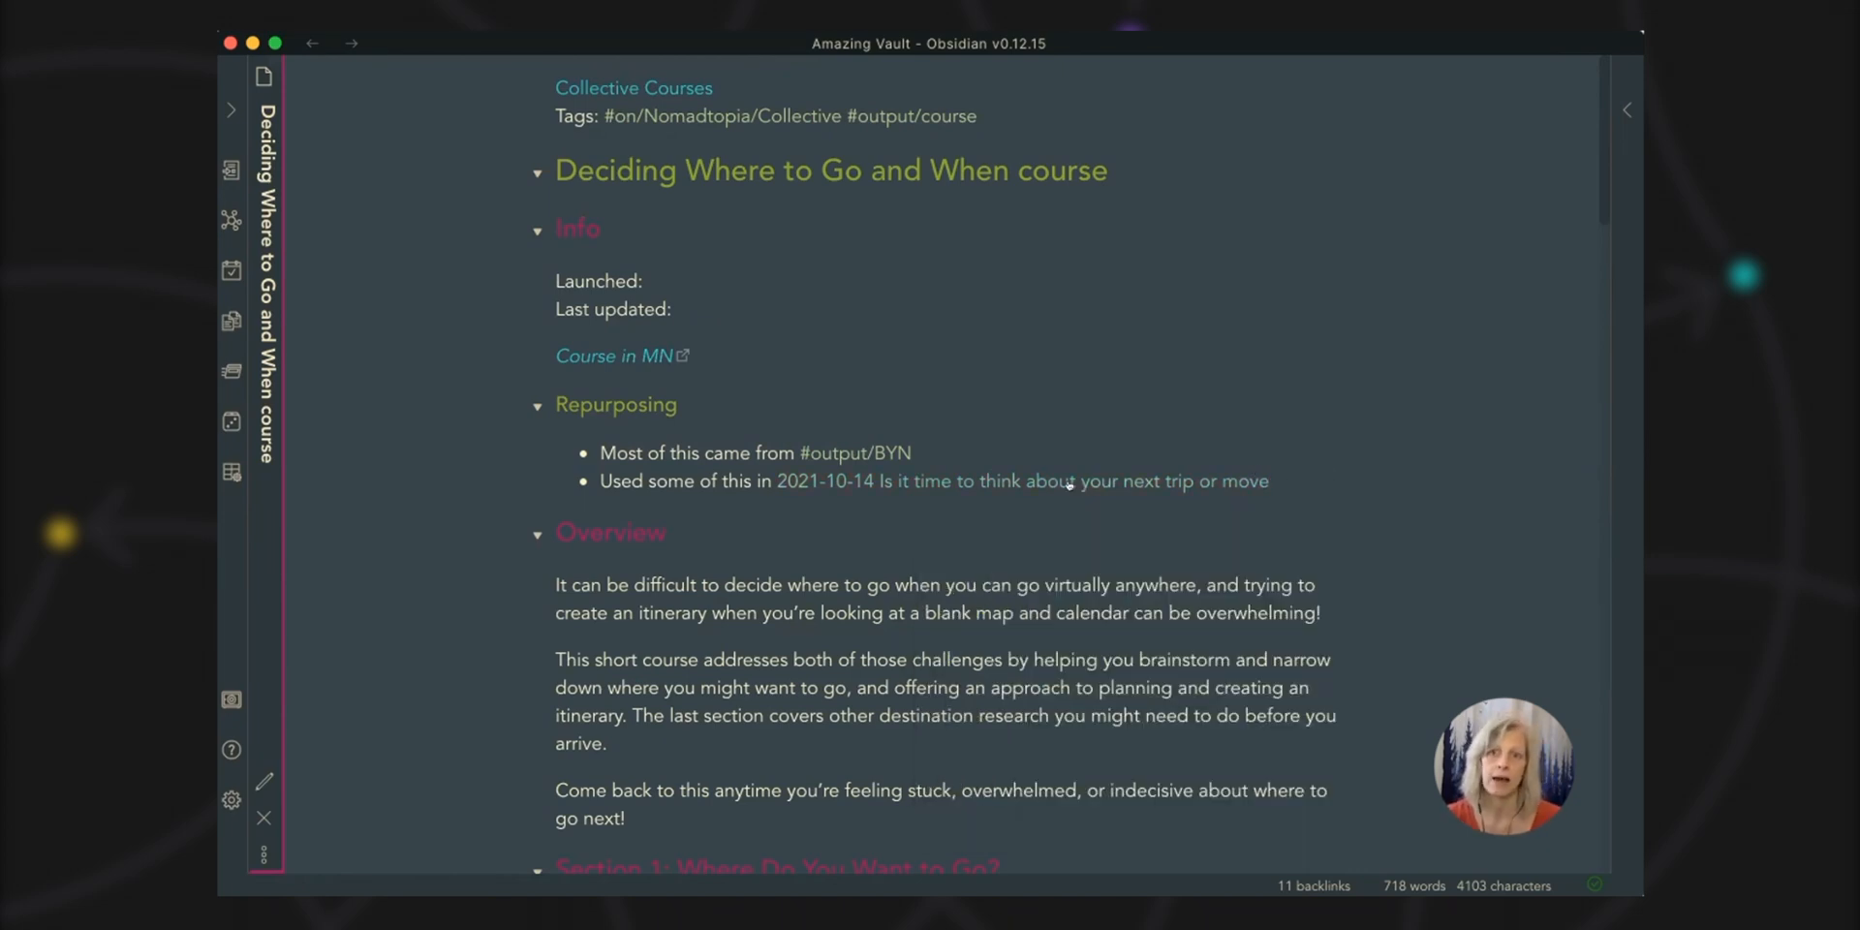
scroll("down", 3)
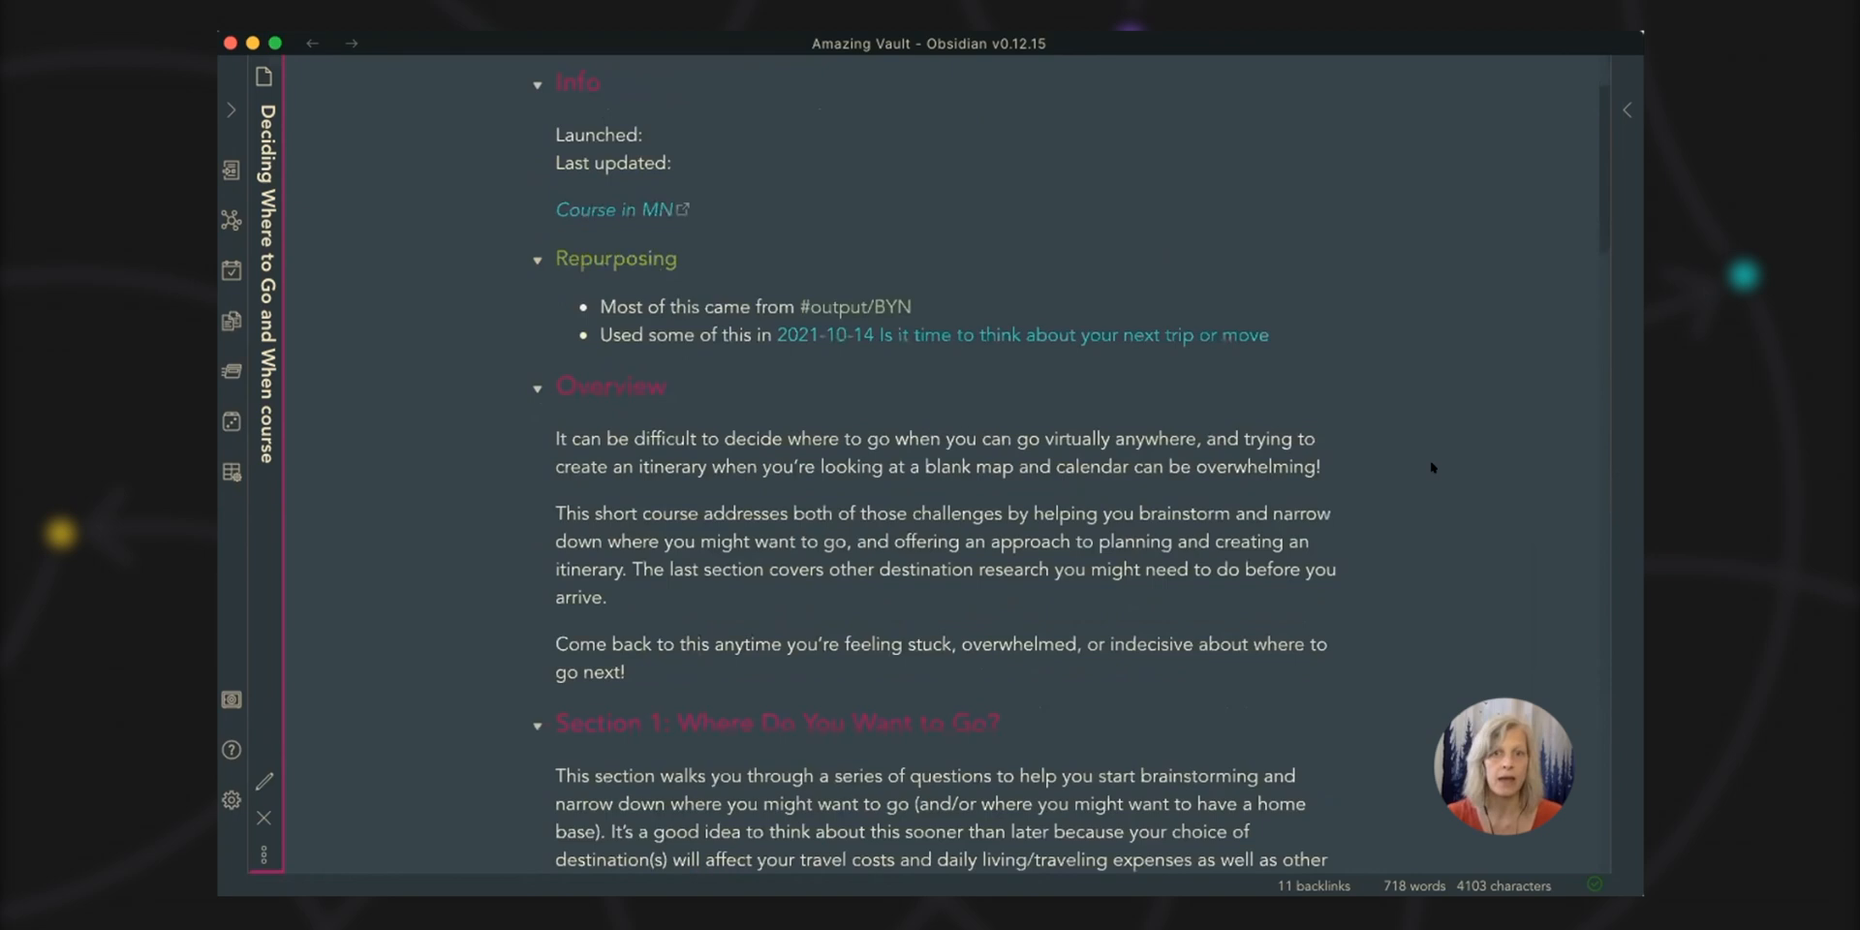
scroll("down", 3)
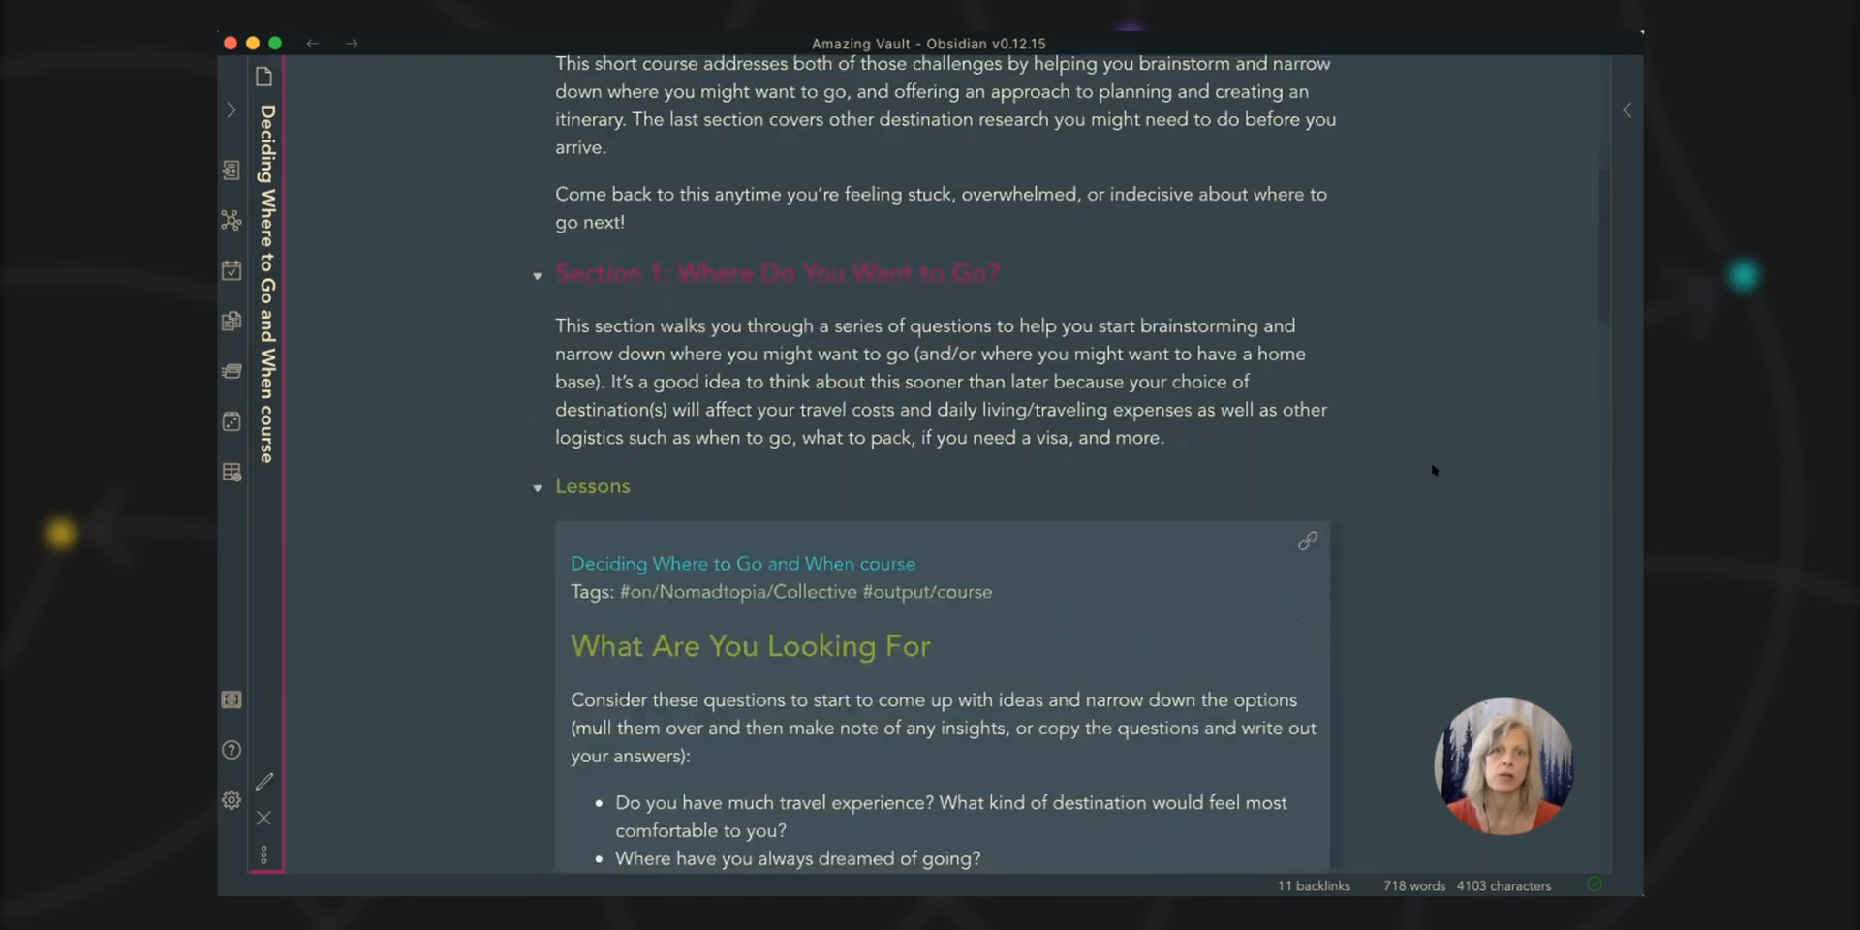
scroll("down", 3)
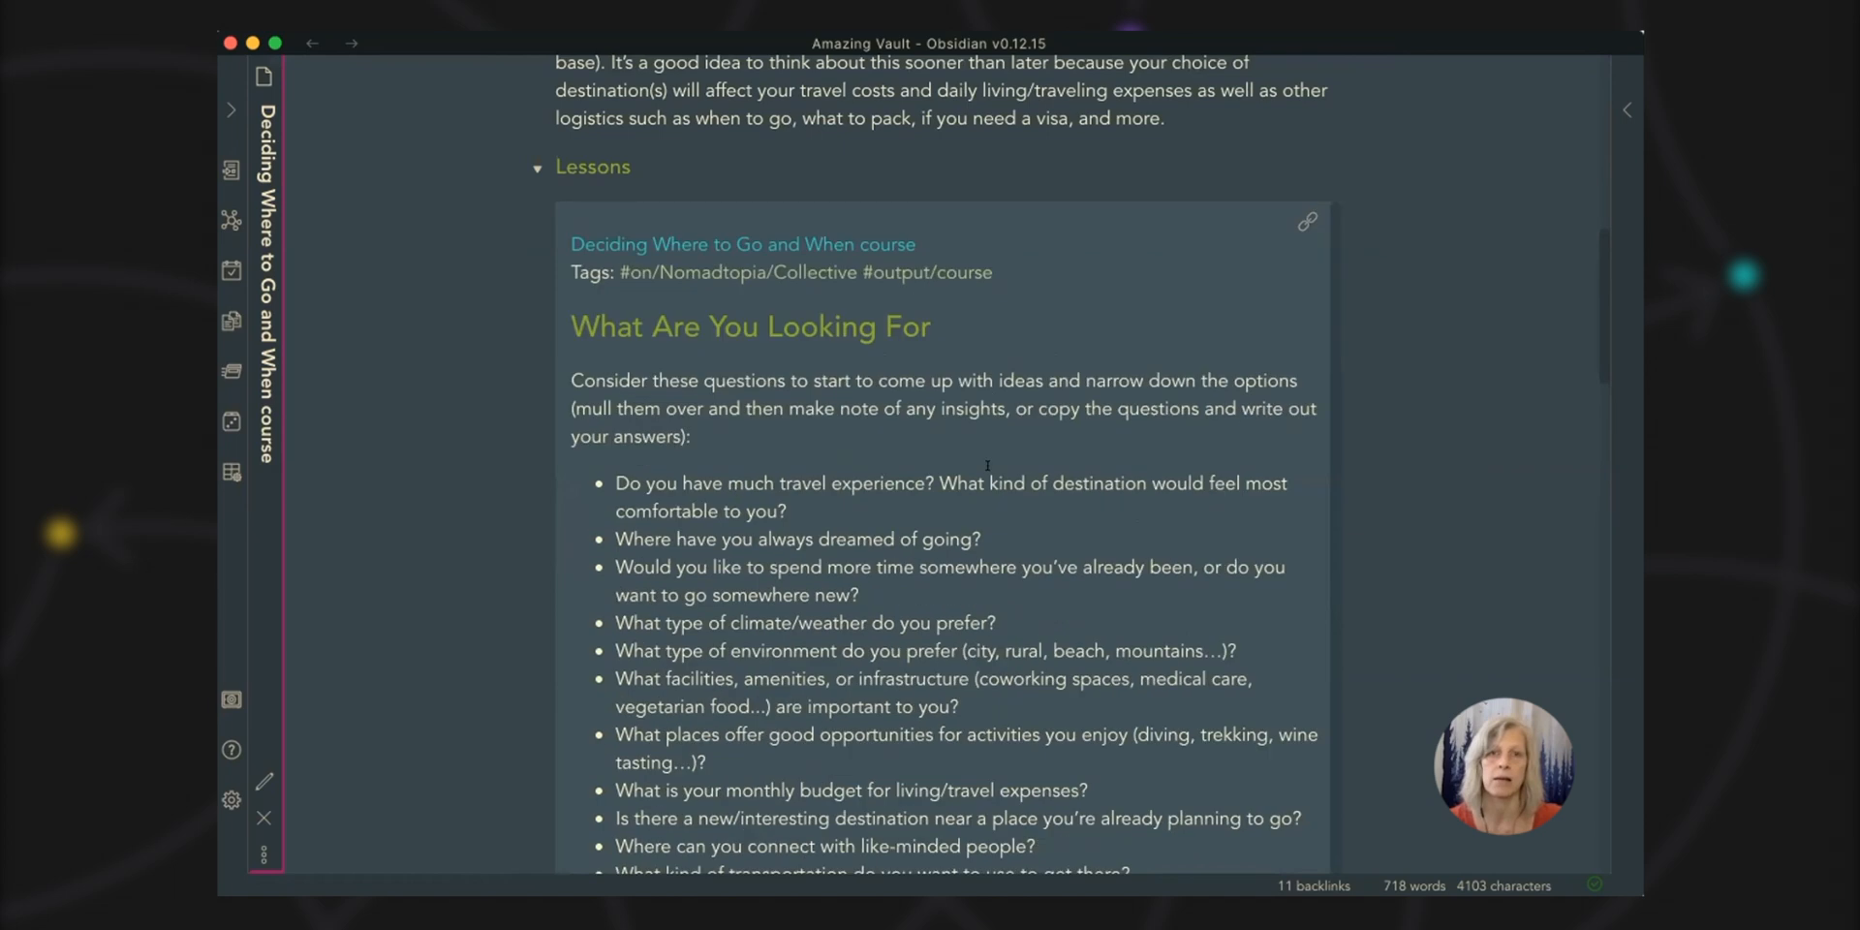
mouse_move(1440, 436)
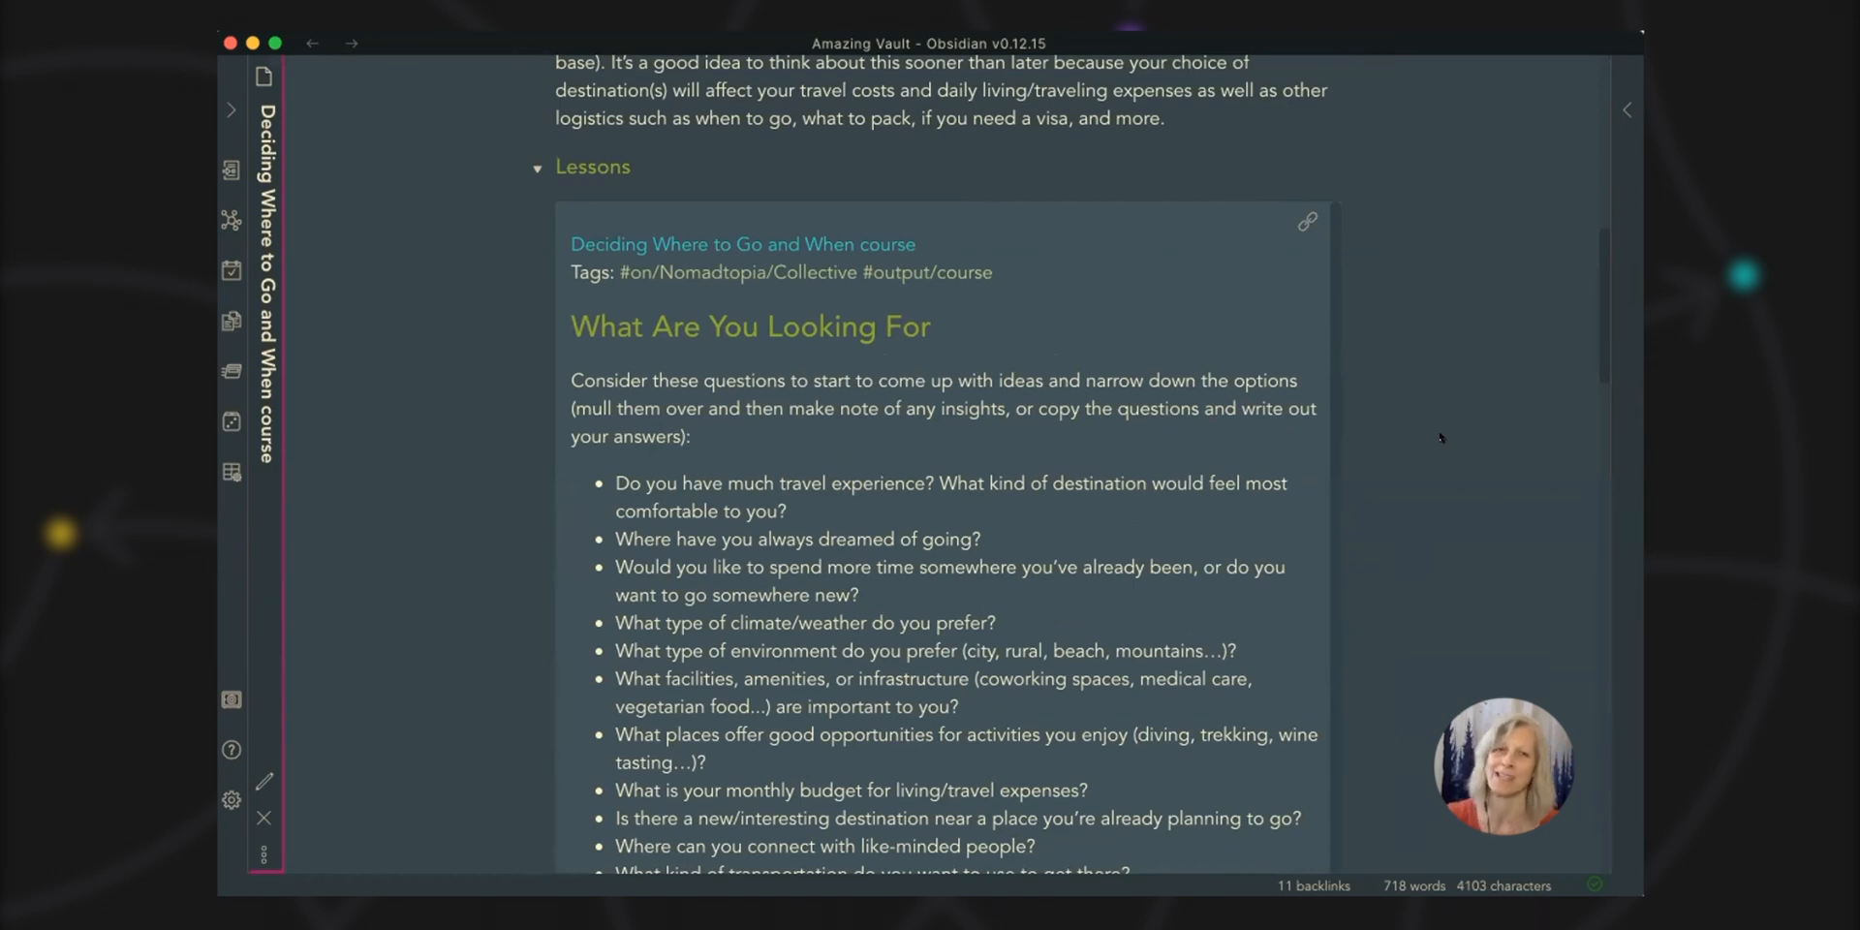
mouse_move(1397, 447)
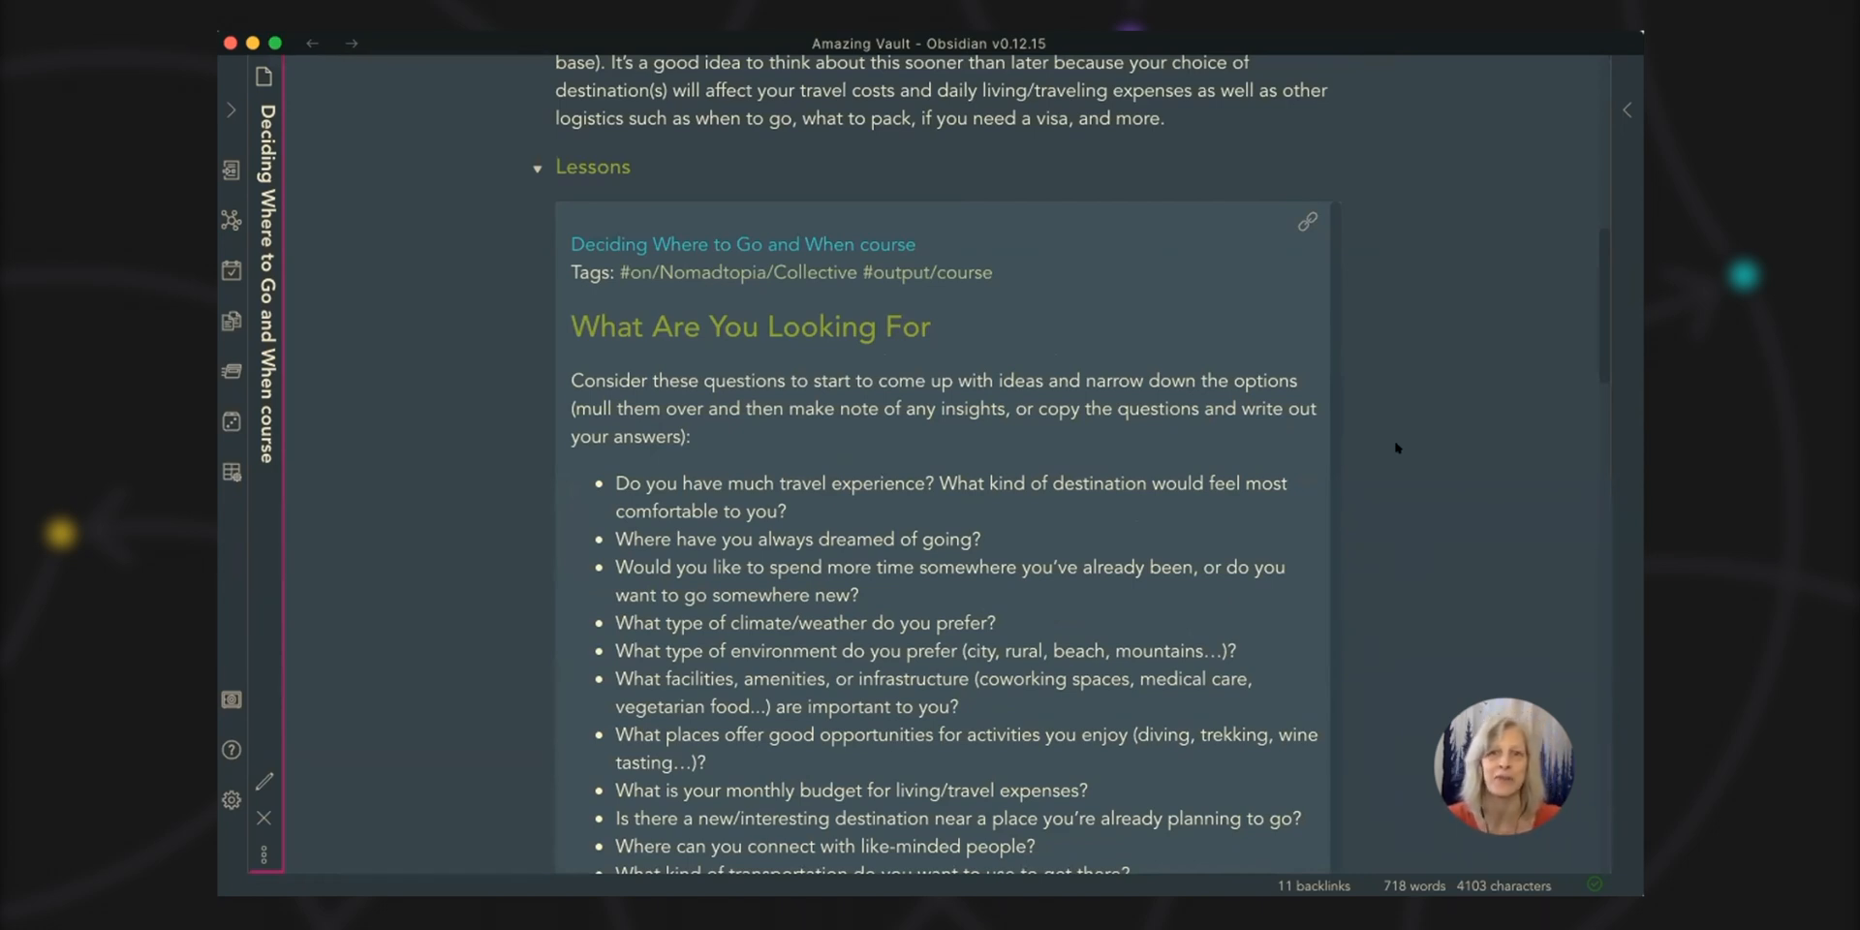
mouse_move(1405, 508)
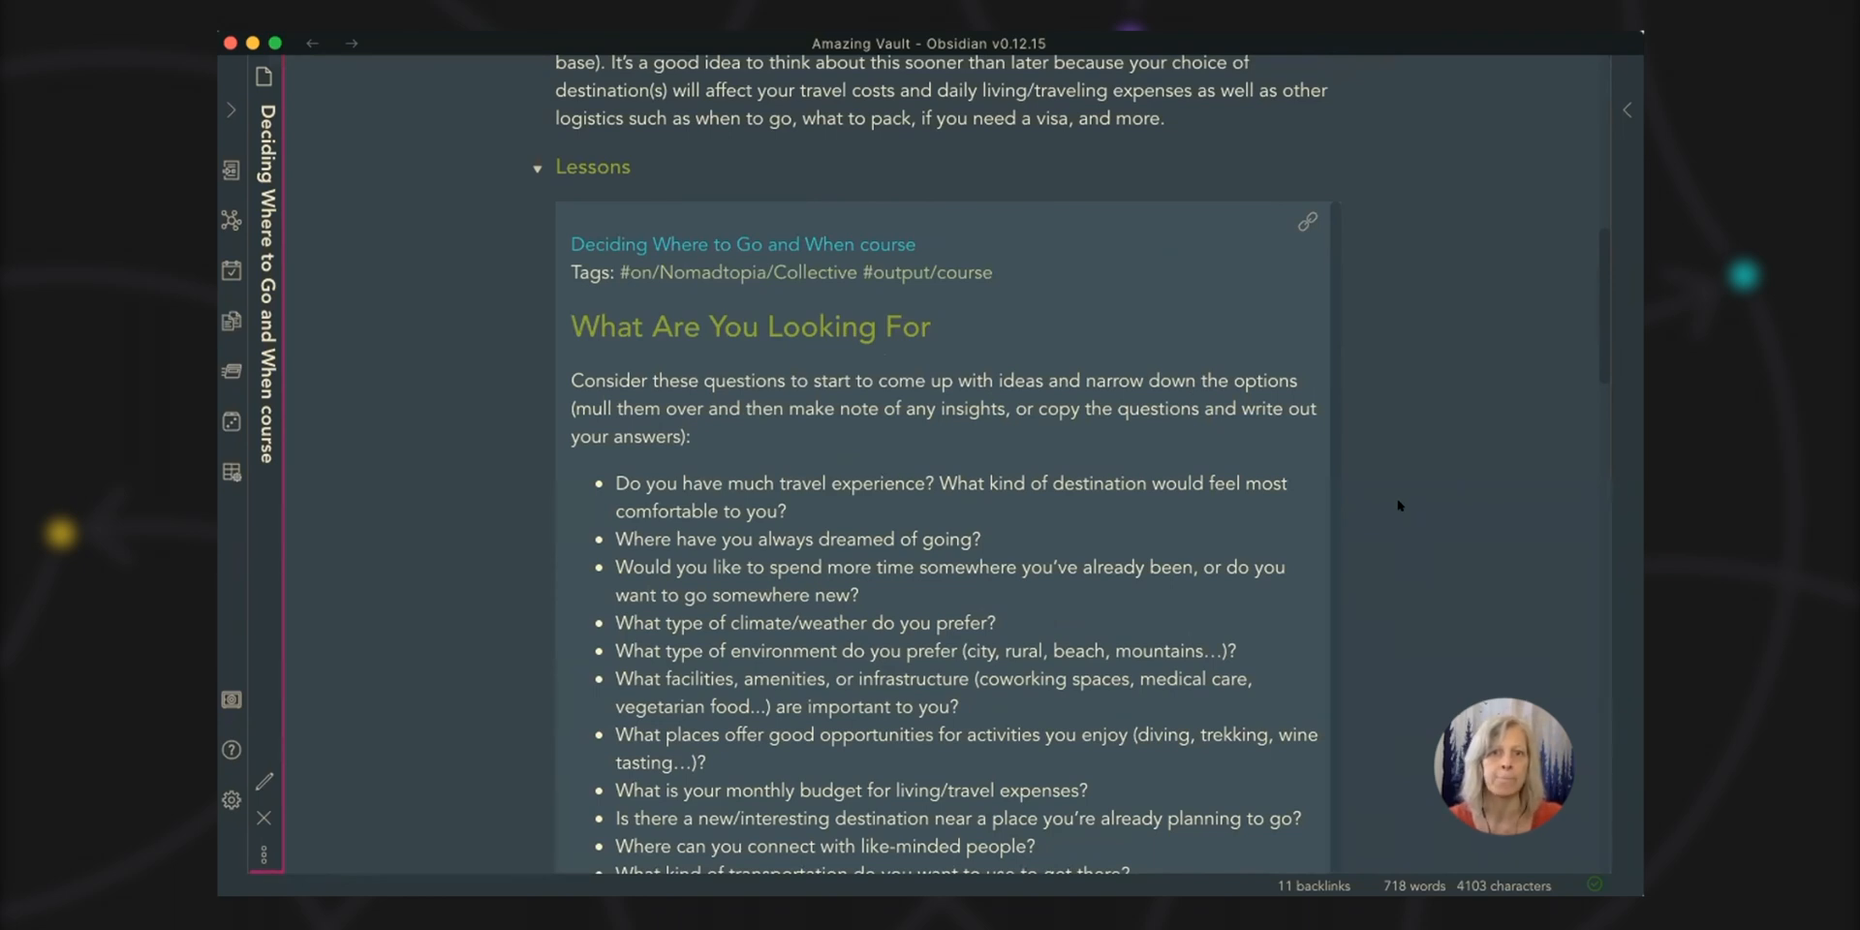
scroll("down", 3)
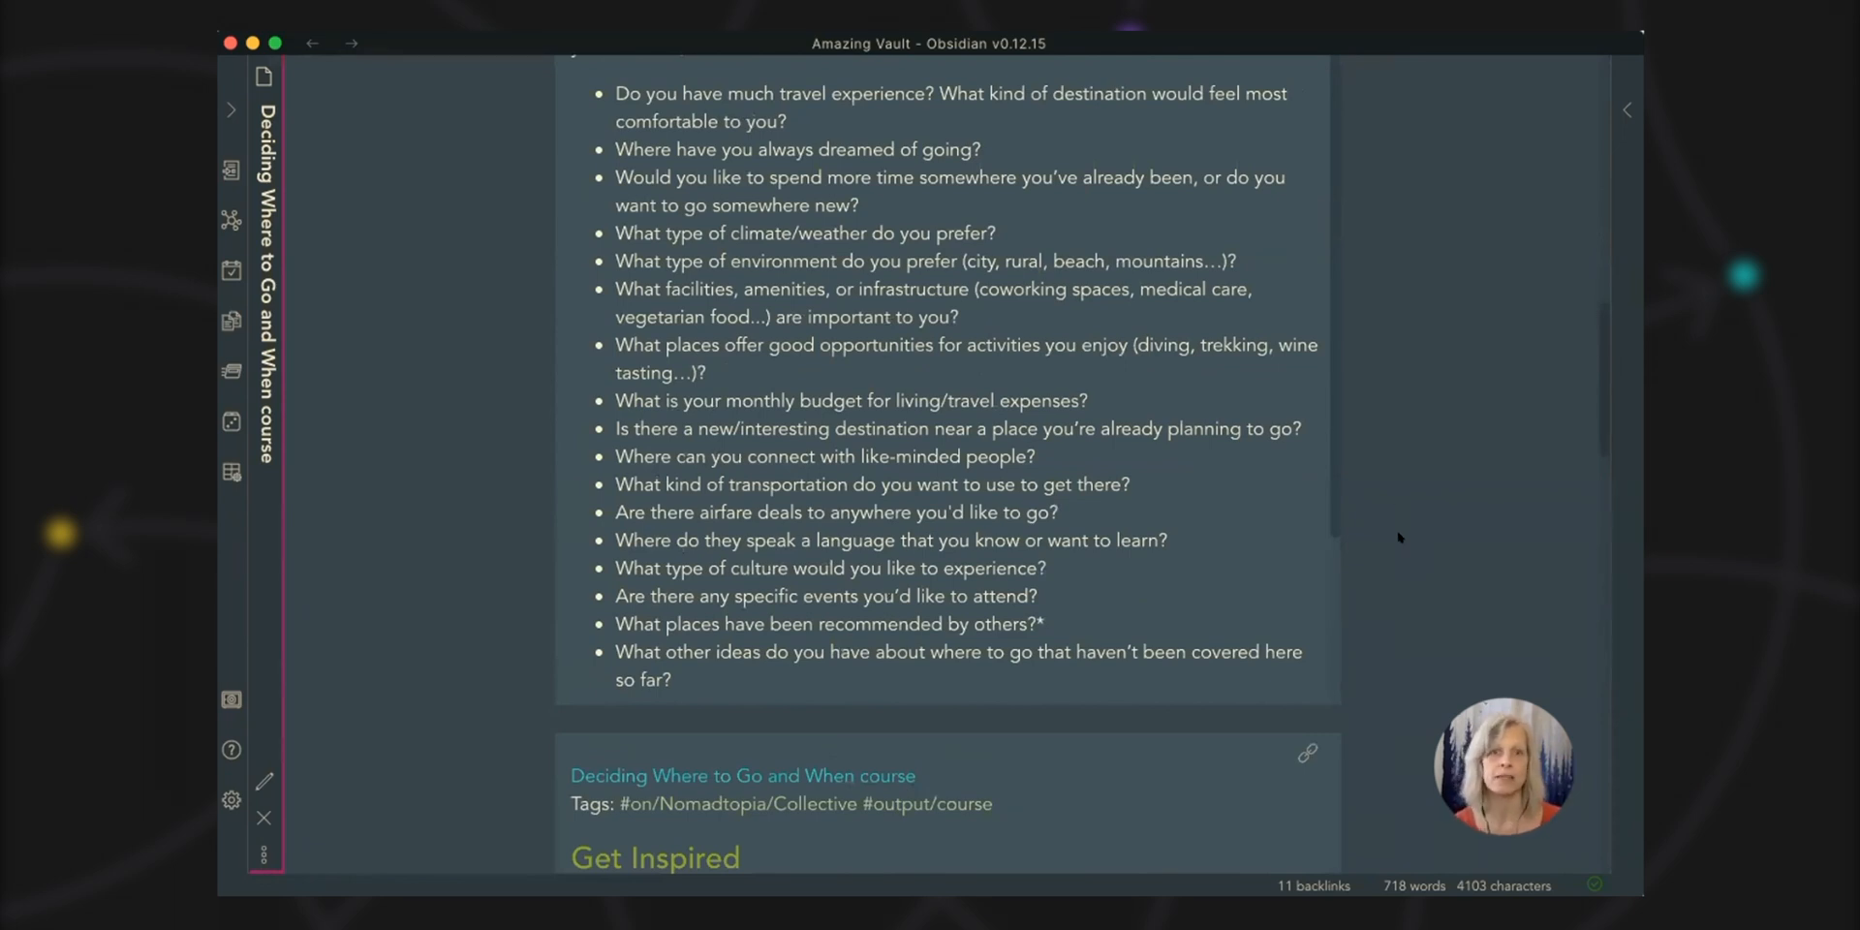
scroll("down", 3)
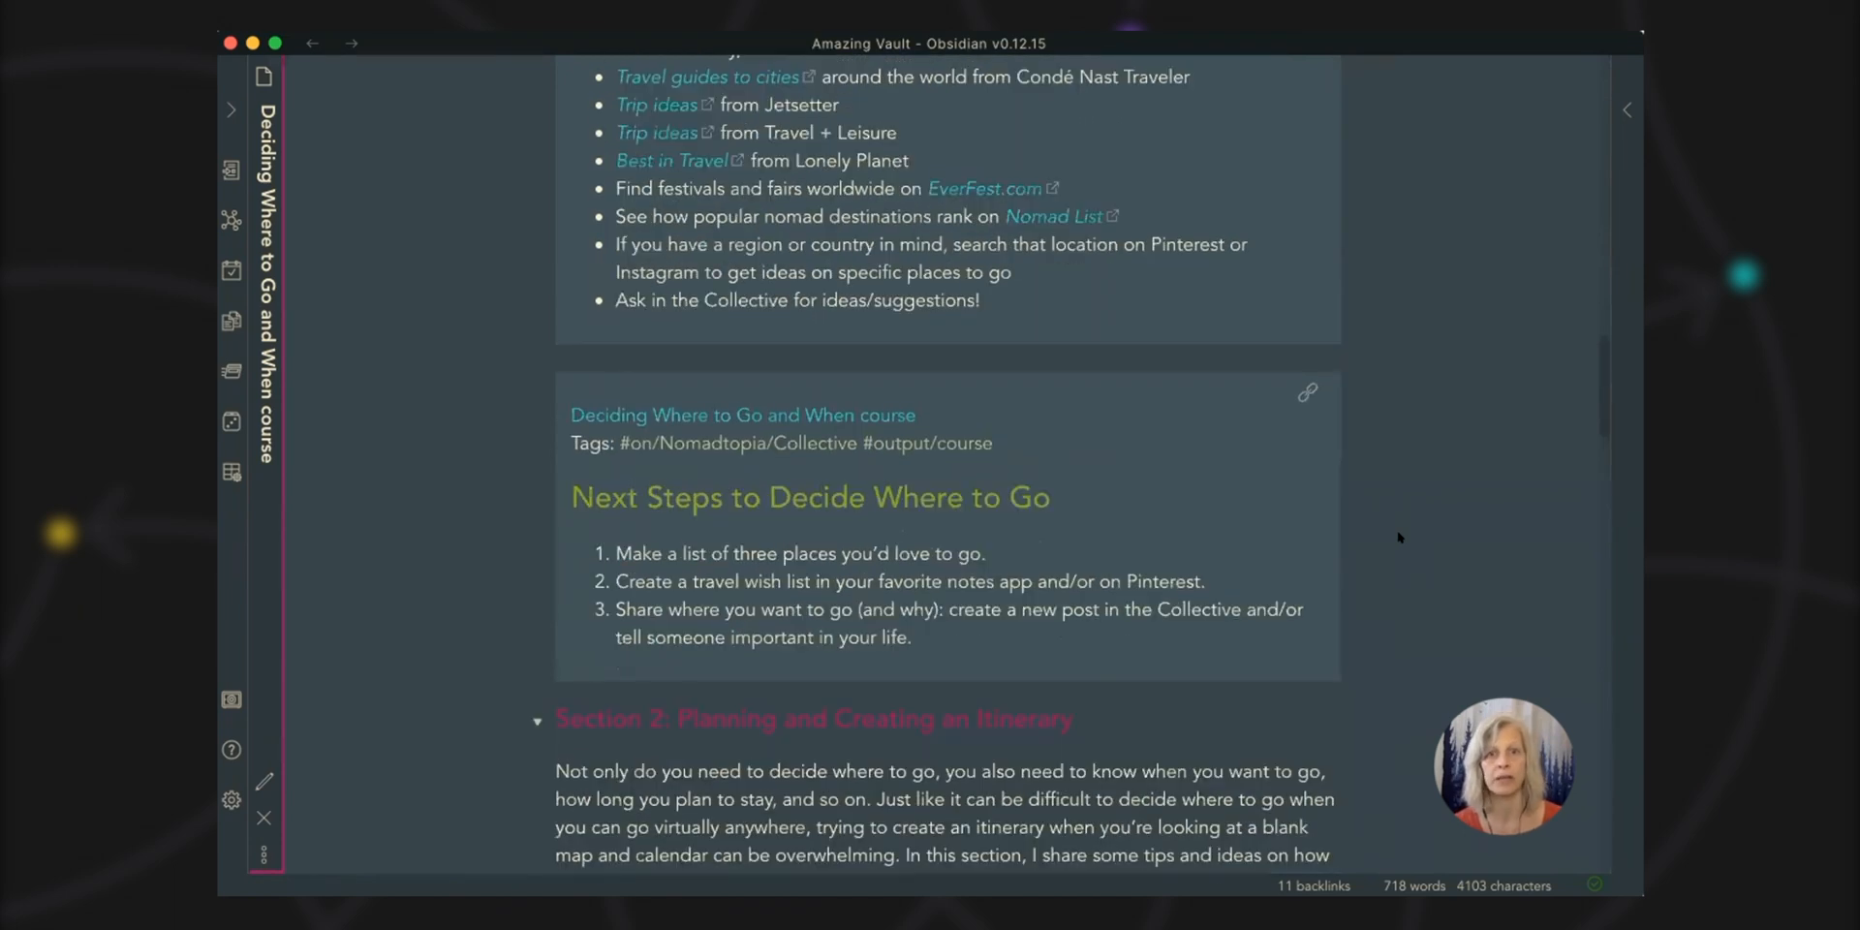
scroll("down", 3)
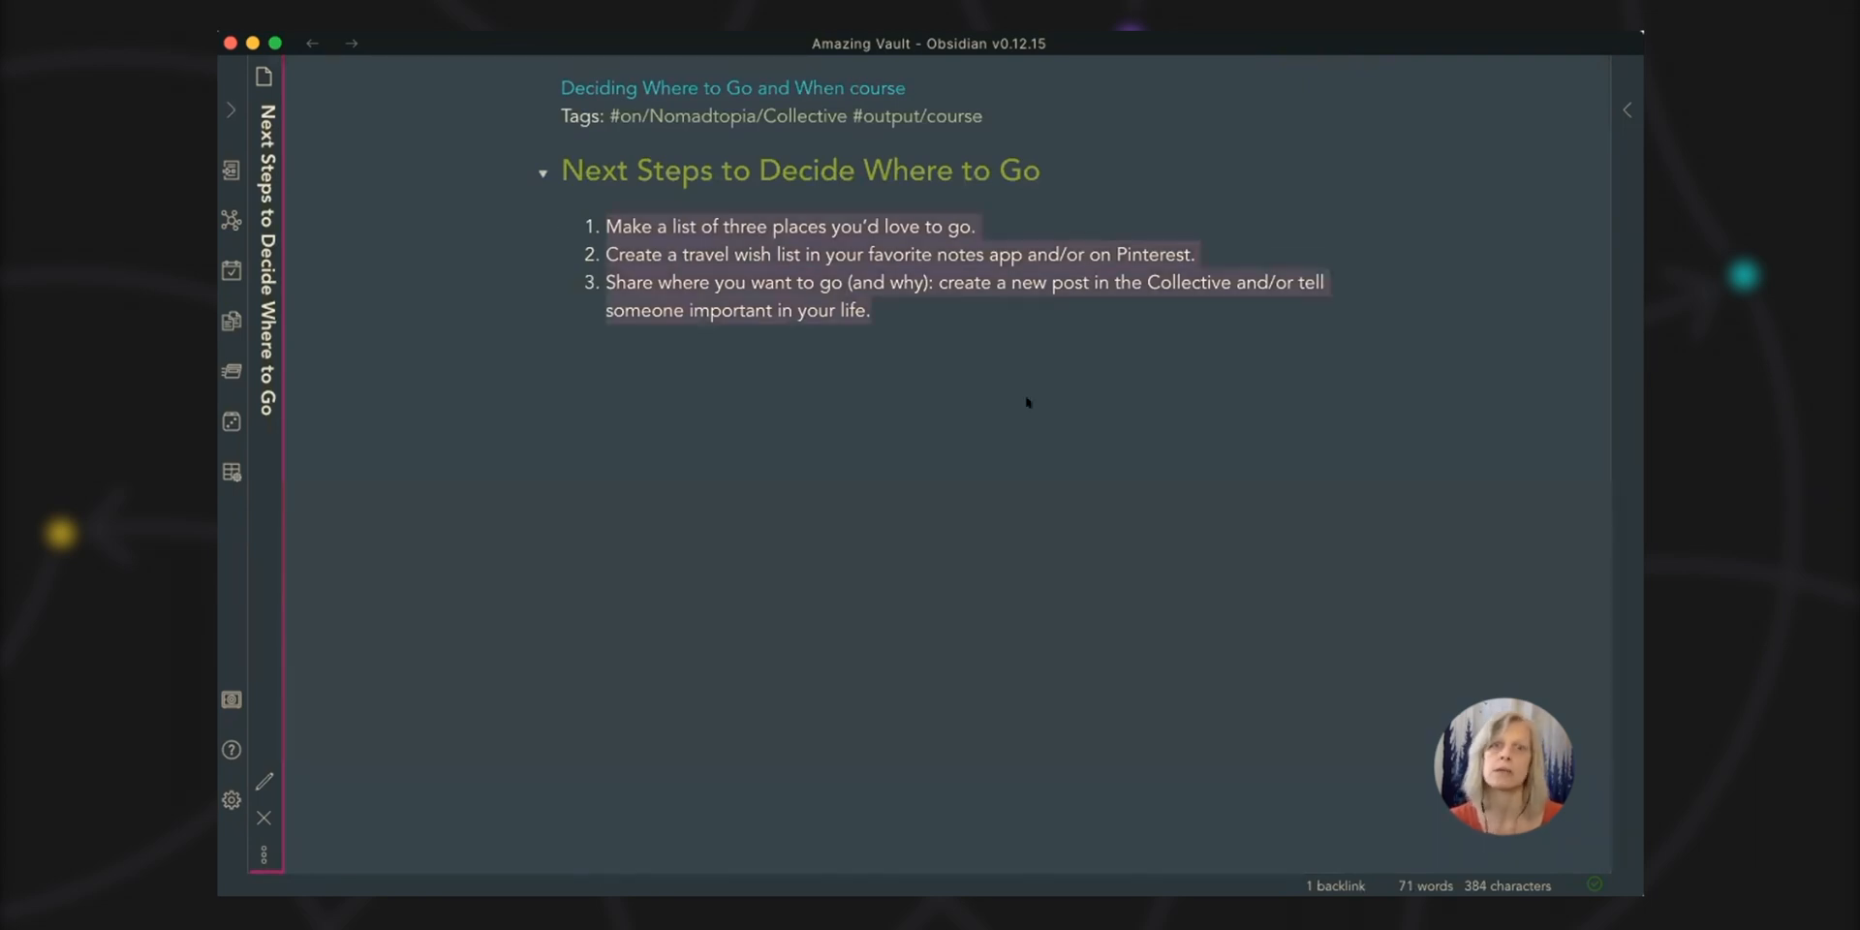
mouse_move(1170, 436)
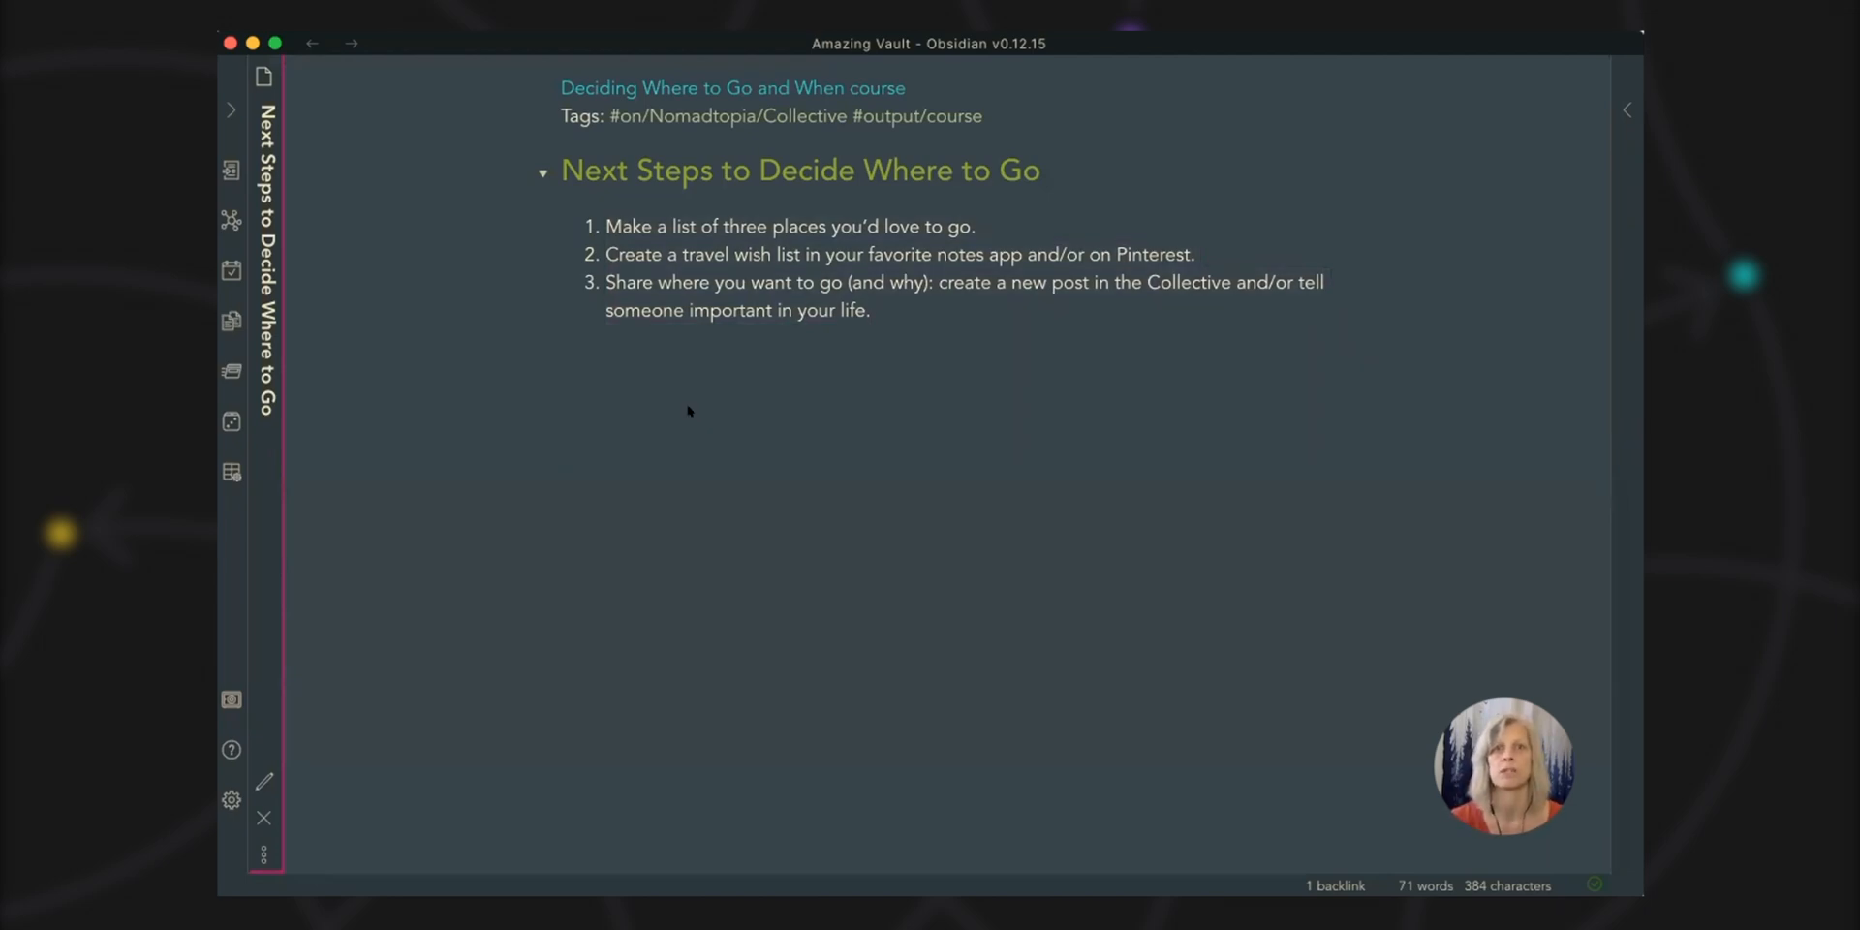
mouse_move(1064, 397)
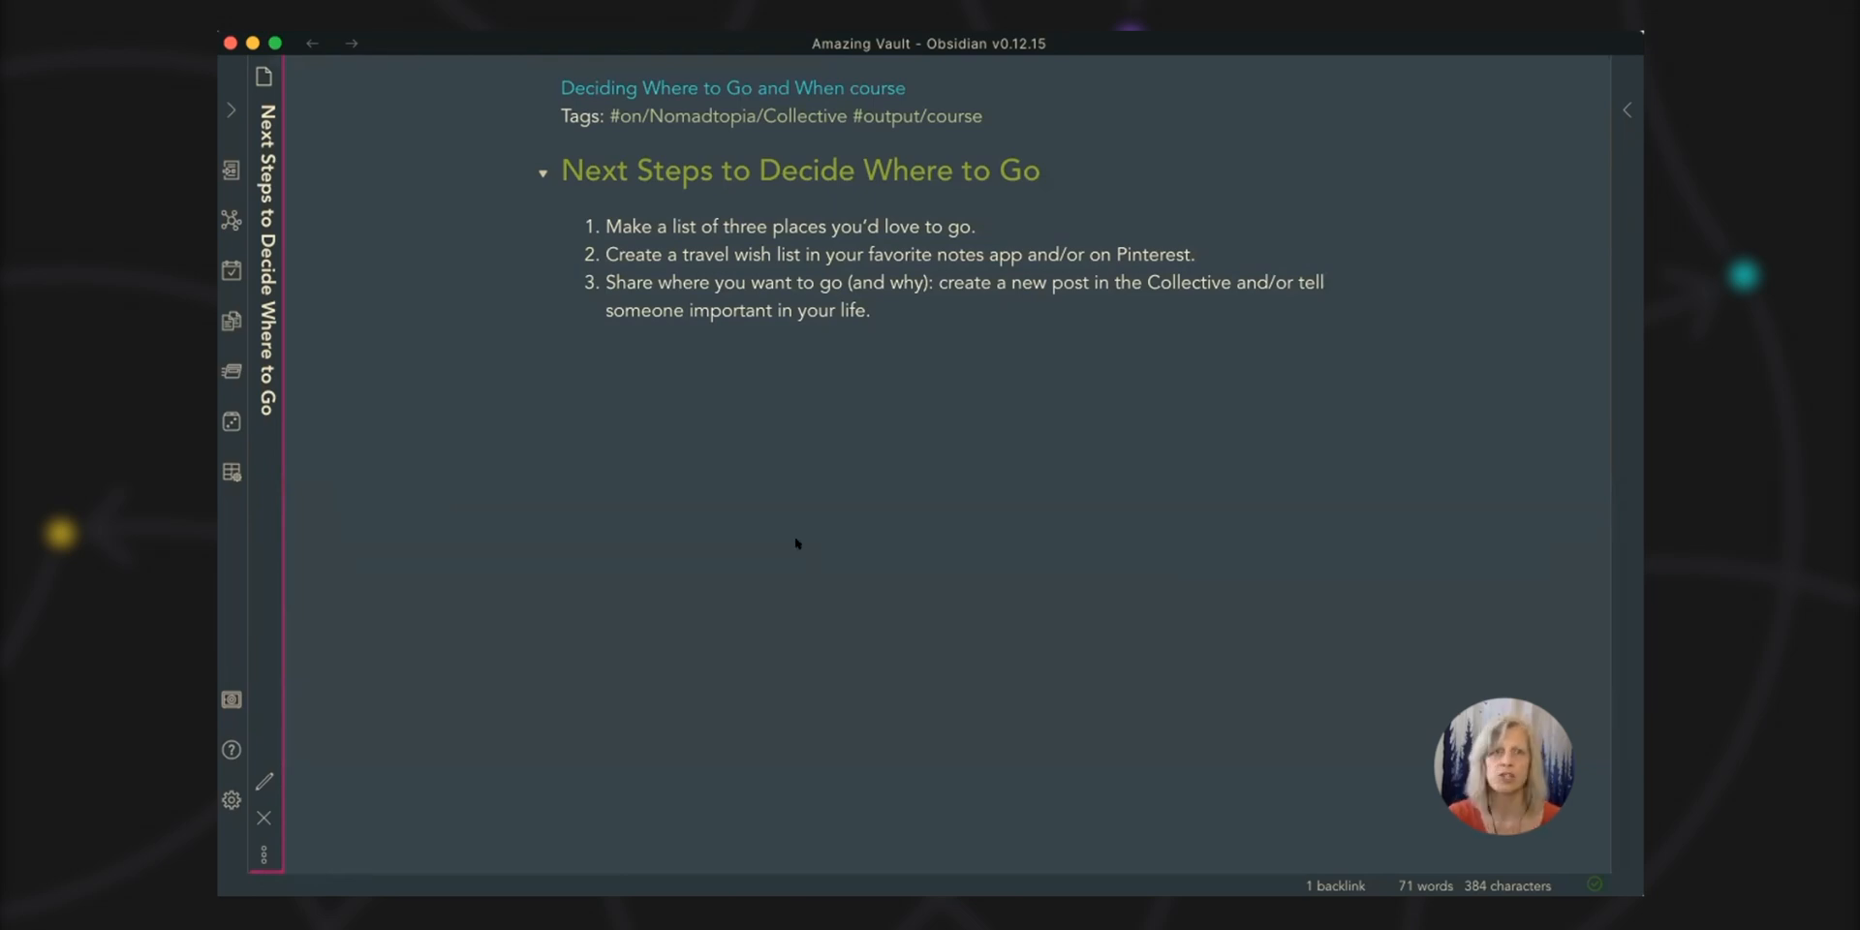
mouse_move(575, 579)
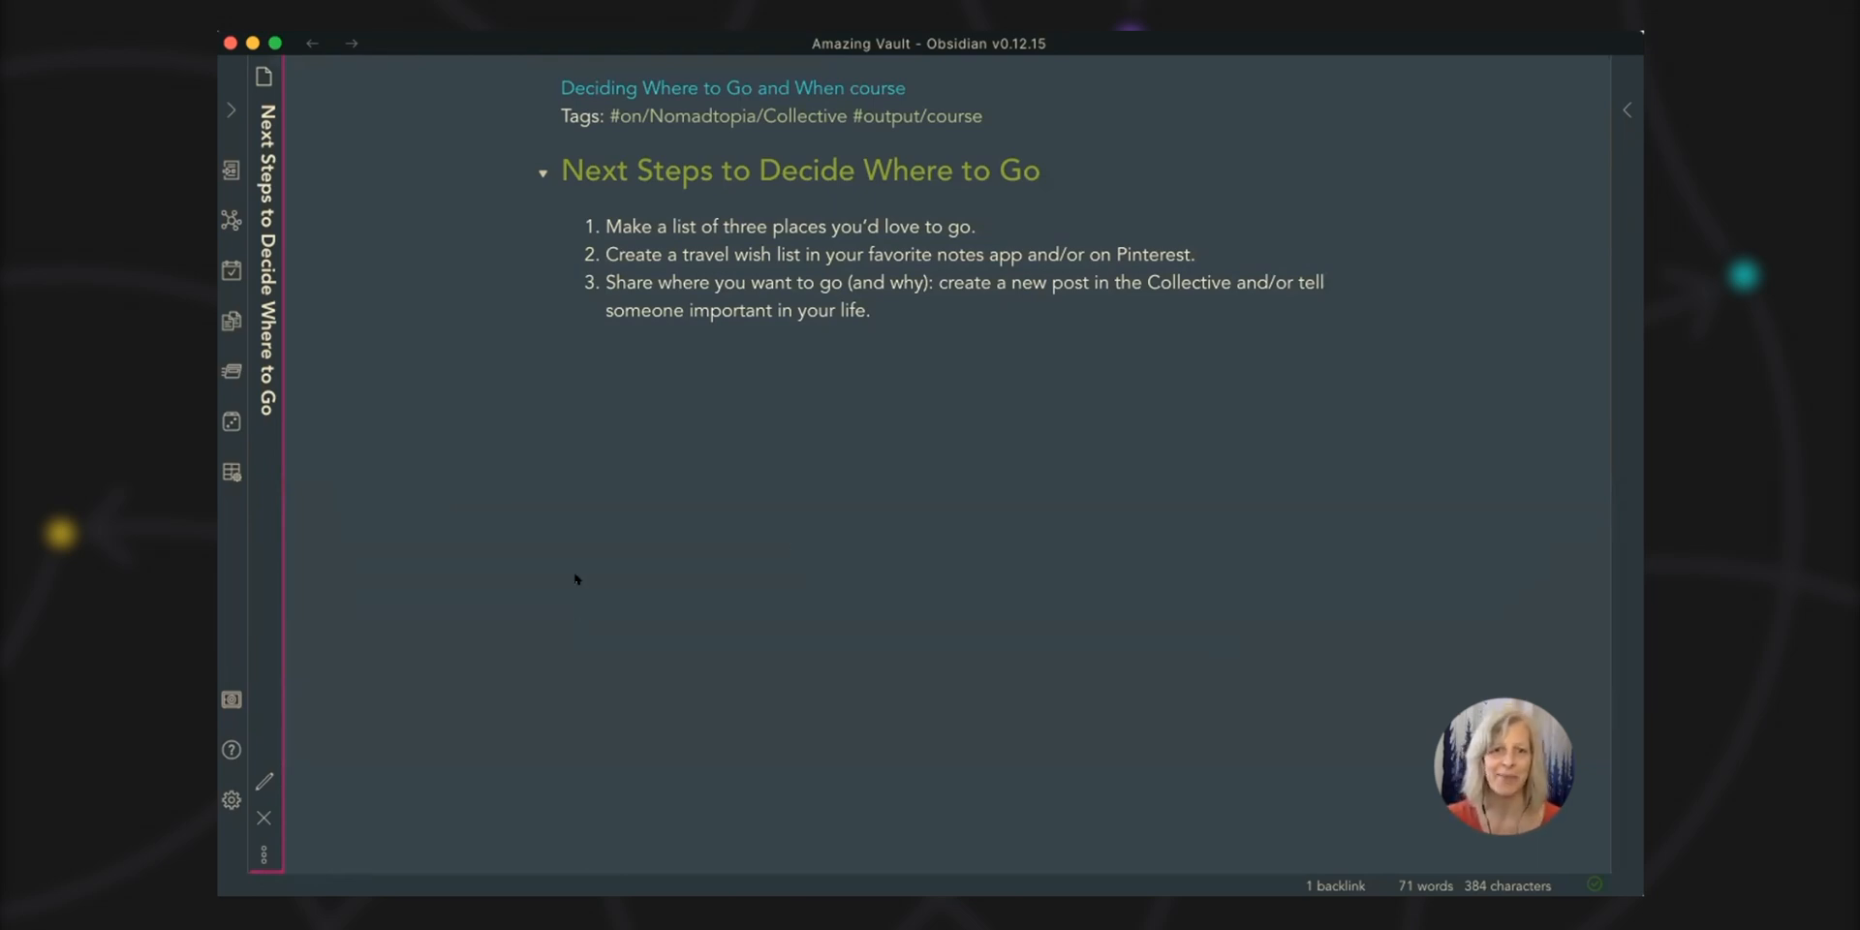